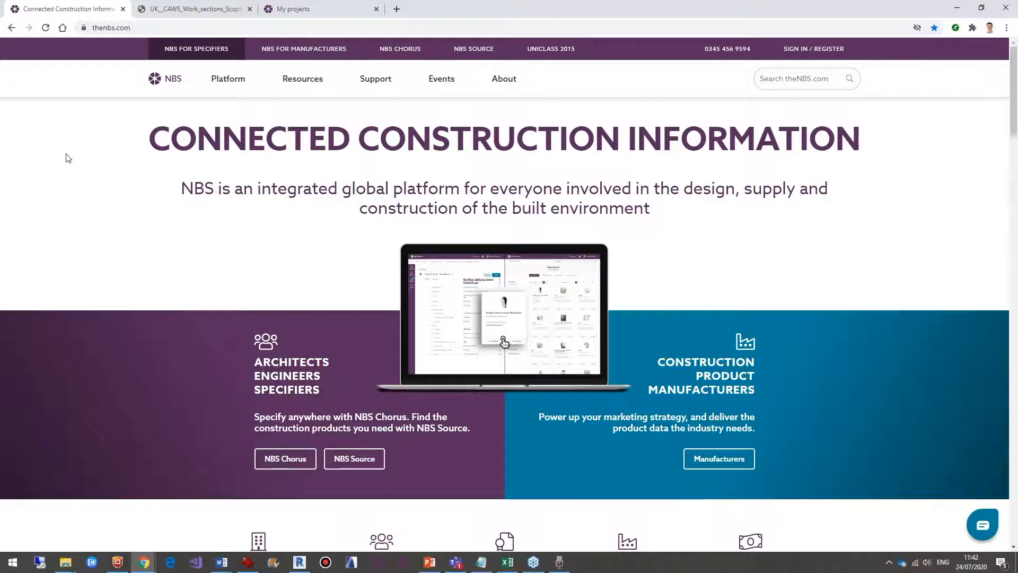
Go to the NBS Chorus Small works page via Platform and scroll through its features.
{"action": "left_click", "coordinate": [228, 79]}
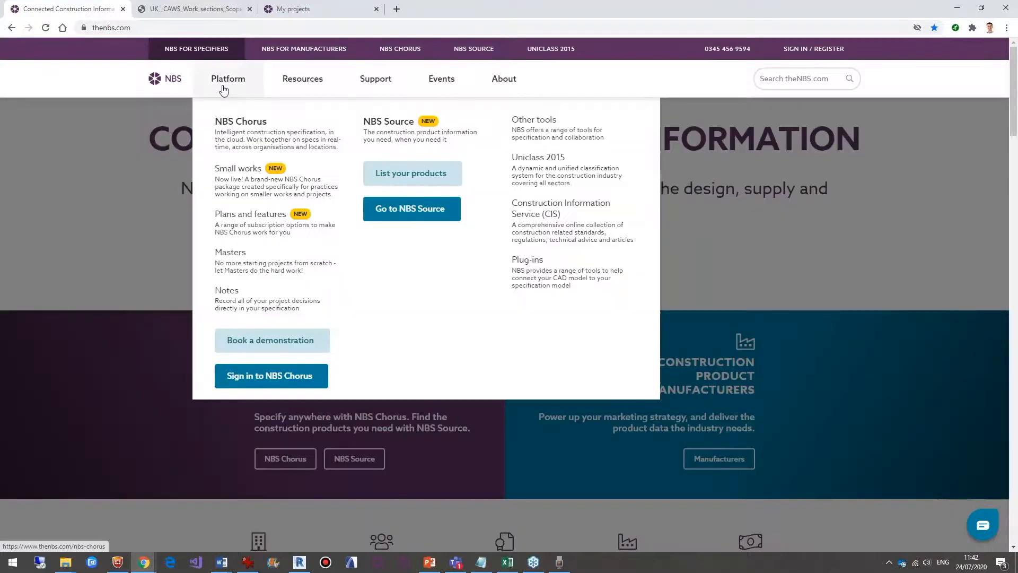
{"action": "mouse_move", "coordinate": [228, 91]}
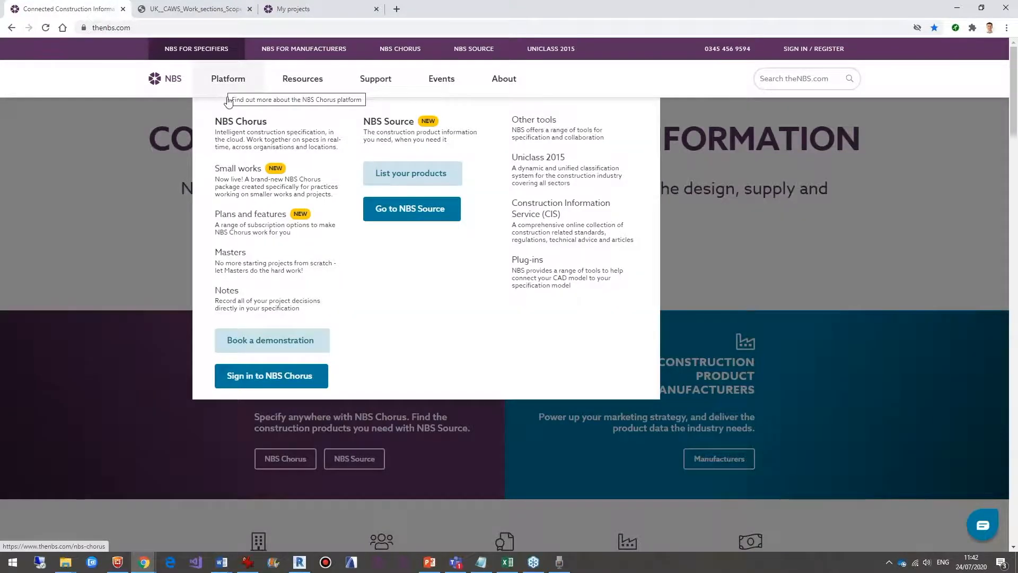
{"action": "mouse_move", "coordinate": [243, 160]}
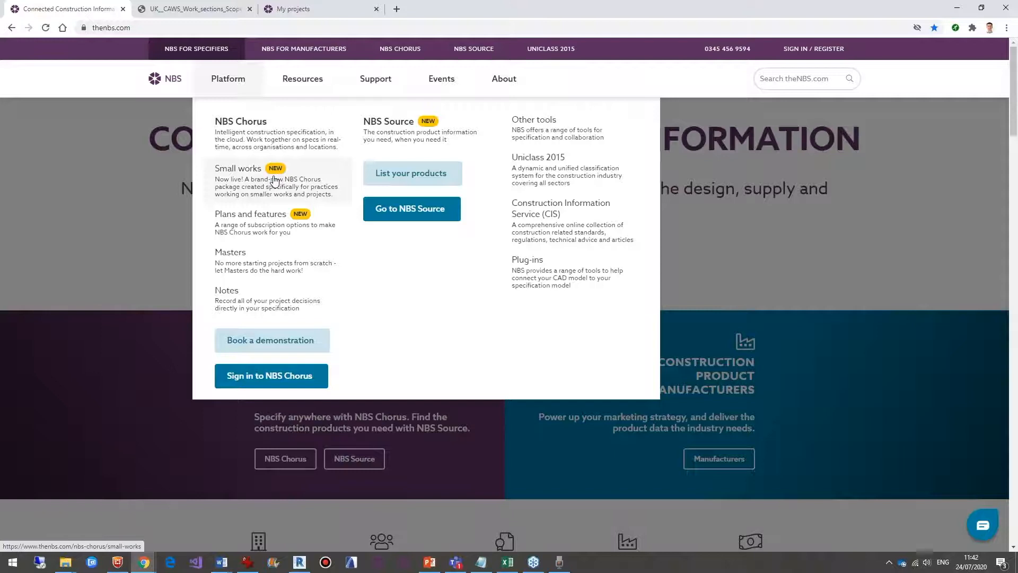
{"action": "left_click", "coordinate": [238, 168]}
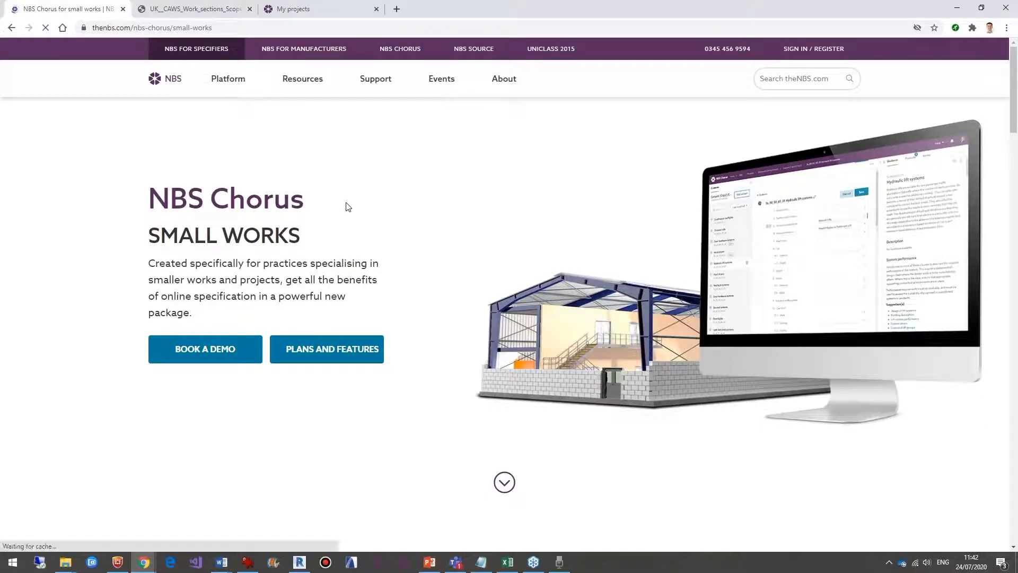
{"action": "scroll", "scroll_direction": "down", "scroll_amount": 3}
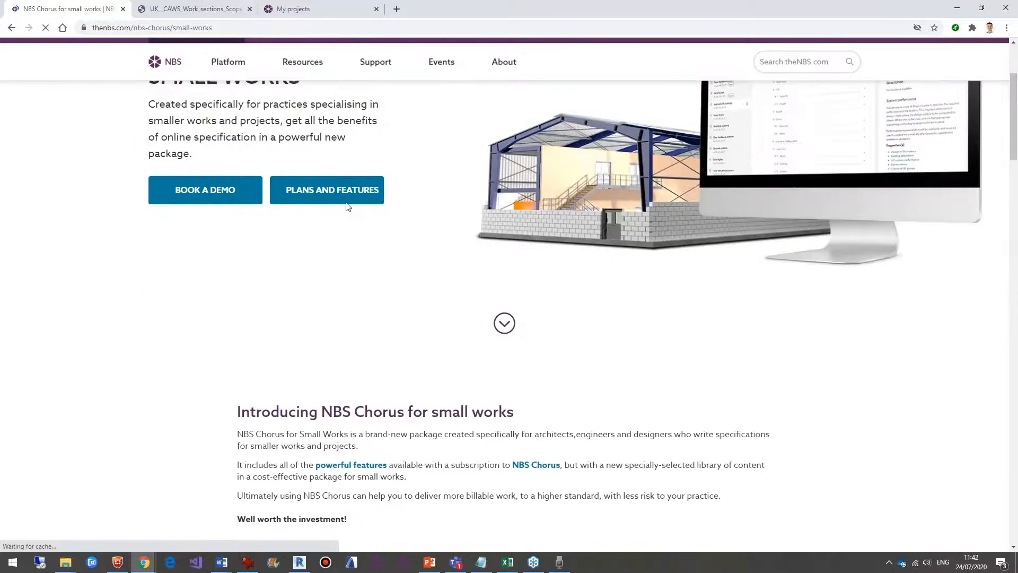
{"action": "scroll", "scroll_direction": "down", "scroll_amount": 3}
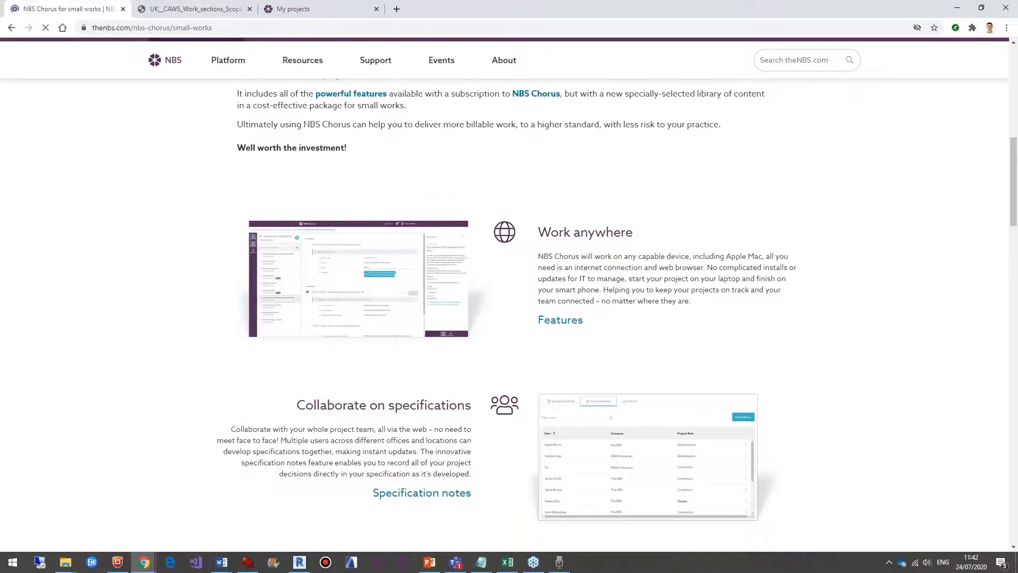
{"action": "scroll", "scroll_direction": "down", "scroll_amount": 3}
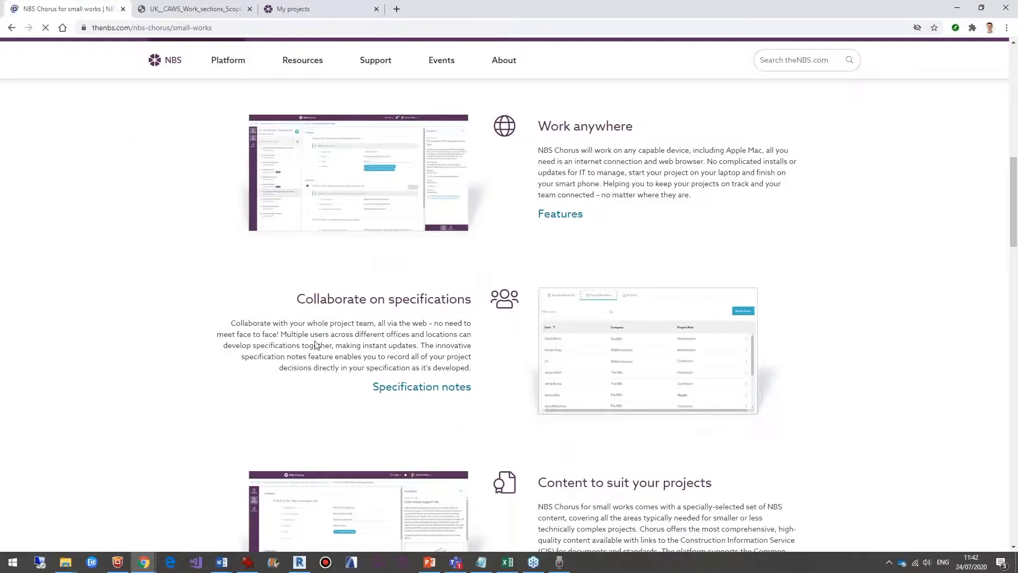
{"action": "scroll", "scroll_direction": "down", "scroll_amount": 3}
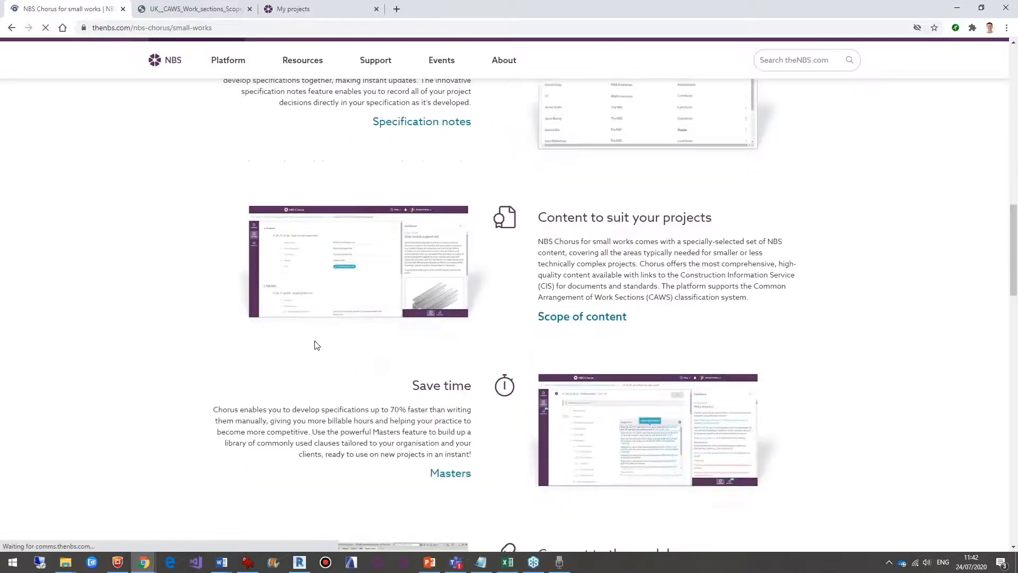
{"action": "scroll", "scroll_direction": "down", "scroll_amount": 3}
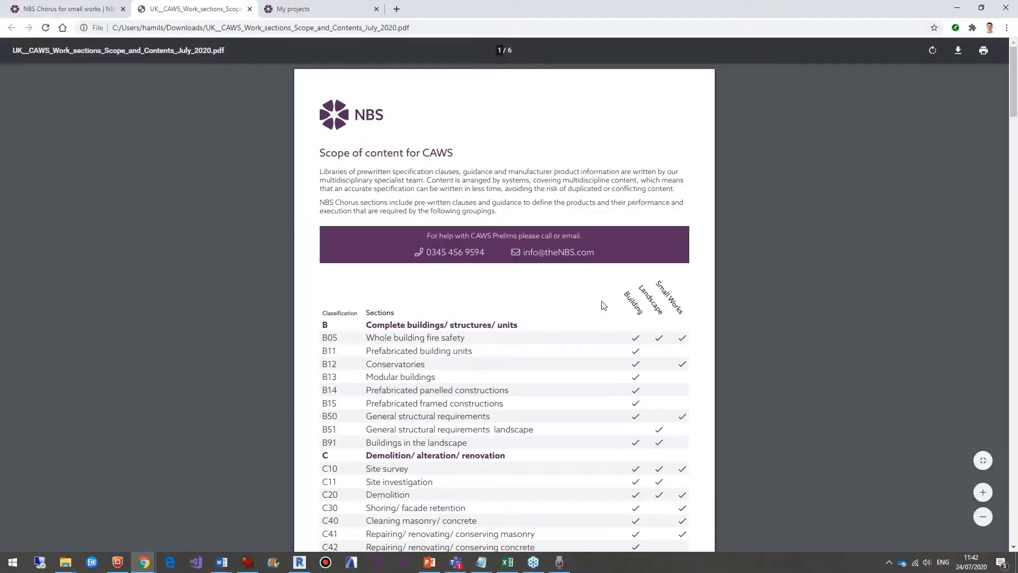
{"action": "mouse_move", "coordinate": [587, 338]}
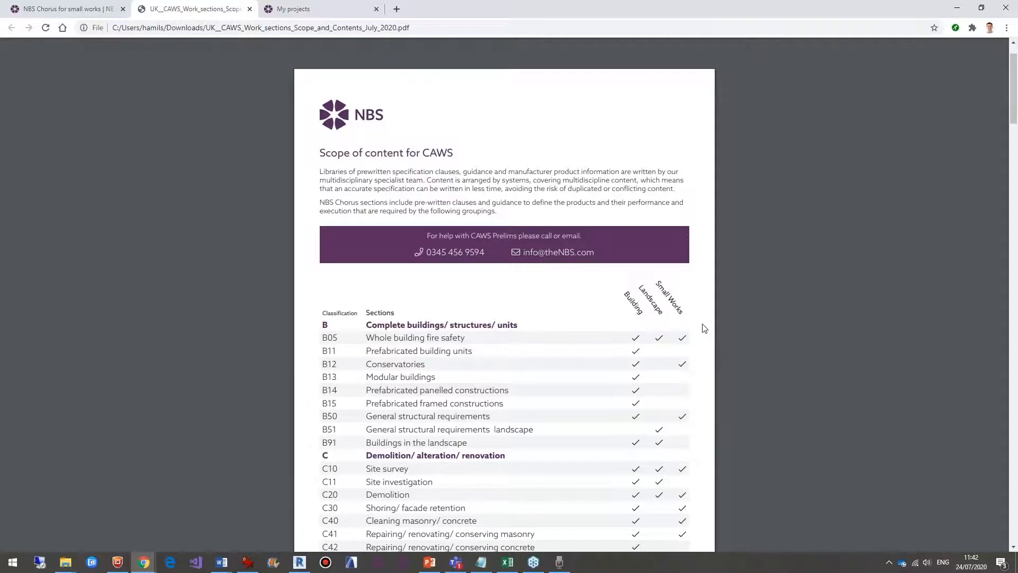
Scroll the CAWS scope PDF, highlighting section C30's Small Works tick.
{"action": "scroll", "scroll_direction": "down", "scroll_amount": 3}
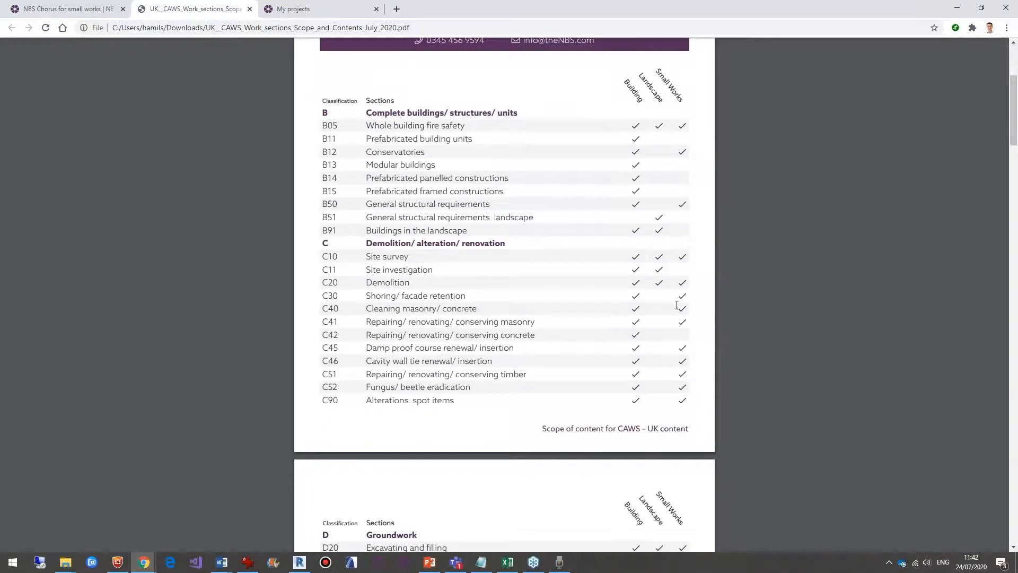
{"action": "left_click", "coordinate": [683, 296]}
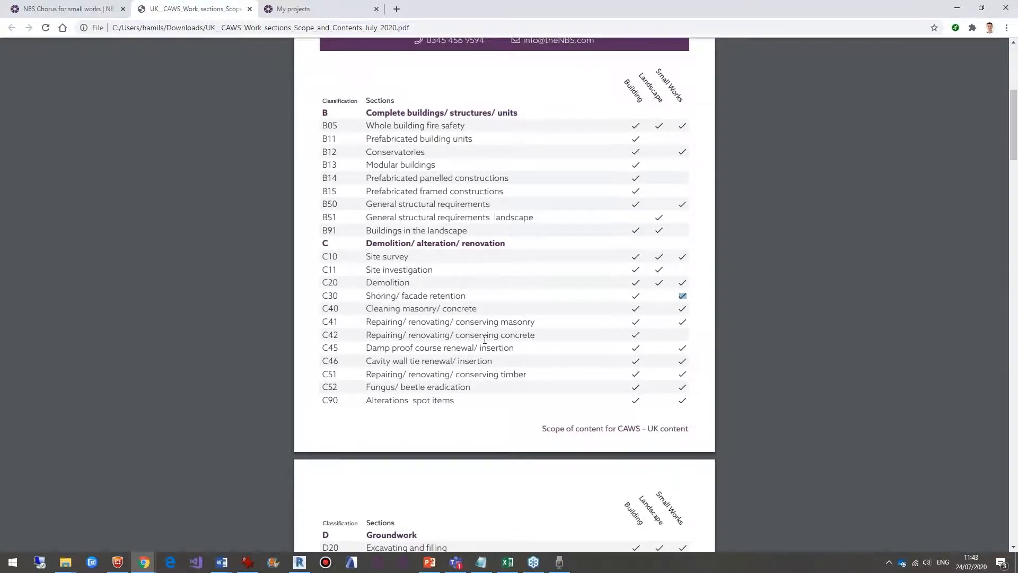
{"action": "scroll", "scroll_direction": "down", "scroll_amount": 3}
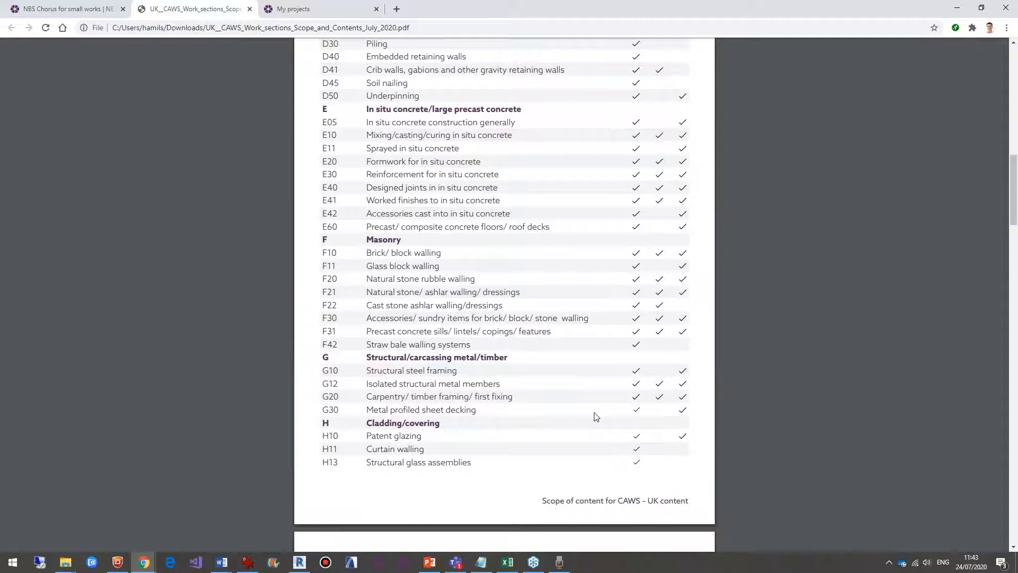
{"action": "scroll", "scroll_direction": "down", "scroll_amount": 3}
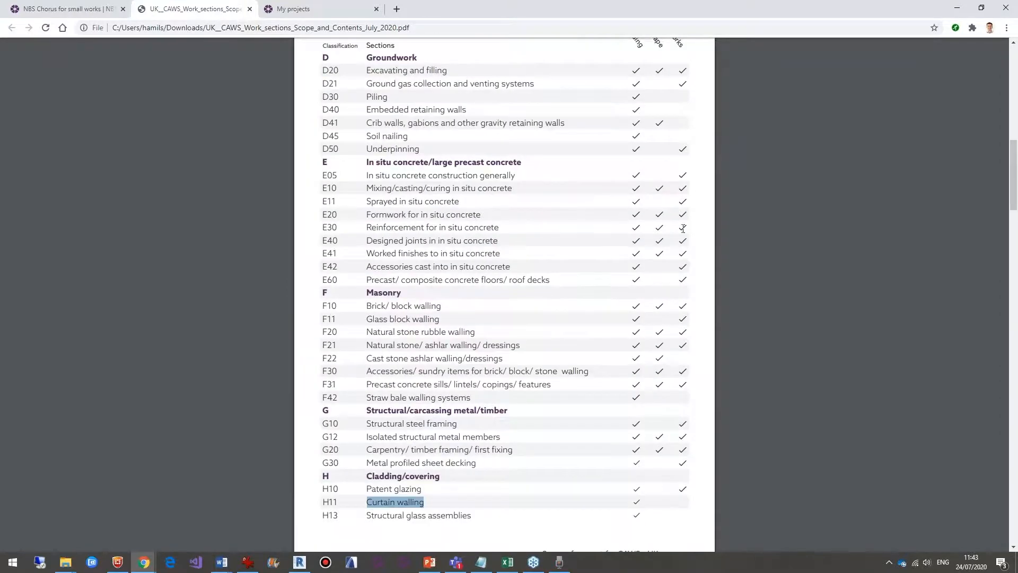
{"action": "mouse_move", "coordinate": [458, 260]}
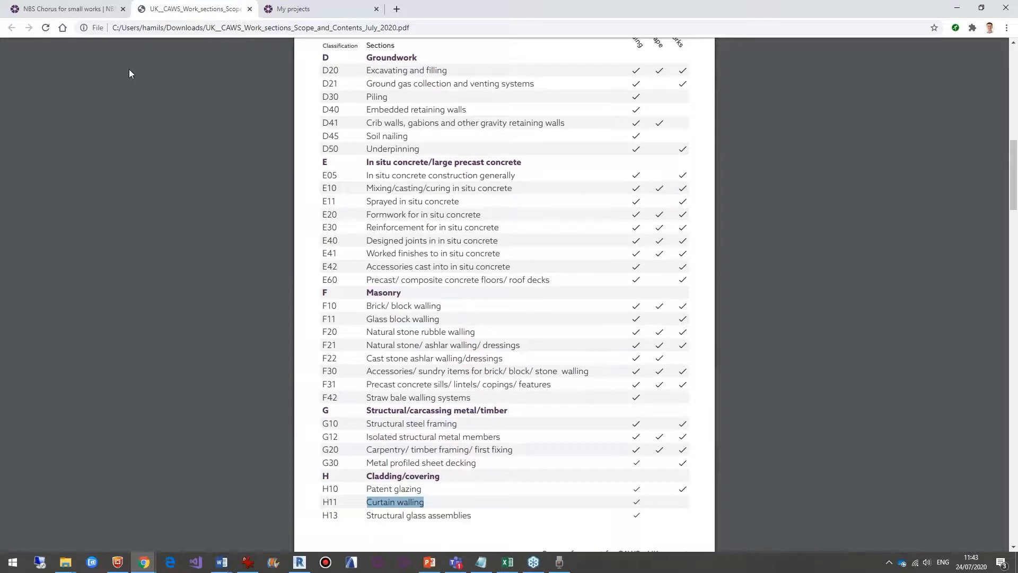
Back on thenbs.com, open Resources > Knowledge and scroll to Latest Articles.
{"action": "left_click", "coordinate": [62, 8]}
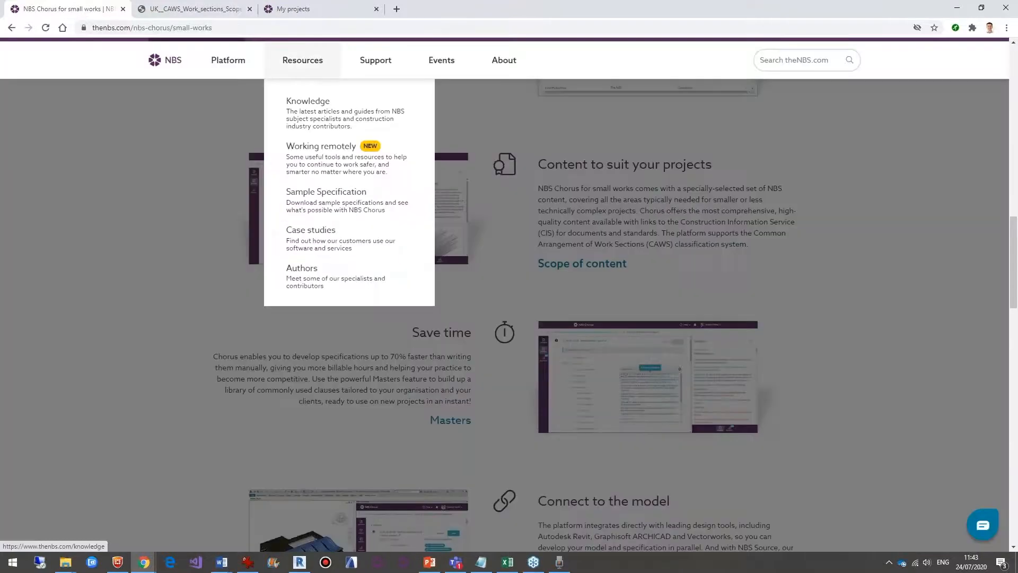
{"action": "left_click", "coordinate": [308, 100]}
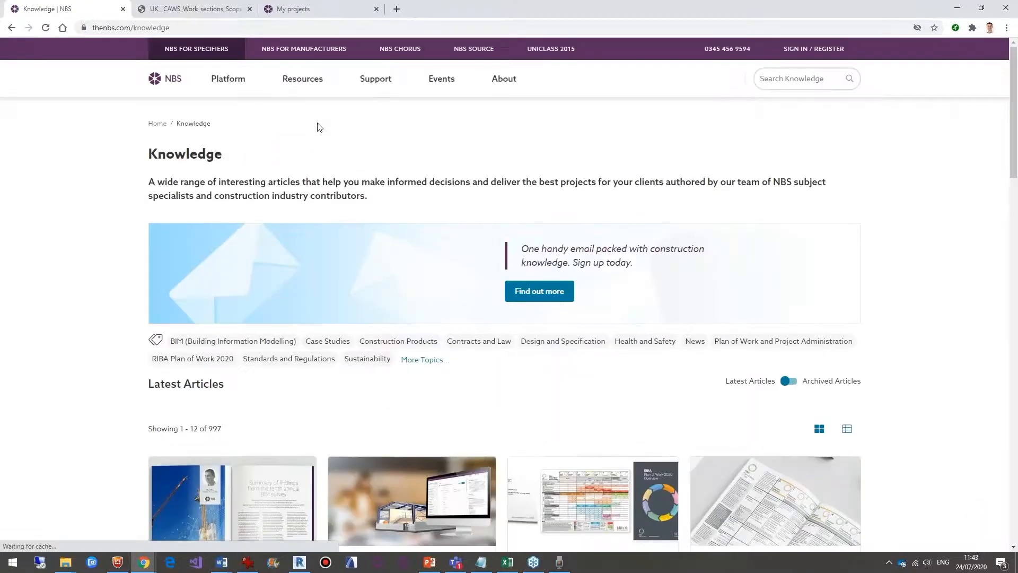
{"action": "scroll", "scroll_direction": "down", "scroll_amount": 3}
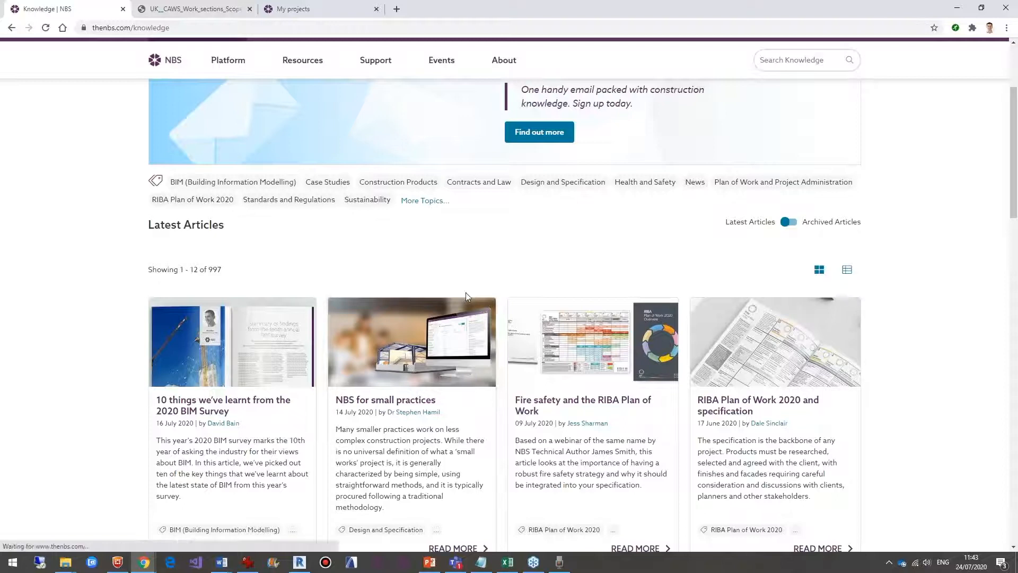
Open the NBS for small practices article and highlight its Microsoft Windows phrase.
{"action": "left_click", "coordinate": [411, 399]}
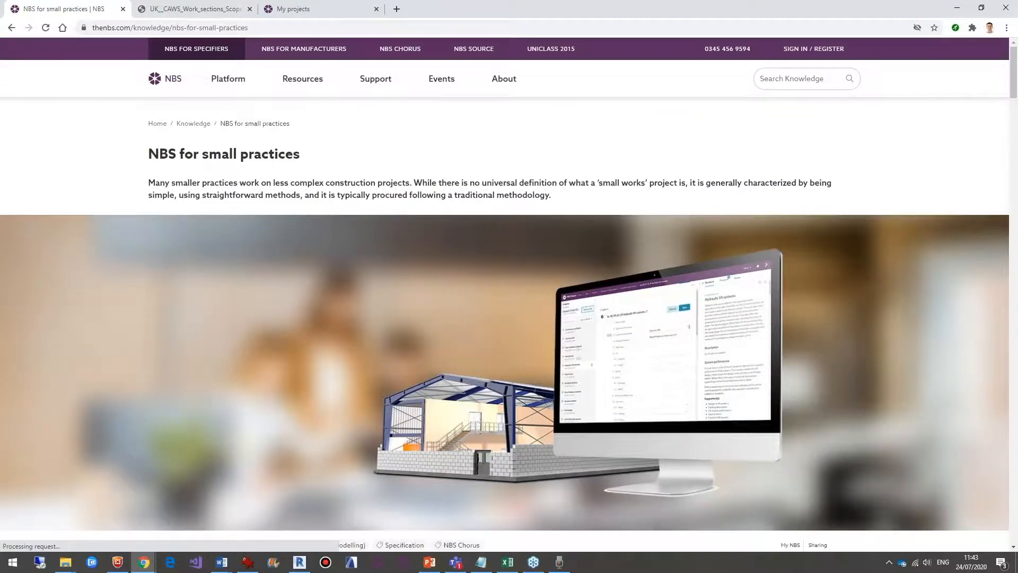
{"action": "scroll", "scroll_direction": "down", "scroll_amount": 3}
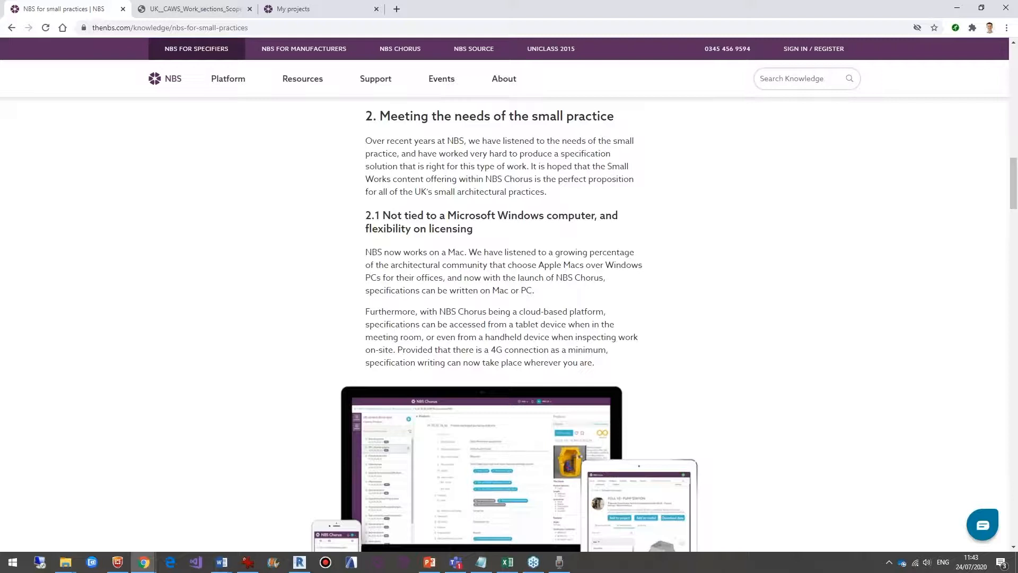
{"action": "left_click_drag", "start_coordinate": [430, 215], "coordinate": [544, 215]}
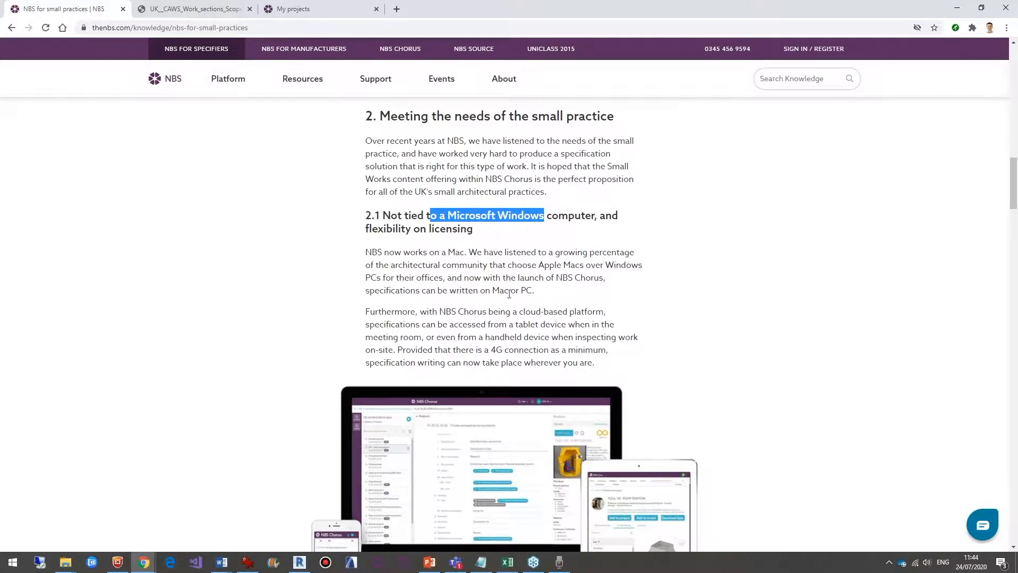
{"action": "scroll", "scroll_direction": "down", "scroll_amount": 3}
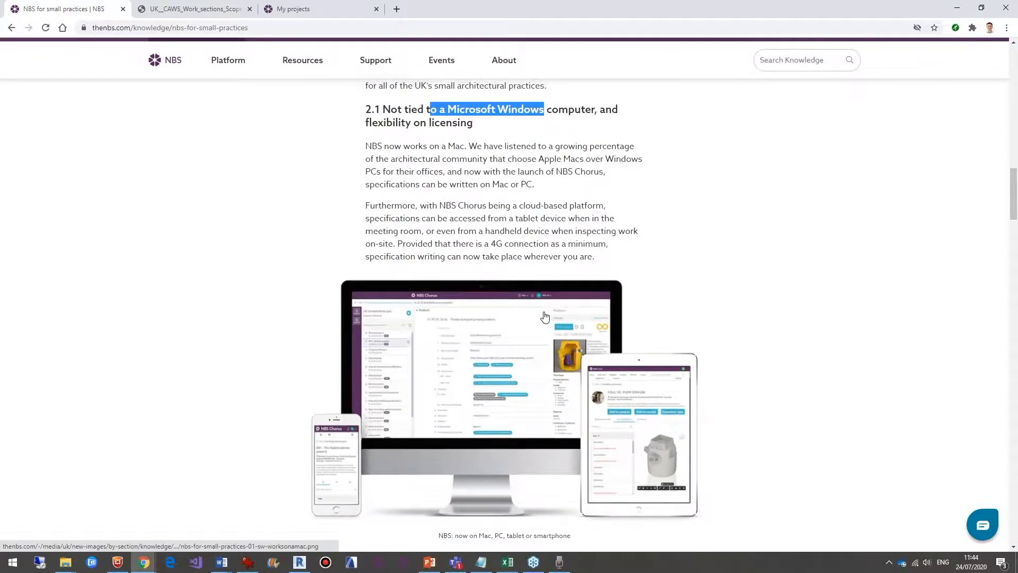
{"action": "mouse_move", "coordinate": [674, 418]}
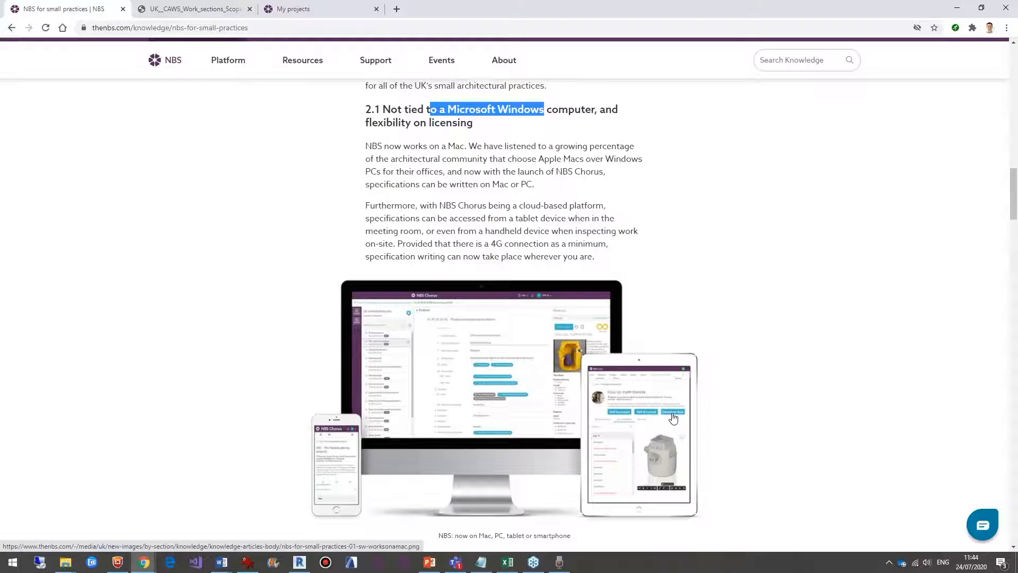
{"action": "mouse_move", "coordinate": [341, 442]}
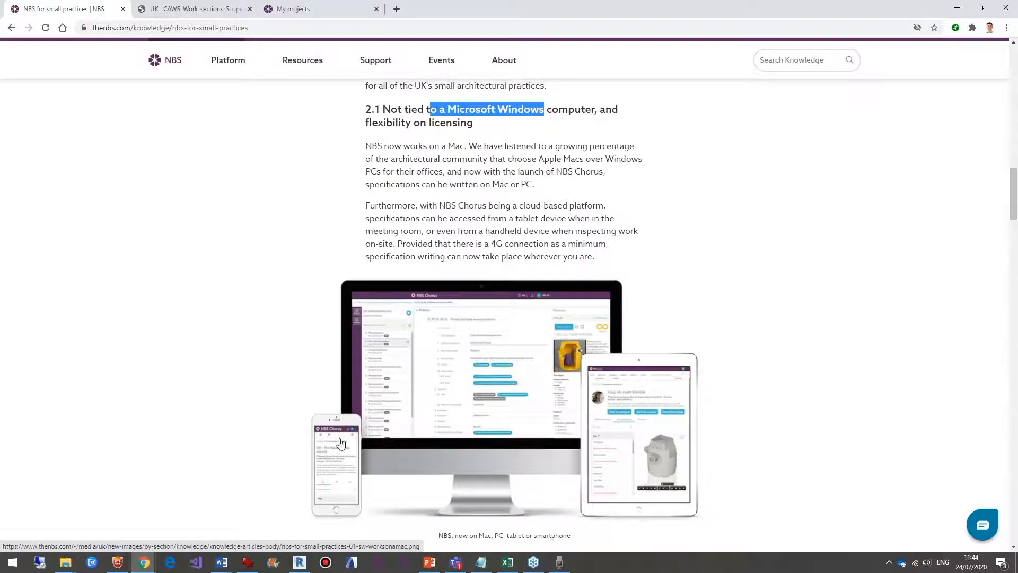
{"action": "mouse_move", "coordinate": [543, 325]}
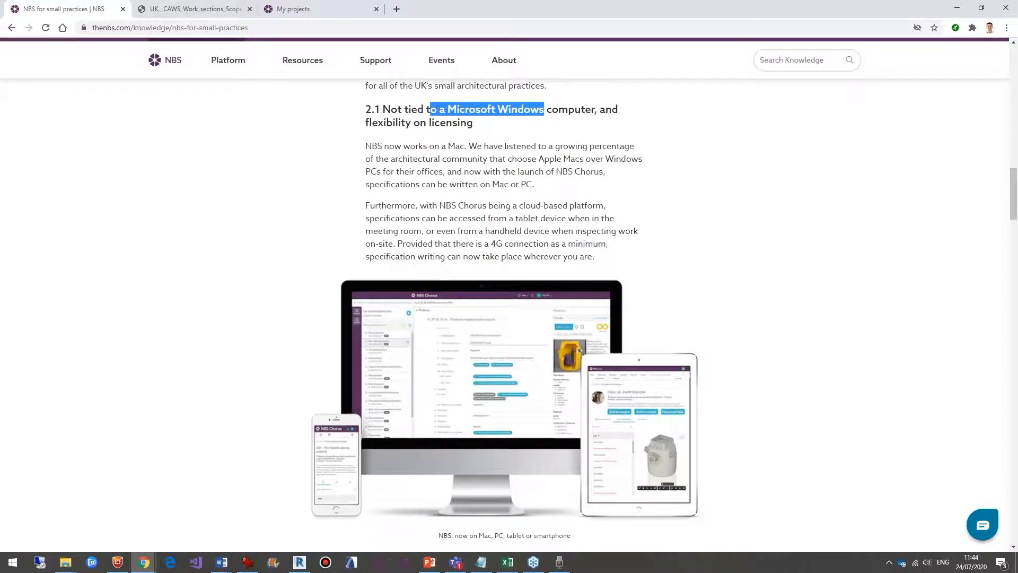
Read down to the pricing section, then switch to the My projects tab.
{"action": "scroll", "scroll_direction": "down", "scroll_amount": 3}
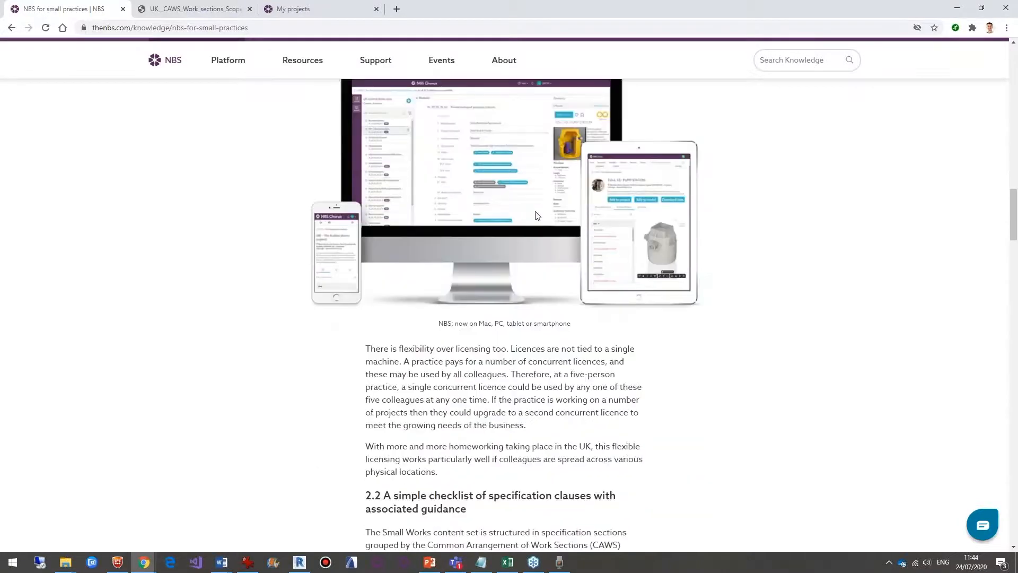
{"action": "scroll", "scroll_direction": "down", "scroll_amount": 3}
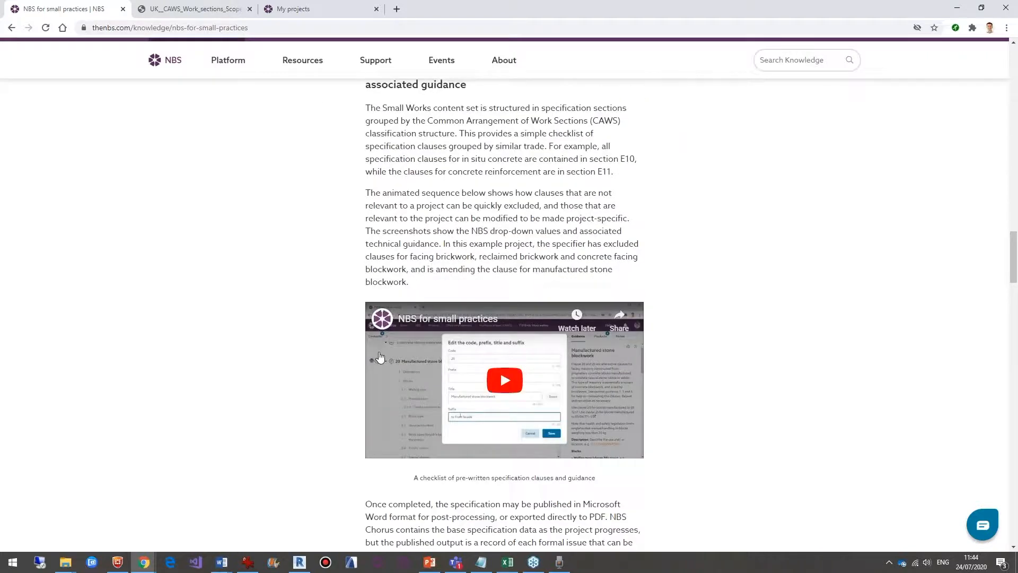
{"action": "scroll", "scroll_direction": "down", "scroll_amount": 3}
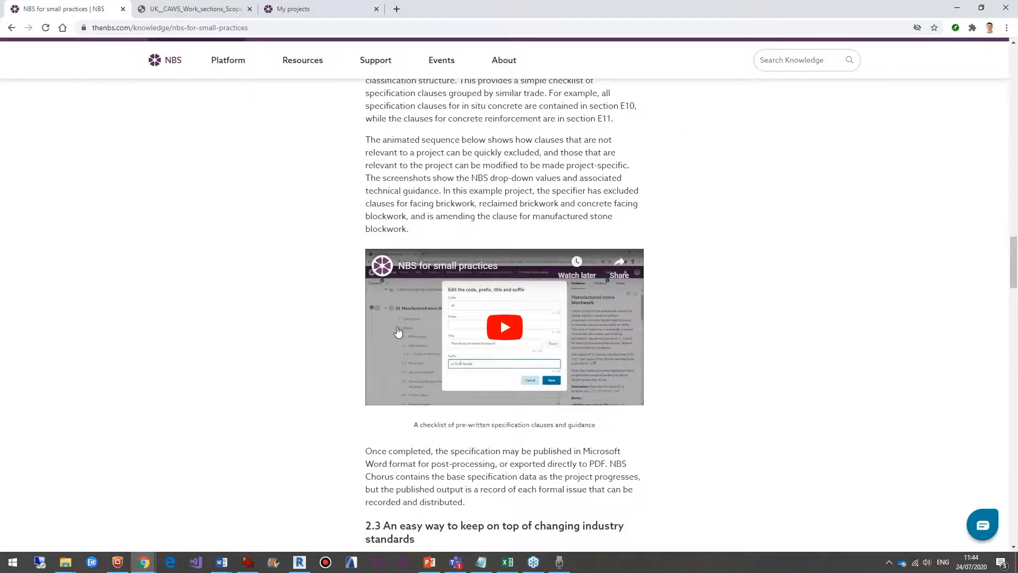
{"action": "scroll", "scroll_direction": "down", "scroll_amount": 3}
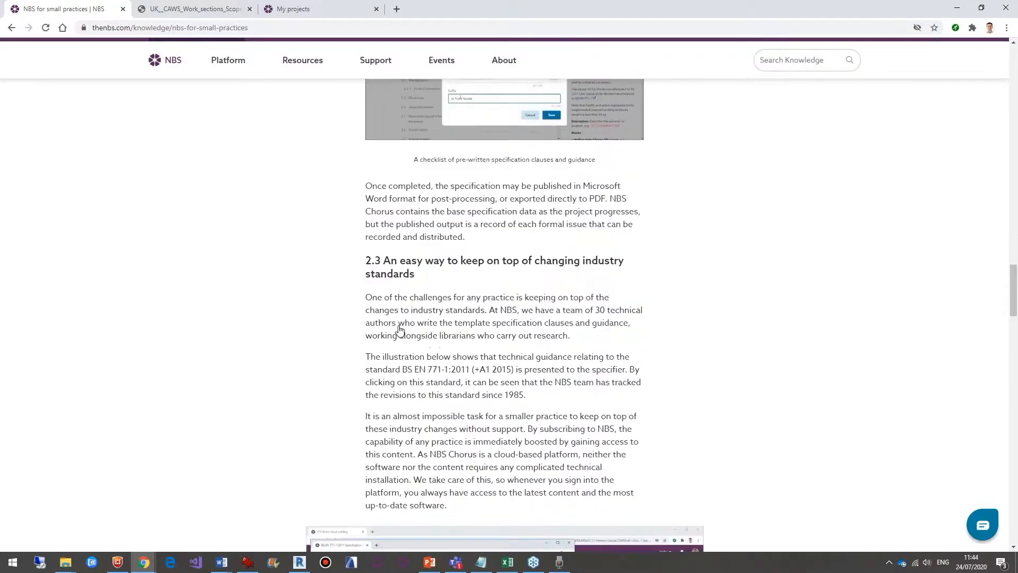
{"action": "scroll", "scroll_direction": "down", "scroll_amount": 3}
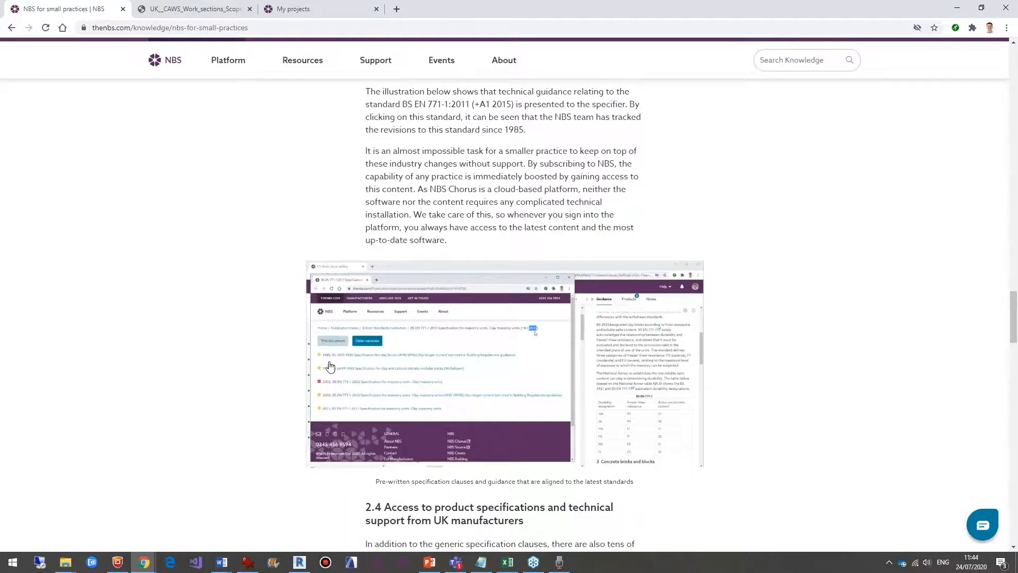
{"action": "mouse_move", "coordinate": [631, 436]}
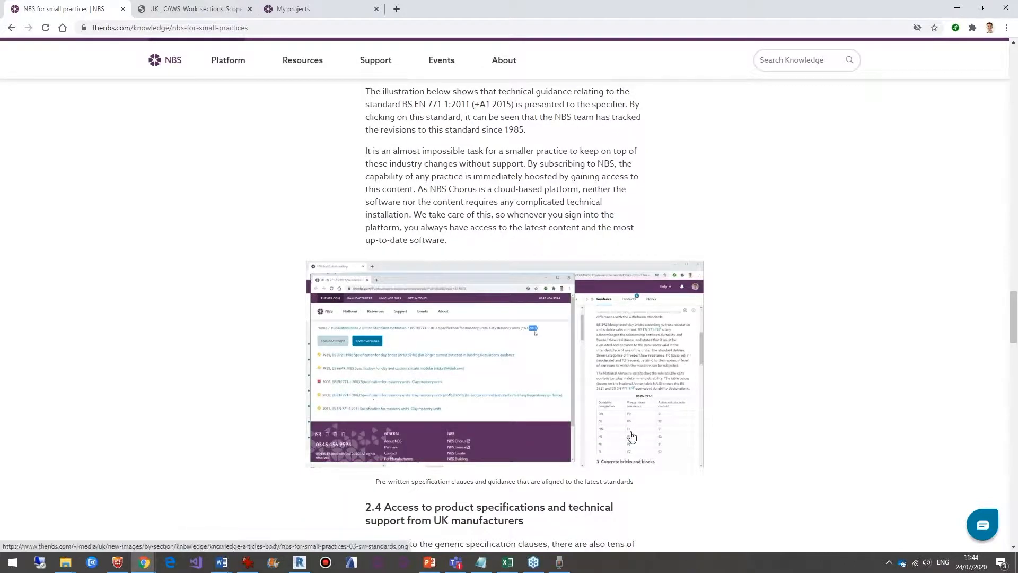
{"action": "mouse_move", "coordinate": [562, 420]}
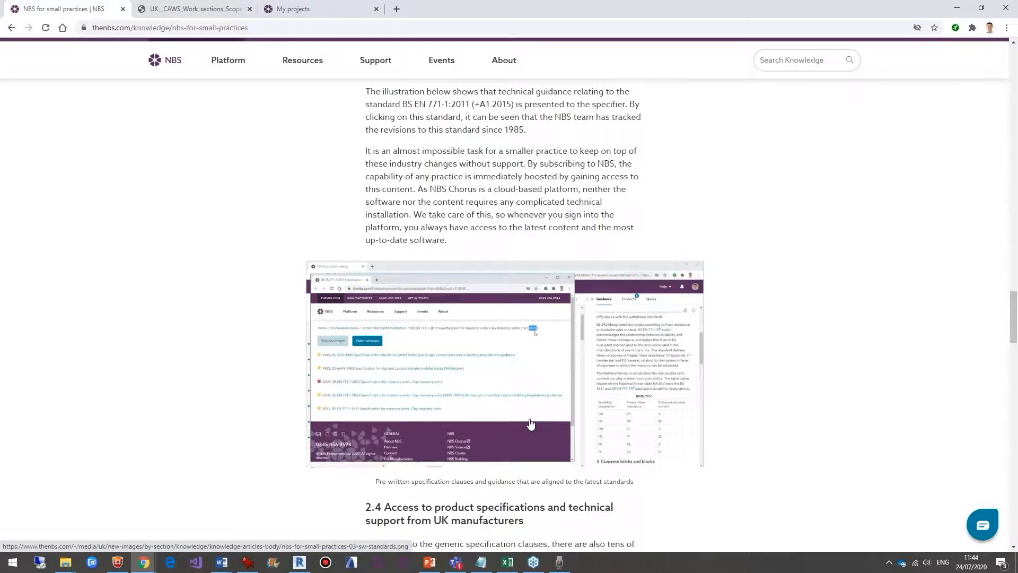
{"action": "scroll", "scroll_direction": "down", "scroll_amount": 3}
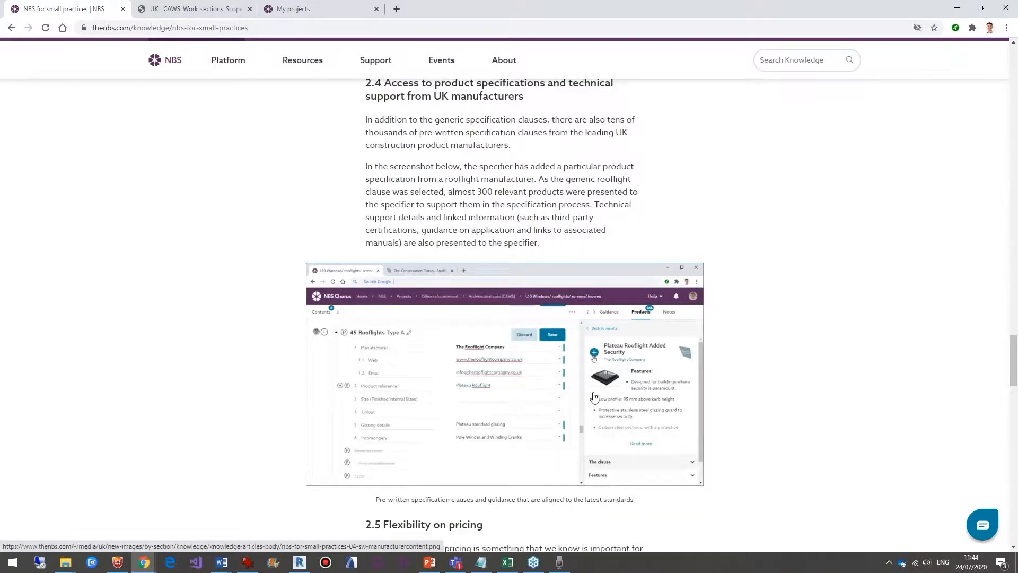
{"action": "scroll", "scroll_direction": "down", "scroll_amount": 3}
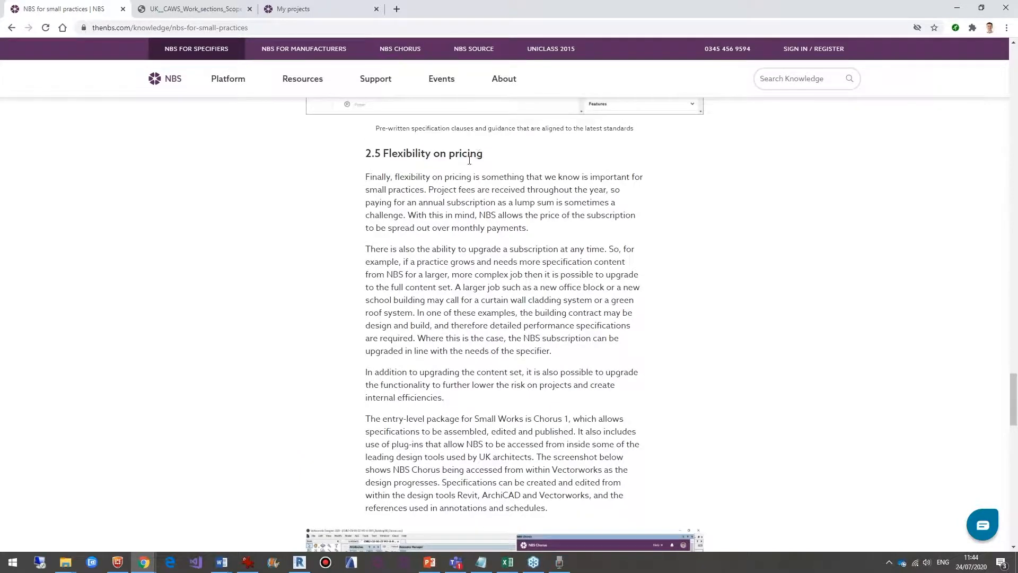
{"action": "scroll", "scroll_direction": "down", "scroll_amount": 3}
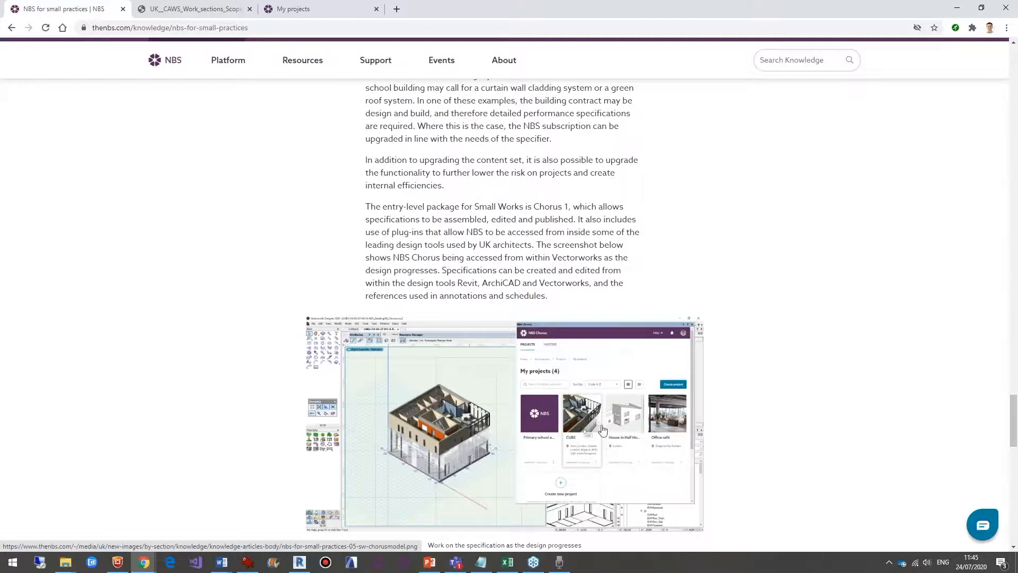
{"action": "mouse_move", "coordinate": [567, 361]}
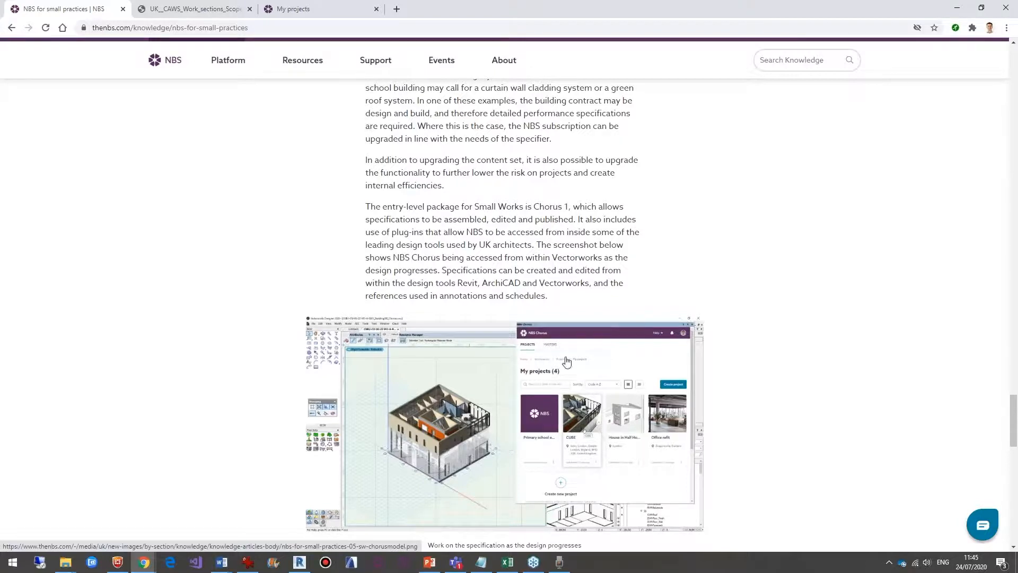
{"action": "left_click", "coordinate": [318, 8]}
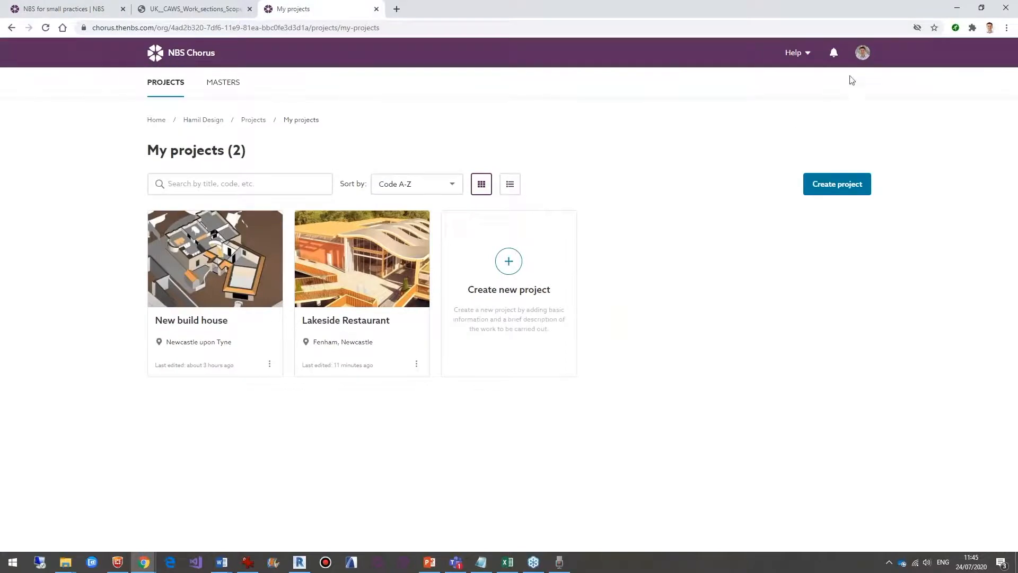
{"action": "mouse_move", "coordinate": [239, 132]}
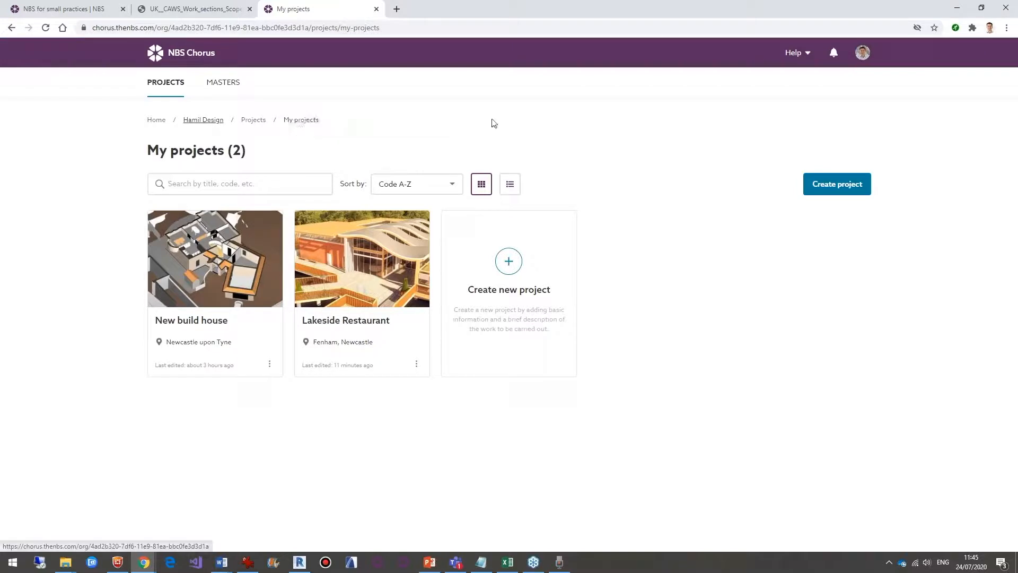
{"action": "mouse_move", "coordinate": [609, 236]}
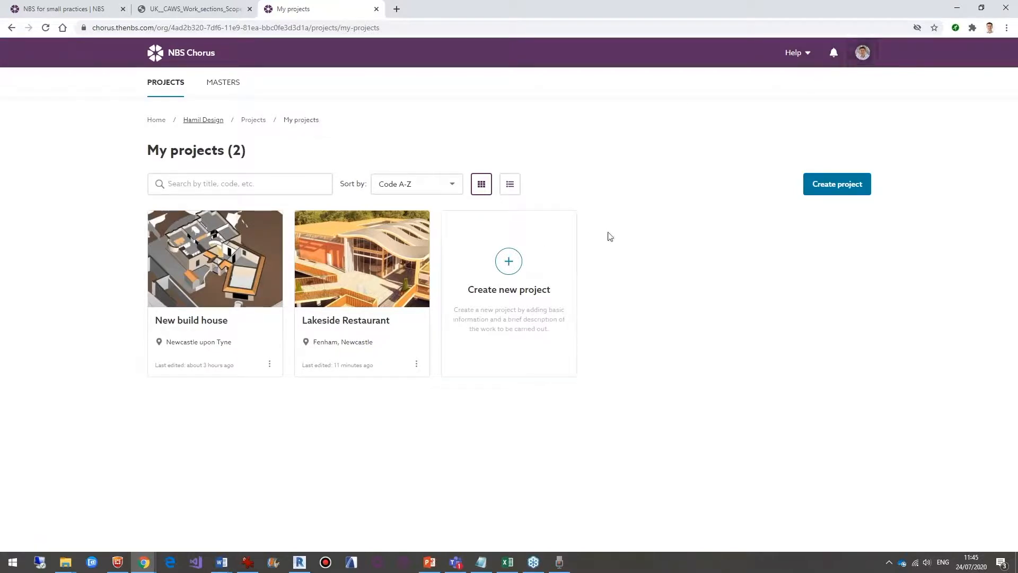
{"action": "mouse_move", "coordinate": [819, 94]}
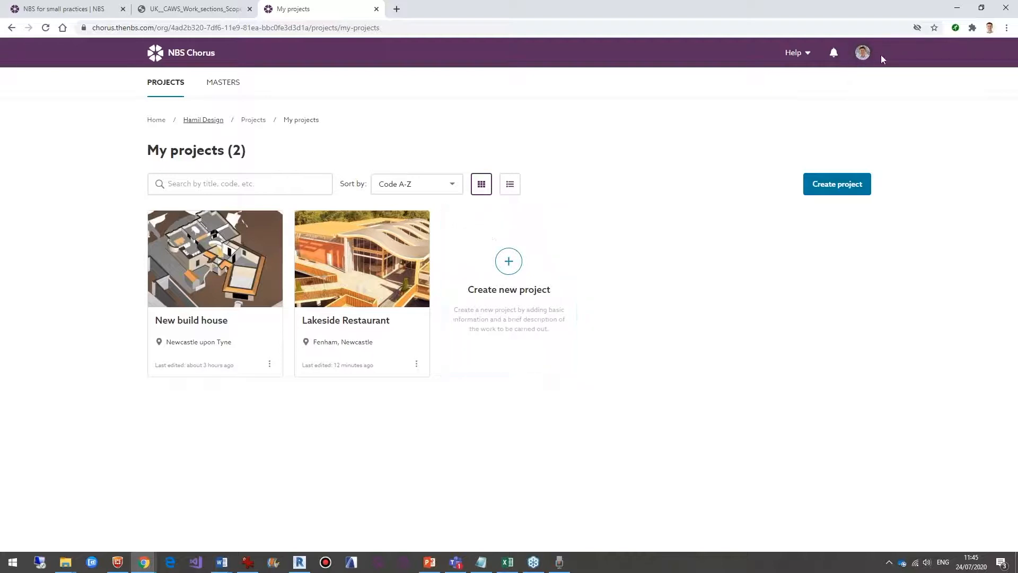
{"action": "left_click", "coordinate": [862, 52]}
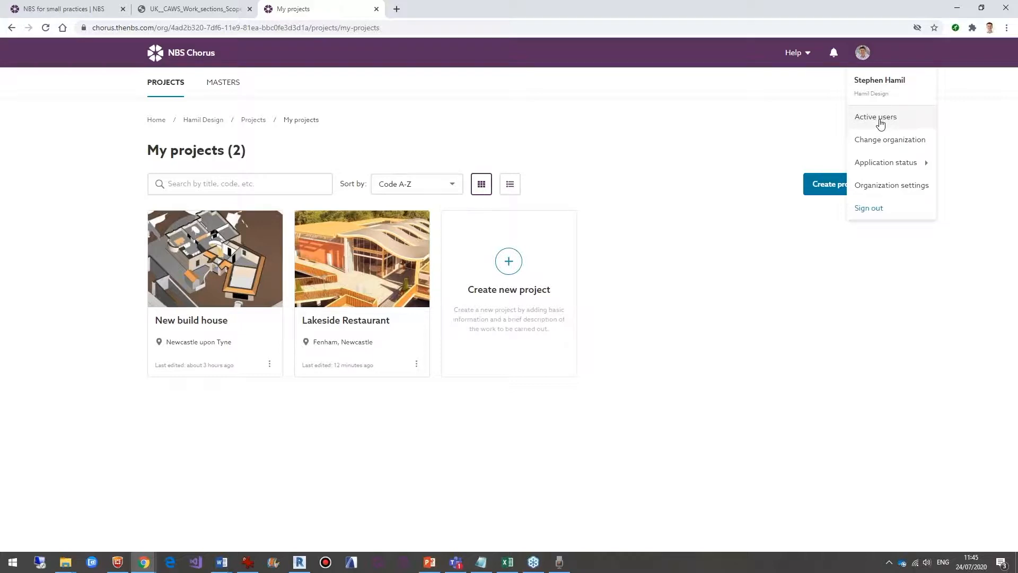
{"action": "left_click", "coordinate": [862, 53]}
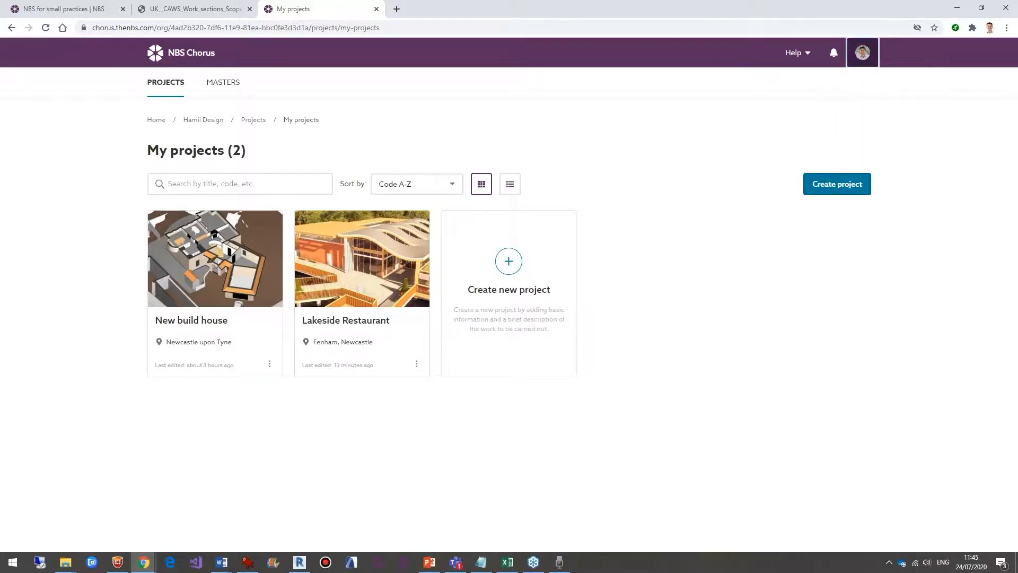
In New build house, delete the Technical sections and Prelims (RIBA Concise) specifications.
{"action": "left_click", "coordinate": [214, 258]}
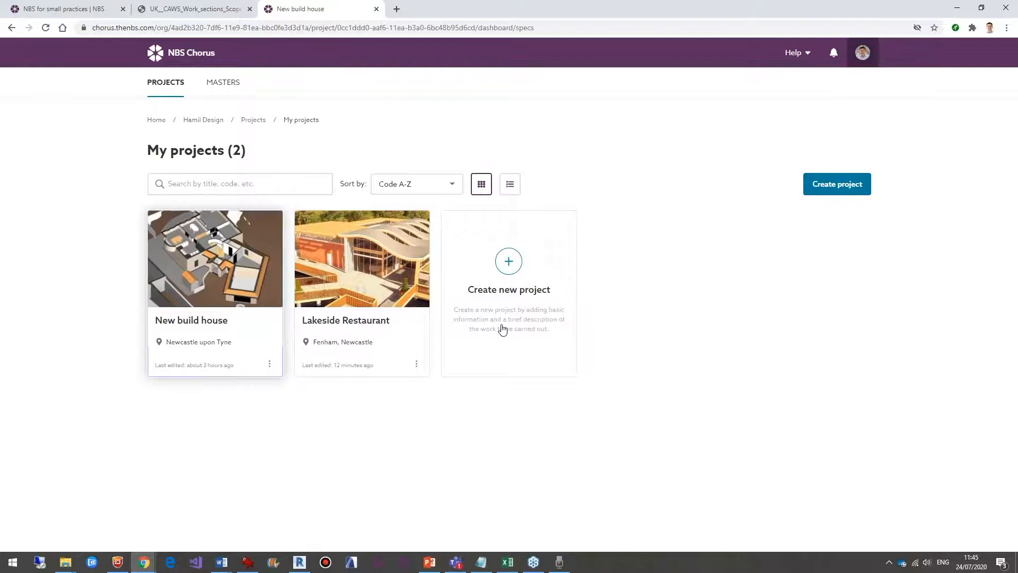
{"action": "left_click", "coordinate": [214, 258]}
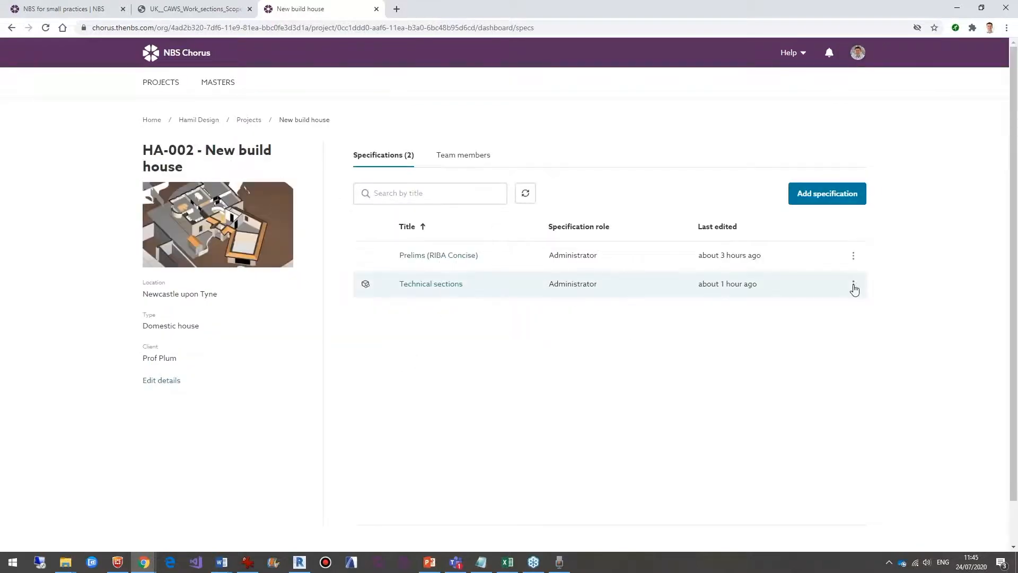
{"action": "left_click", "coordinate": [853, 284]}
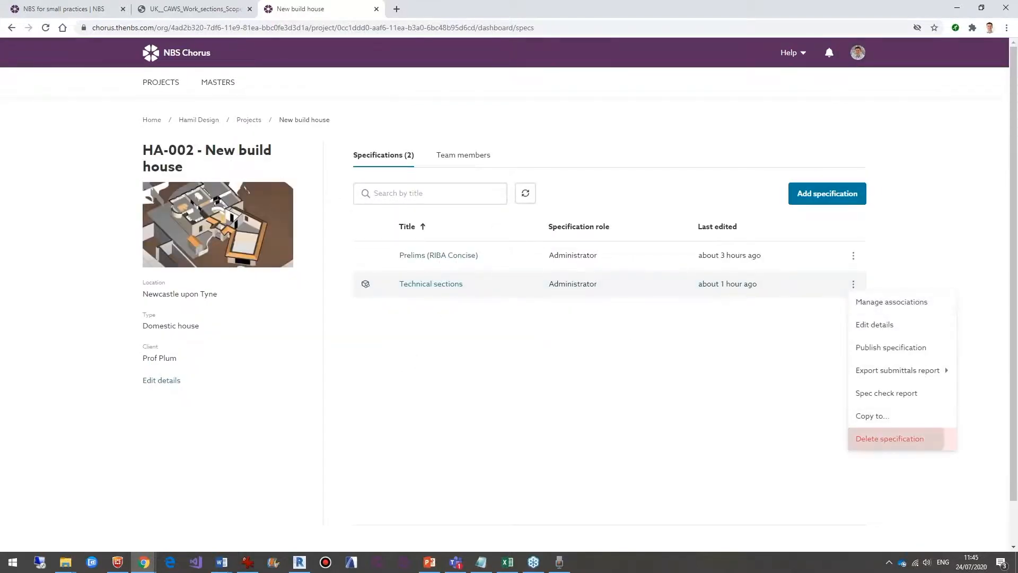
{"action": "left_click", "coordinate": [888, 439]}
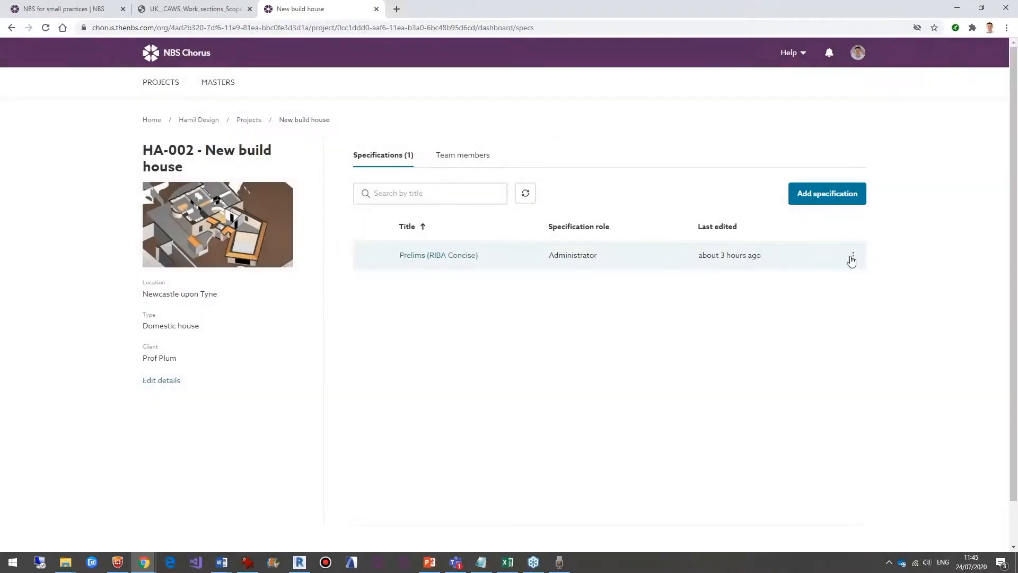
{"action": "left_click", "coordinate": [853, 255]}
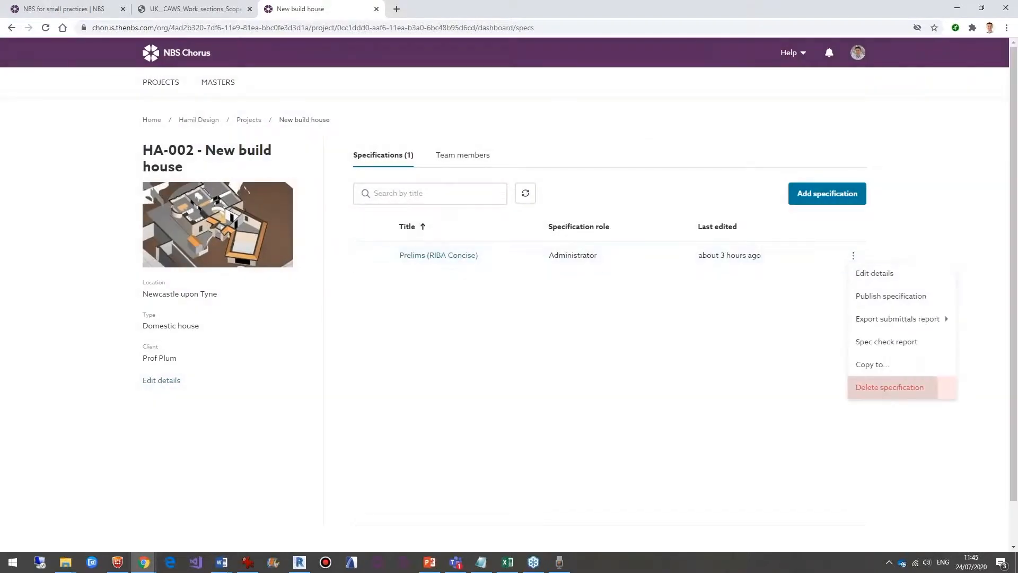
{"action": "left_click", "coordinate": [889, 387]}
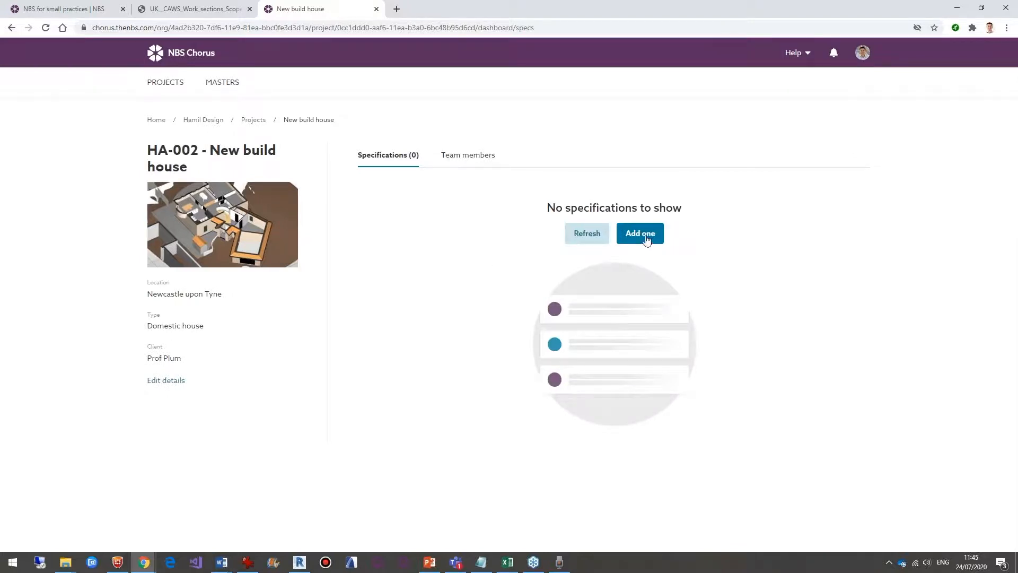
Fill the new specification form: Prelims (JCT MW), UK - CAWS Preliminaries, JCT 2016 Minor Works.
{"action": "left_click", "coordinate": [640, 233]}
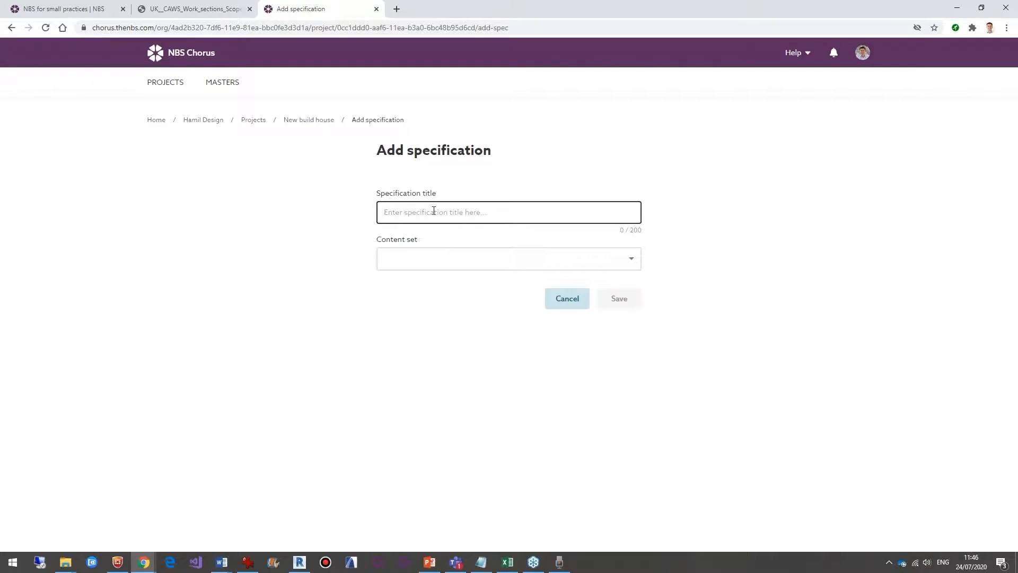
{"action": "type", "text": "P"}
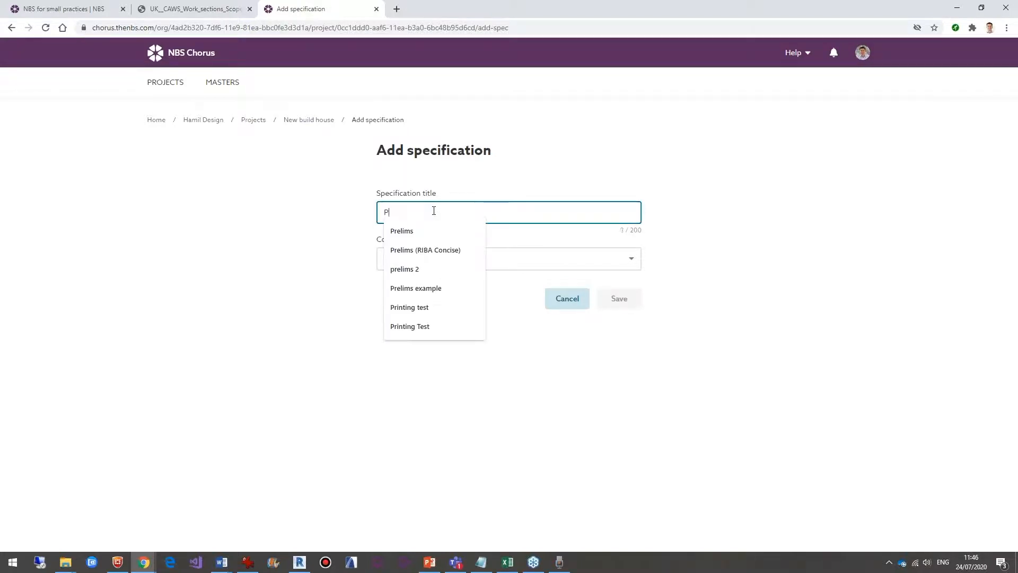
{"action": "type", "text": "relims (JCT MW"}
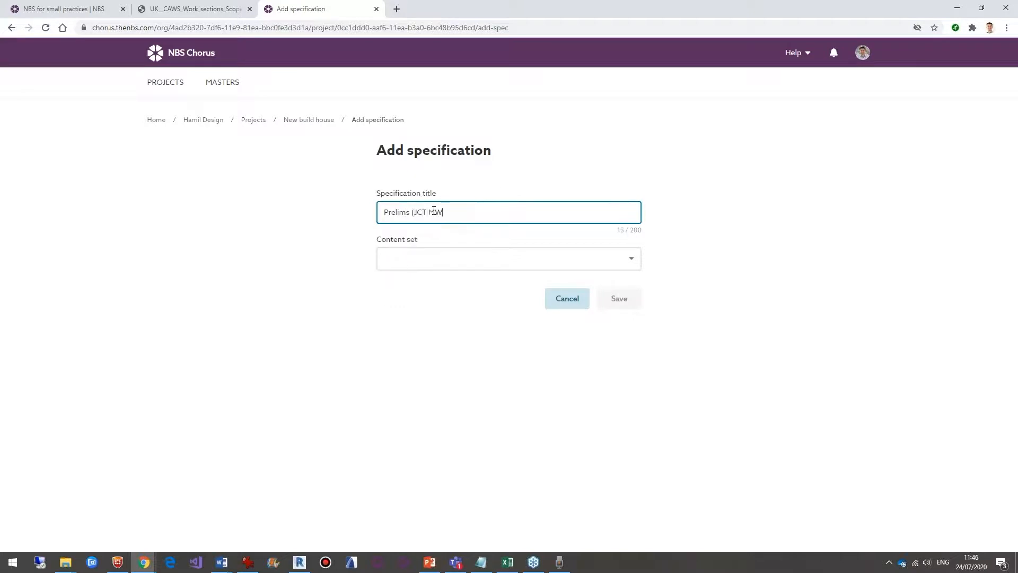
{"action": "left_click", "coordinate": [508, 259]}
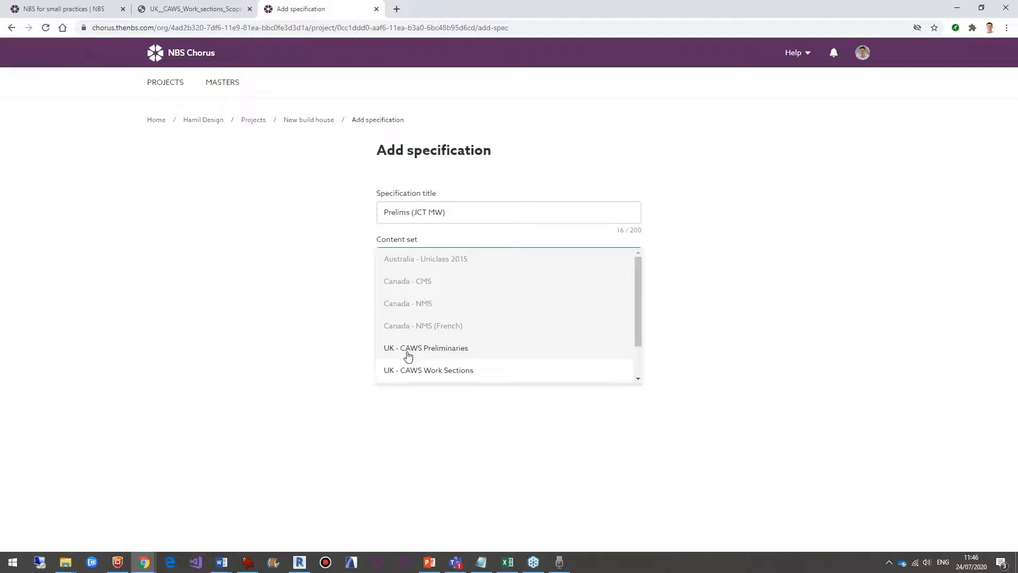
{"action": "mouse_move", "coordinate": [446, 353]}
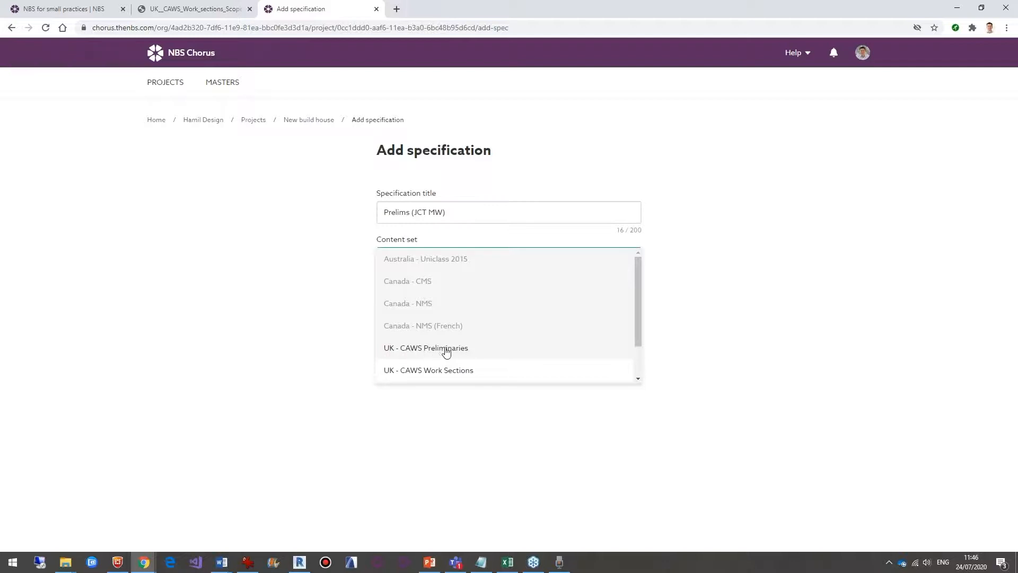
{"action": "left_click", "coordinate": [425, 347]}
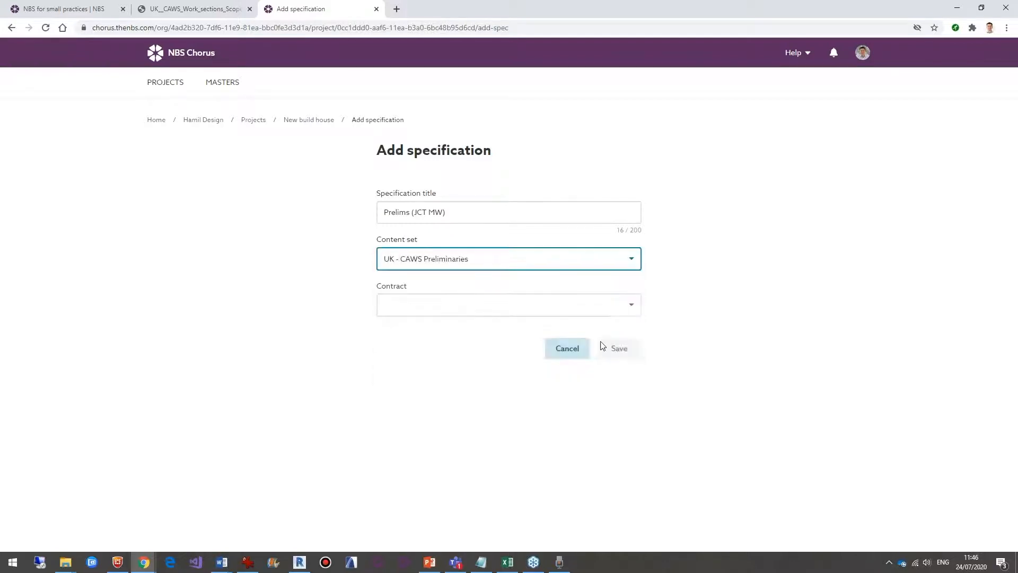
{"action": "left_click", "coordinate": [509, 304]}
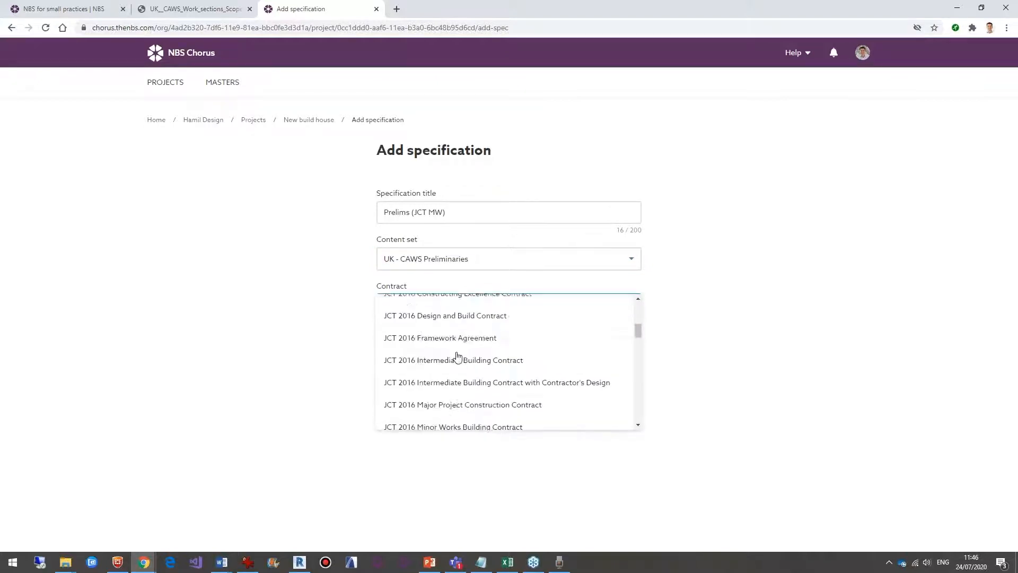
{"action": "scroll", "scroll_direction": "down", "scroll_amount": 3}
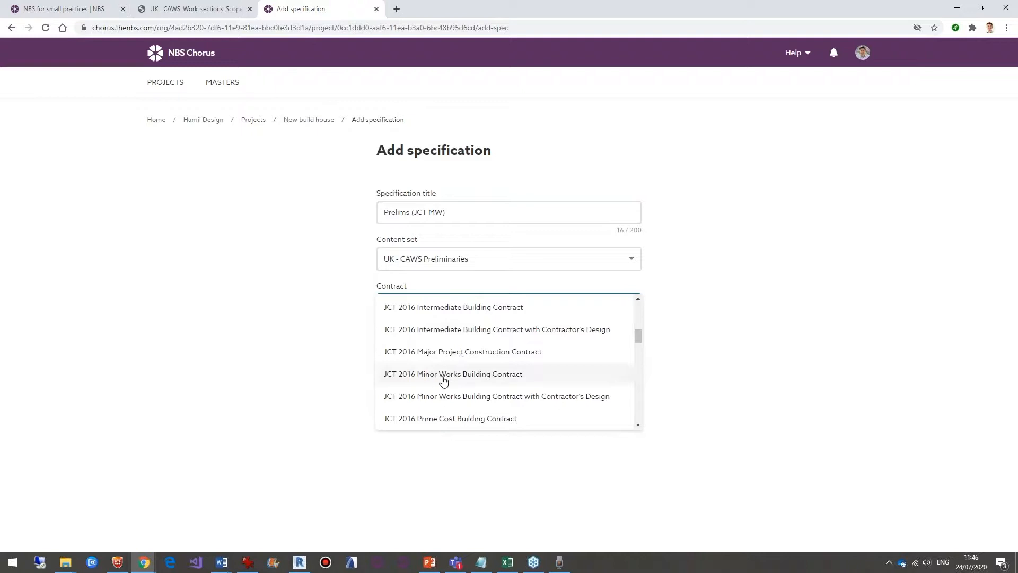
{"action": "left_click", "coordinate": [453, 373]}
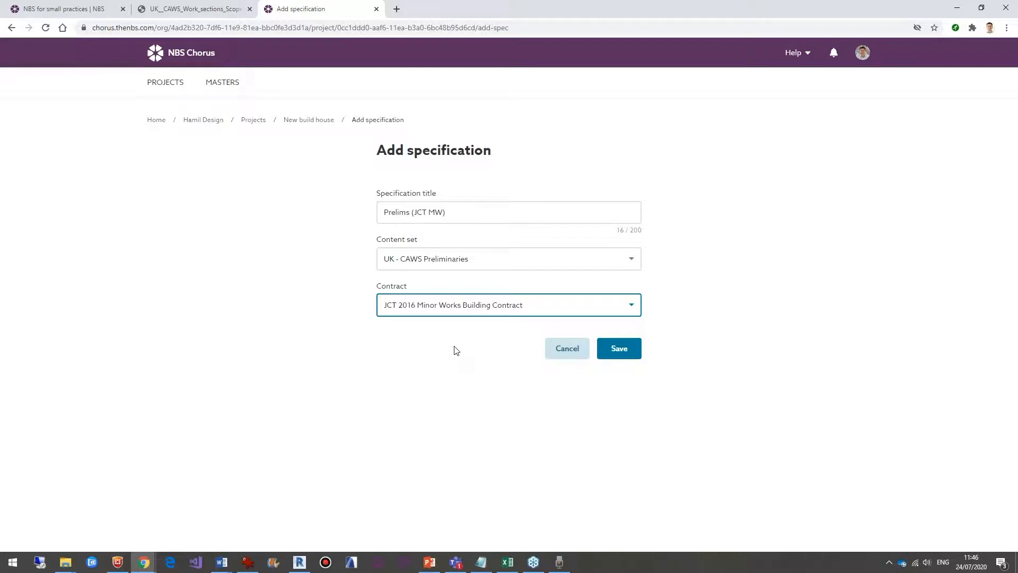
{"action": "mouse_move", "coordinate": [453, 327]}
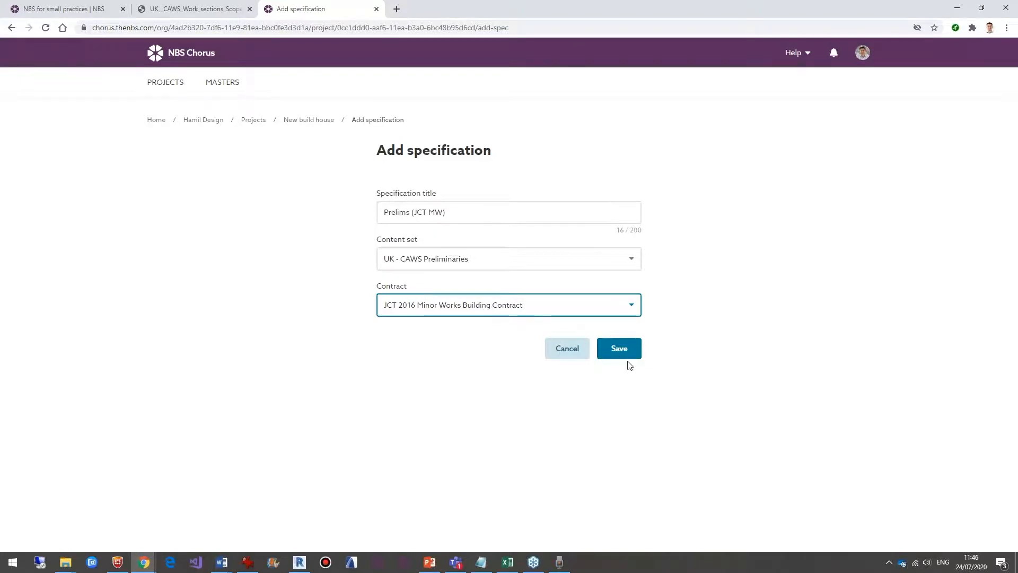
Save the Prelims (JCT MW) specification and let its A10-onward Contents load.
{"action": "left_click", "coordinate": [617, 348]}
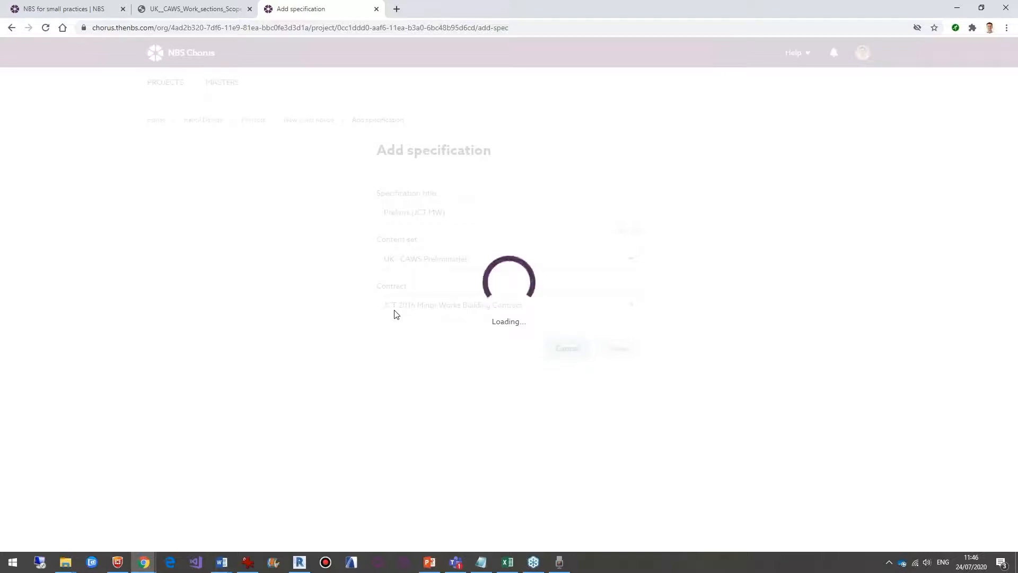
{"action": "mouse_move", "coordinate": [391, 351]}
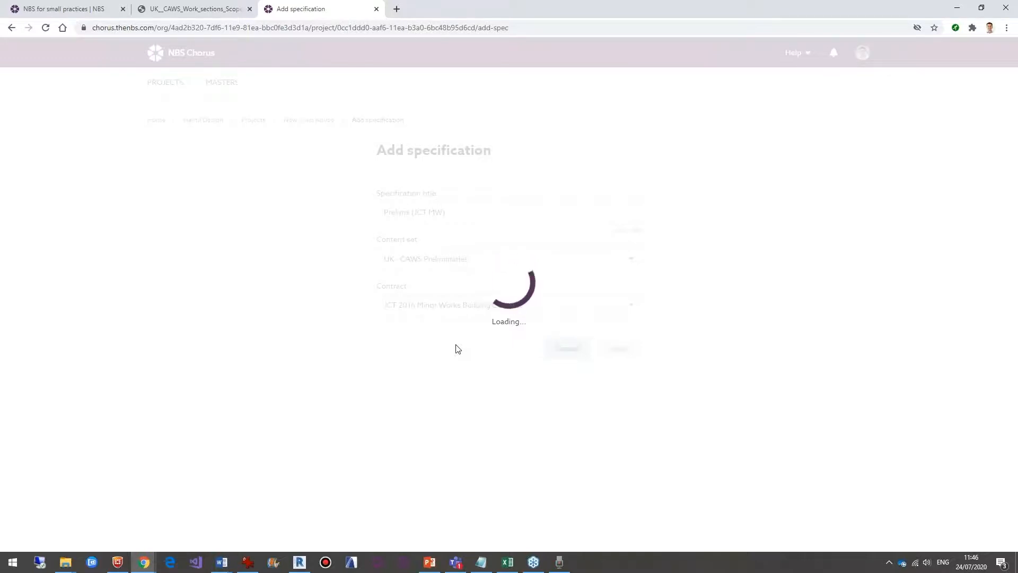
{"action": "left_click", "coordinate": [617, 347]}
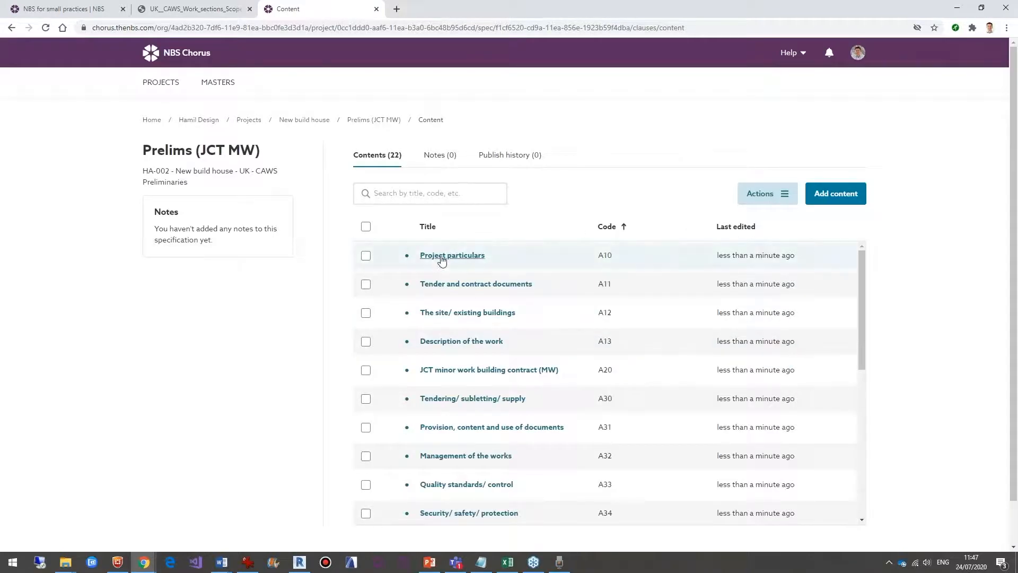
{"action": "mouse_move", "coordinate": [468, 292]}
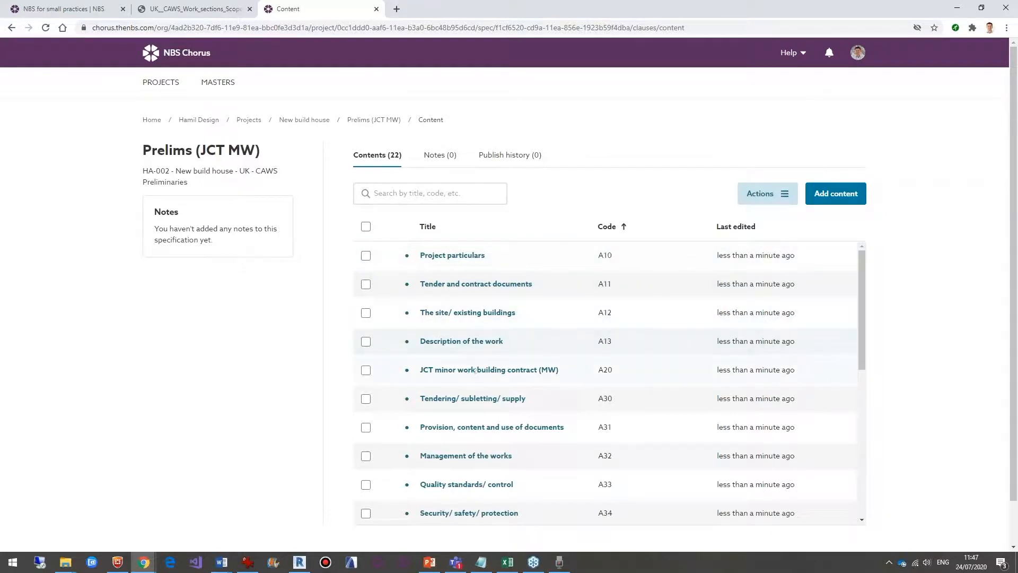
In A20's Seventh Recital, set Supplemental Provisions 2 and 1 to 'applies' and save.
{"action": "left_click", "coordinate": [489, 369]}
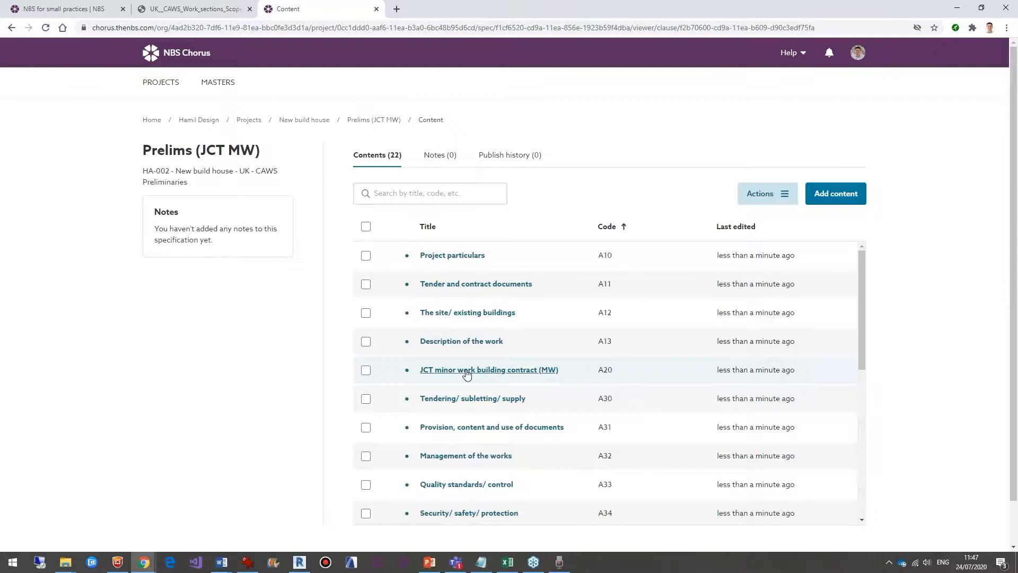
{"action": "left_click", "coordinate": [489, 369]}
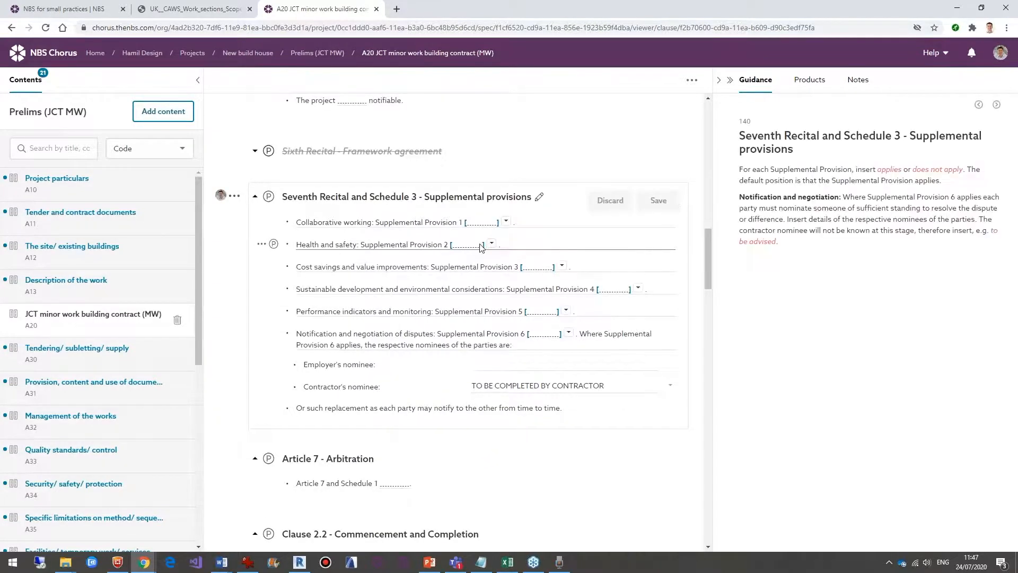
{"action": "left_click", "coordinate": [491, 245]}
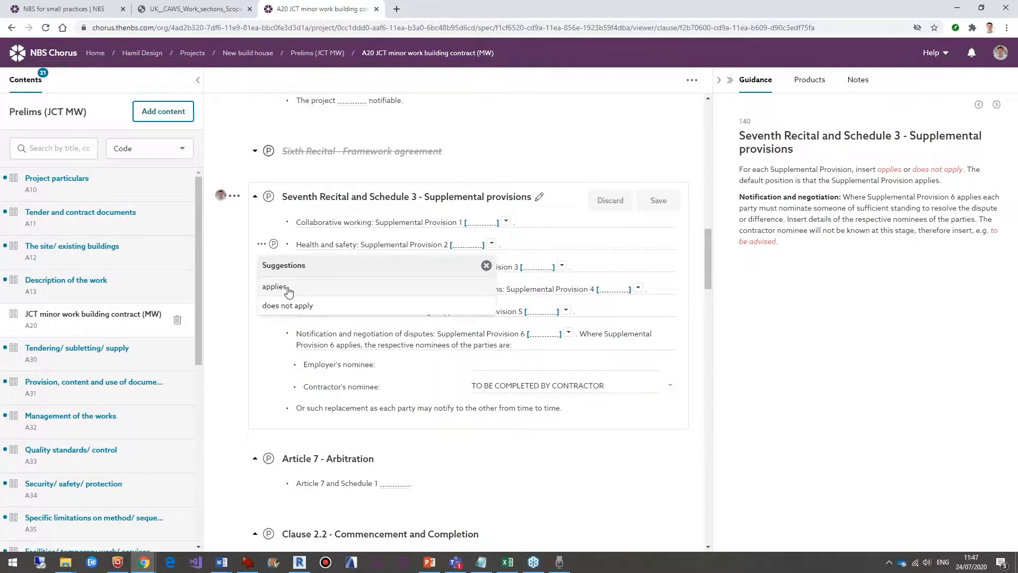
{"action": "left_click", "coordinate": [274, 286]}
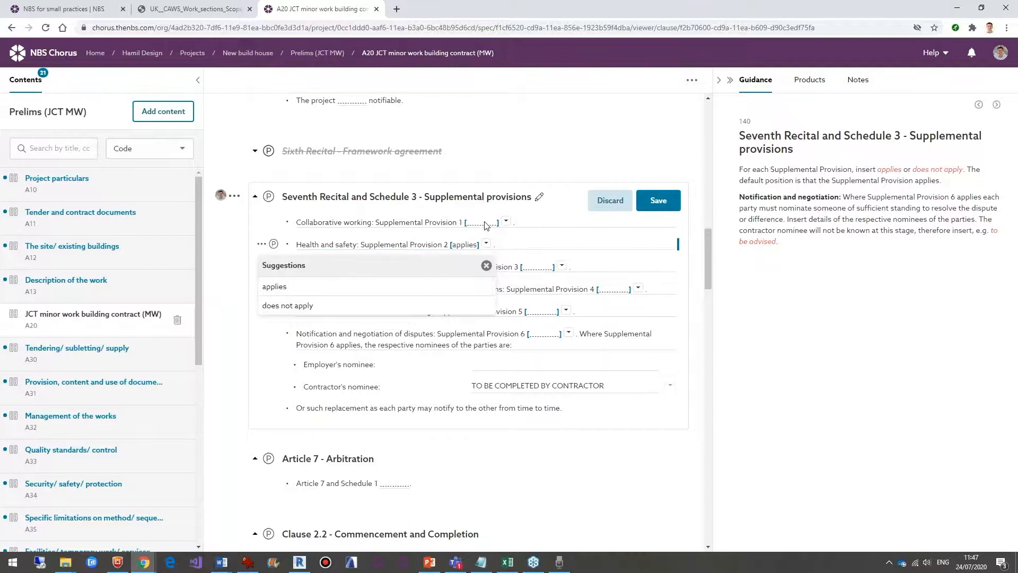
{"action": "left_click", "coordinate": [480, 222]}
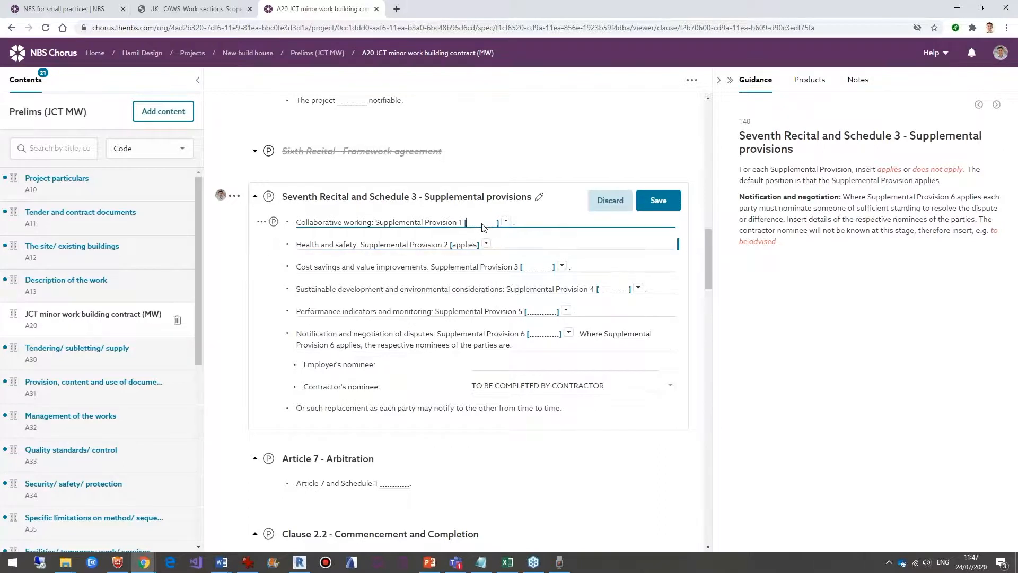
{"action": "type", "text": "applies"}
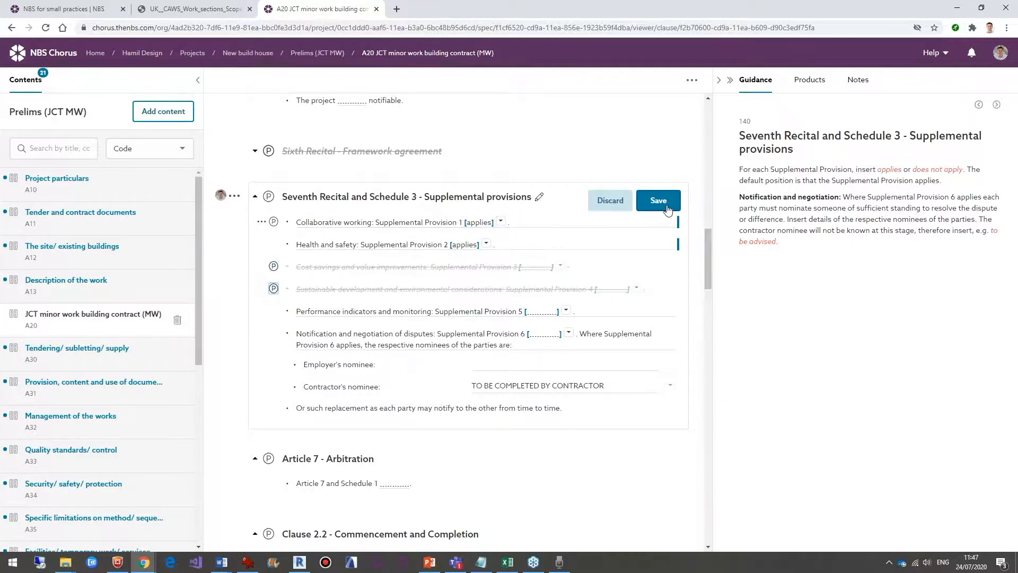
{"action": "left_click", "coordinate": [658, 200]}
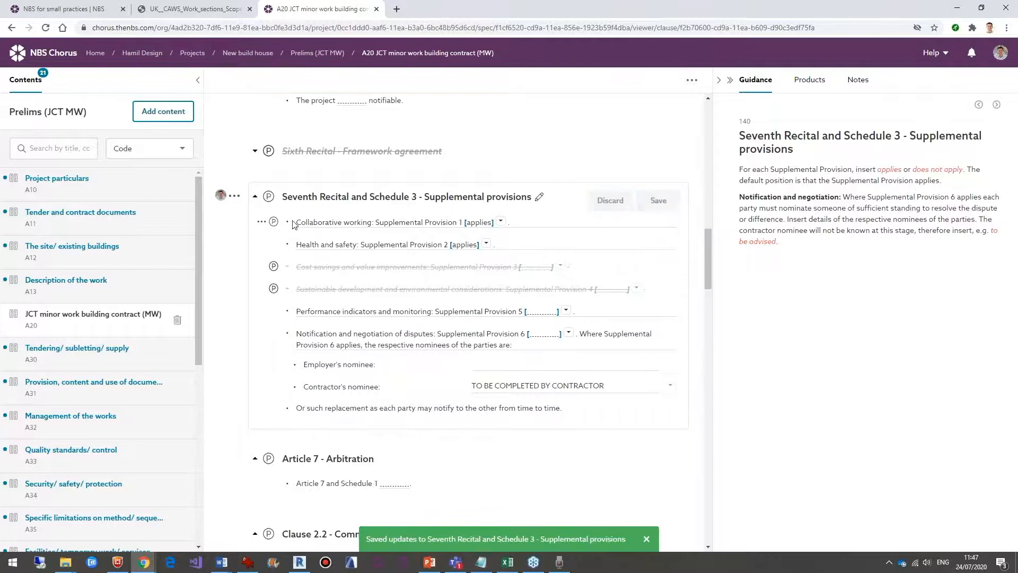
Open A31 and add the 'Put all app…' appliances note to Keep for reuse.
{"action": "left_click", "coordinate": [95, 387]}
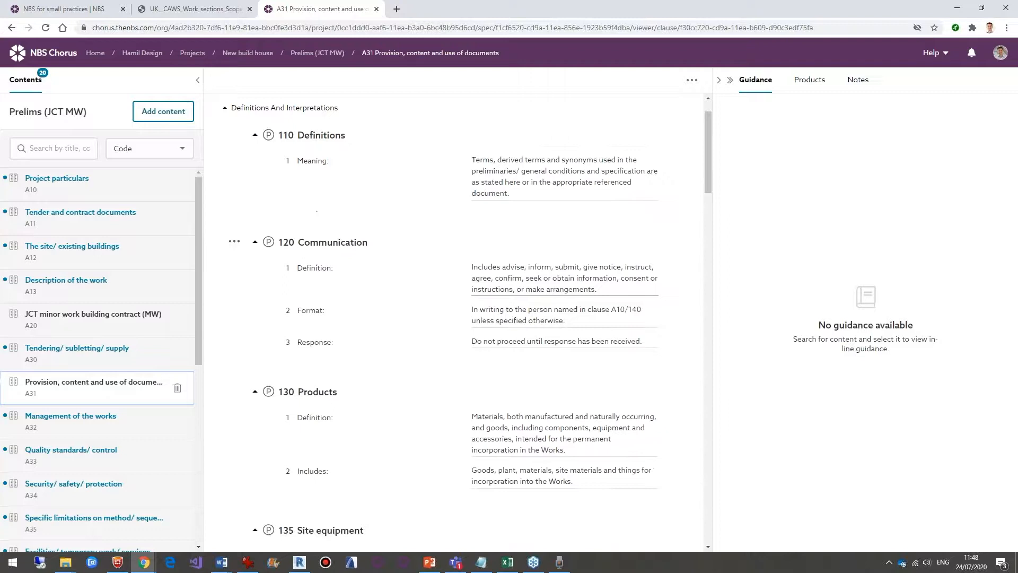
{"action": "scroll", "scroll_direction": "down", "scroll_amount": 3}
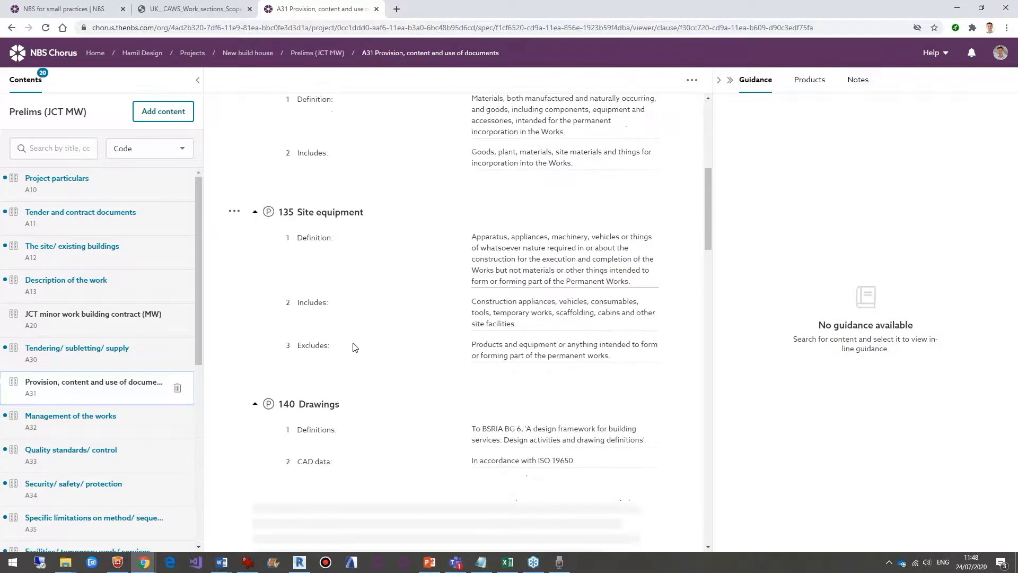
{"action": "scroll", "scroll_direction": "down", "scroll_amount": 3}
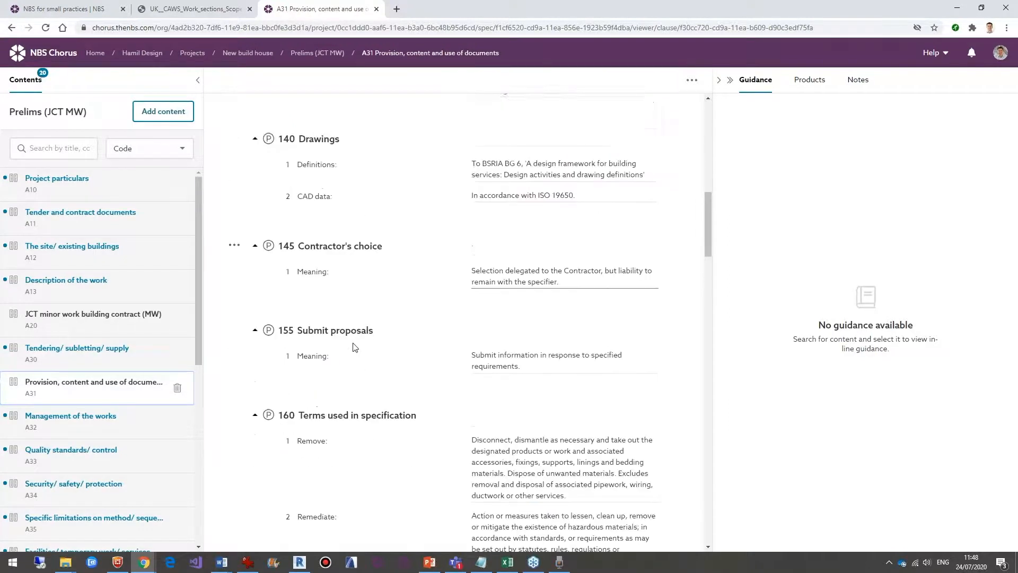
{"action": "scroll", "scroll_direction": "down", "scroll_amount": 3}
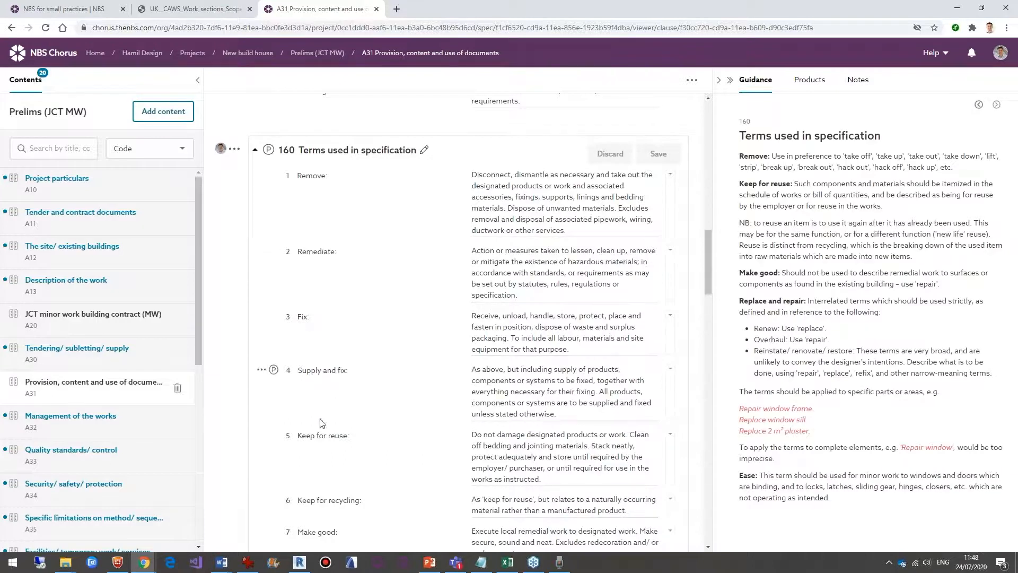
{"action": "mouse_move", "coordinate": [325, 440]}
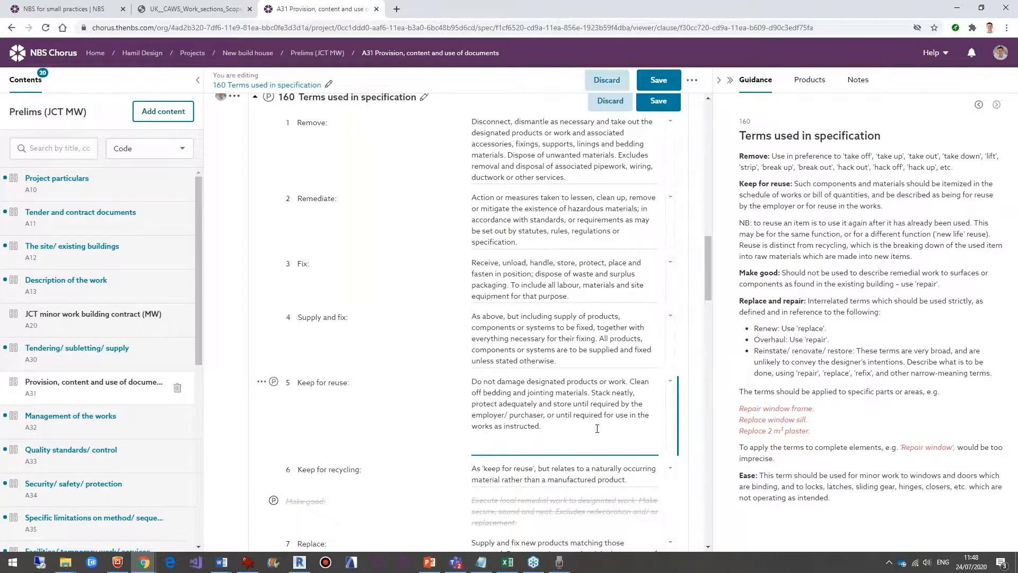
{"action": "type", "text": "Put all appliances in the special cabinet."}
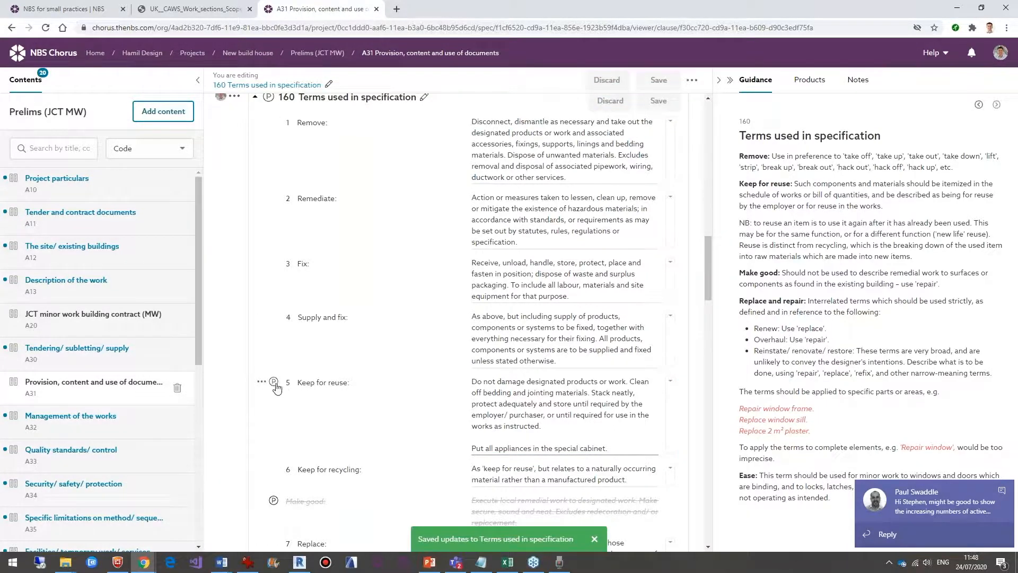
Insert a new row below Keep for reuse with the term 'Use of QR codes'.
{"action": "left_click", "coordinate": [260, 382]}
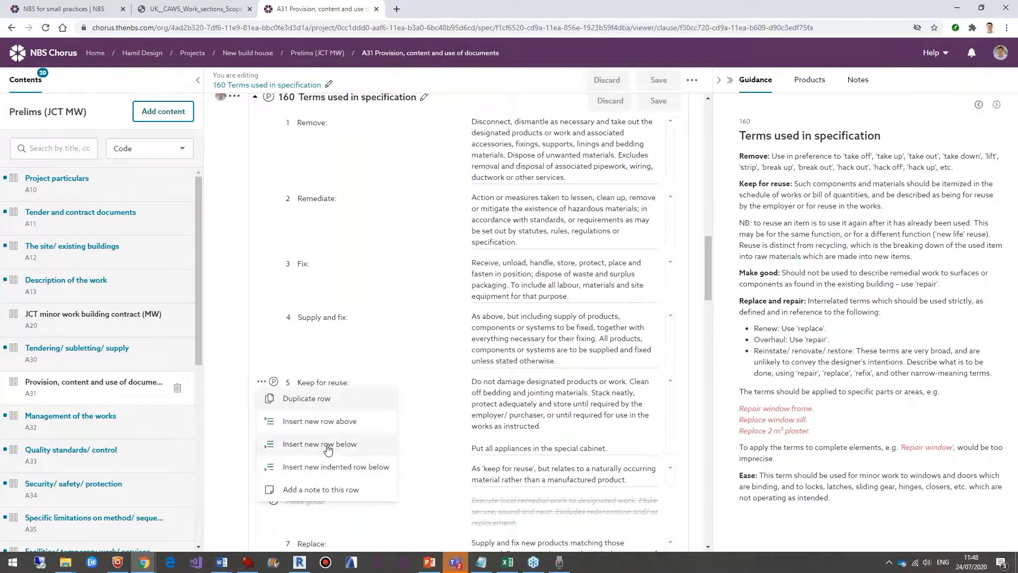
{"action": "left_click", "coordinate": [319, 444]}
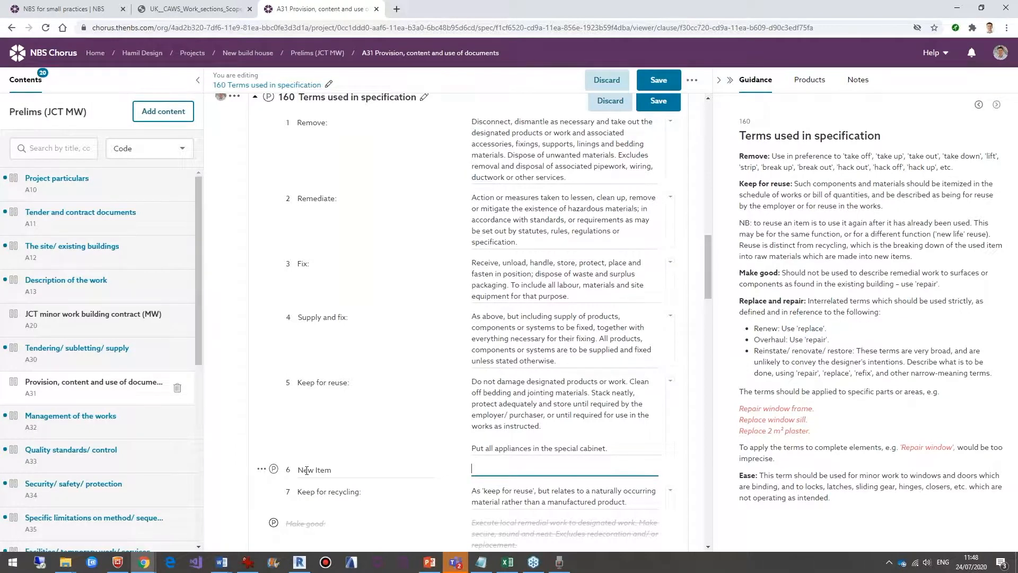
{"action": "type", "text": "U"}
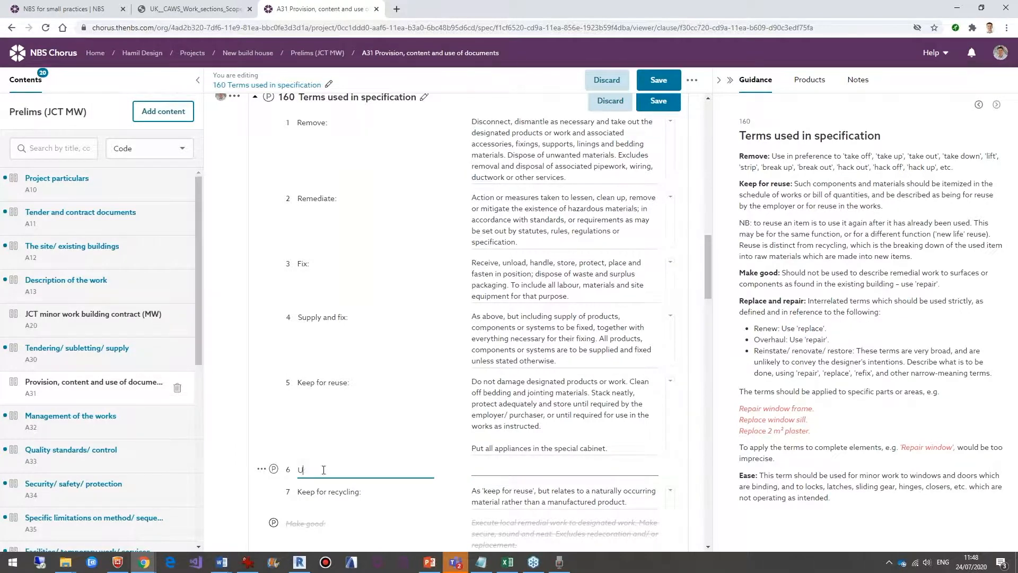
{"action": "type", "text": "se of QR cod"}
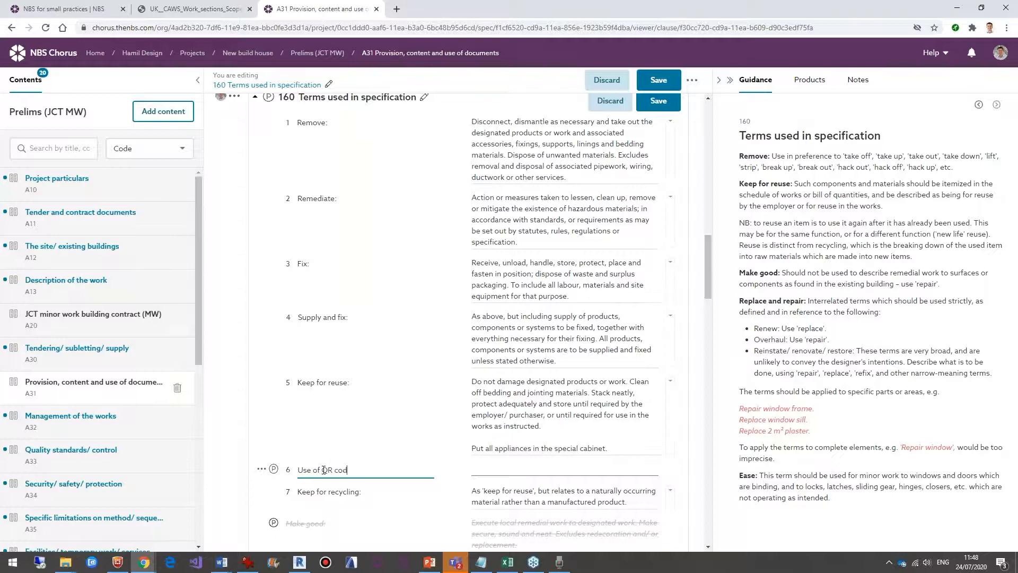
{"action": "type", "text": "es"}
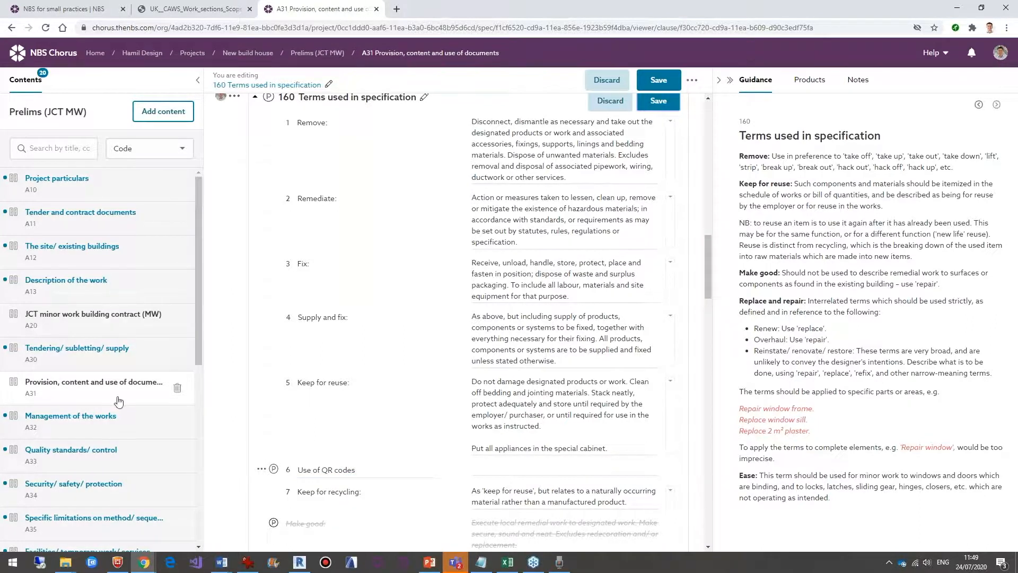
Publish the selected A31 section as a PDF, skipping version comparison.
{"action": "left_click", "coordinate": [657, 79]}
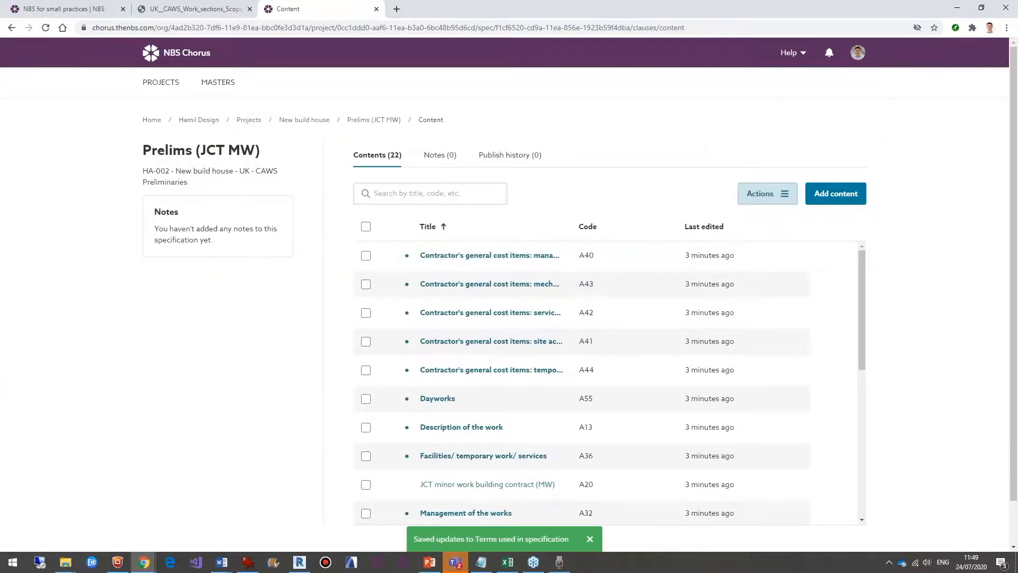
{"action": "left_click", "coordinate": [766, 193]}
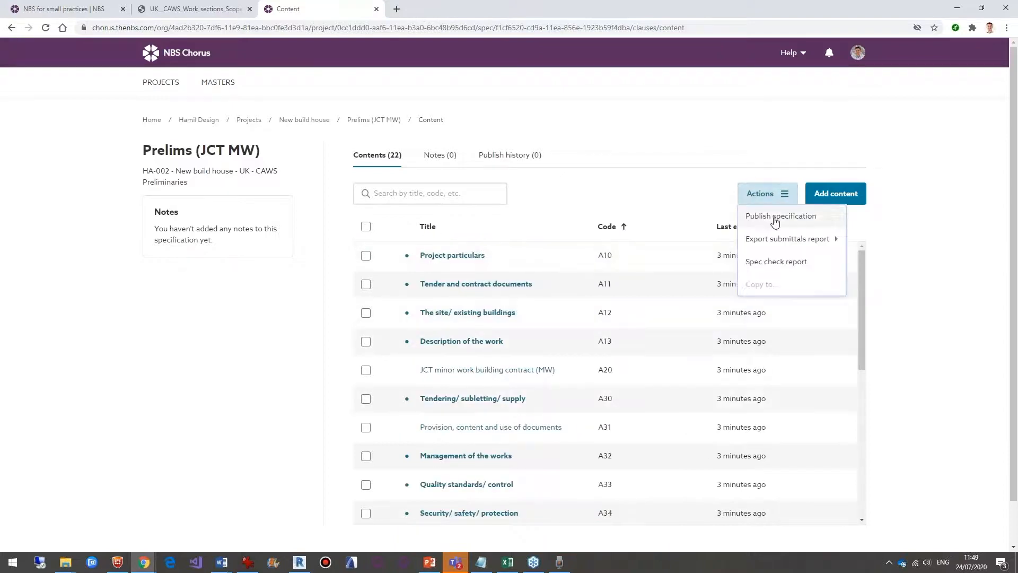
{"action": "left_click", "coordinate": [766, 194]}
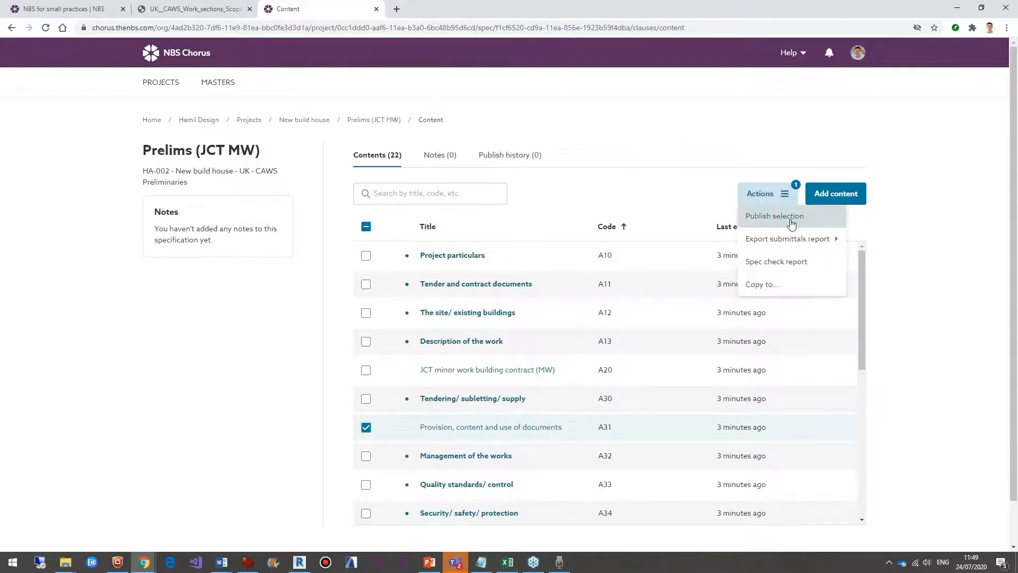
{"action": "left_click", "coordinate": [774, 216]}
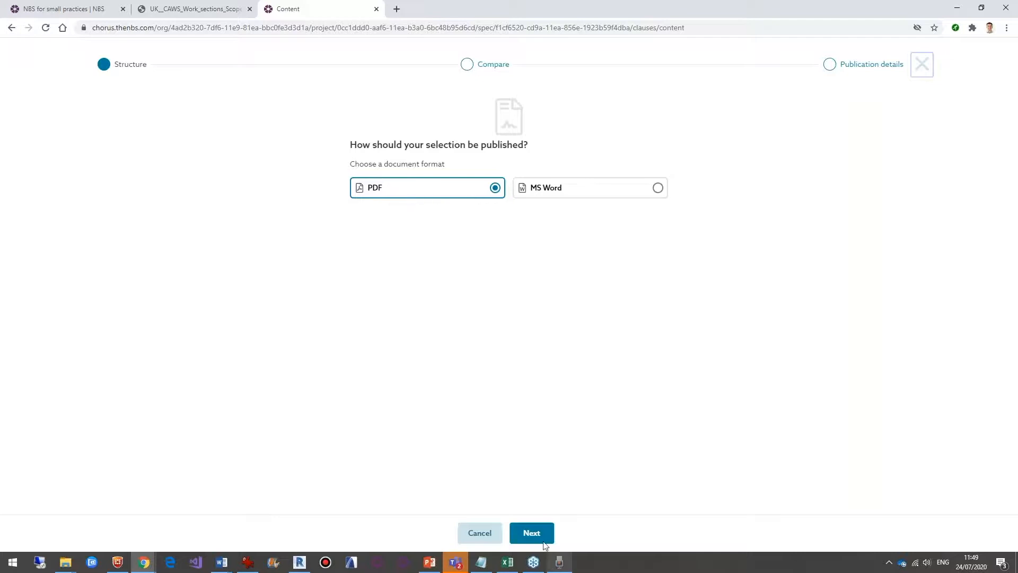
{"action": "left_click", "coordinate": [531, 532]}
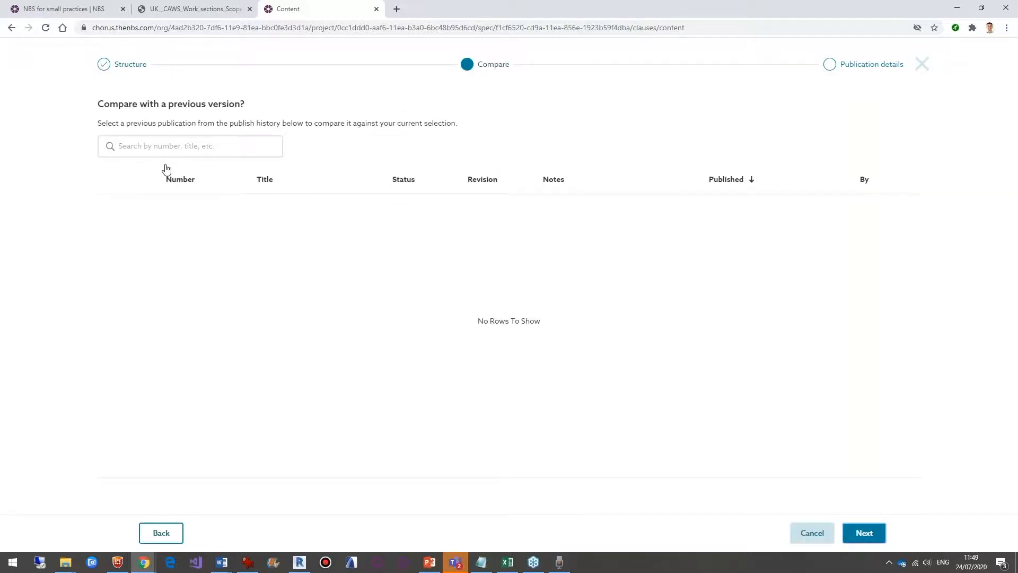
{"action": "mouse_move", "coordinate": [751, 509]}
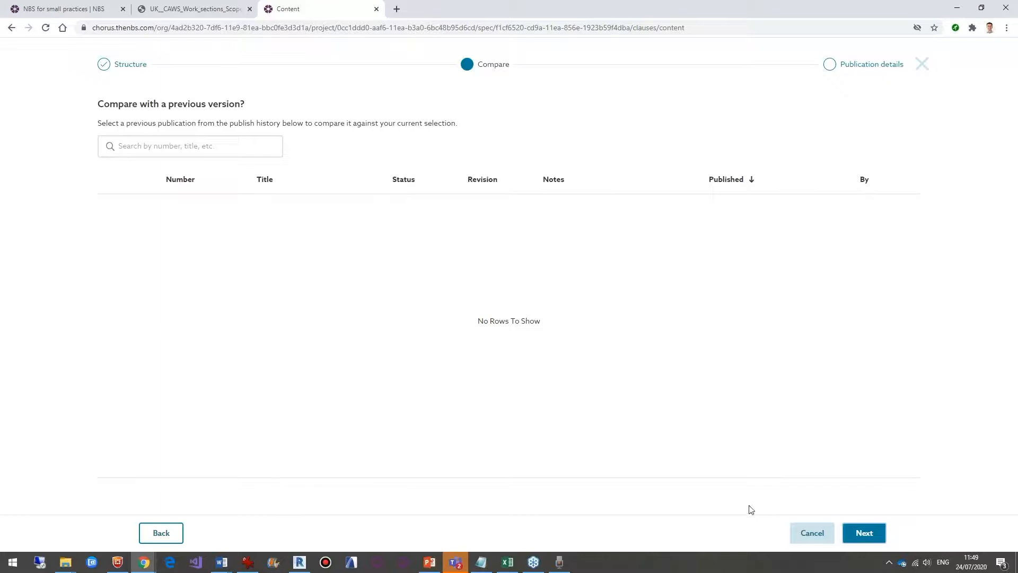
{"action": "left_click", "coordinate": [864, 532]}
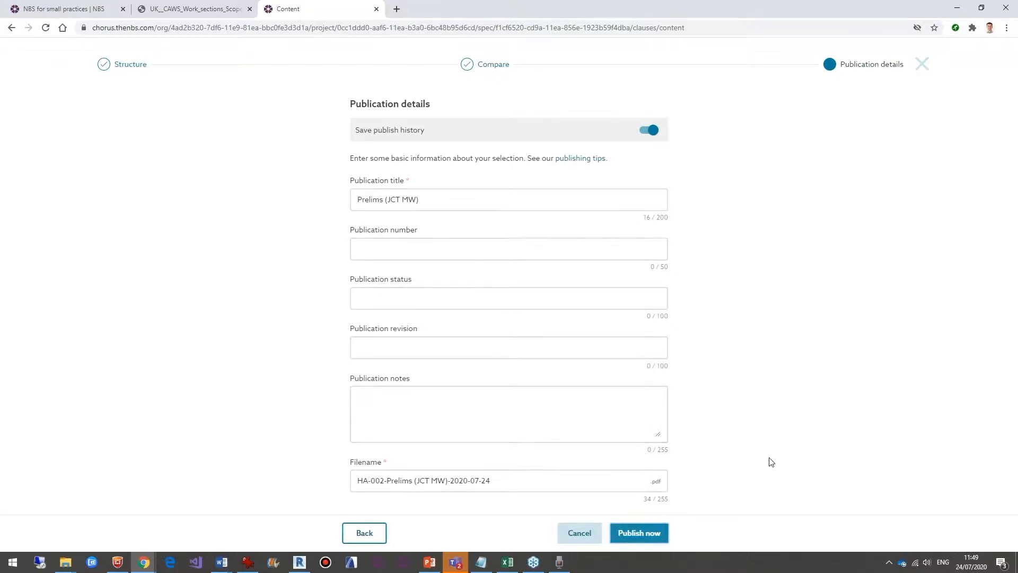
{"action": "left_click", "coordinate": [639, 532]}
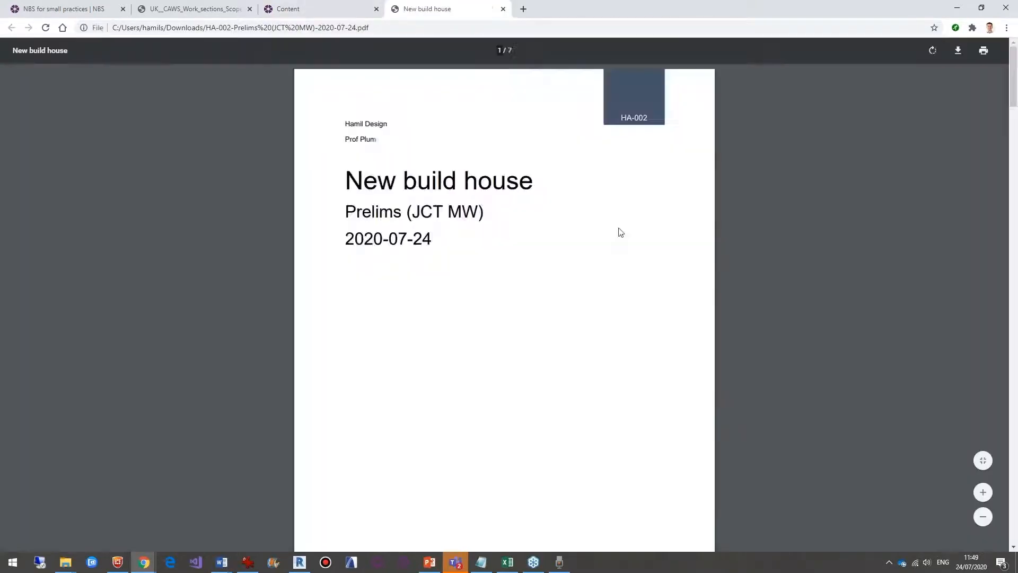
Scroll the Prelims PDF to clause 160 to confirm the new note, then return to Chorus.
{"action": "scroll", "scroll_direction": "down", "scroll_amount": 3}
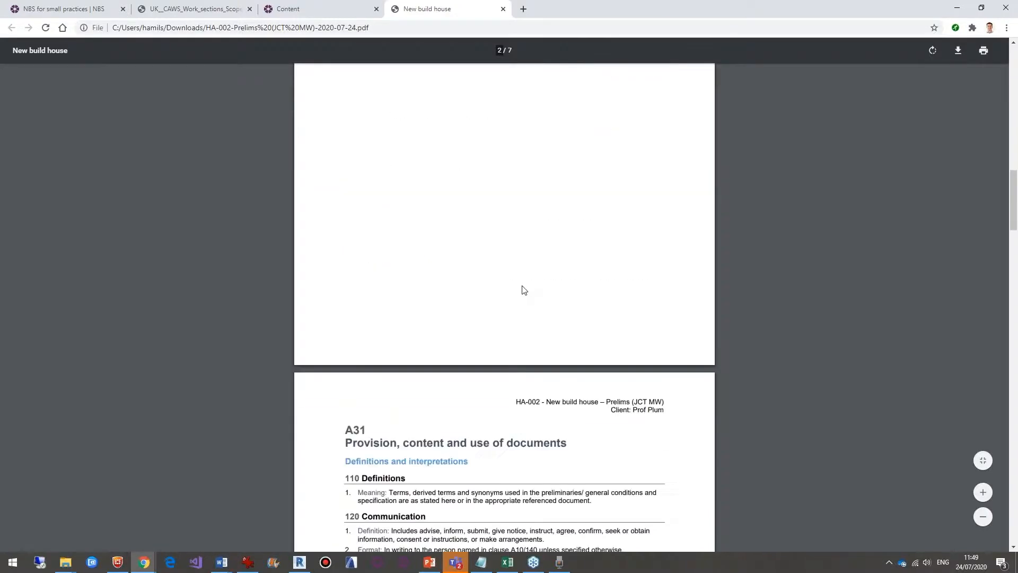
{"action": "scroll", "scroll_direction": "down", "scroll_amount": 3}
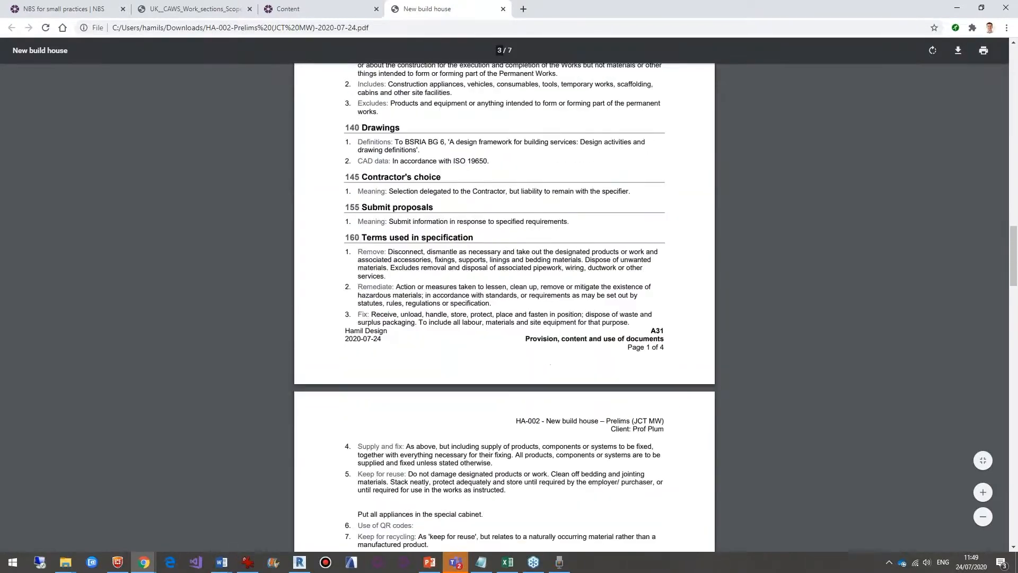
{"action": "scroll", "scroll_direction": "down", "scroll_amount": 3}
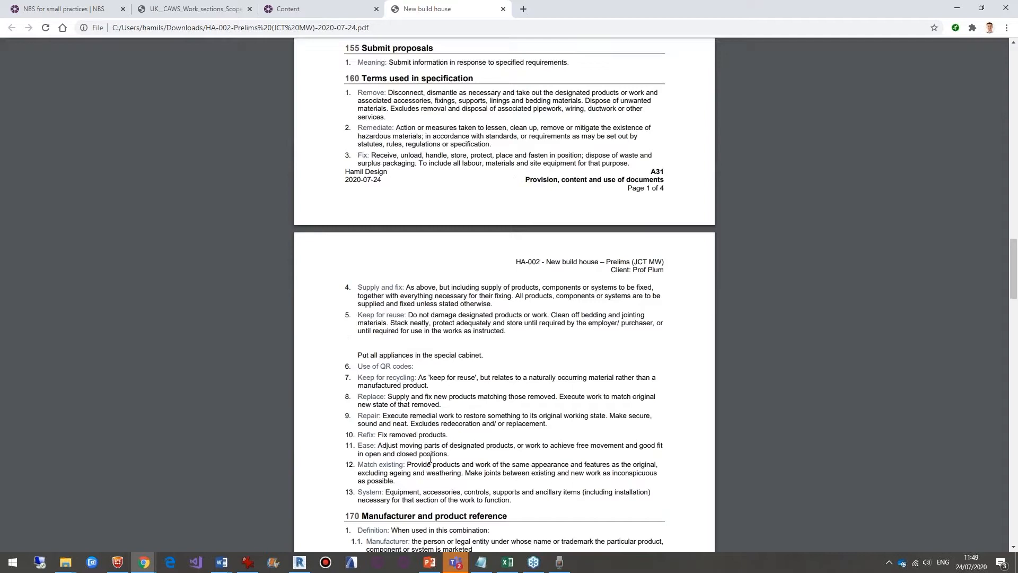
{"action": "scroll", "scroll_direction": "down", "scroll_amount": 3}
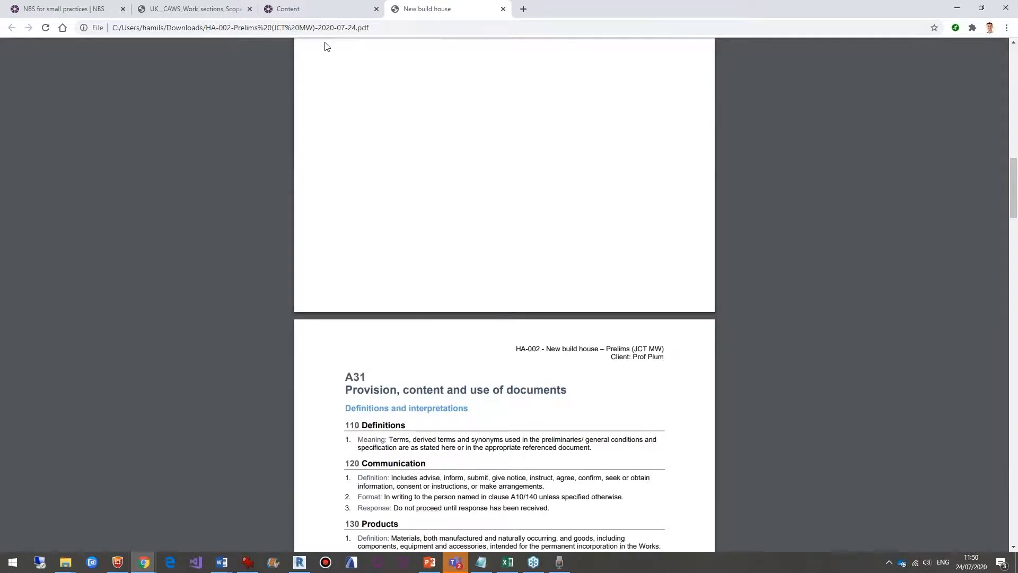
{"action": "left_click", "coordinate": [318, 9]}
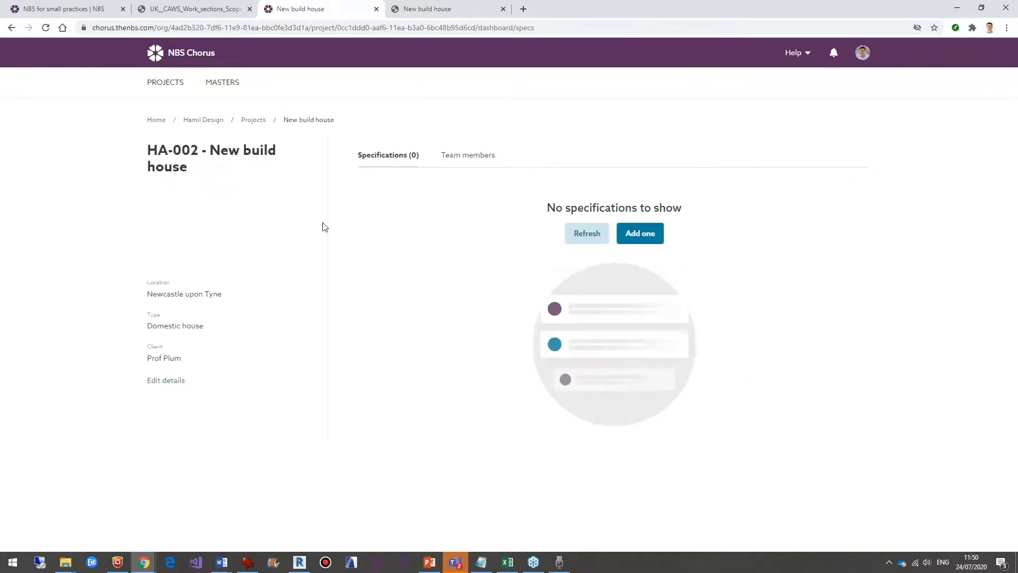
Create the 'Architectural spec' specification using the UK - CAWS Work Sections content set.
{"action": "left_click", "coordinate": [639, 233]}
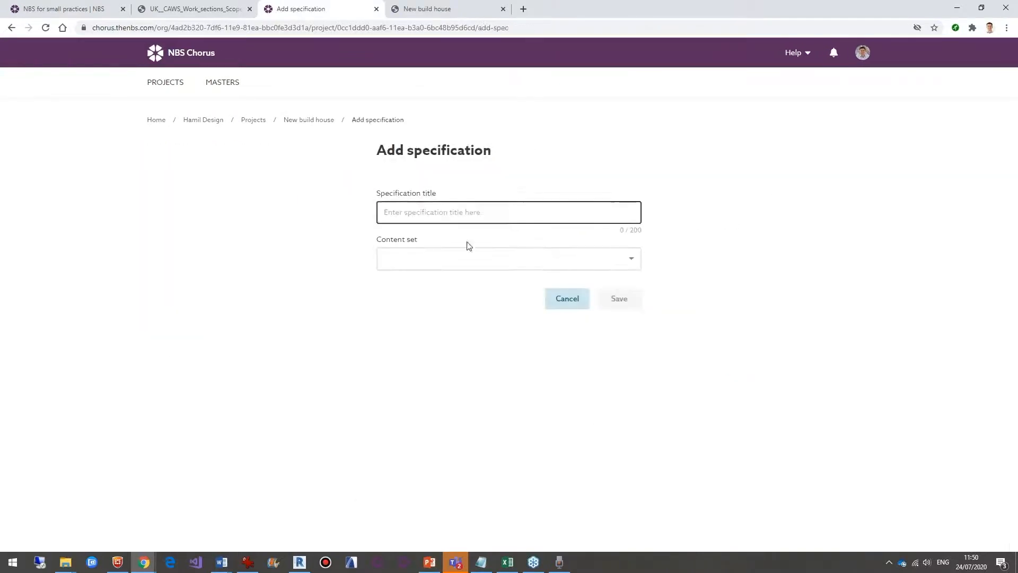
{"action": "type", "text": "Architectural spec"}
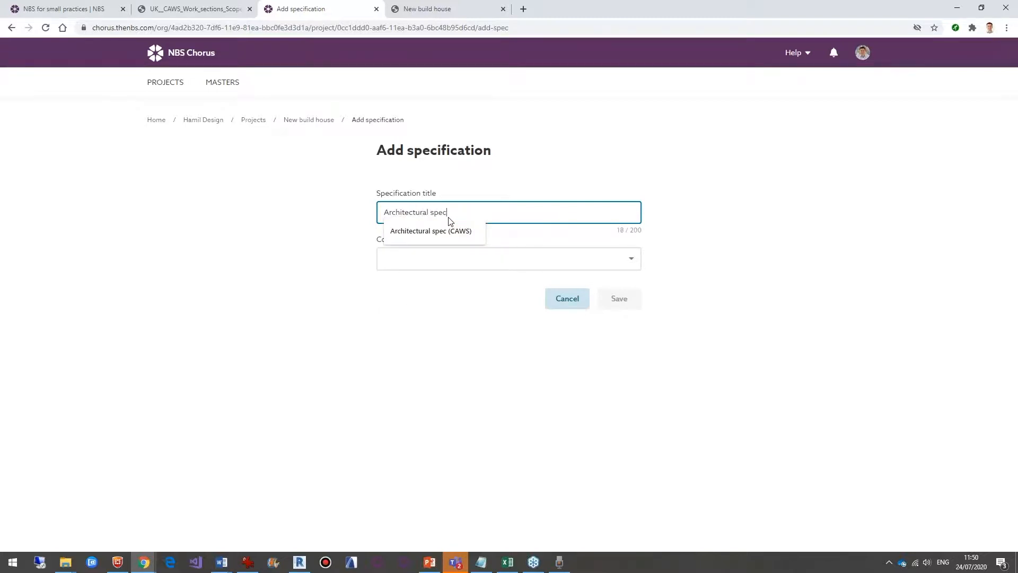
{"action": "left_click", "coordinate": [508, 258]}
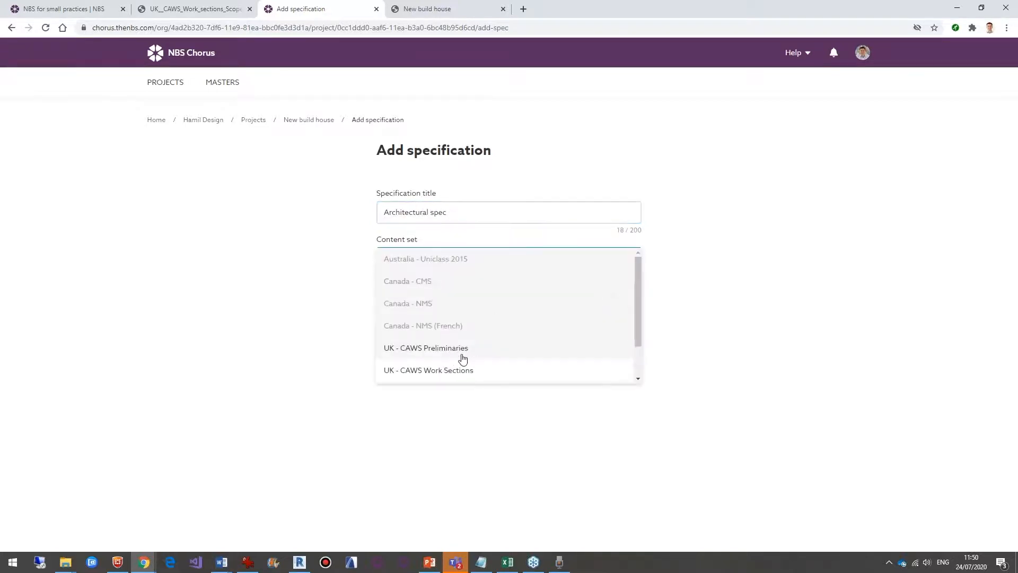
{"action": "mouse_move", "coordinate": [440, 375]}
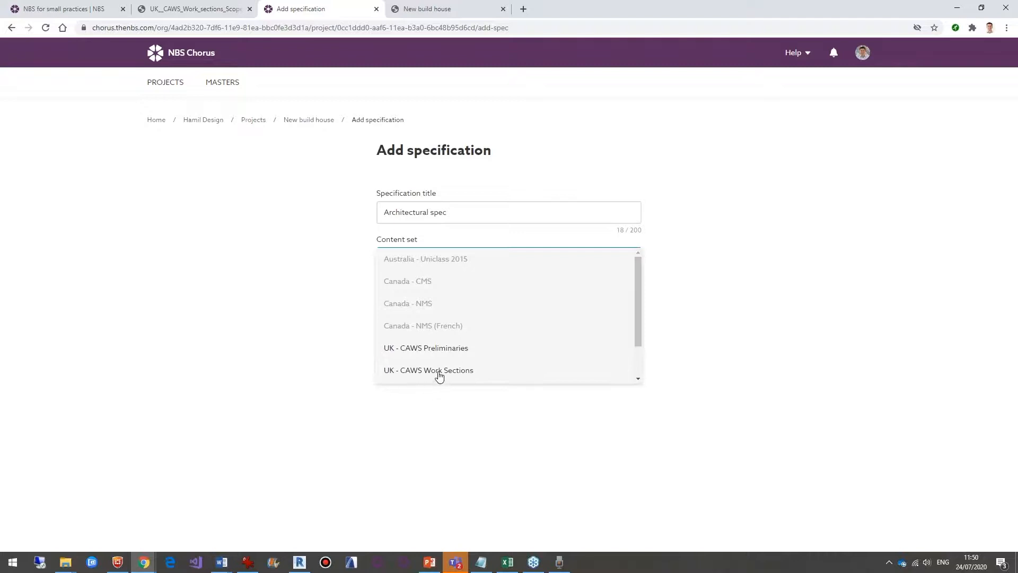
{"action": "left_click", "coordinate": [428, 370]}
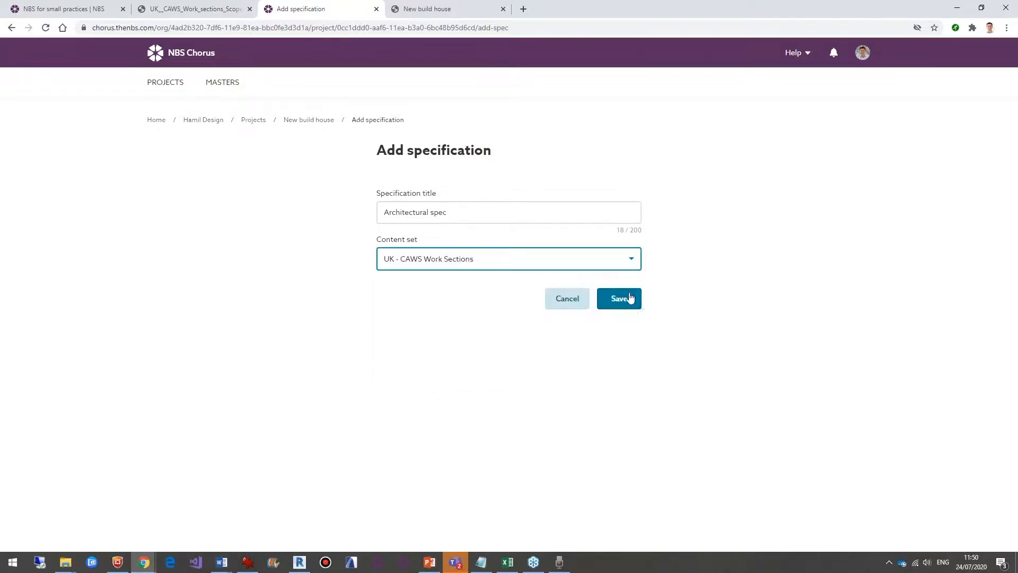
{"action": "left_click", "coordinate": [618, 298]}
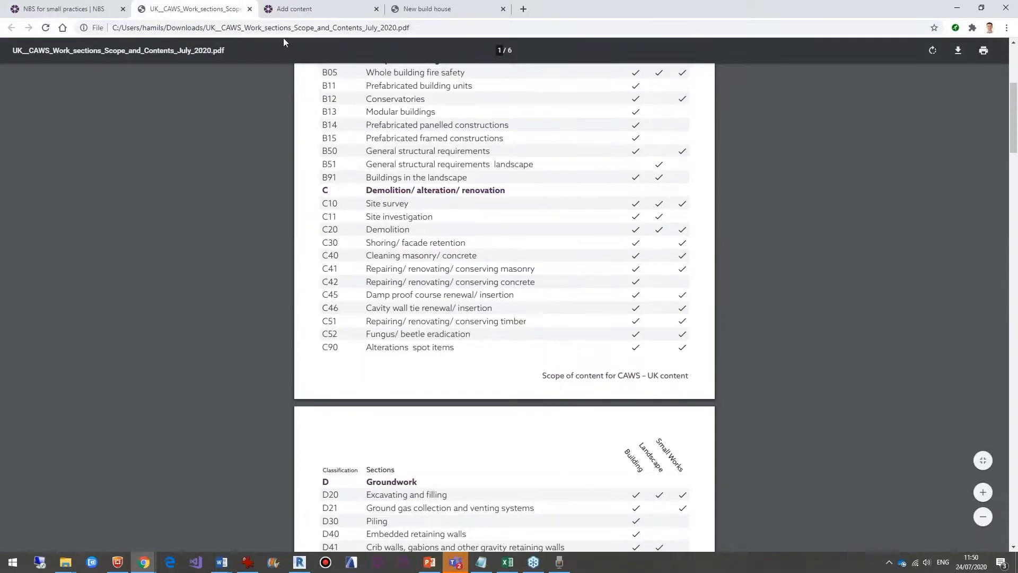
Search 'concrete' and add the E10 and E11 in situ concrete sections.
{"action": "left_click", "coordinate": [318, 8]}
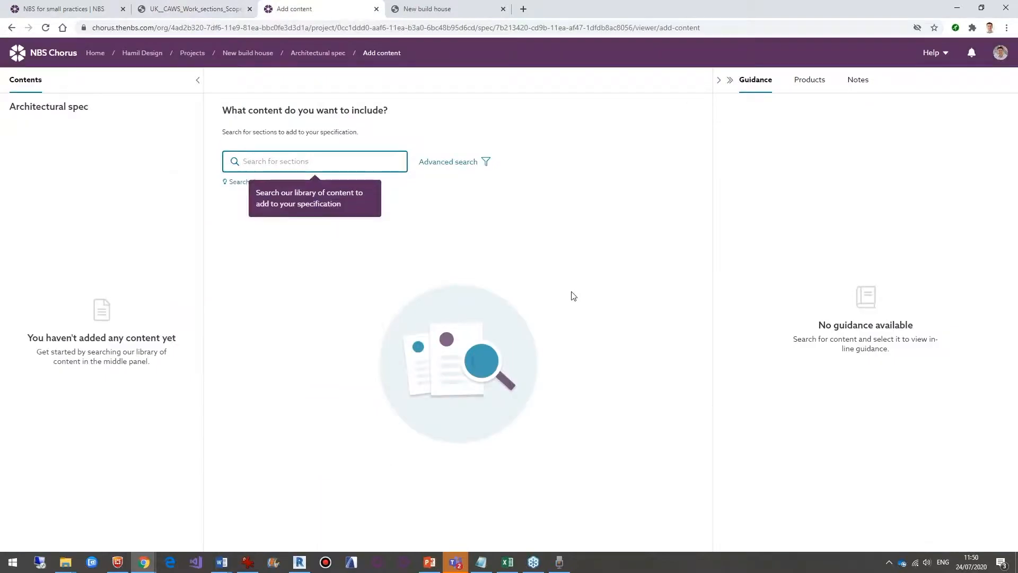
{"action": "type", "text": "concrete"}
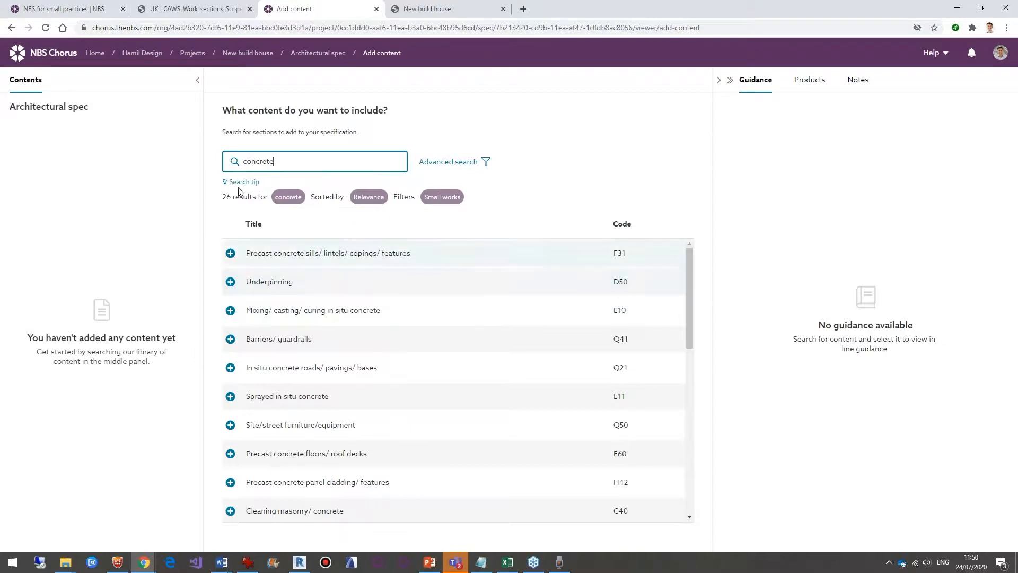
{"action": "mouse_move", "coordinate": [231, 315]}
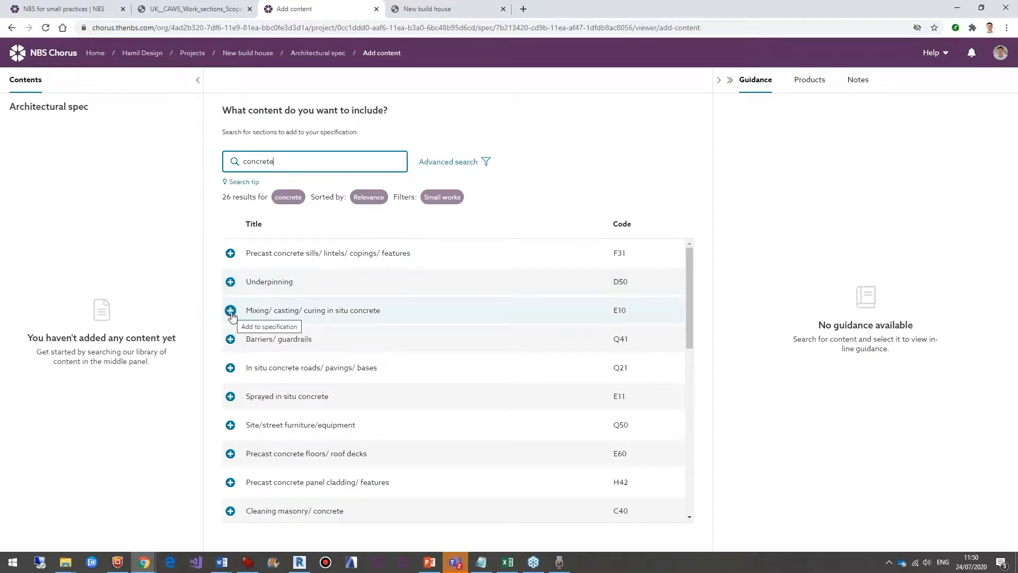
{"action": "left_click", "coordinate": [230, 309]}
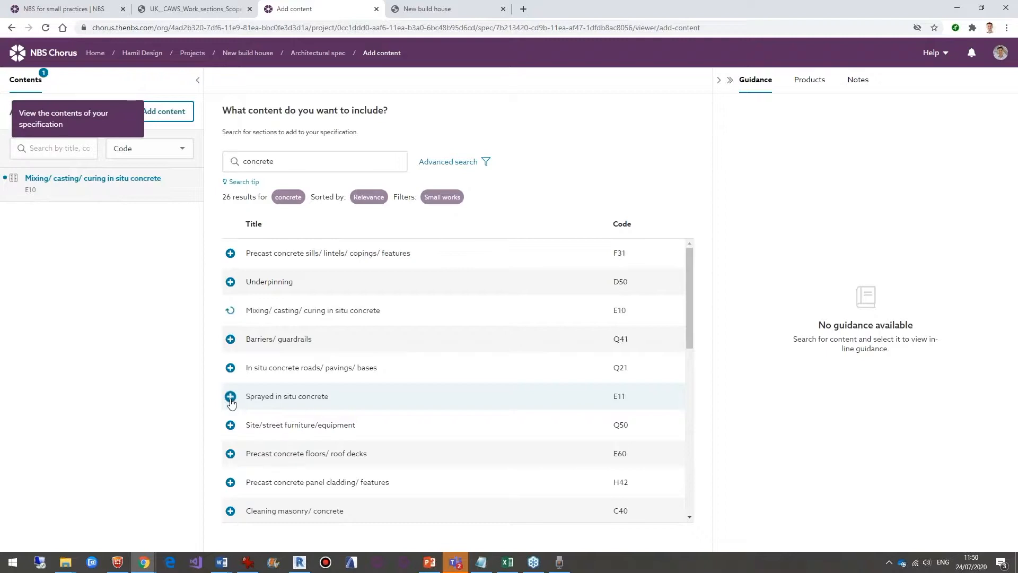
{"action": "left_click", "coordinate": [230, 396]}
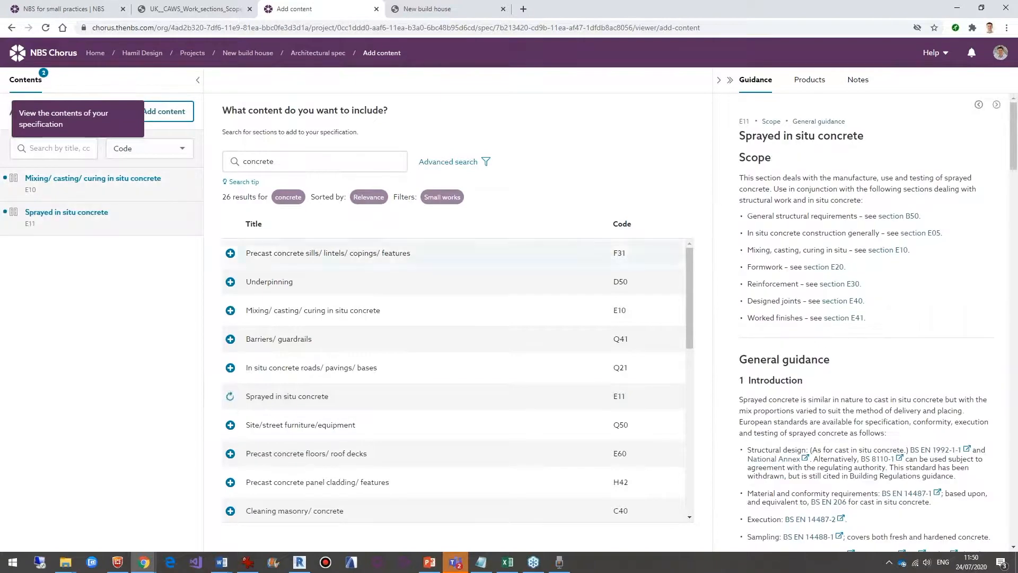
Search 'door' to add the window sections, then open L10 Windows/ rooflights/ screens/ louvres.
{"action": "type", "text": "door"}
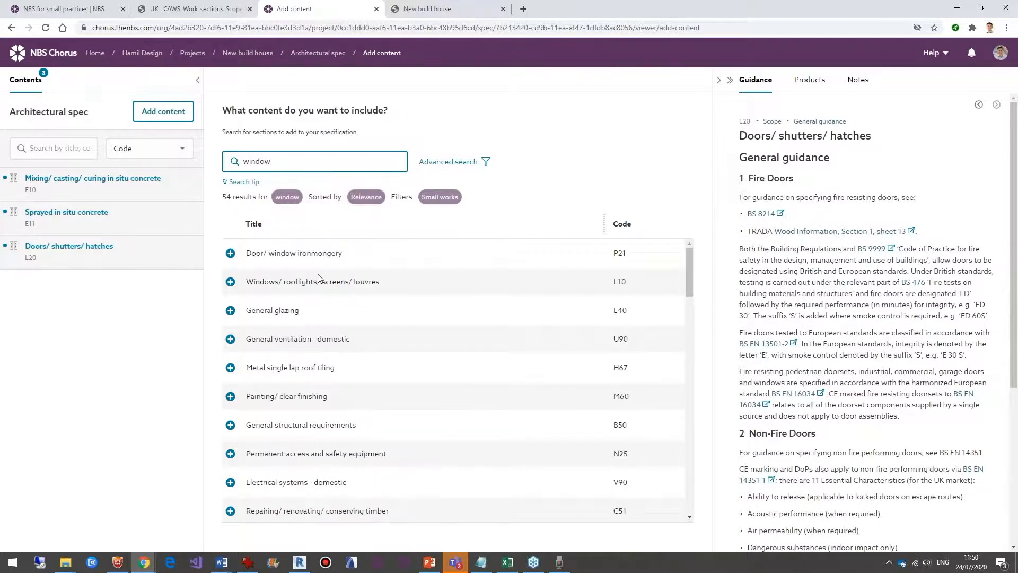
{"action": "left_click", "coordinate": [229, 281]}
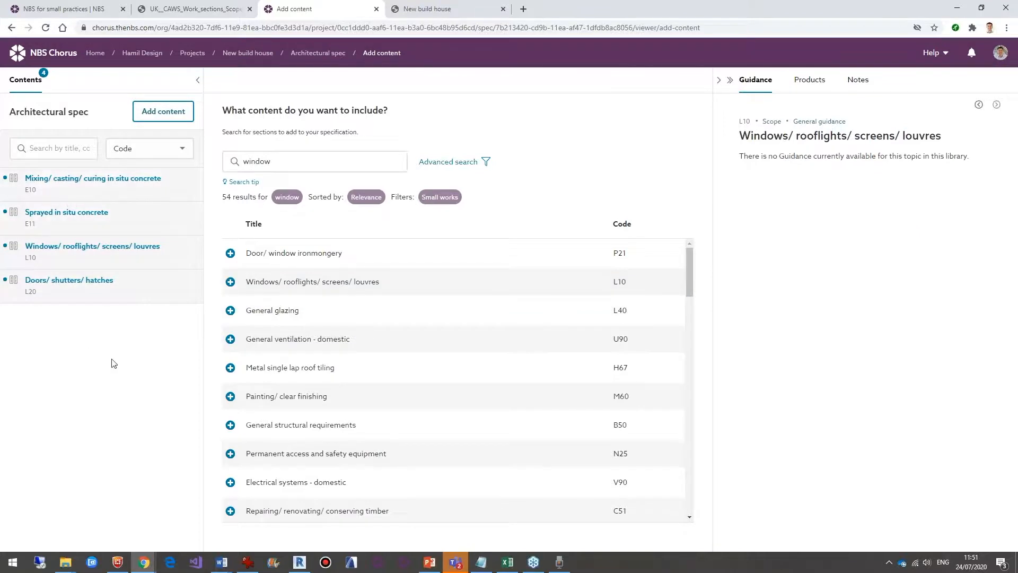
{"action": "mouse_move", "coordinate": [101, 251]}
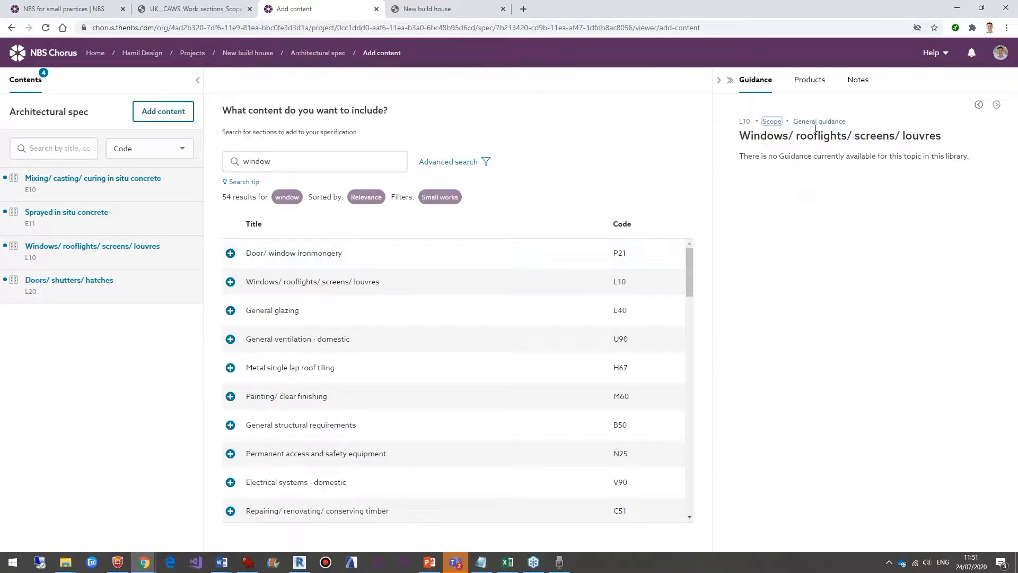
{"action": "mouse_move", "coordinate": [63, 249]}
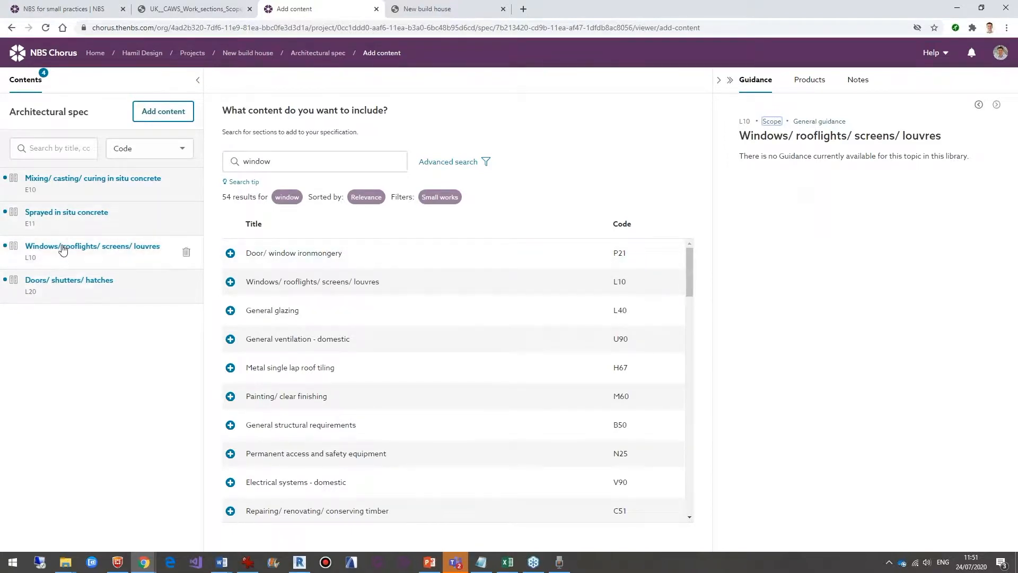
{"action": "mouse_move", "coordinate": [43, 390]}
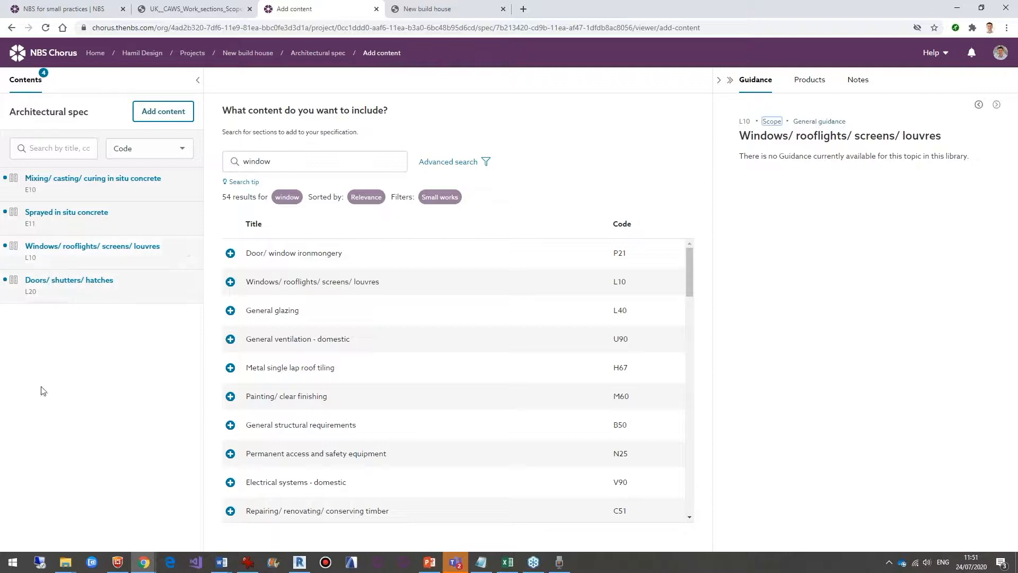
{"action": "mouse_move", "coordinate": [48, 261]}
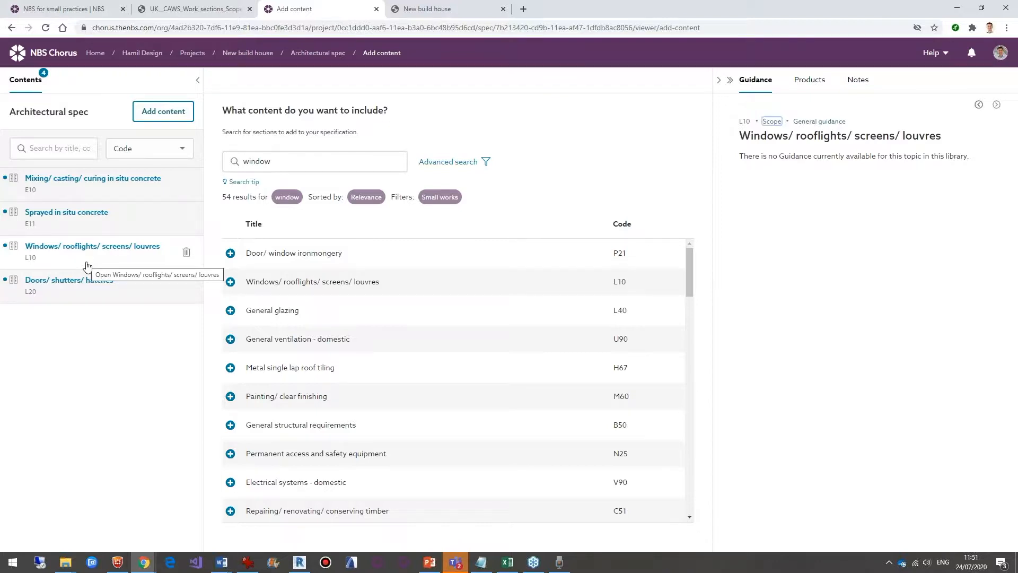
{"action": "left_click", "coordinate": [92, 251]}
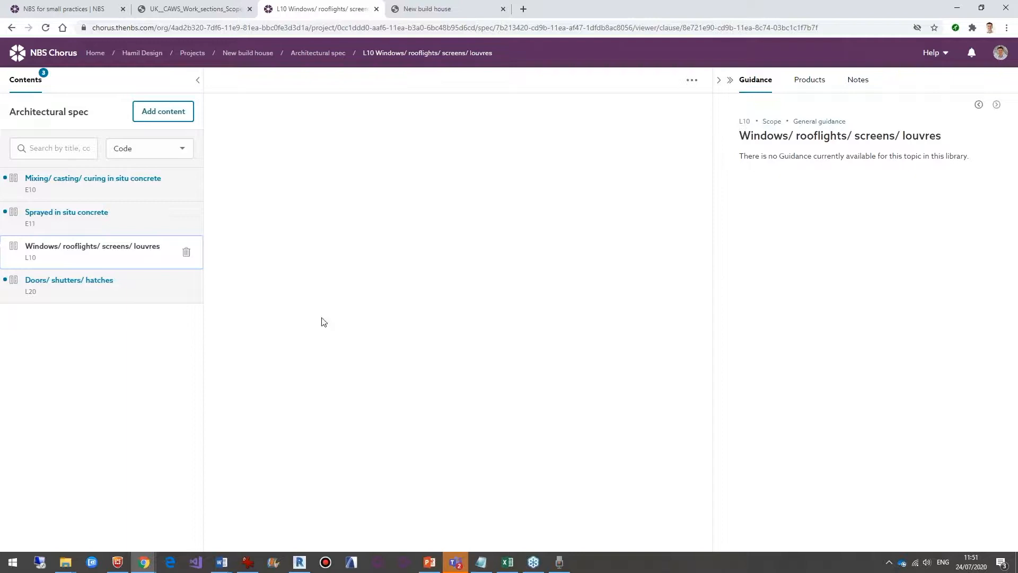
{"action": "mouse_move", "coordinate": [365, 150]}
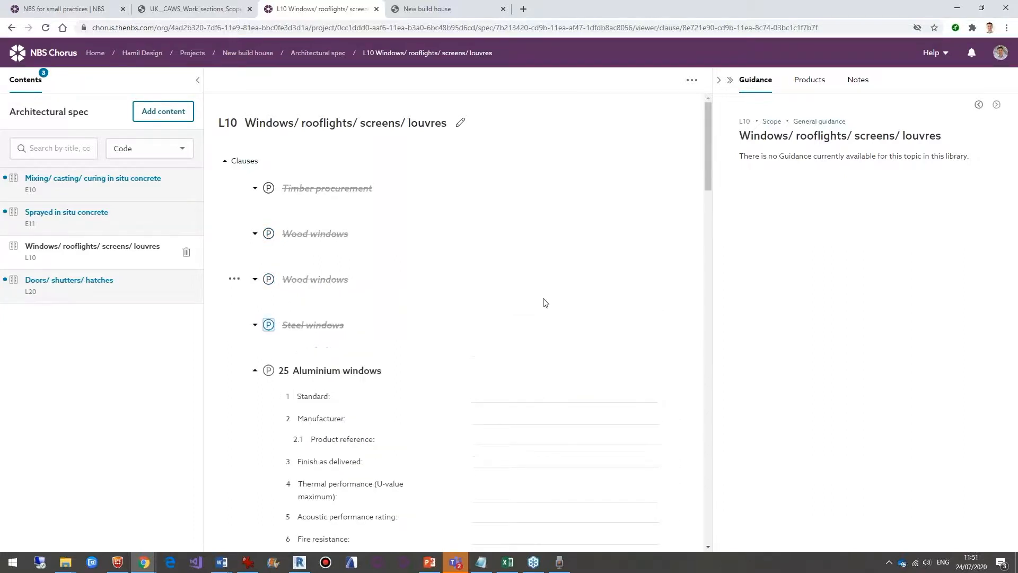
Give clause 25 Aluminium windows in section L10 the suffix WNS-001.
{"action": "scroll", "scroll_direction": "down", "scroll_amount": 3}
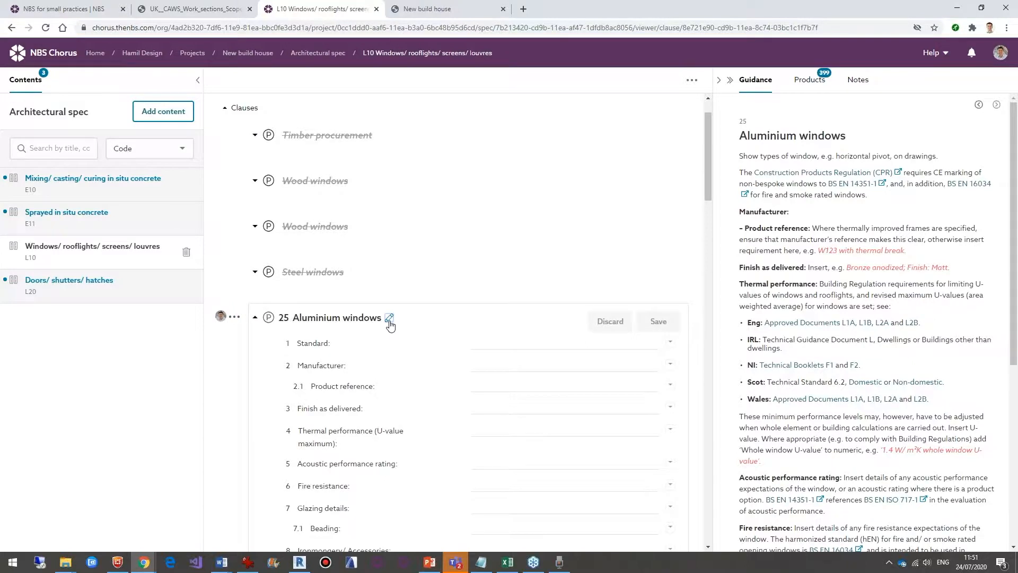
{"action": "left_click", "coordinate": [390, 318]}
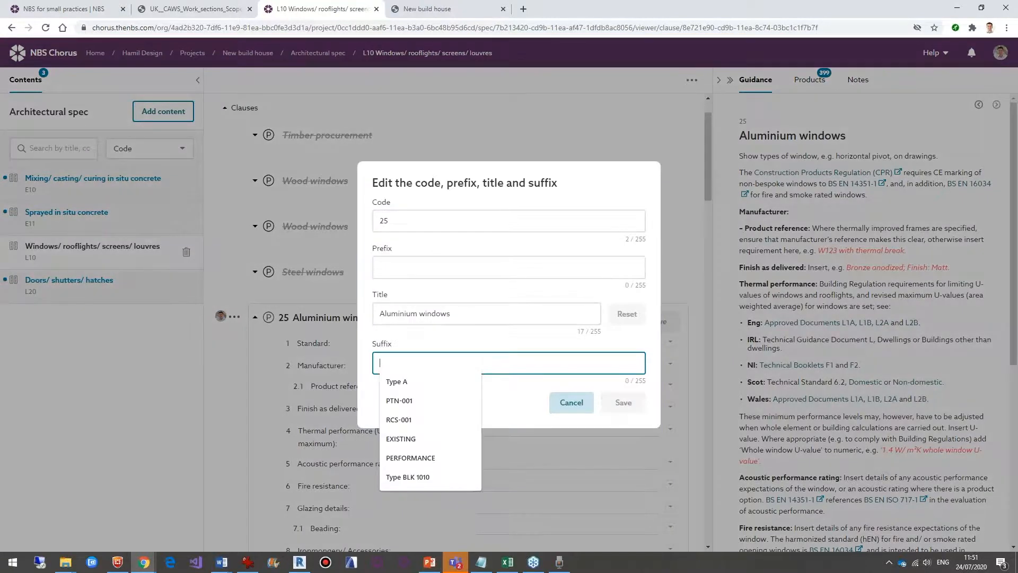
{"action": "type", "text": "WNS-001"}
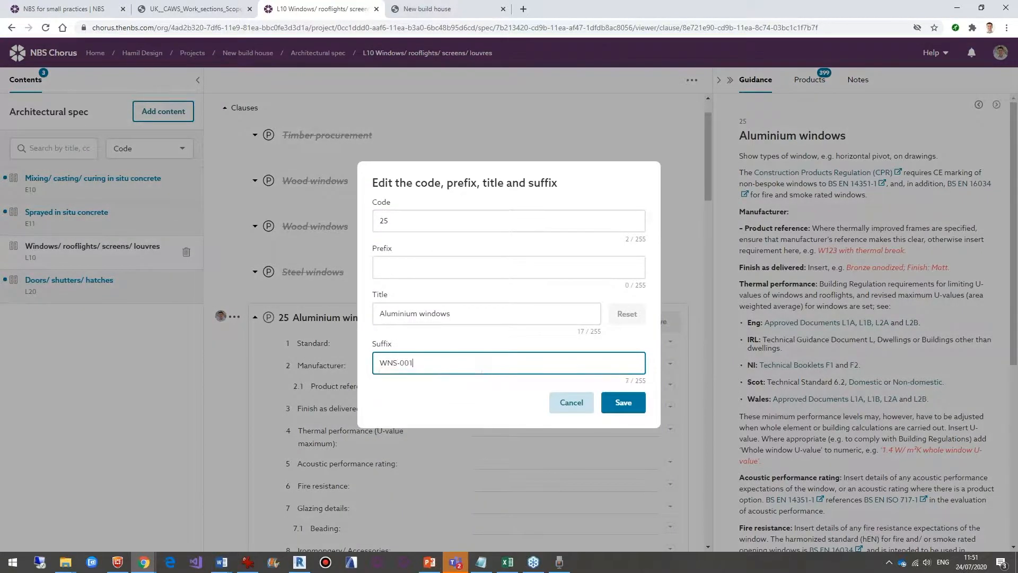
{"action": "left_click", "coordinate": [622, 401]}
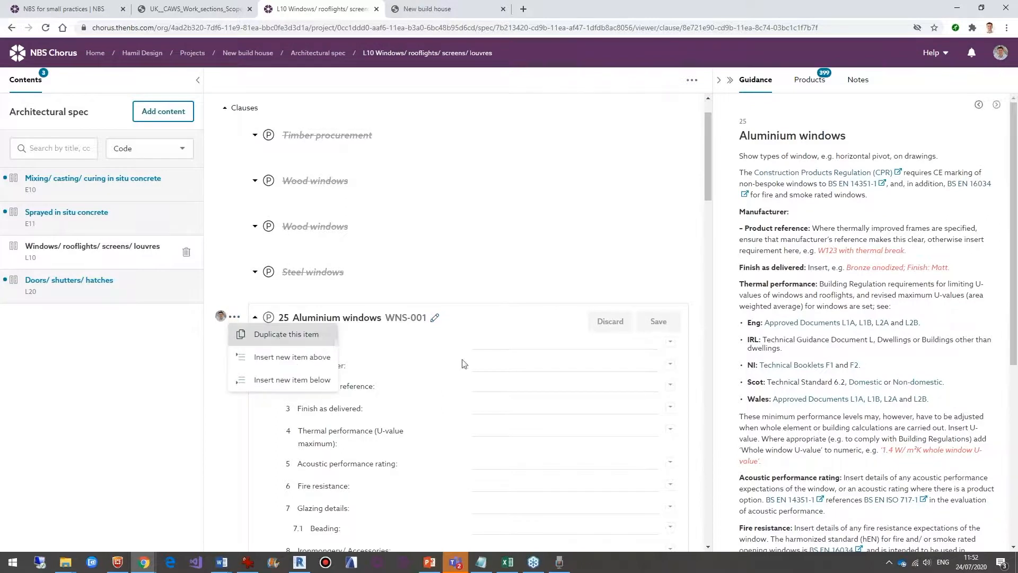
Duplicate the Aluminium windows clause and scroll down to the new WNS-002 copy.
{"action": "left_click", "coordinate": [284, 333]}
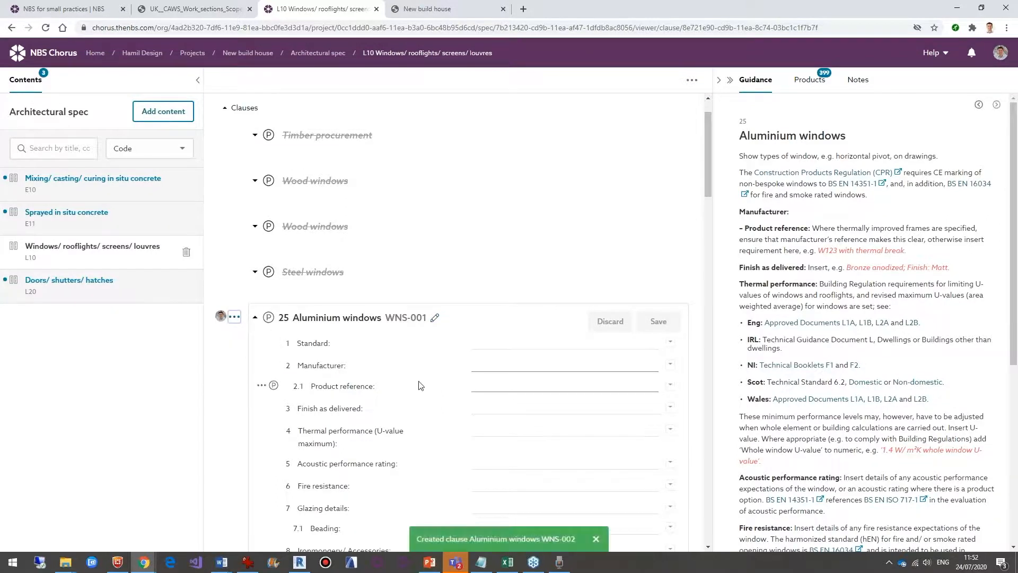
{"action": "scroll", "scroll_direction": "down", "scroll_amount": 3}
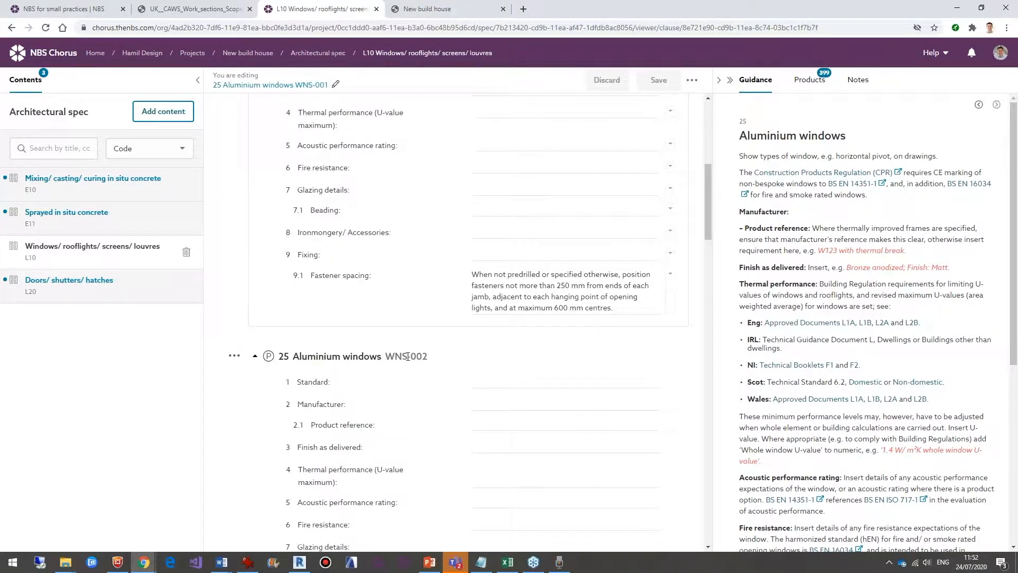
{"action": "scroll", "scroll_direction": "down", "scroll_amount": 3}
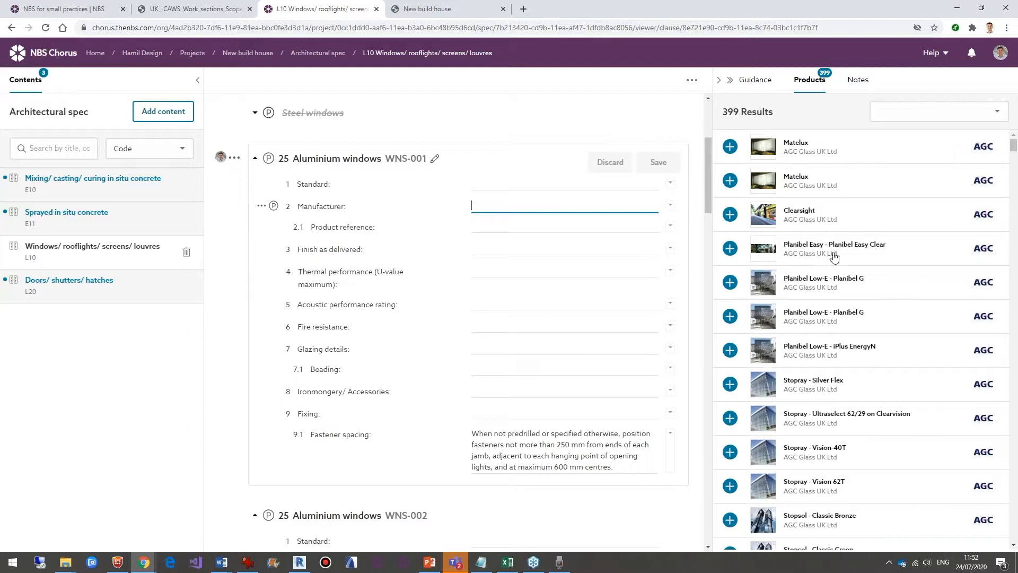
{"action": "mouse_move", "coordinate": [747, 227]}
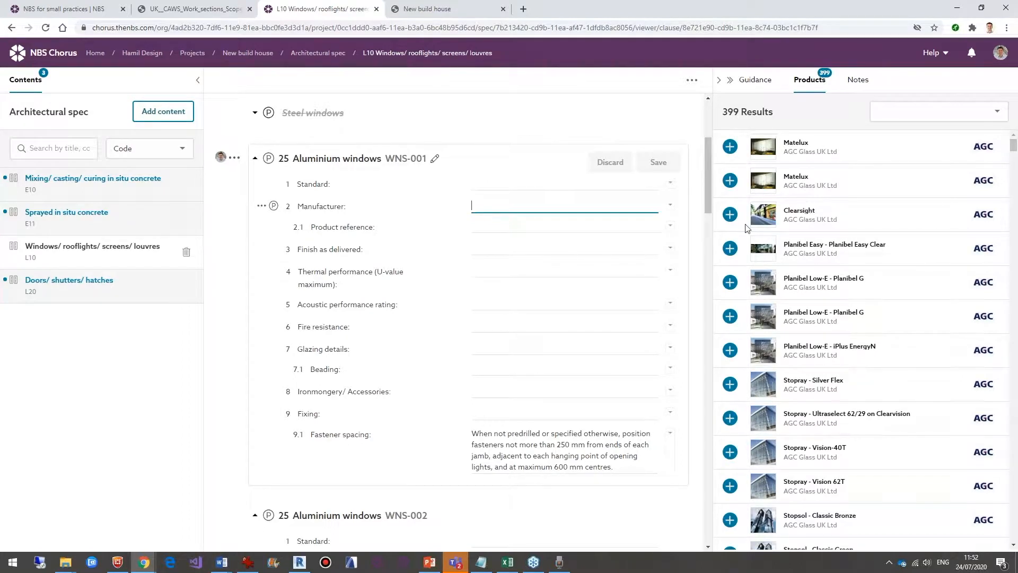
Enter a manufacturer A value in clause WNS-001 and save the clause.
{"action": "scroll", "scroll_direction": "down", "scroll_amount": 3}
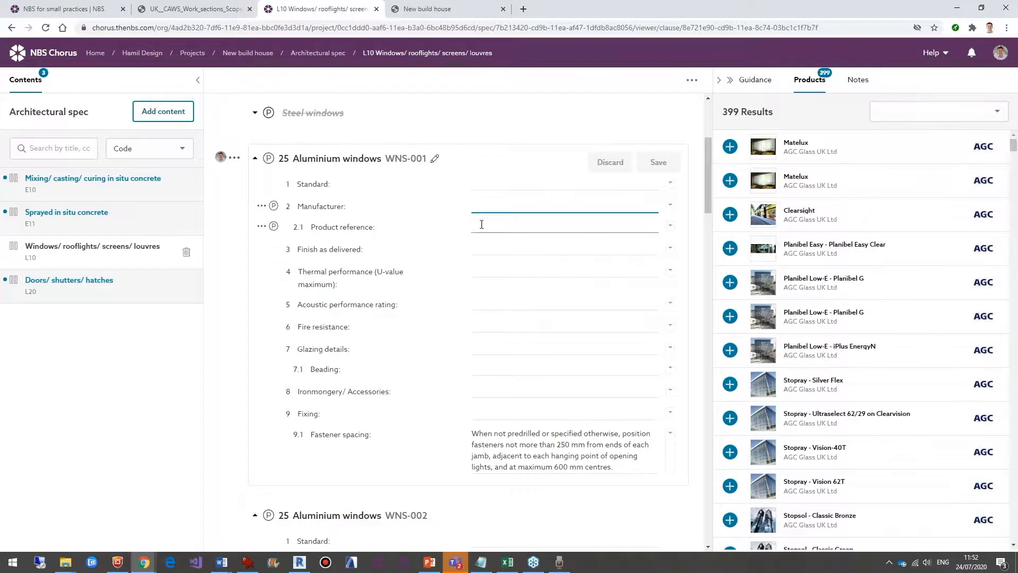
{"action": "type", "text": "Manufac"}
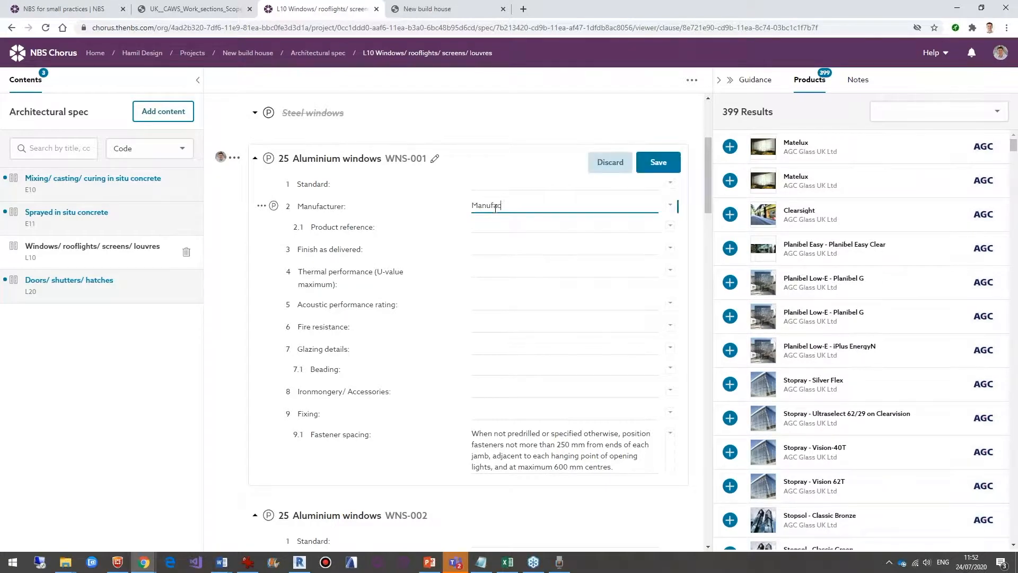
{"action": "type", "text": "ture"}
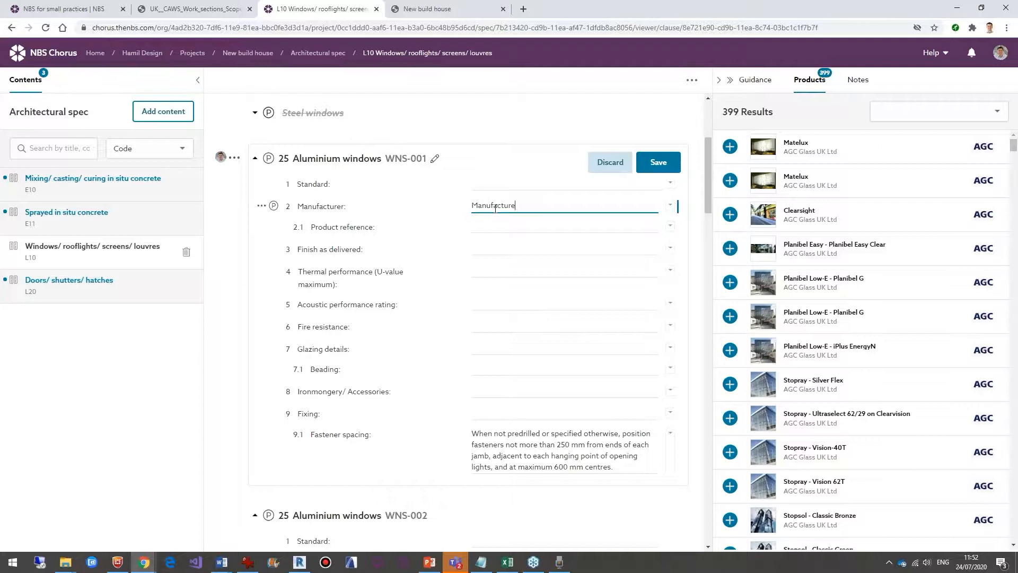
{"action": "type", "text": "A"}
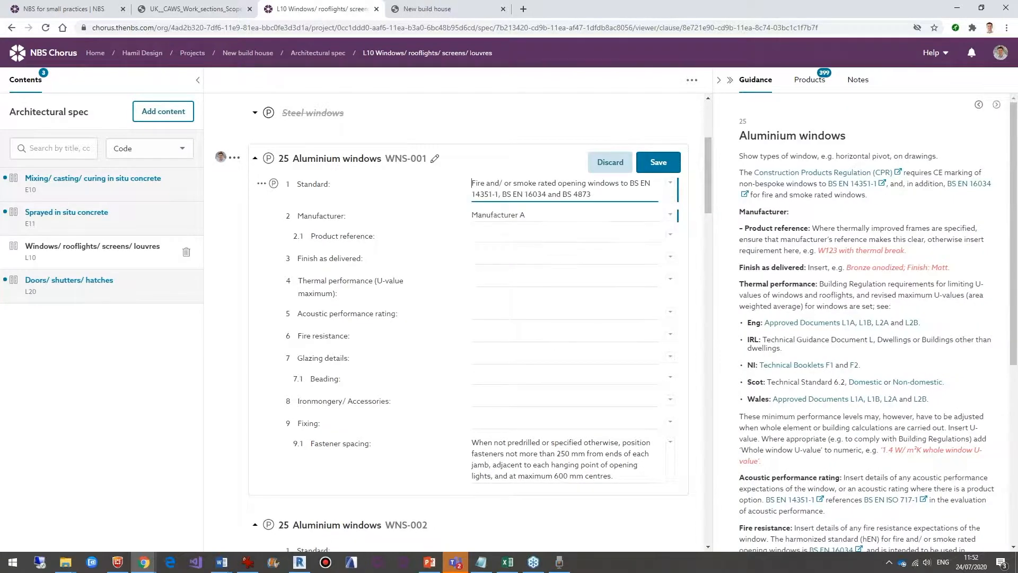
{"action": "left_click", "coordinate": [657, 162]}
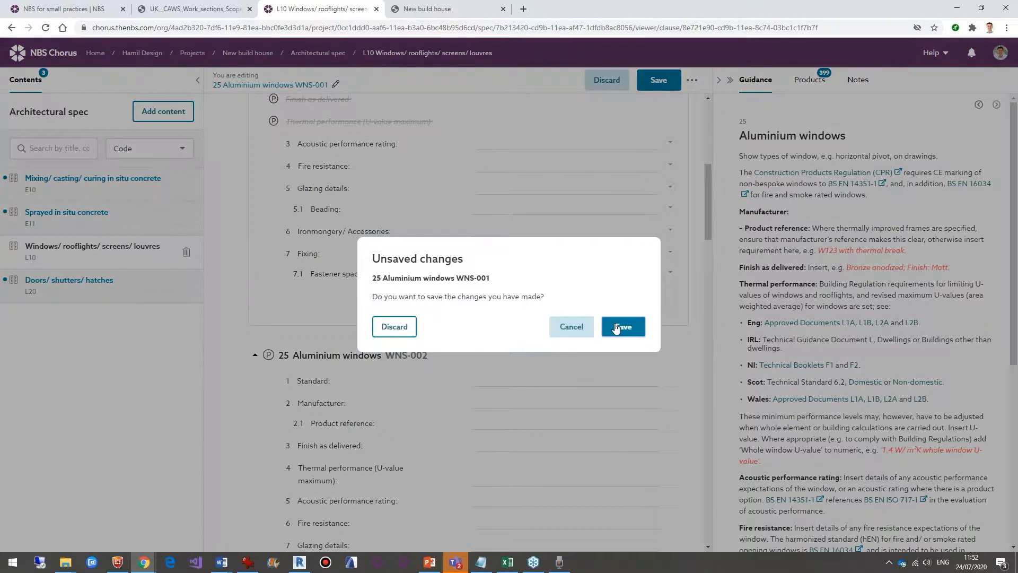
{"action": "left_click", "coordinate": [621, 326]}
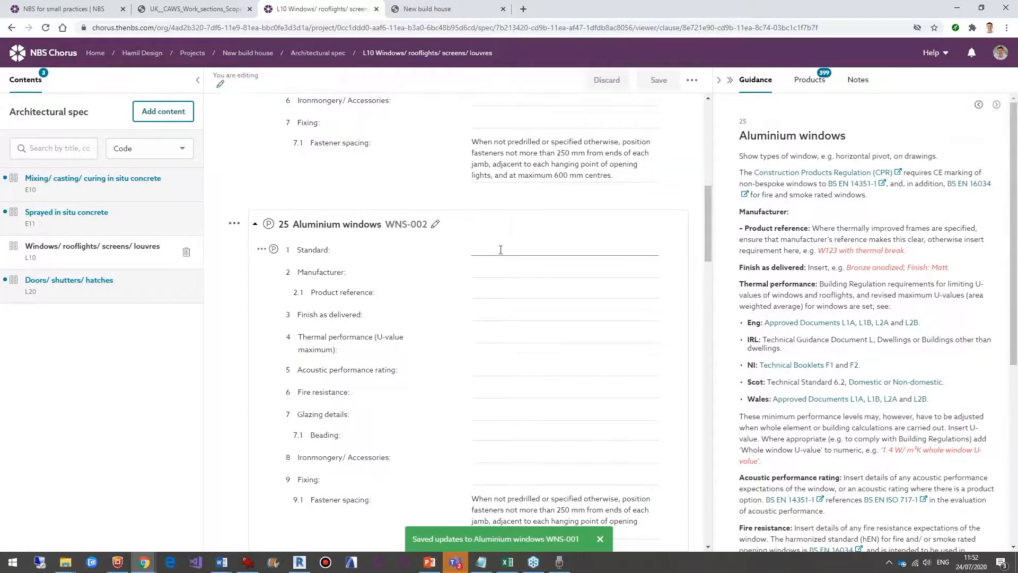
Fill in the Standard for WNS-002 and save its manufacturer as 'Manufacturer'.
{"action": "left_click", "coordinate": [564, 250]}
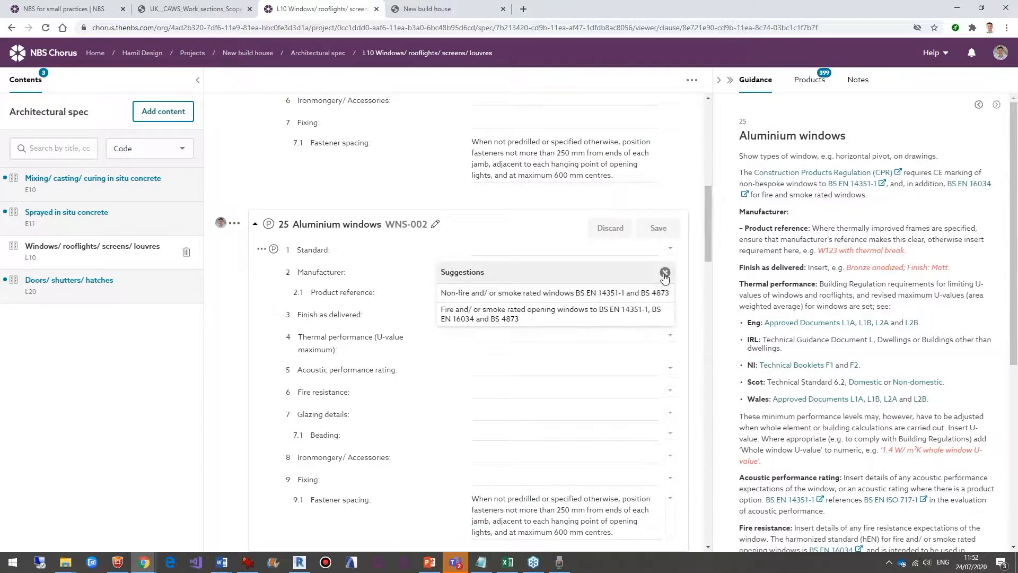
{"action": "left_click", "coordinate": [553, 292]}
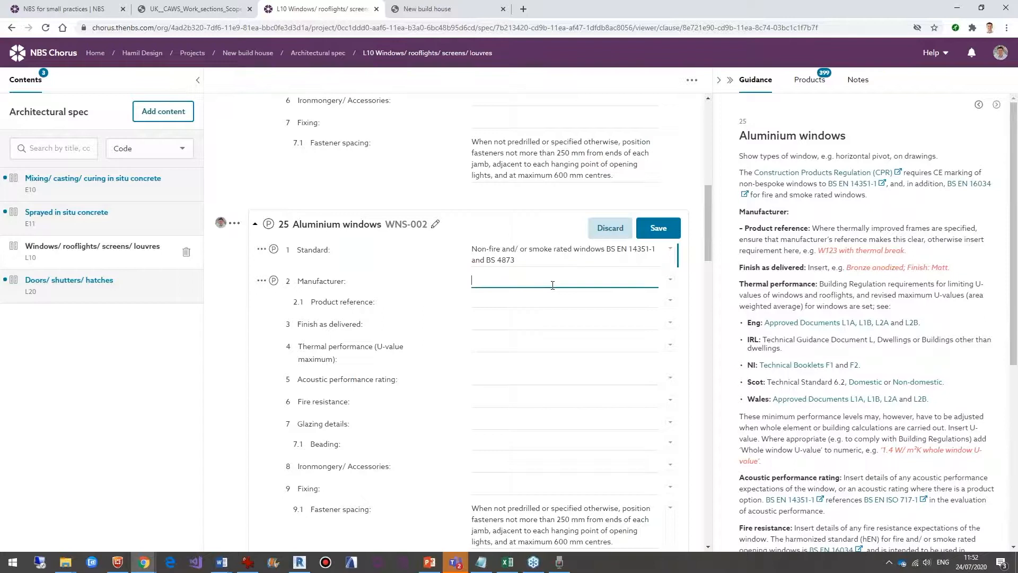
{"action": "type", "text": "M"}
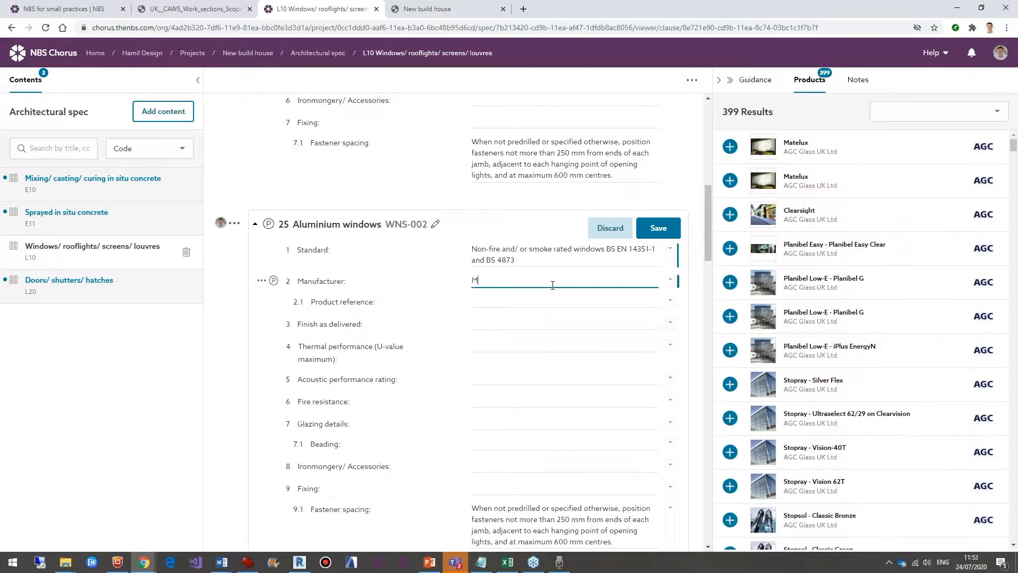
{"action": "type", "text": "anufacturer B."}
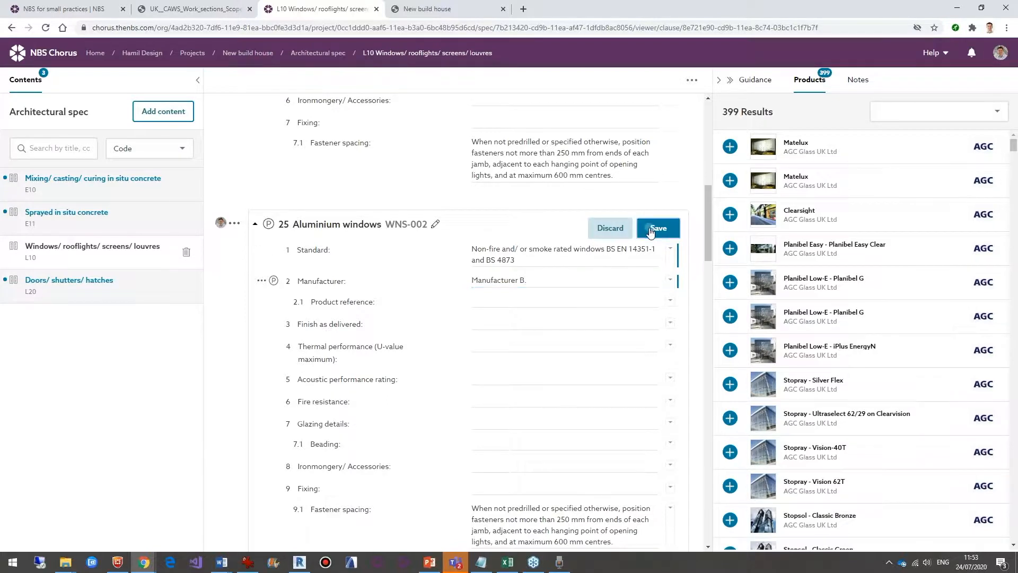
{"action": "left_click", "coordinate": [657, 227]}
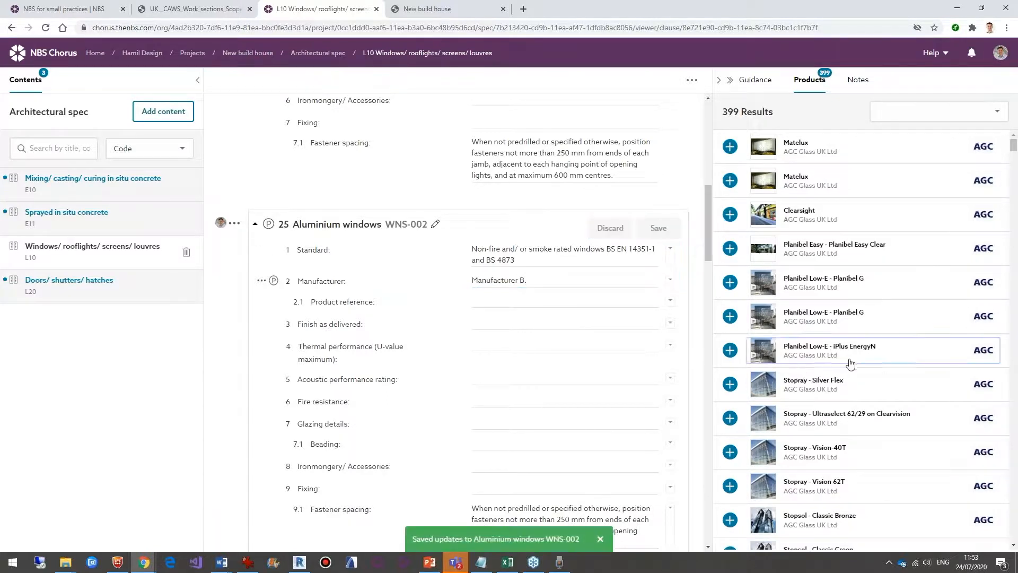
View Planibel Low-E - iPlus EnergyN details, expanding and collapsing its clause information.
{"action": "left_click", "coordinate": [828, 350]}
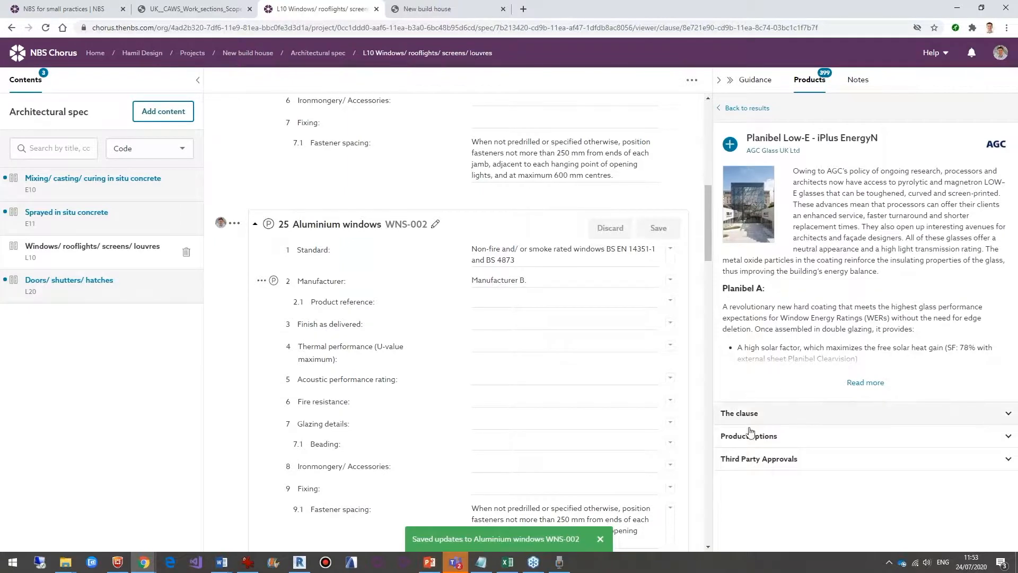
{"action": "left_click", "coordinate": [738, 413]}
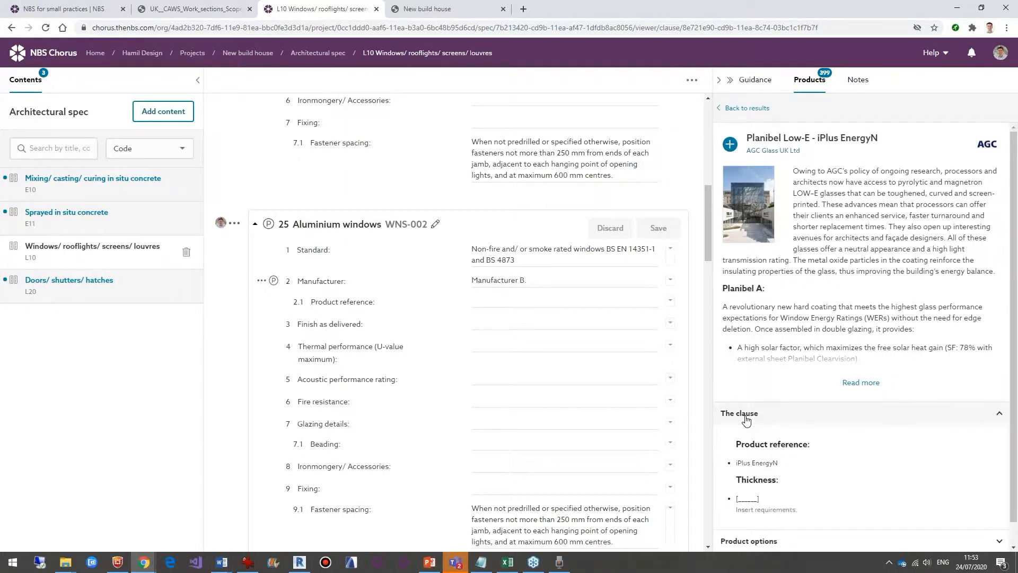
{"action": "left_click", "coordinate": [738, 413]}
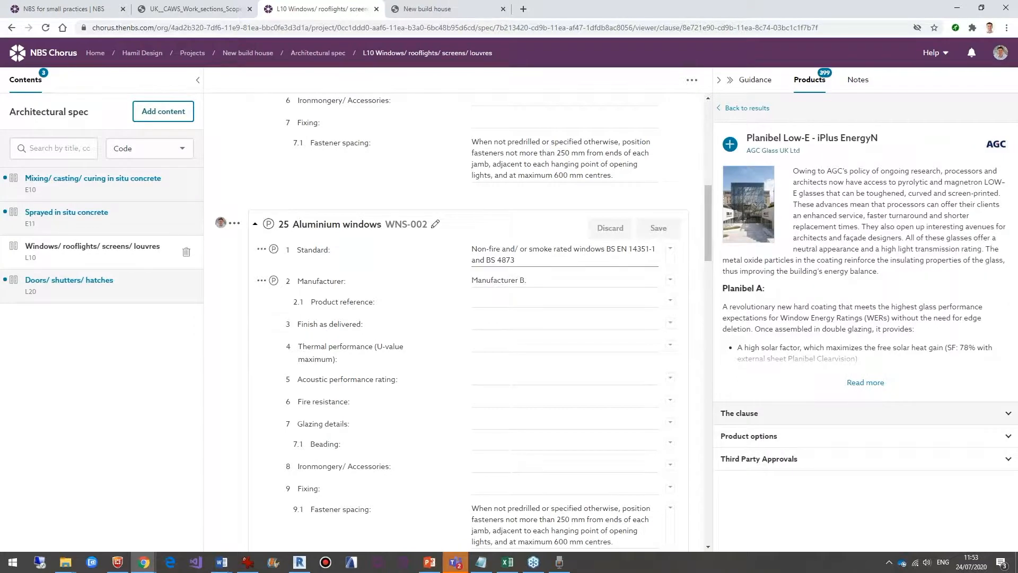
Scroll through the L10 window clauses down to 90 Replacement window installation.
{"action": "scroll", "scroll_direction": "down", "scroll_amount": 3}
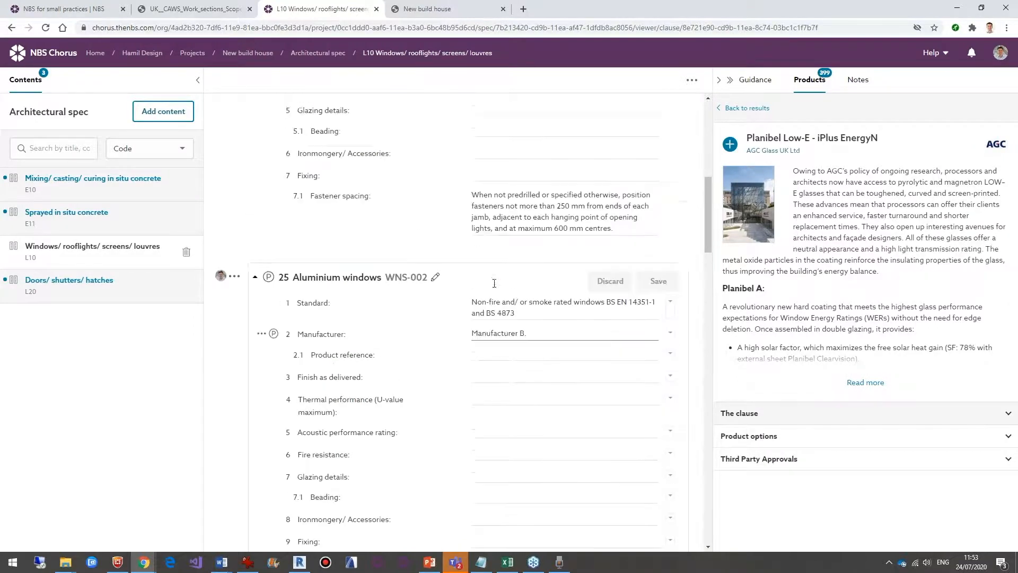
{"action": "scroll", "scroll_direction": "down", "scroll_amount": 3}
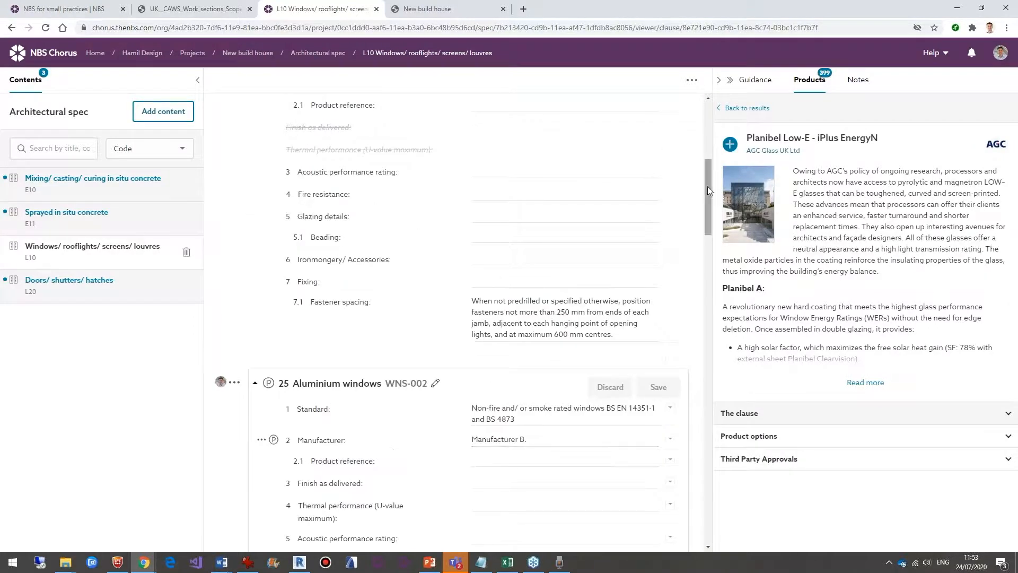
{"action": "scroll", "scroll_direction": "down", "scroll_amount": 3}
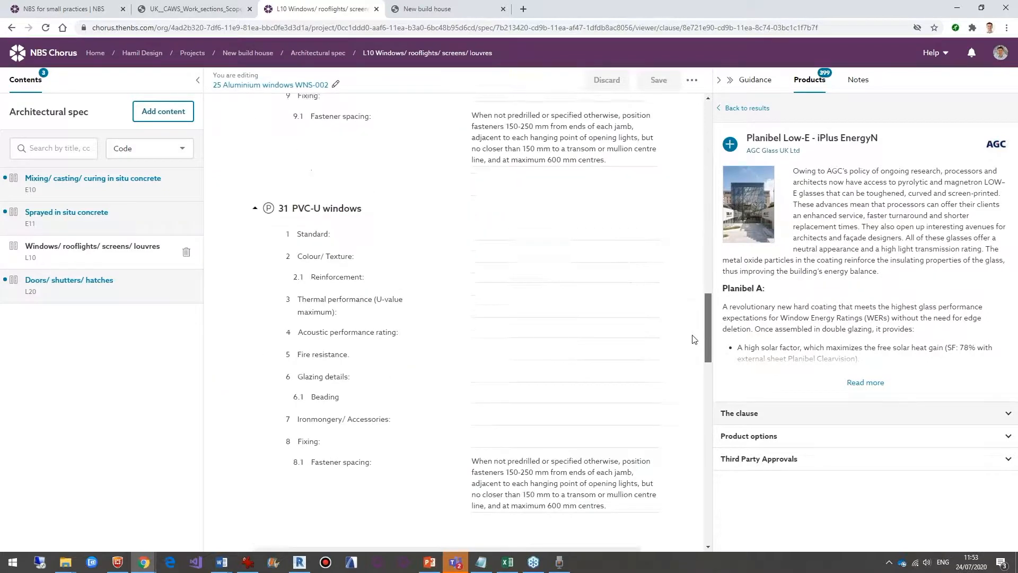
{"action": "scroll", "scroll_direction": "down", "scroll_amount": 3}
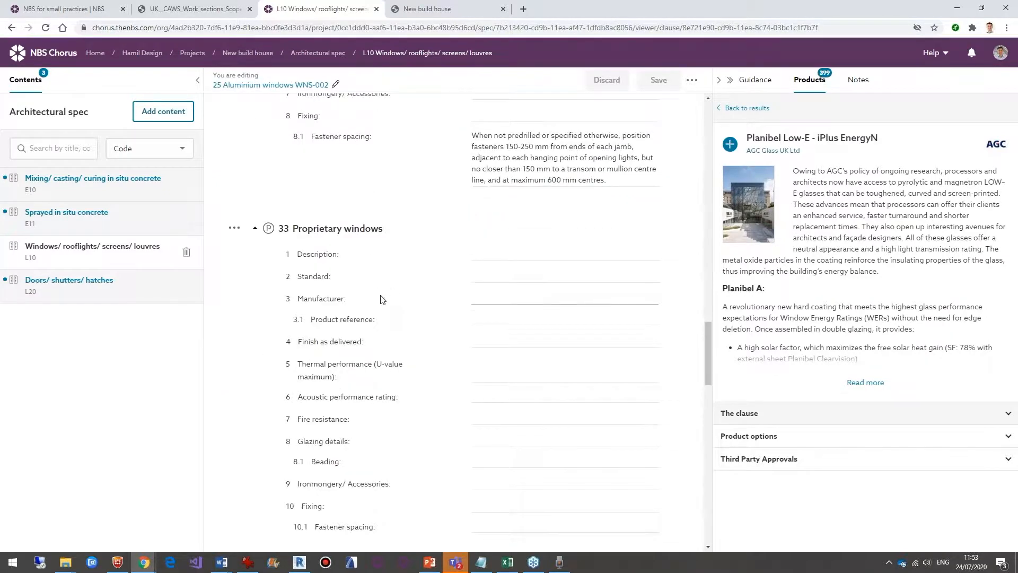
{"action": "scroll", "scroll_direction": "down", "scroll_amount": 3}
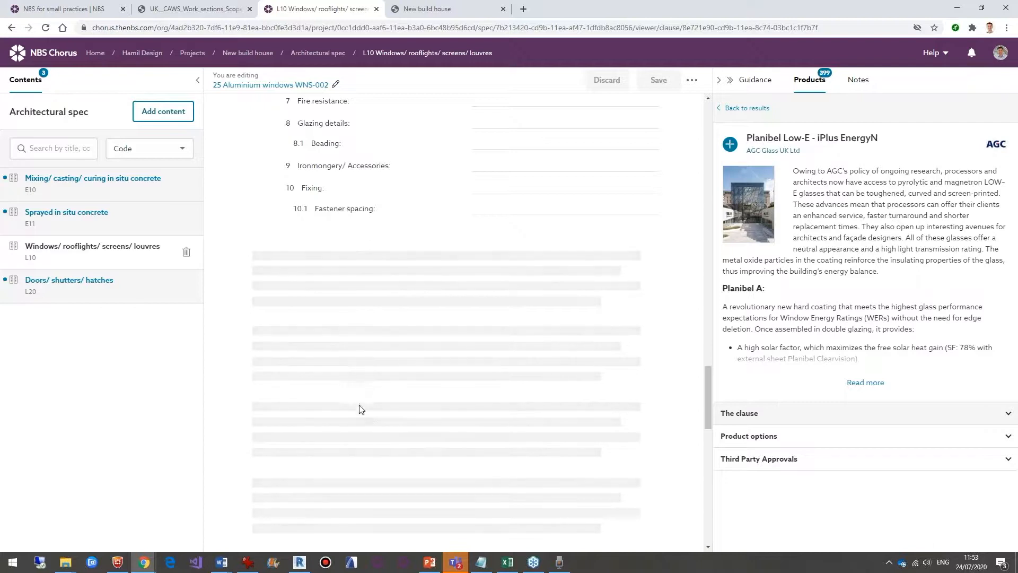
{"action": "scroll", "scroll_direction": "down", "scroll_amount": 3}
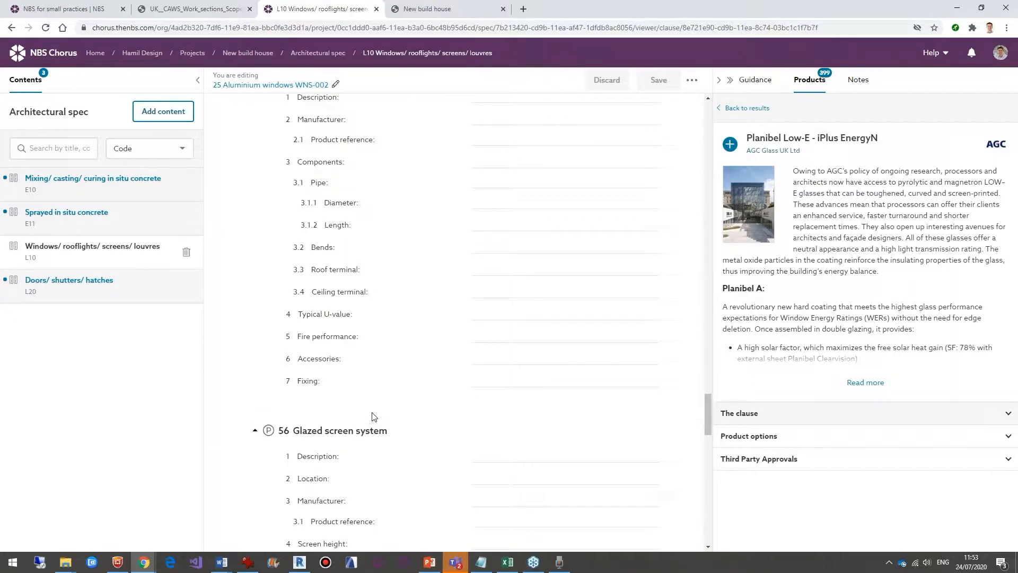
{"action": "scroll", "scroll_direction": "down", "scroll_amount": 3}
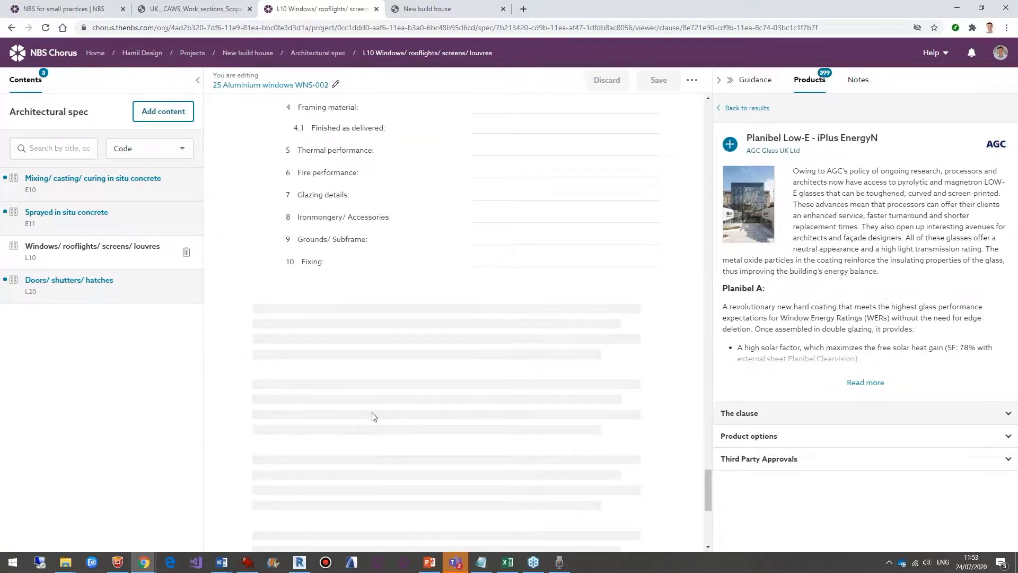
{"action": "scroll", "scroll_direction": "down", "scroll_amount": 3}
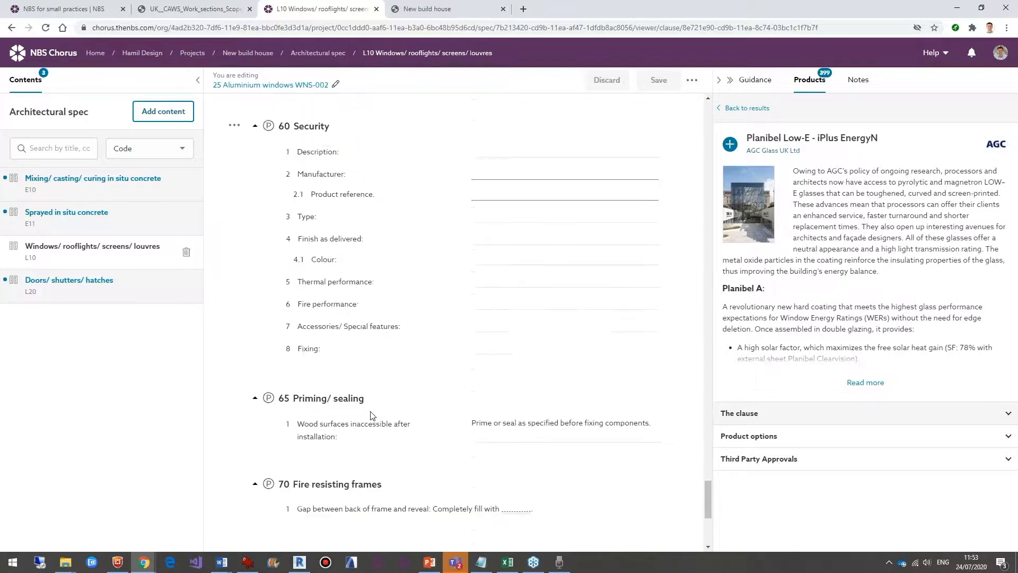
{"action": "scroll", "scroll_direction": "down", "scroll_amount": 3}
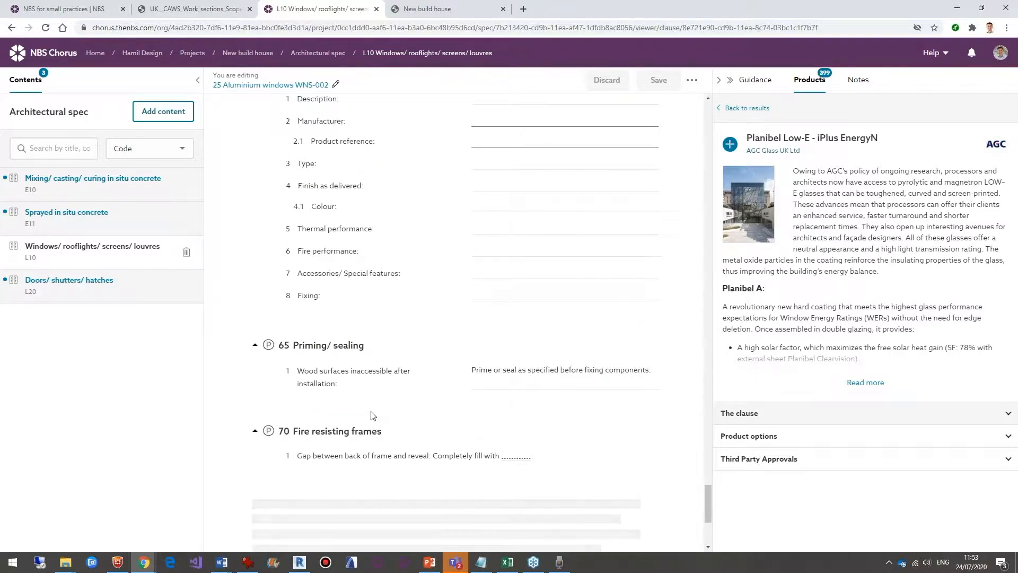
{"action": "scroll", "scroll_direction": "down", "scroll_amount": 3}
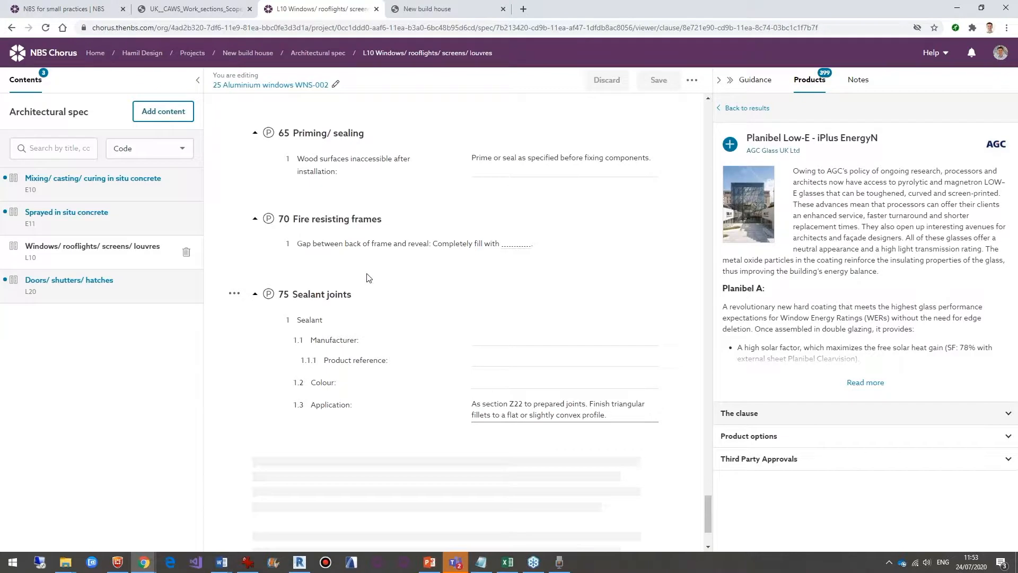
{"action": "scroll", "scroll_direction": "down", "scroll_amount": 3}
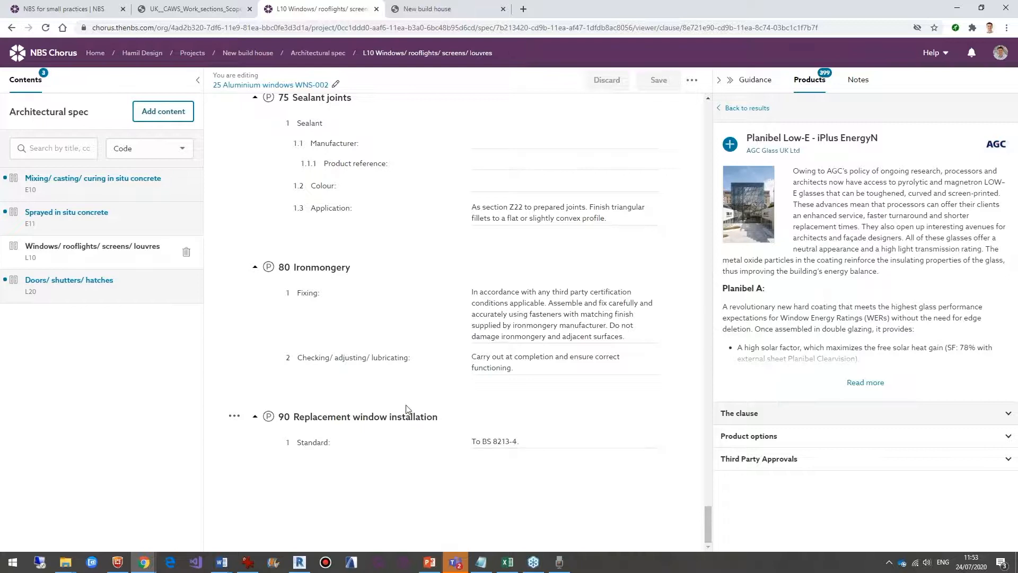
{"action": "scroll", "scroll_direction": "up", "scroll_amount": 3}
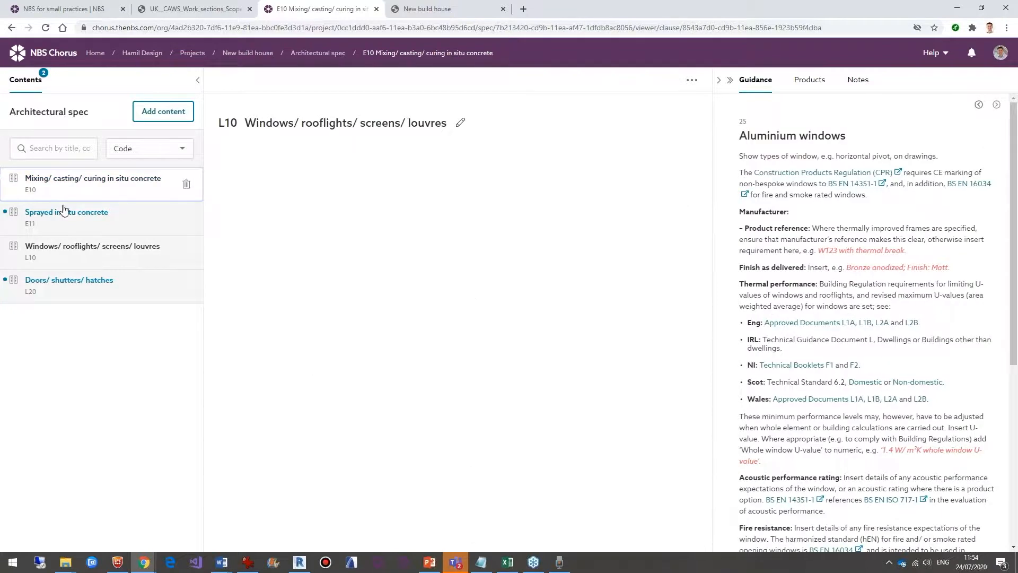
Open E10 in situ concrete and scroll to clause 30 Designated cement-bound concrete.
{"action": "left_click", "coordinate": [66, 212]}
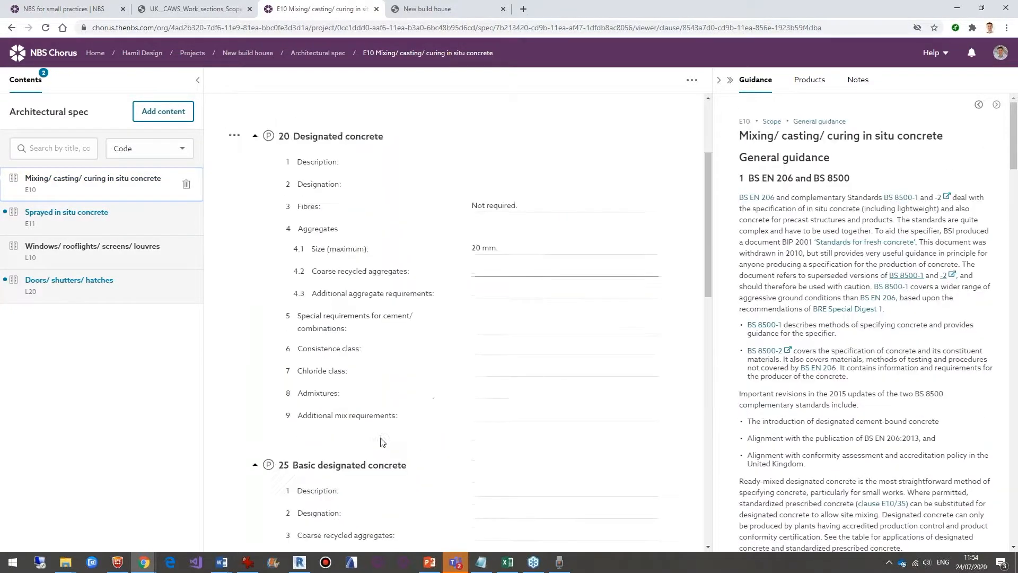
{"action": "scroll", "scroll_direction": "down", "scroll_amount": 3}
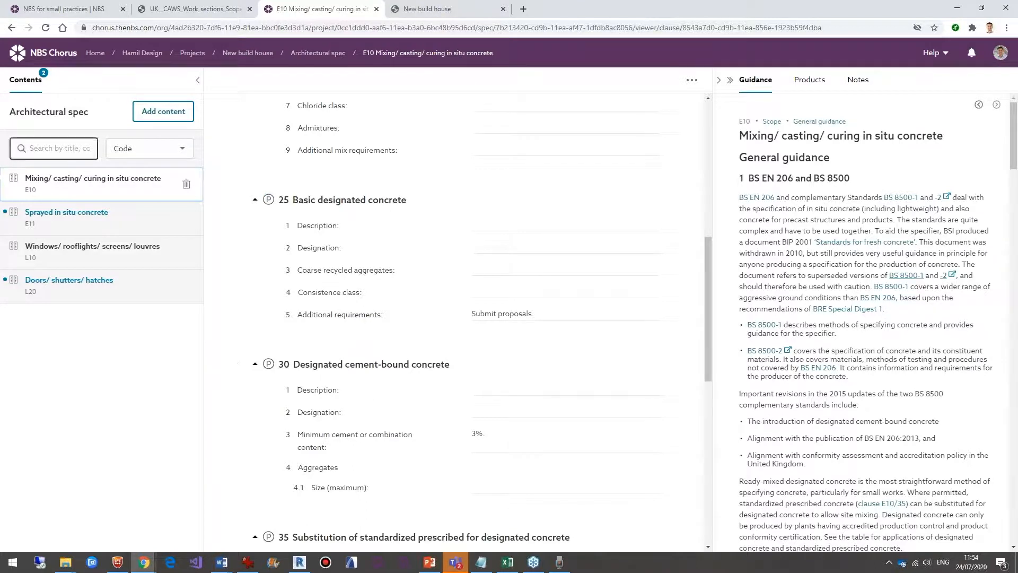
{"action": "mouse_move", "coordinate": [318, 53]}
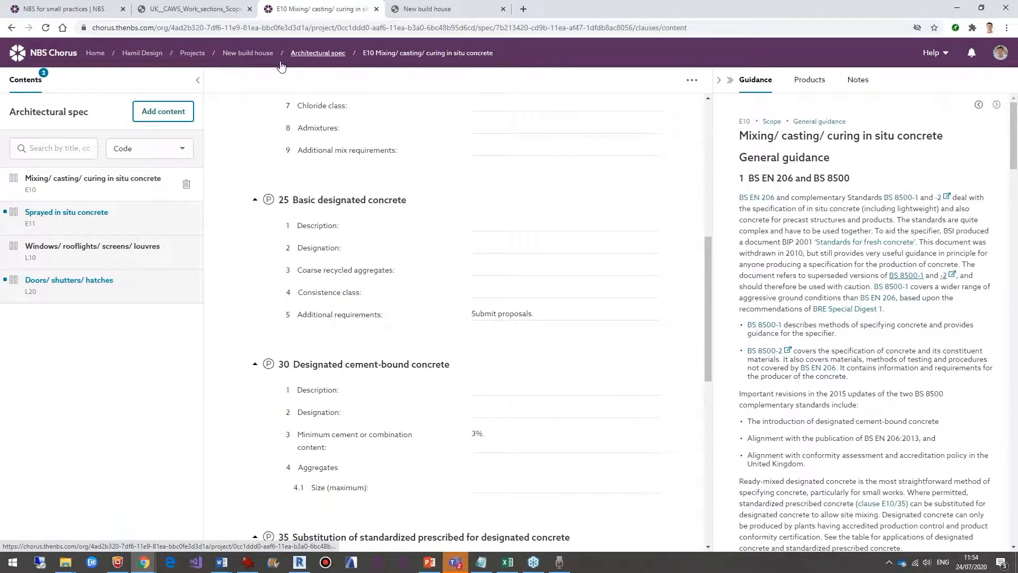
Leave the Architectural spec contents and go back to the New build house project.
{"action": "left_click", "coordinate": [317, 52]}
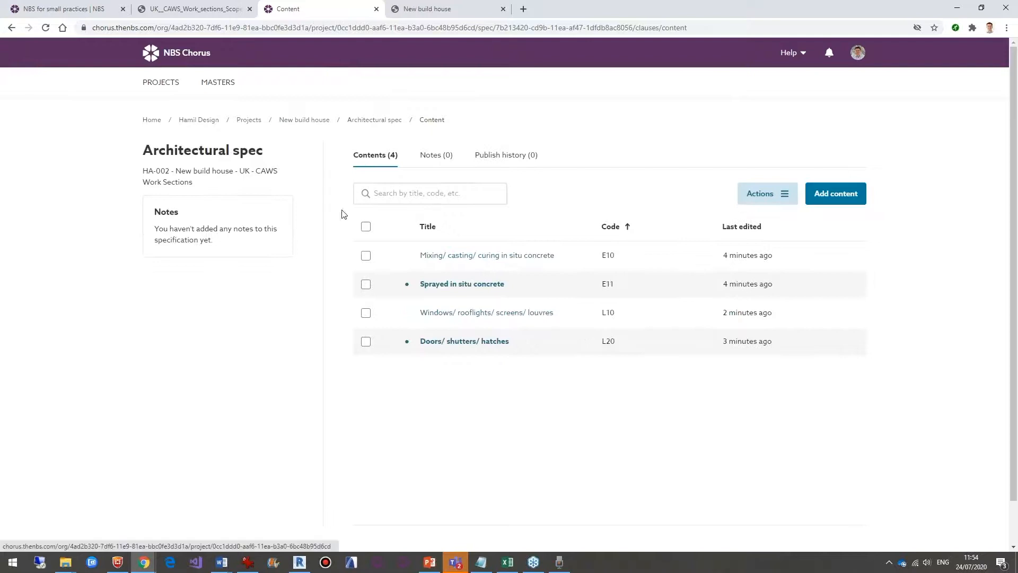
{"action": "left_click", "coordinate": [430, 193]}
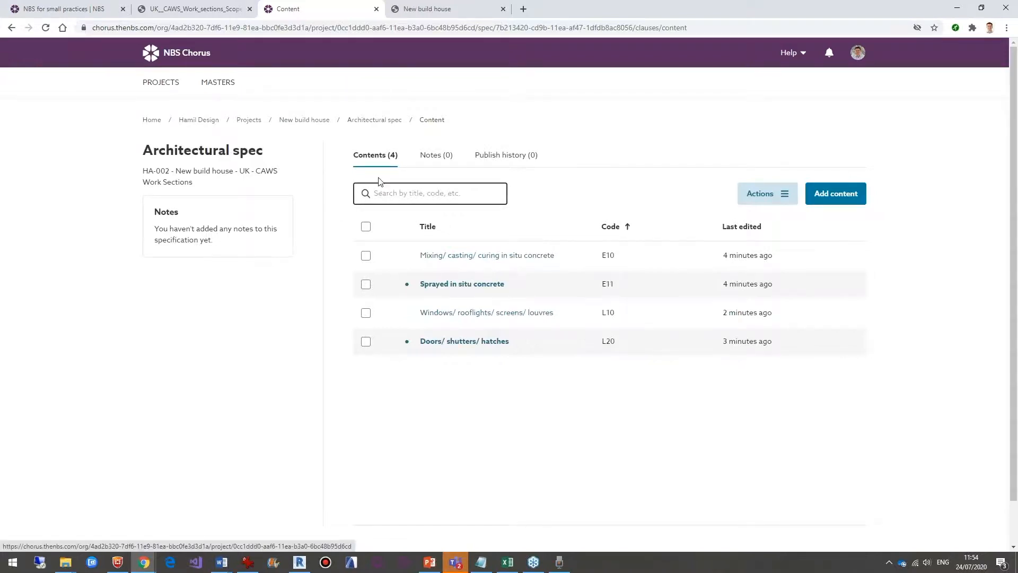
{"action": "mouse_move", "coordinate": [304, 119]}
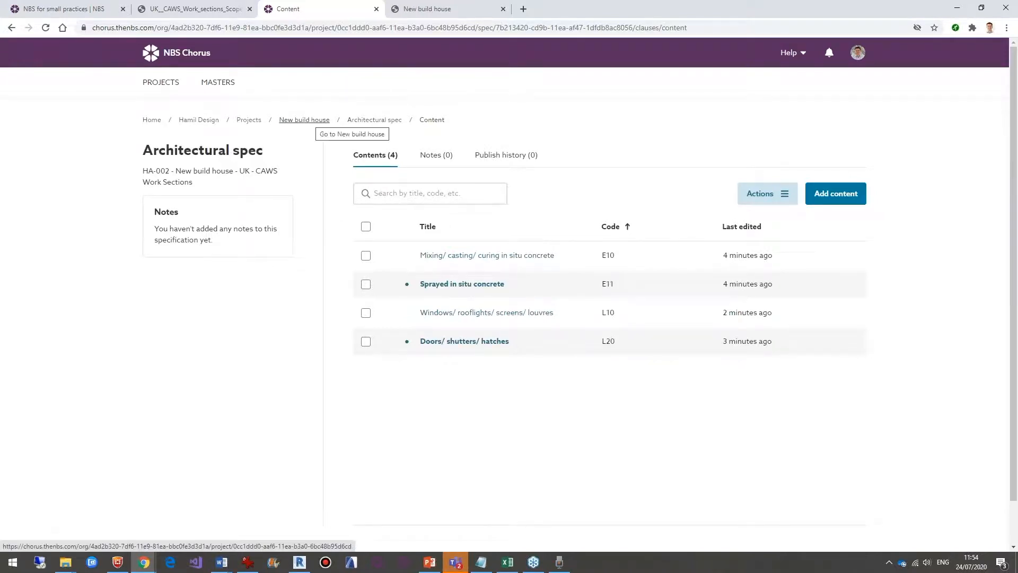
{"action": "left_click", "coordinate": [303, 120]}
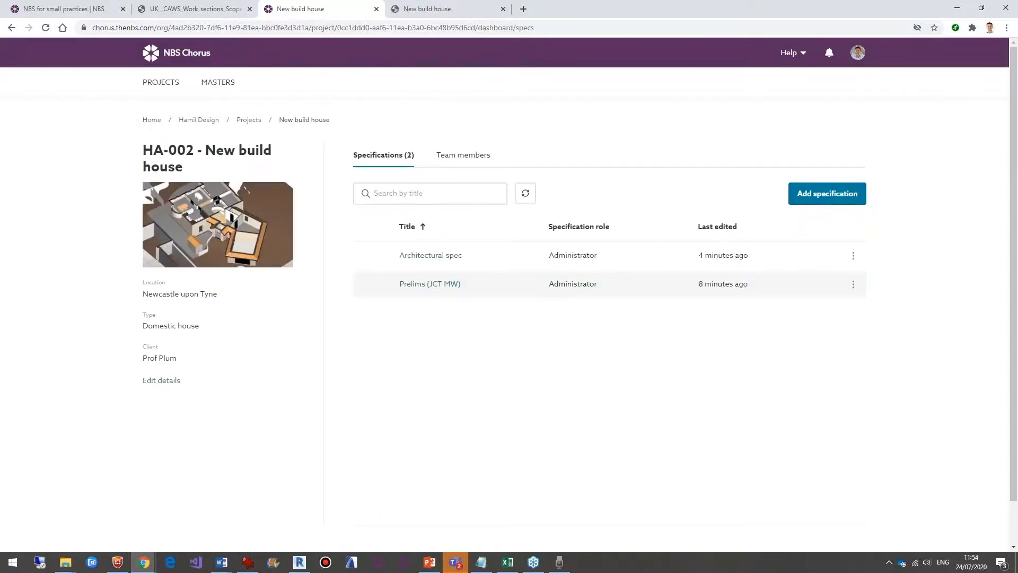
Invite a colleague as Contributor with Reader access to Prelims (JCT MW).
{"action": "left_click", "coordinate": [462, 154]}
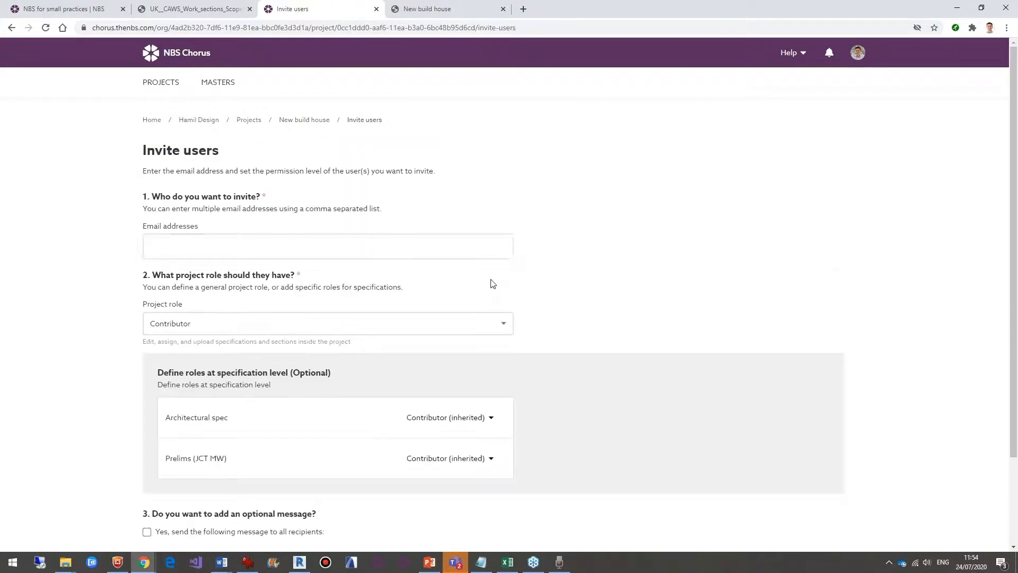
{"action": "type", "text": "dav"}
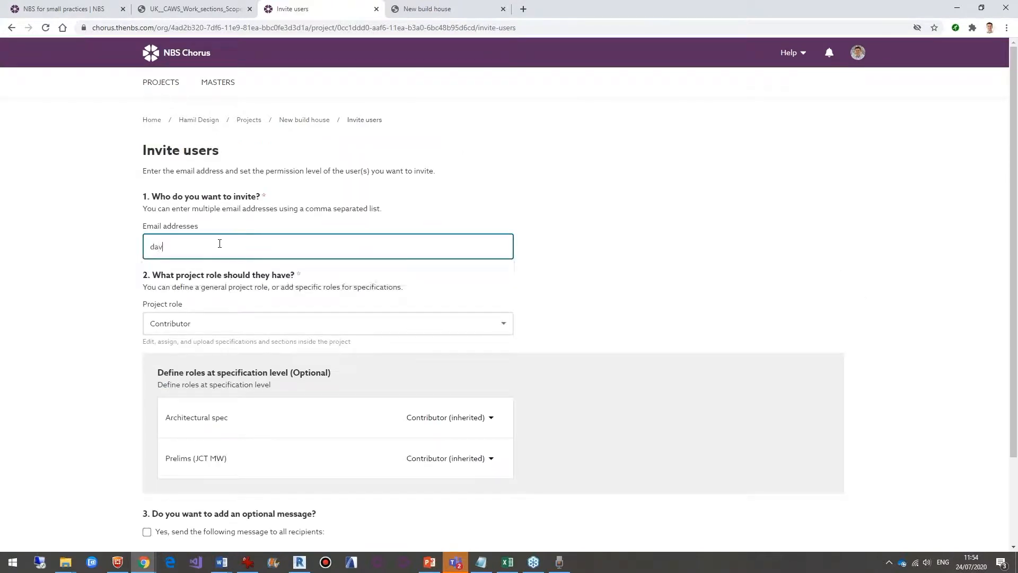
{"action": "key", "text": "ctrl+a"}
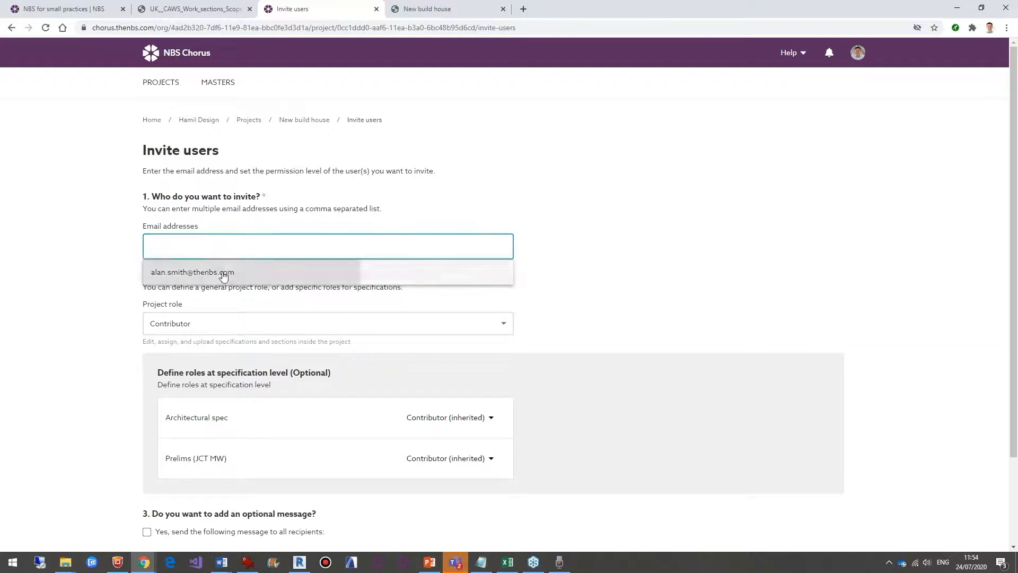
{"action": "left_click", "coordinate": [192, 272]}
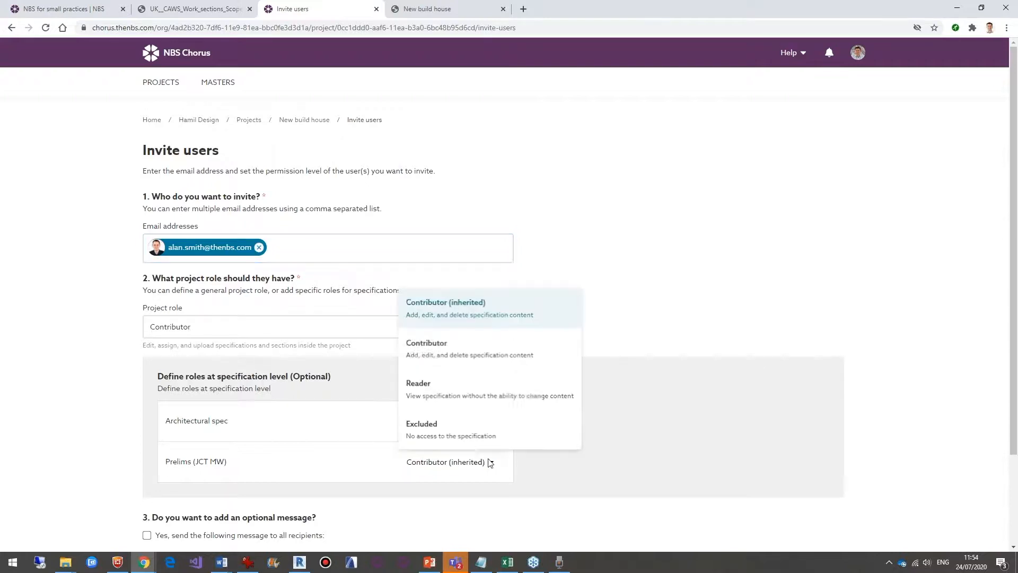
{"action": "left_click", "coordinate": [419, 382]}
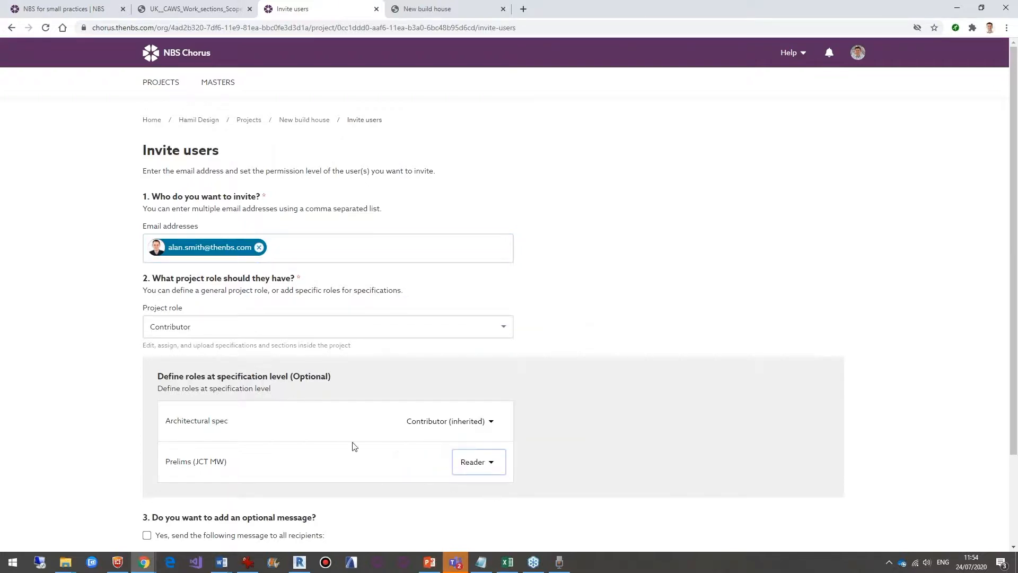
{"action": "mouse_move", "coordinate": [292, 316]}
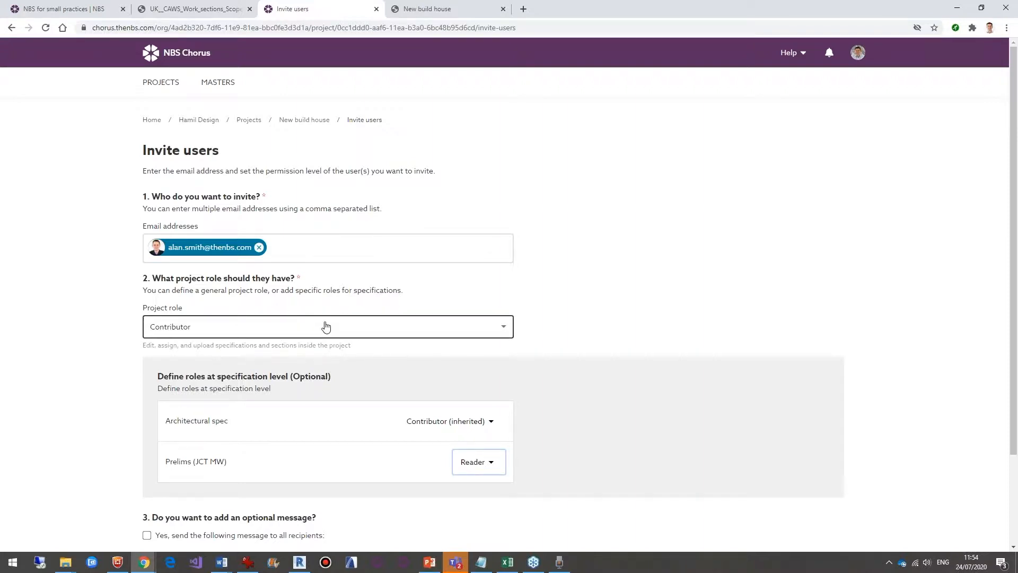
{"action": "mouse_move", "coordinate": [249, 119]}
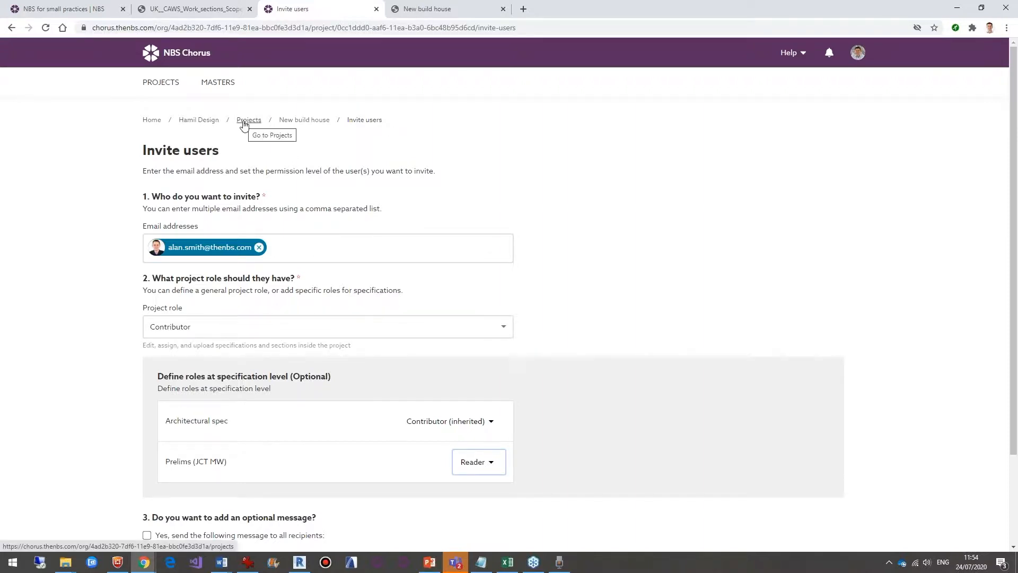
{"action": "left_click", "coordinate": [249, 119]}
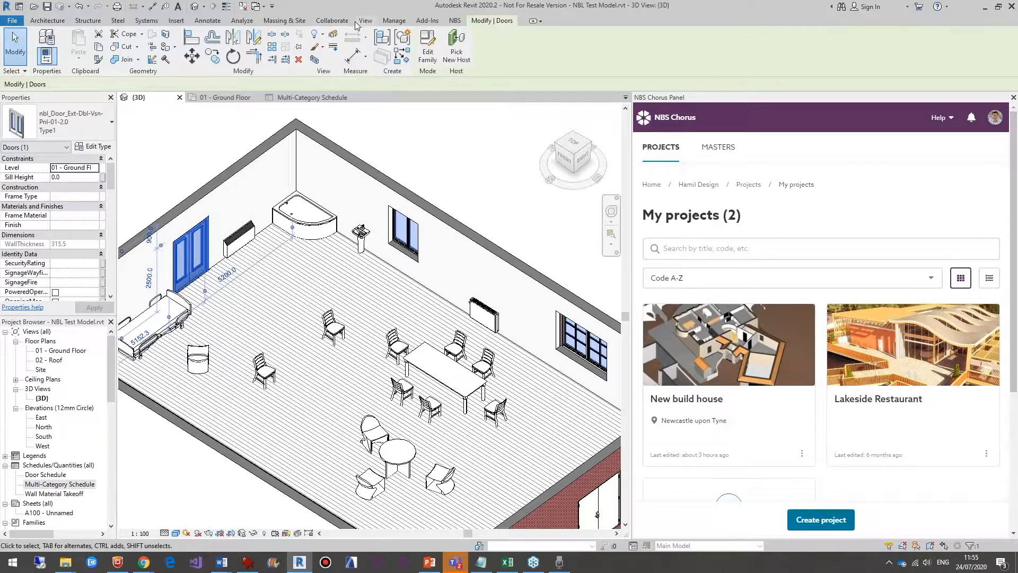
{"action": "mouse_move", "coordinate": [466, 171]}
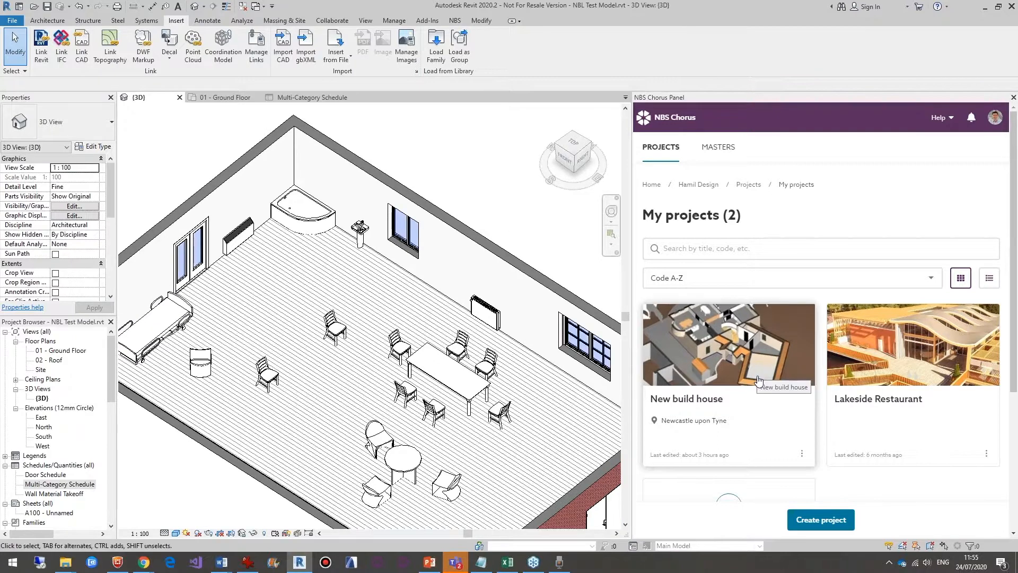
{"action": "mouse_move", "coordinate": [546, 351]}
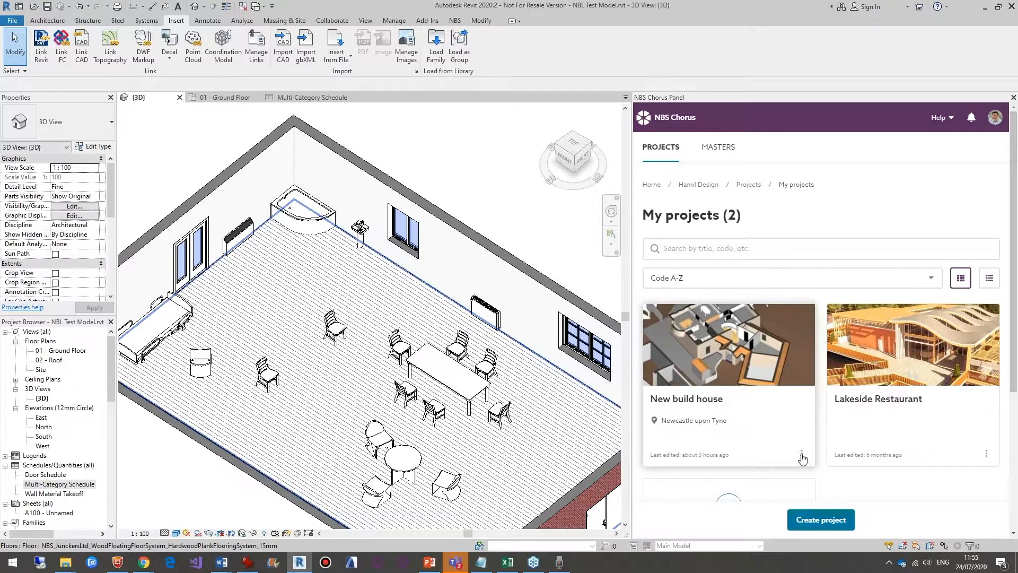
Open the New build house project card in Revit's NBS Chorus panel.
{"action": "left_click", "coordinate": [802, 453]}
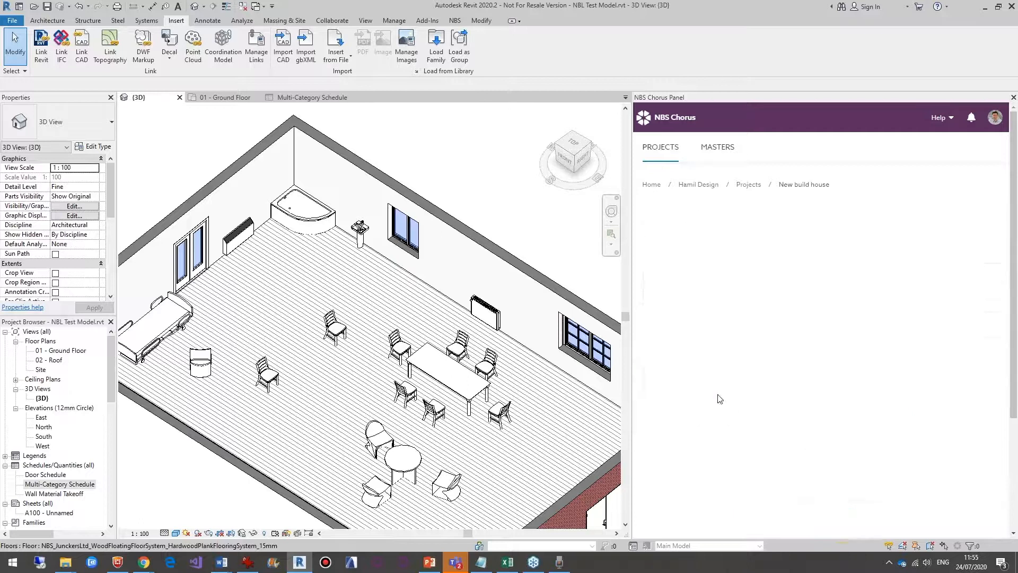
{"action": "left_click", "coordinate": [804, 185]}
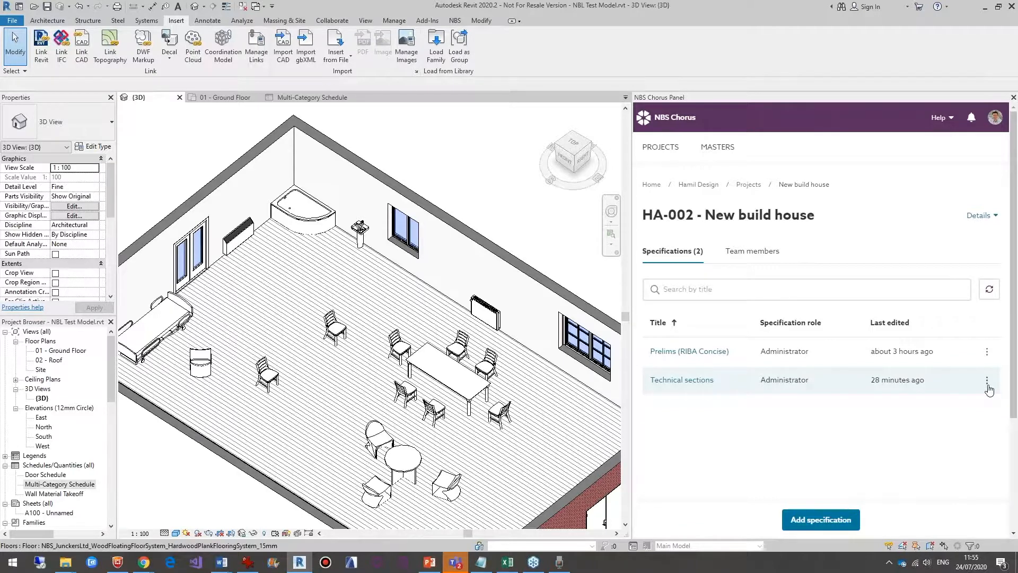
Begin associating the model with Technical sections, then cancel without linking.
{"action": "left_click", "coordinate": [986, 380]}
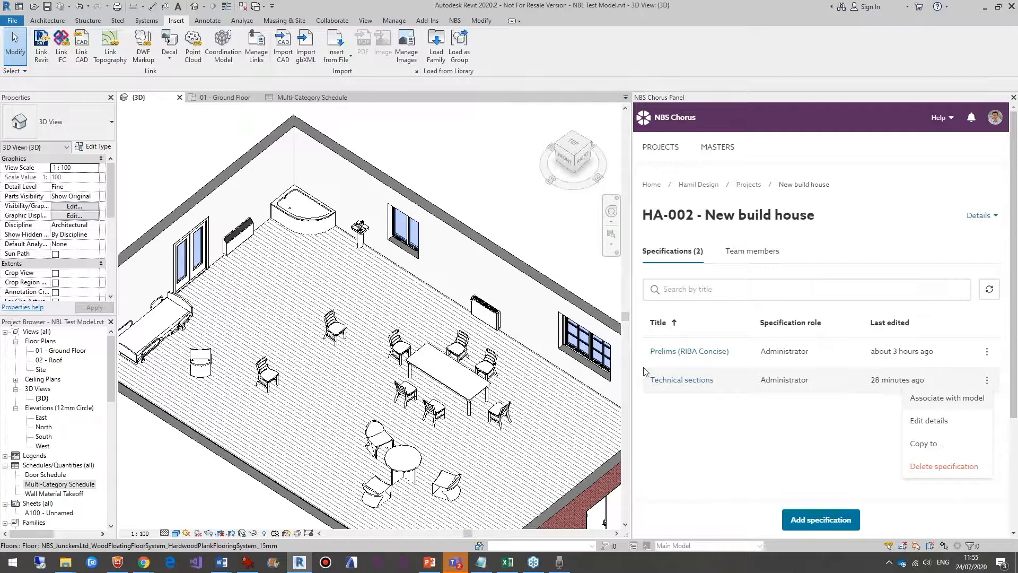
{"action": "left_click", "coordinate": [947, 397]}
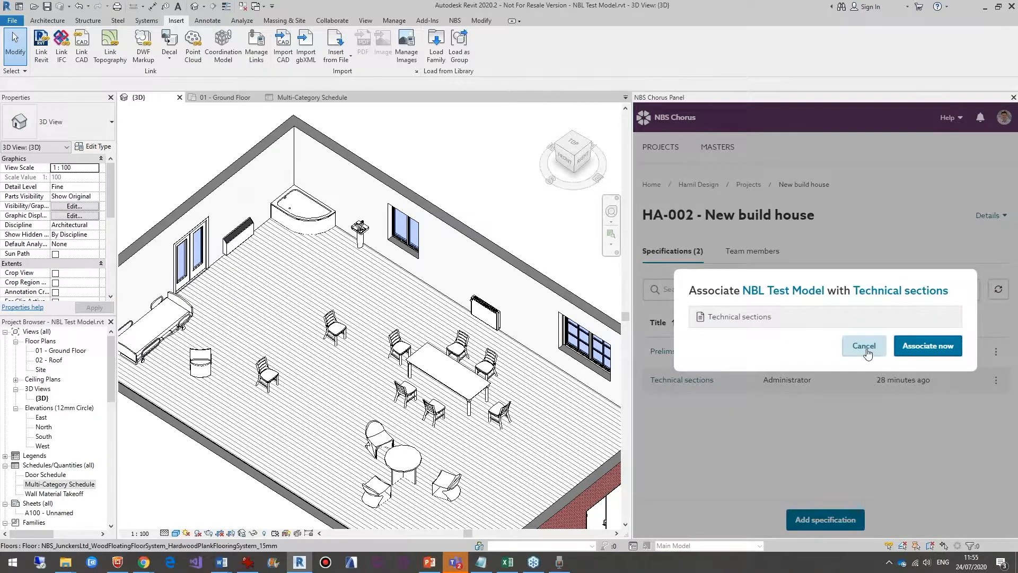
{"action": "left_click", "coordinate": [863, 345]}
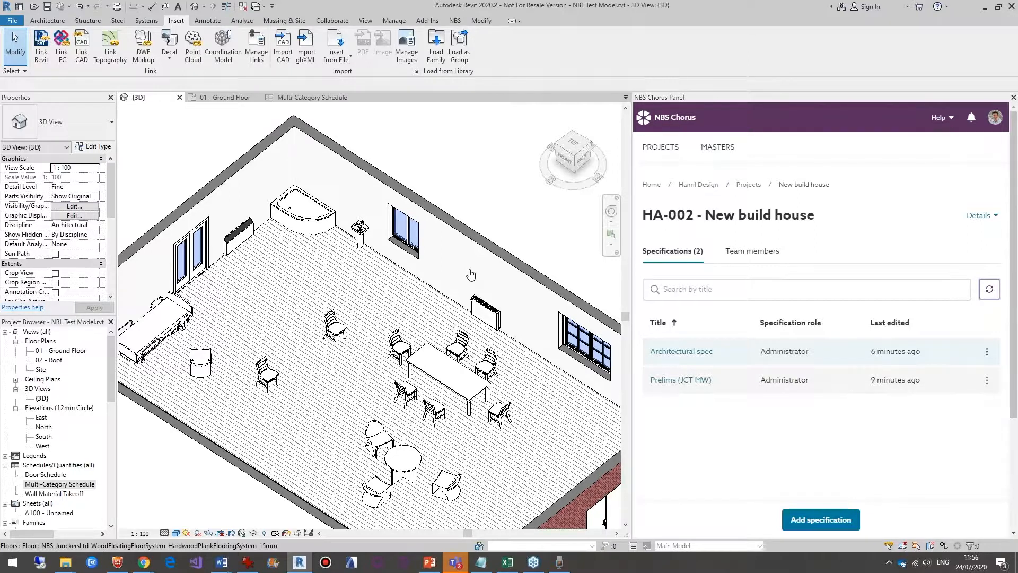
Associate Architectural spec with the model and refresh the Chorus web specification list.
{"action": "left_click", "coordinate": [820, 520]}
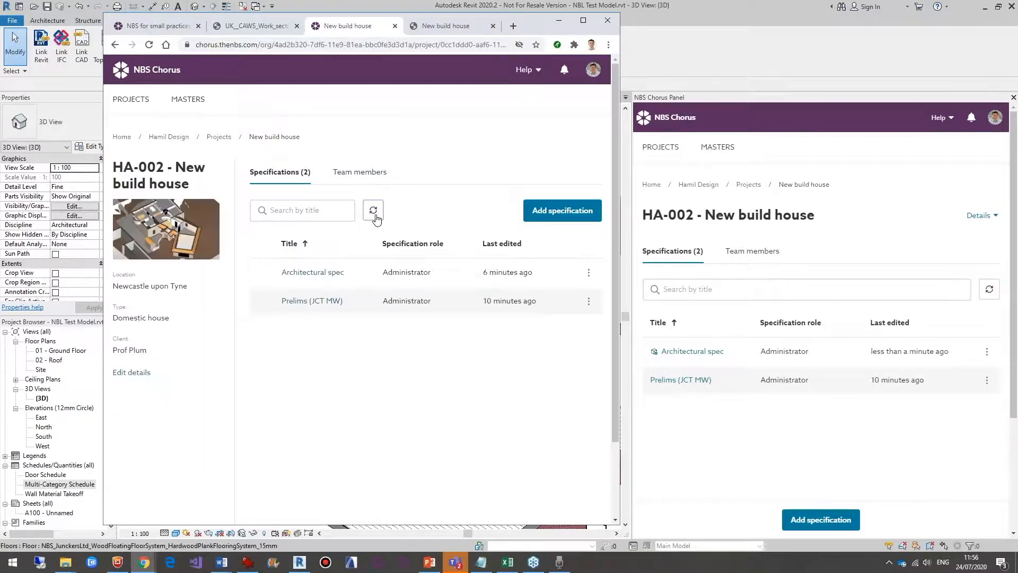
{"action": "left_click", "coordinate": [372, 210]}
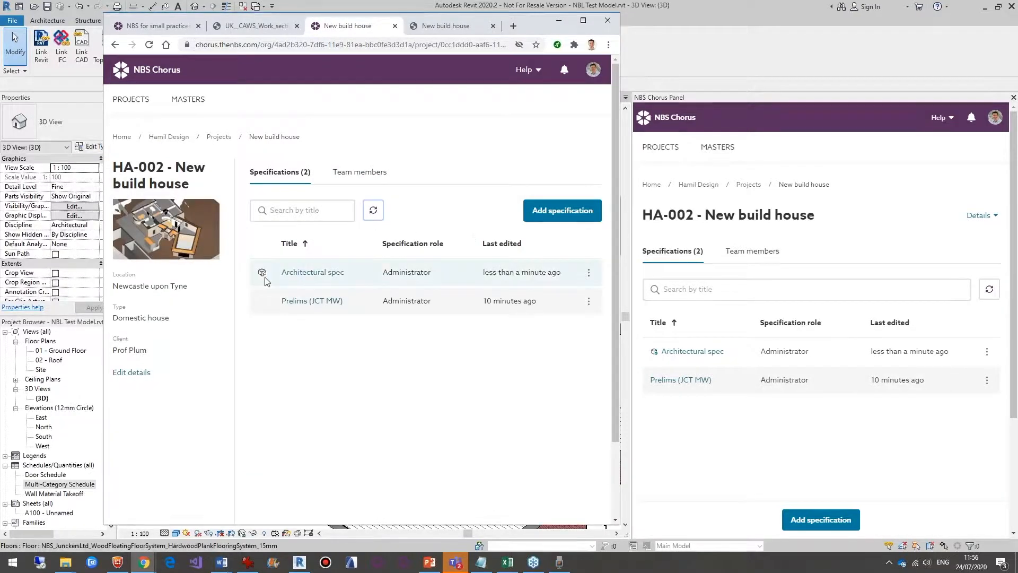
{"action": "mouse_move", "coordinate": [261, 272]}
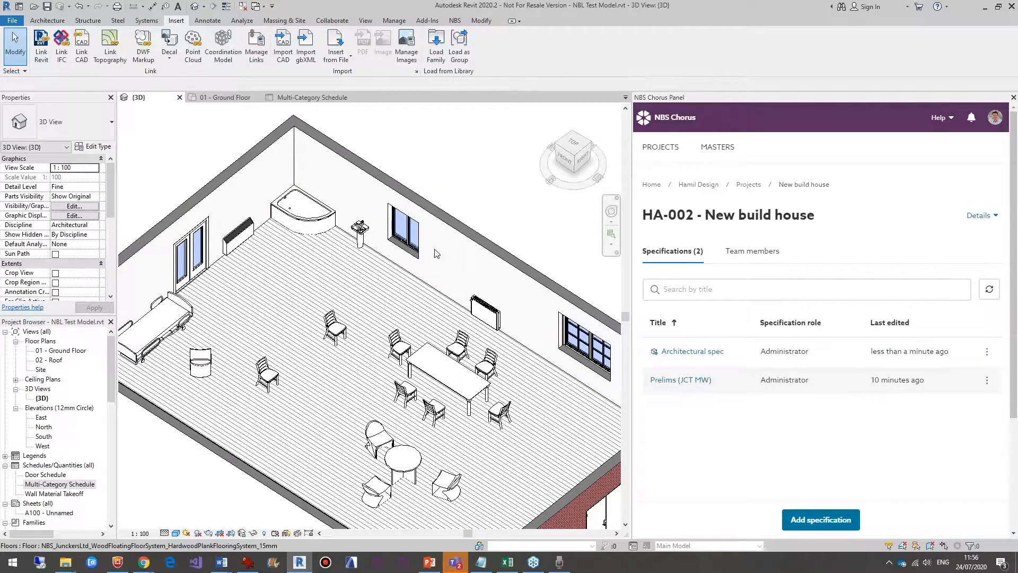
{"action": "left_click", "coordinate": [691, 351]}
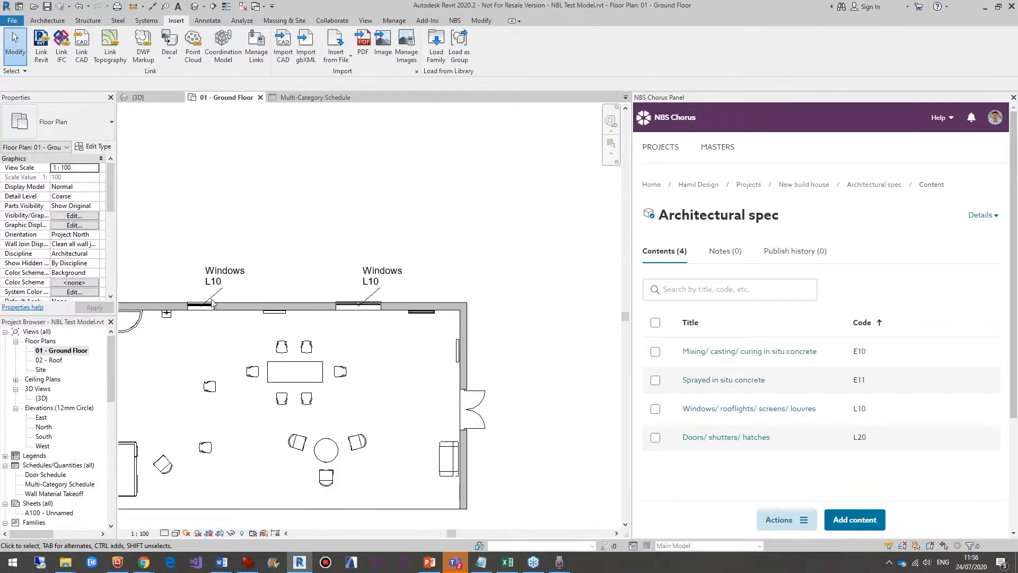
Inspect the L10 window tags on the ground floor plan, then return to the 3D view.
{"action": "left_click", "coordinate": [338, 307]}
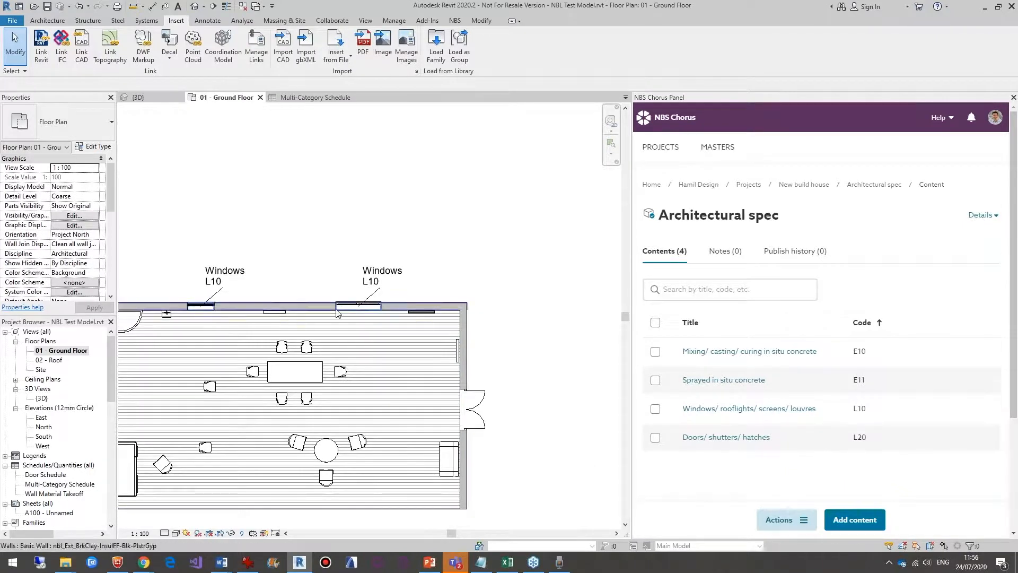
{"action": "left_click", "coordinate": [383, 275]}
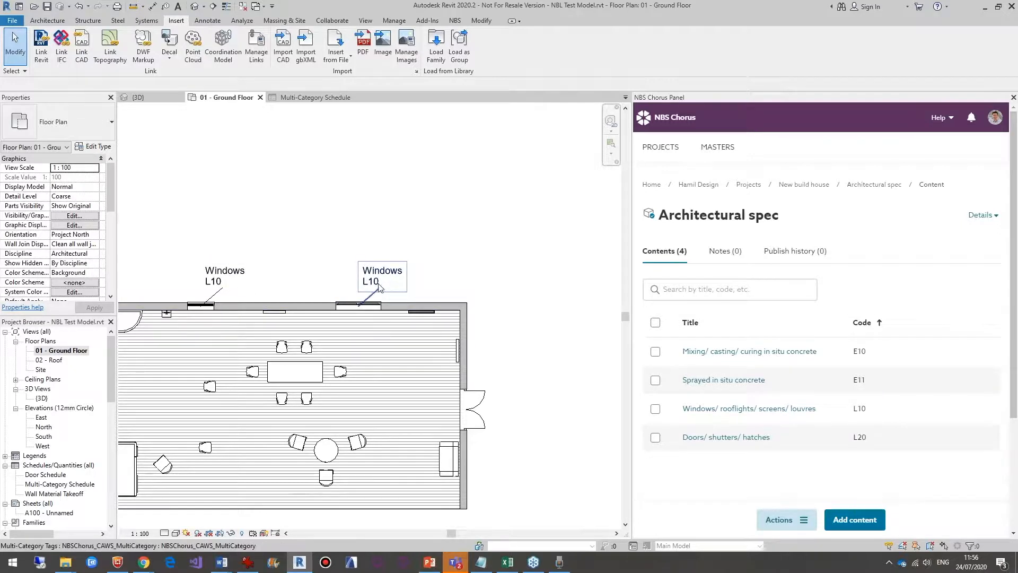
{"action": "left_click", "coordinate": [318, 239]}
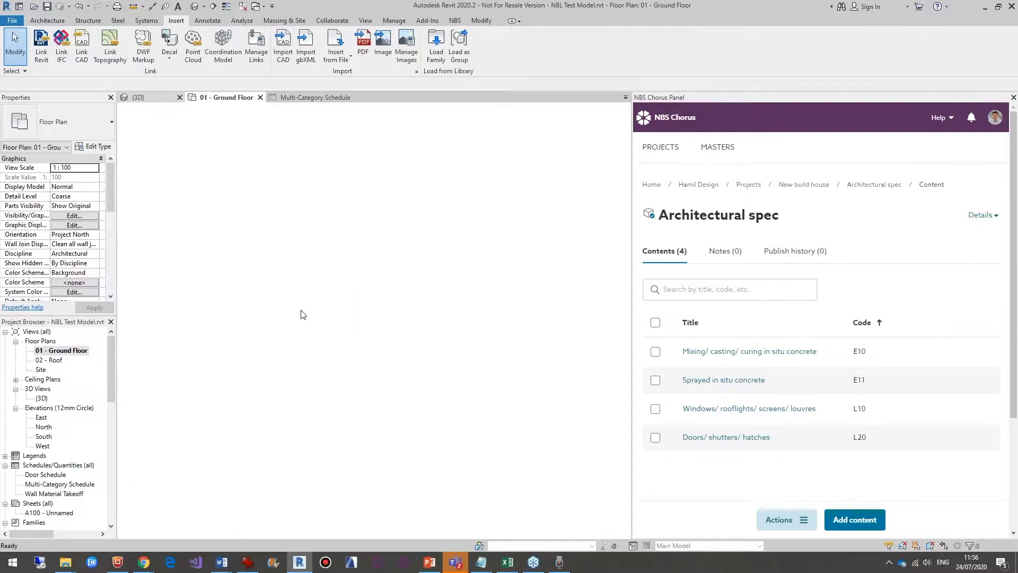
{"action": "left_click", "coordinate": [136, 97]}
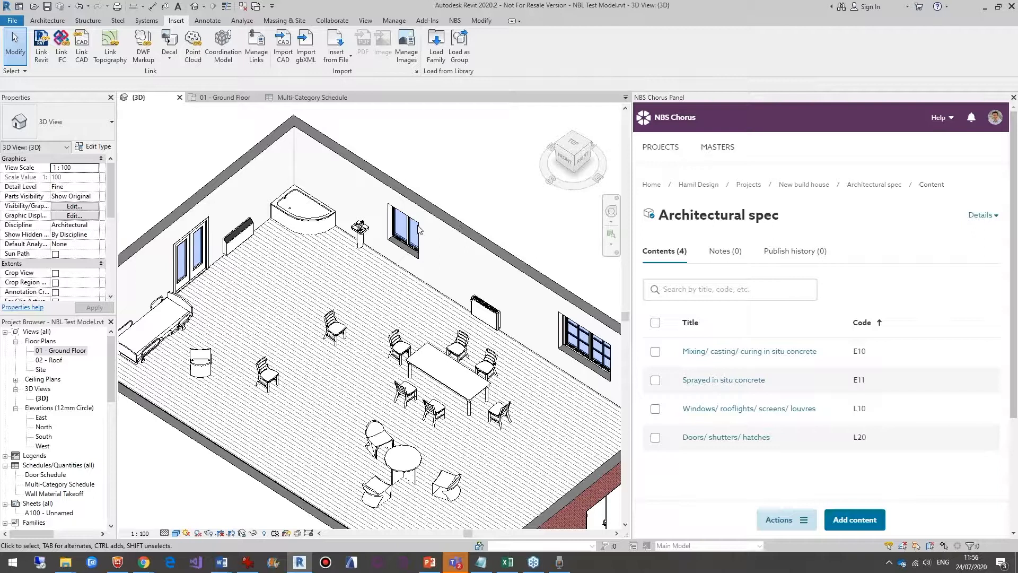
Associate the side-hung window with clause 25 Aluminium windows WNS-001.
{"action": "left_click", "coordinate": [406, 227]}
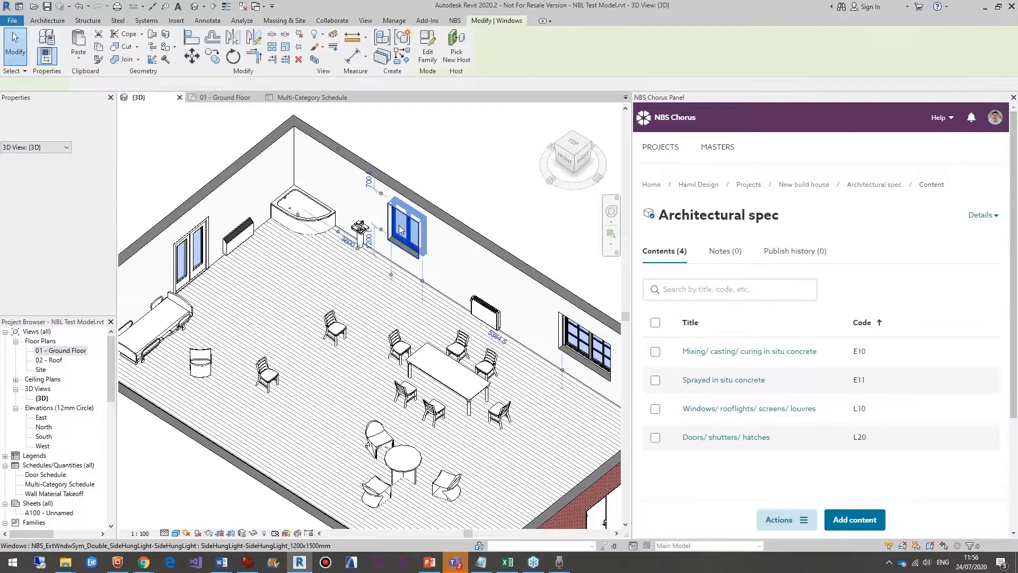
{"action": "left_click", "coordinate": [405, 228]}
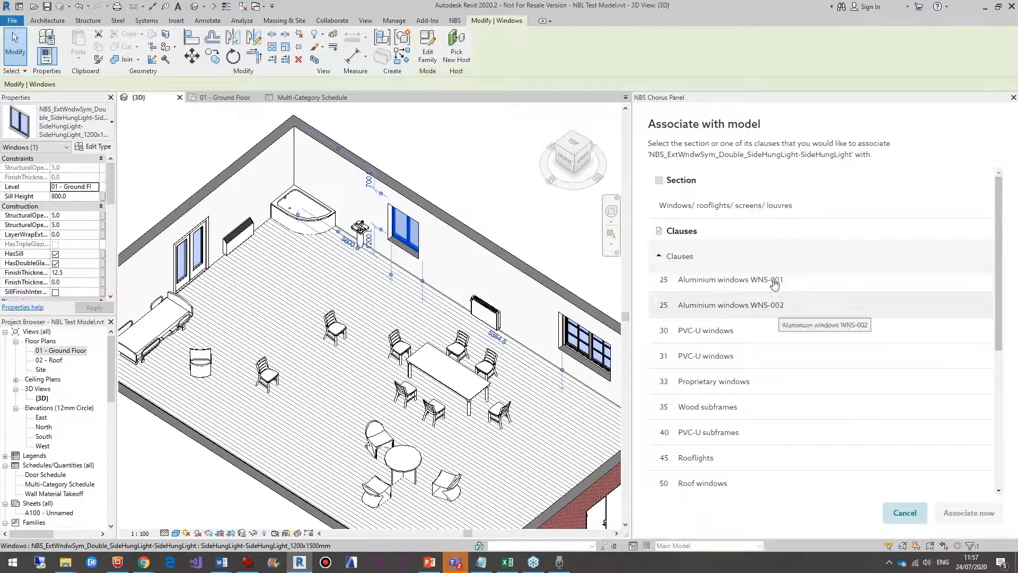
{"action": "mouse_move", "coordinate": [858, 393]}
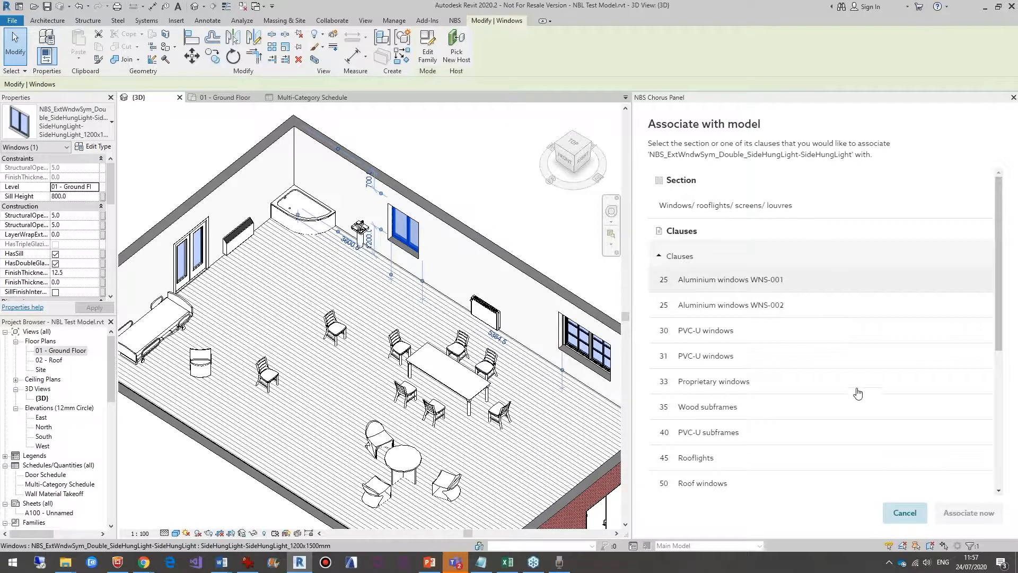
{"action": "left_click", "coordinate": [728, 279]}
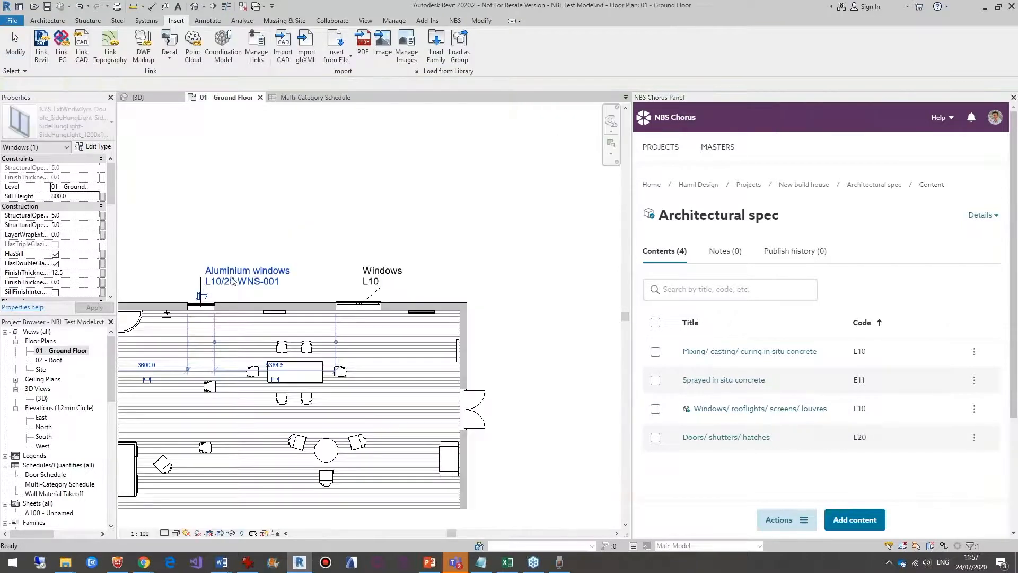
Select the right-hand plan window and associate it with clause 25 Aluminium windows WNS-002.
{"action": "left_click", "coordinate": [202, 304]}
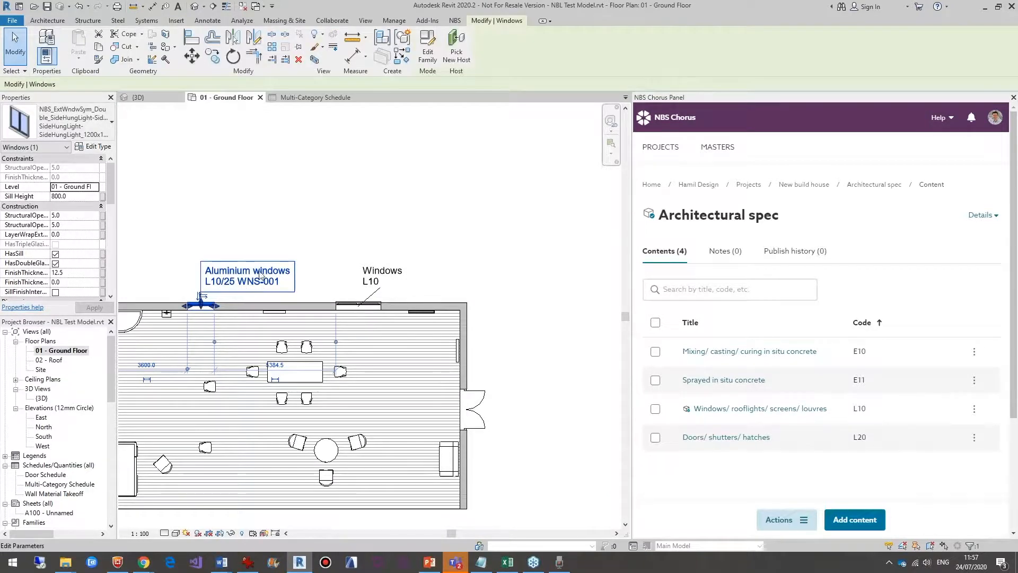
{"action": "mouse_move", "coordinate": [265, 284]}
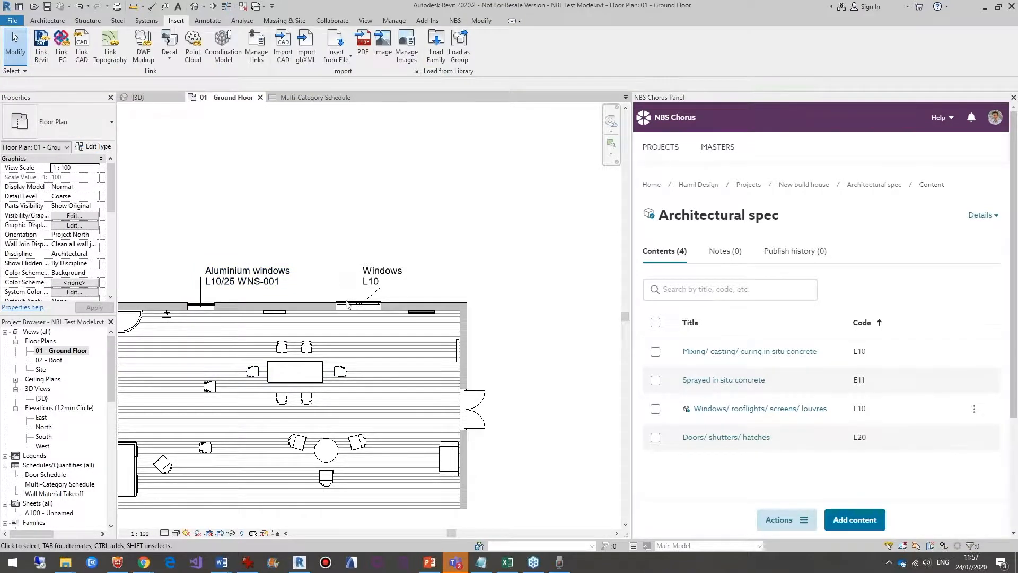
{"action": "left_click", "coordinate": [357, 305]}
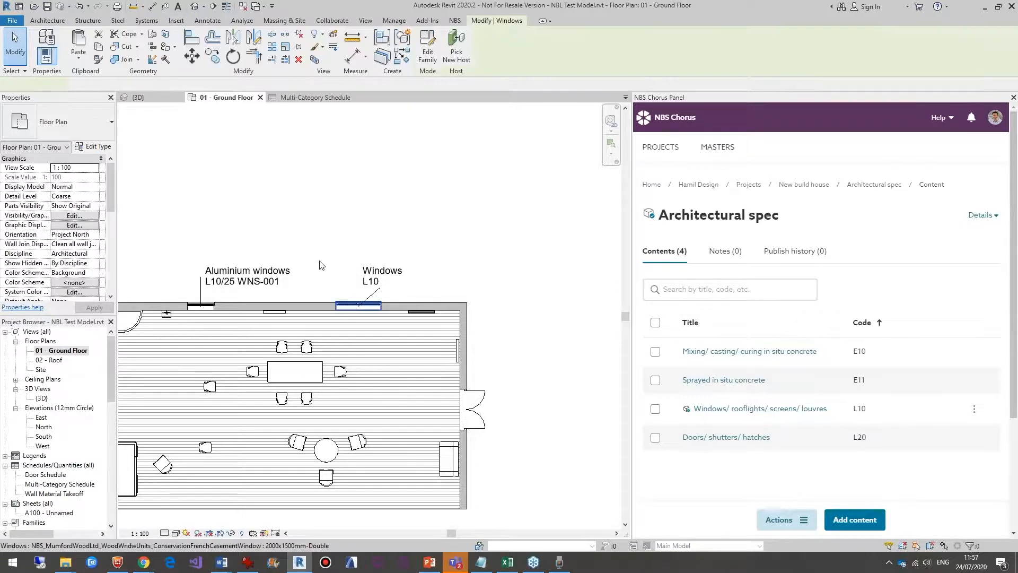
{"action": "left_click", "coordinate": [357, 304]}
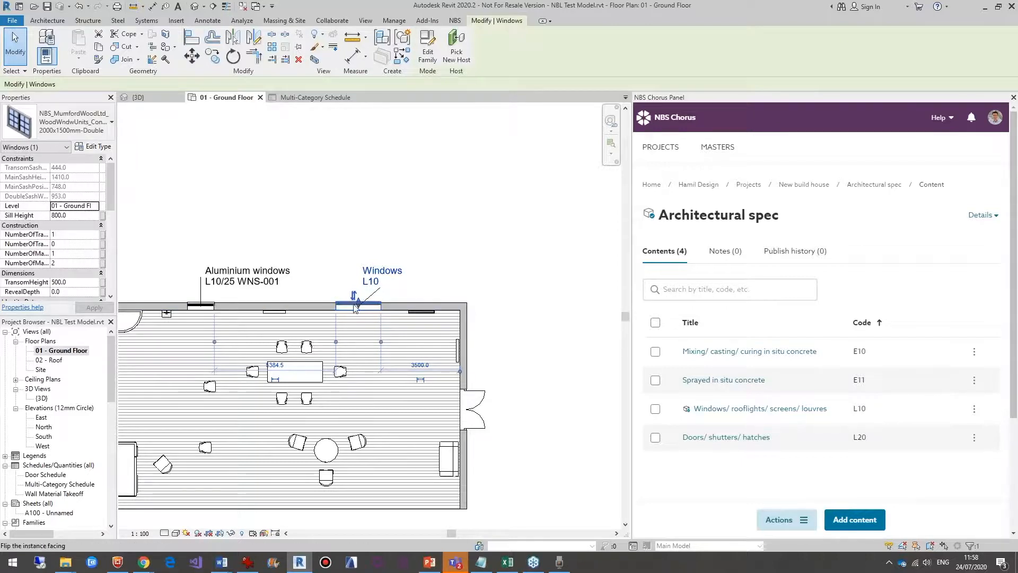
{"action": "mouse_move", "coordinate": [461, 334]}
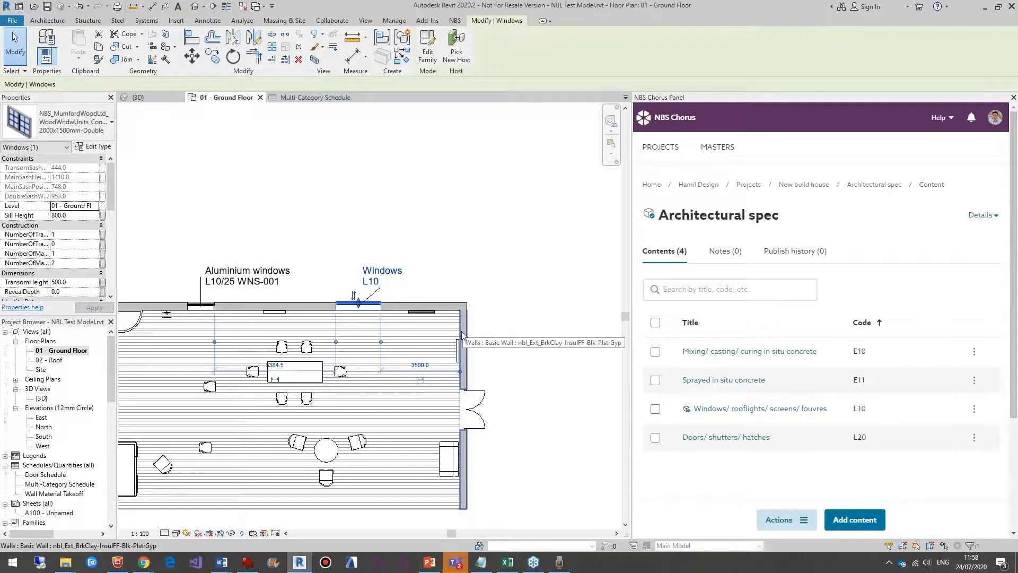
{"action": "left_click", "coordinate": [356, 302]}
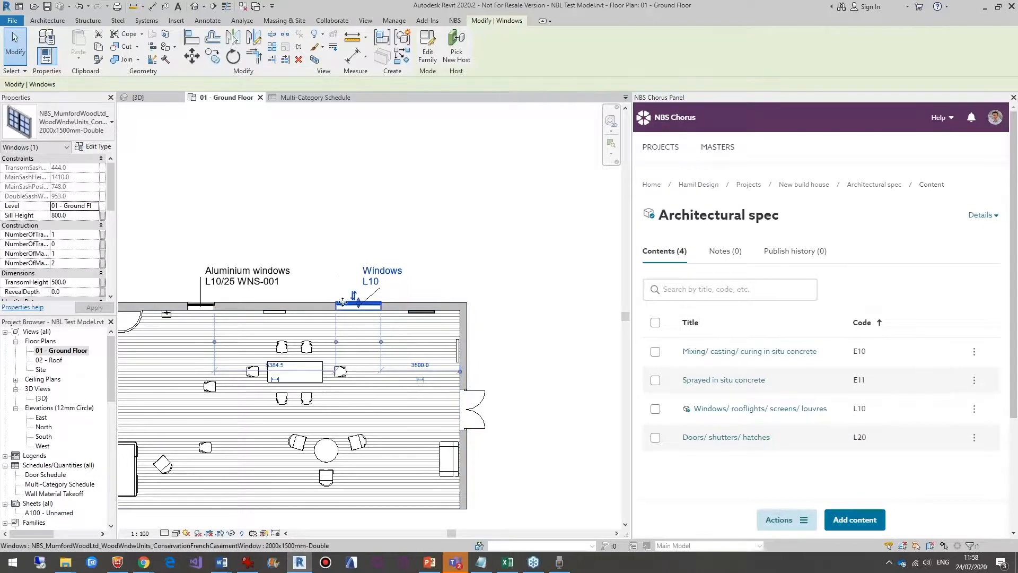
{"action": "mouse_move", "coordinate": [344, 306]}
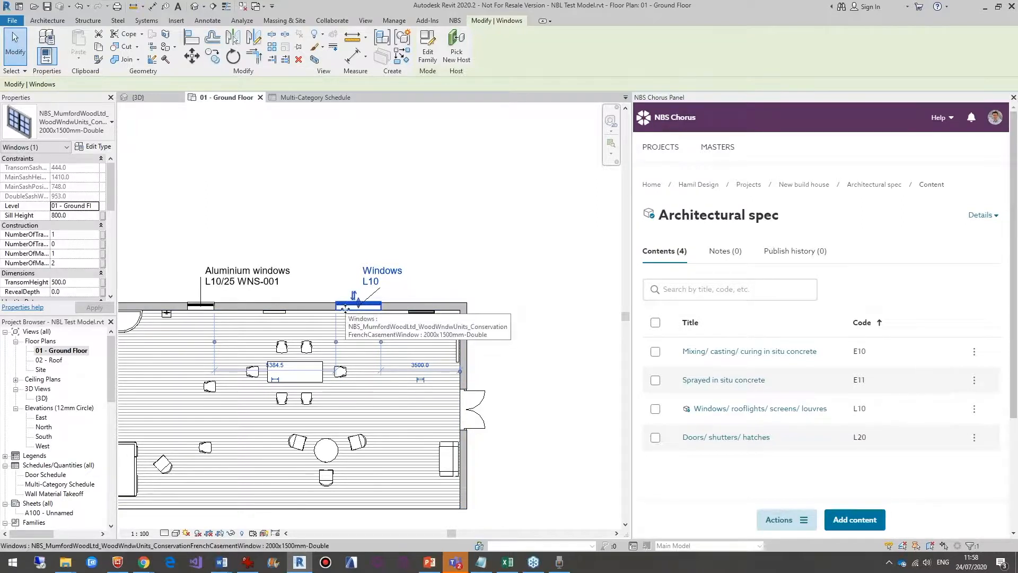
{"action": "mouse_move", "coordinate": [966, 420]}
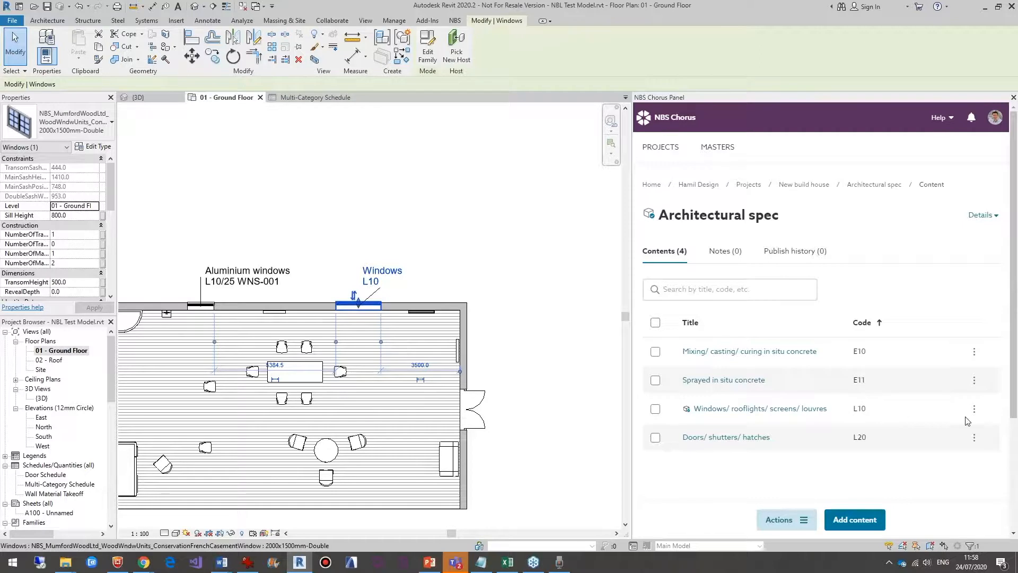
{"action": "left_click", "coordinate": [973, 408]}
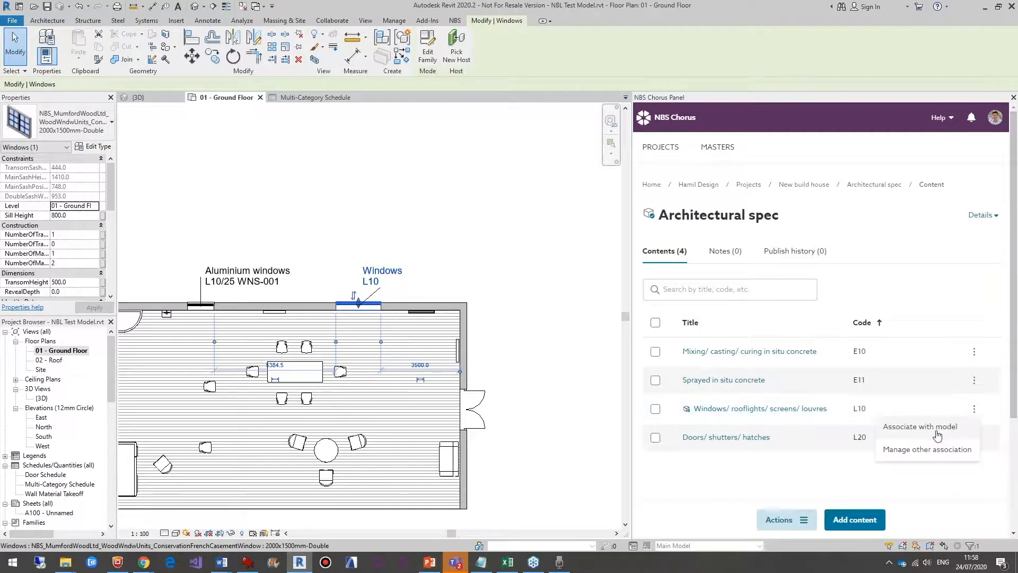
{"action": "left_click", "coordinate": [920, 426]}
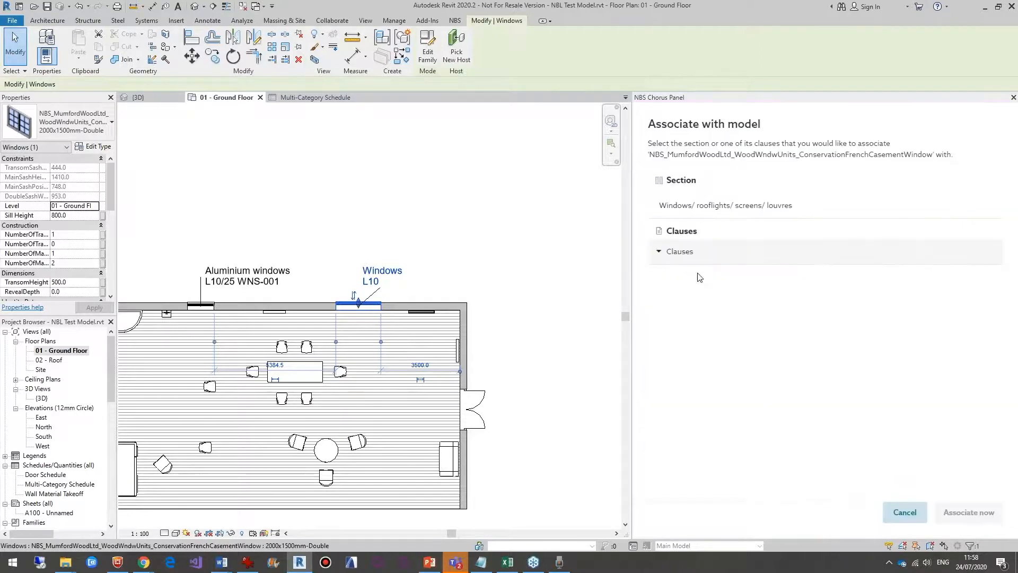
{"action": "left_click", "coordinate": [679, 252]}
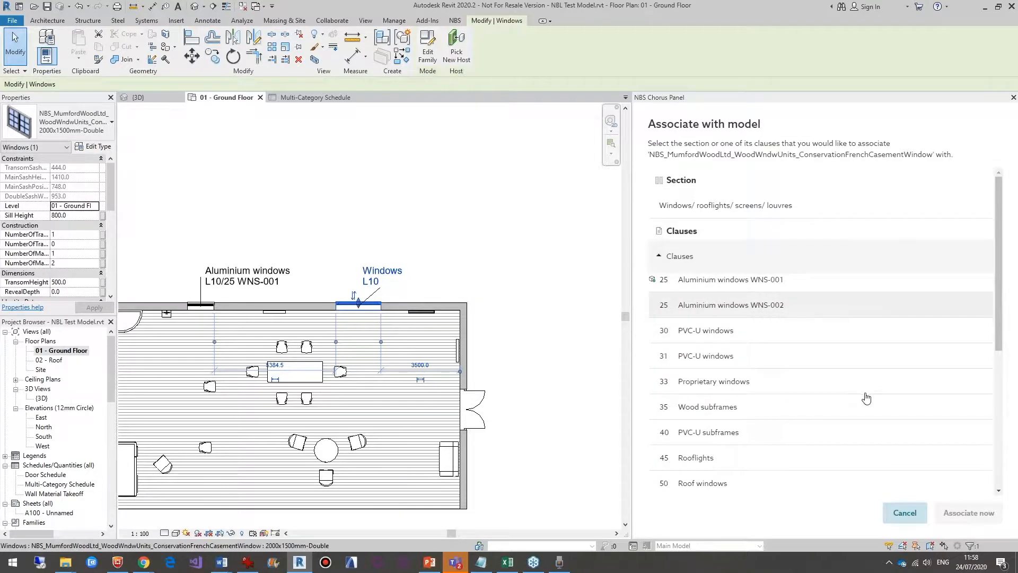
{"action": "left_click", "coordinate": [730, 305]}
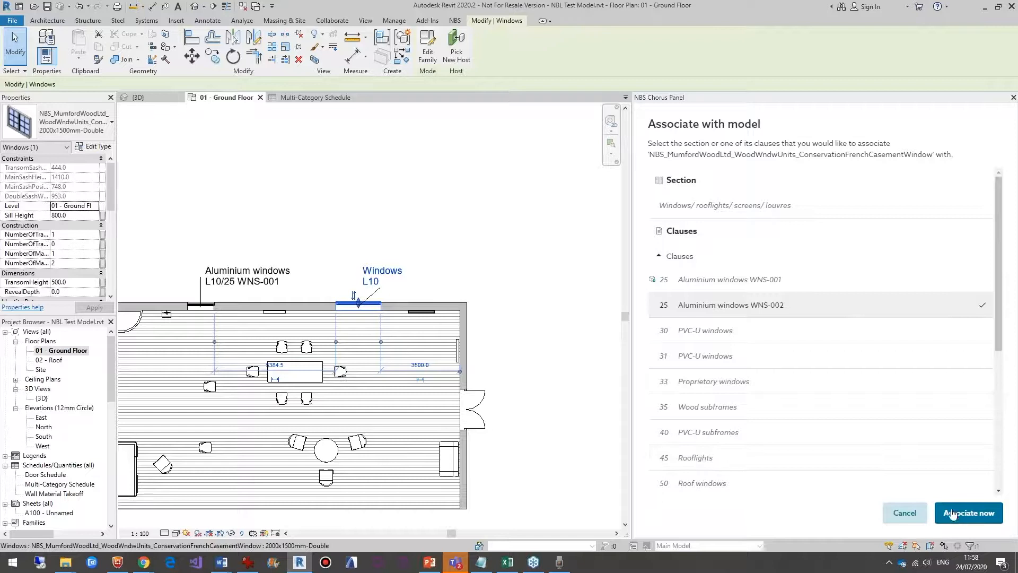
{"action": "left_click", "coordinate": [968, 512]}
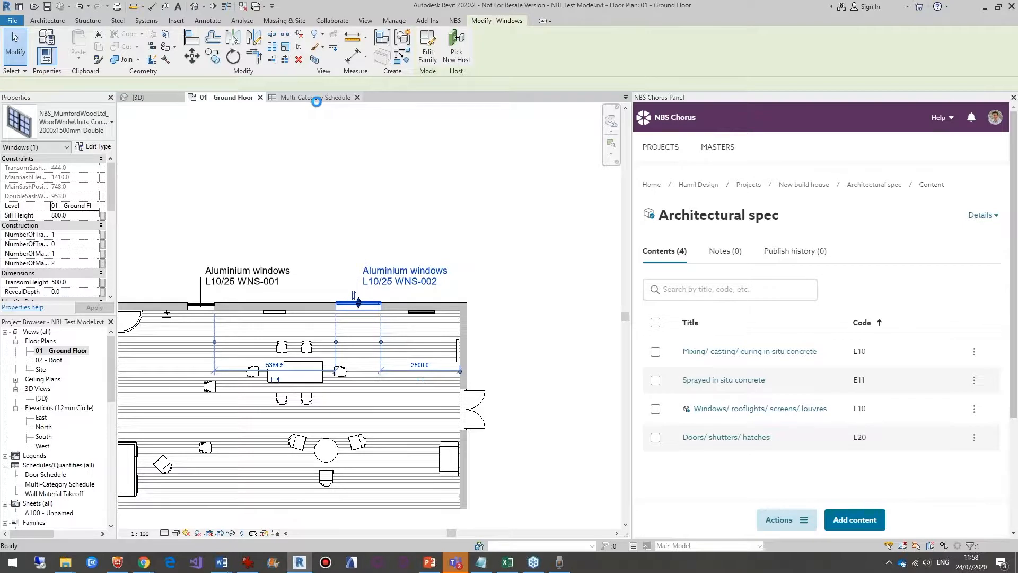
Open the Multi-Category Schedule and view clause WNS-001 for the External Window System row.
{"action": "left_click", "coordinate": [315, 96]}
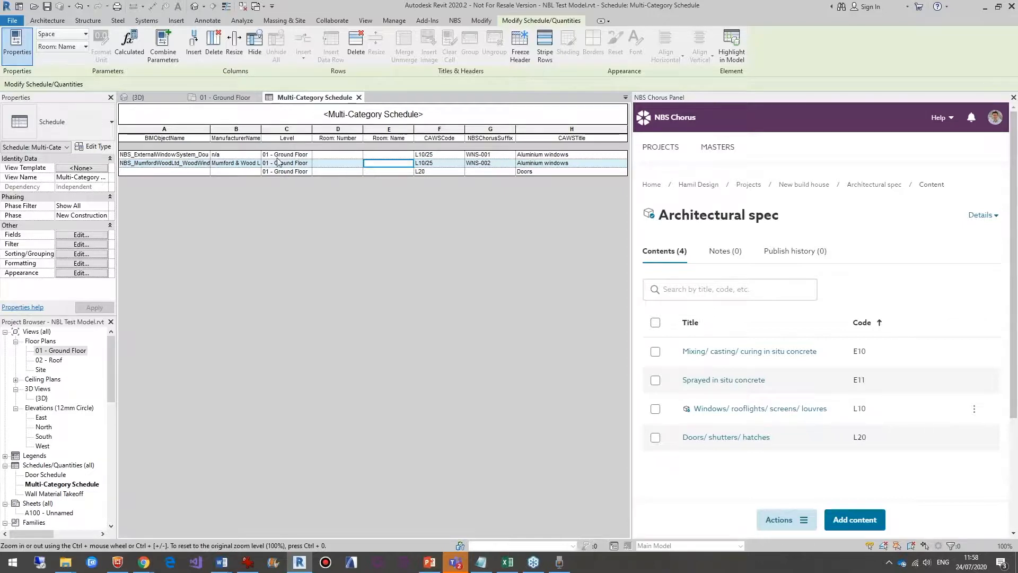
{"action": "left_click", "coordinate": [164, 154]}
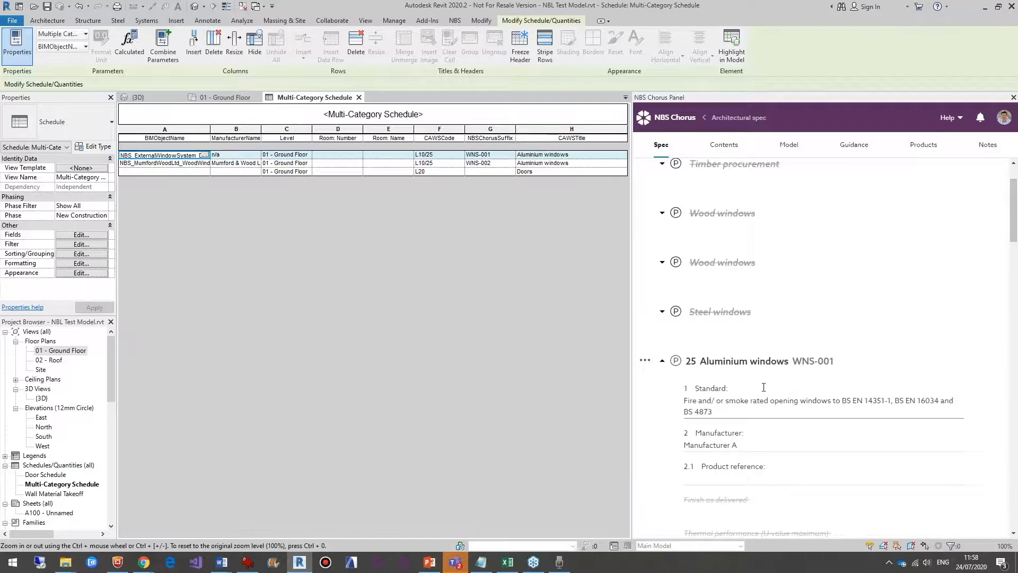
{"action": "scroll", "scroll_direction": "down", "scroll_amount": 3}
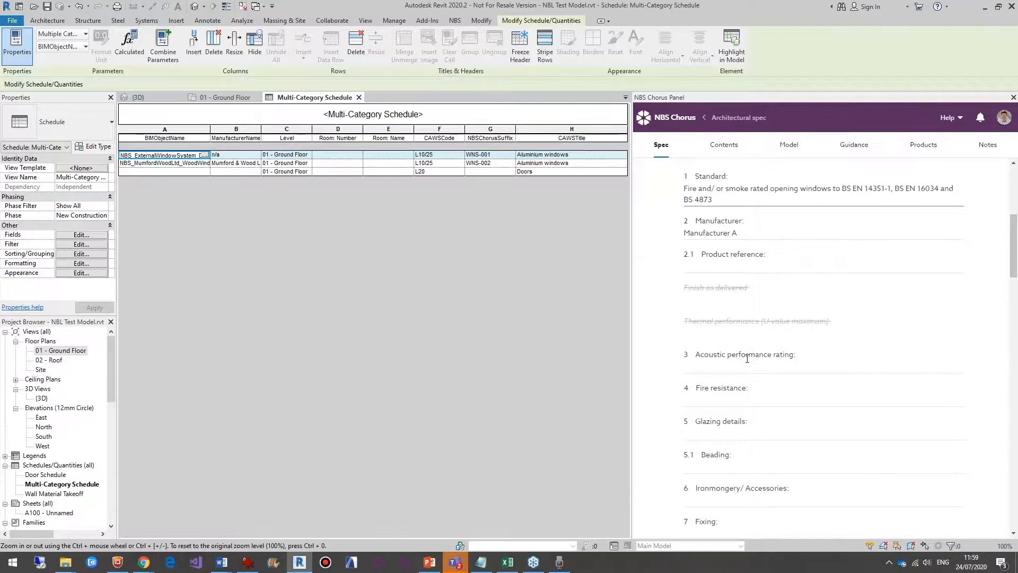
{"action": "scroll", "scroll_direction": "down", "scroll_amount": 3}
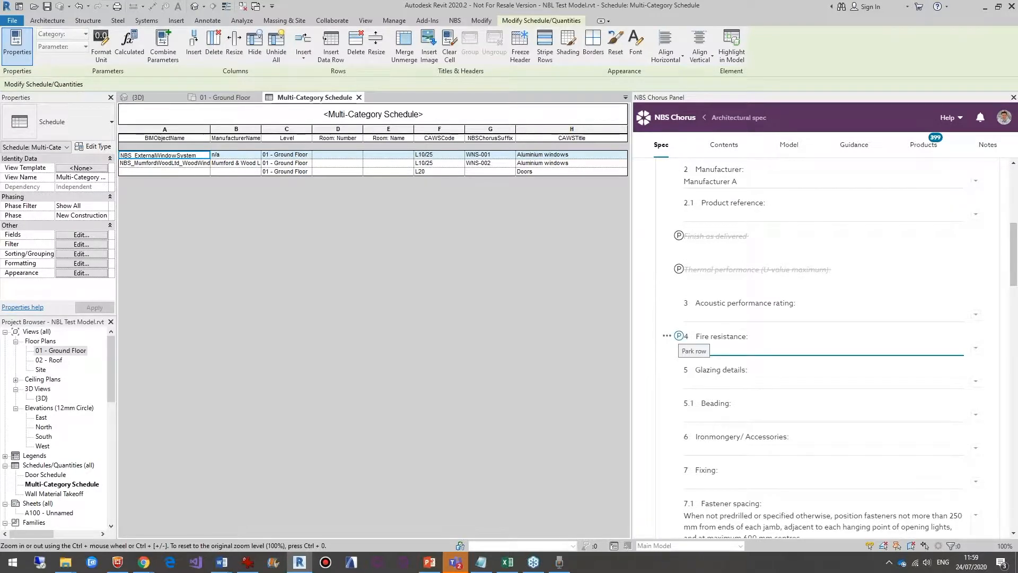
Park the fire resistance, glazing details and beading rows of WNS-001 and save.
{"action": "left_click", "coordinate": [678, 336]}
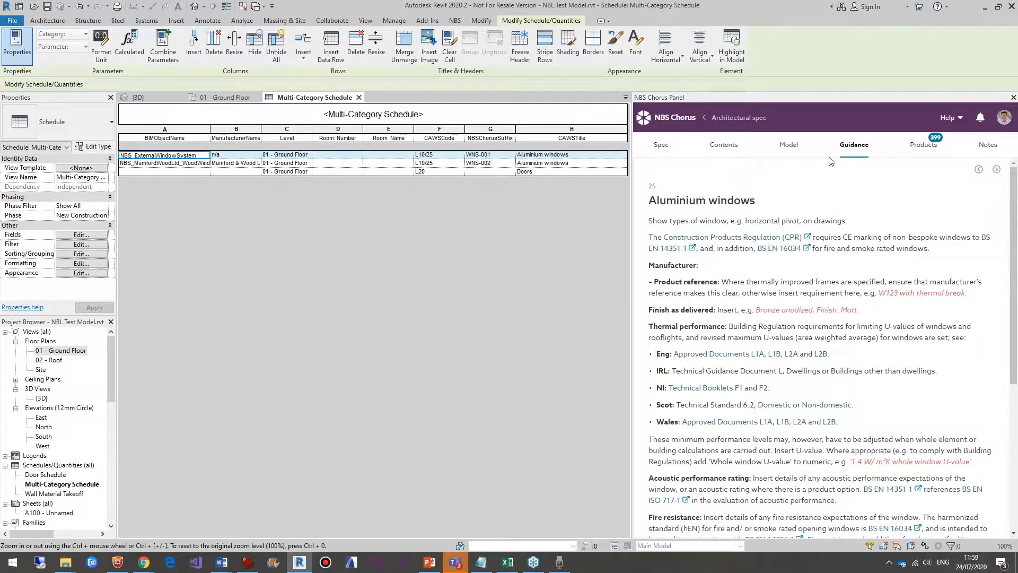
{"action": "mouse_move", "coordinate": [788, 144]}
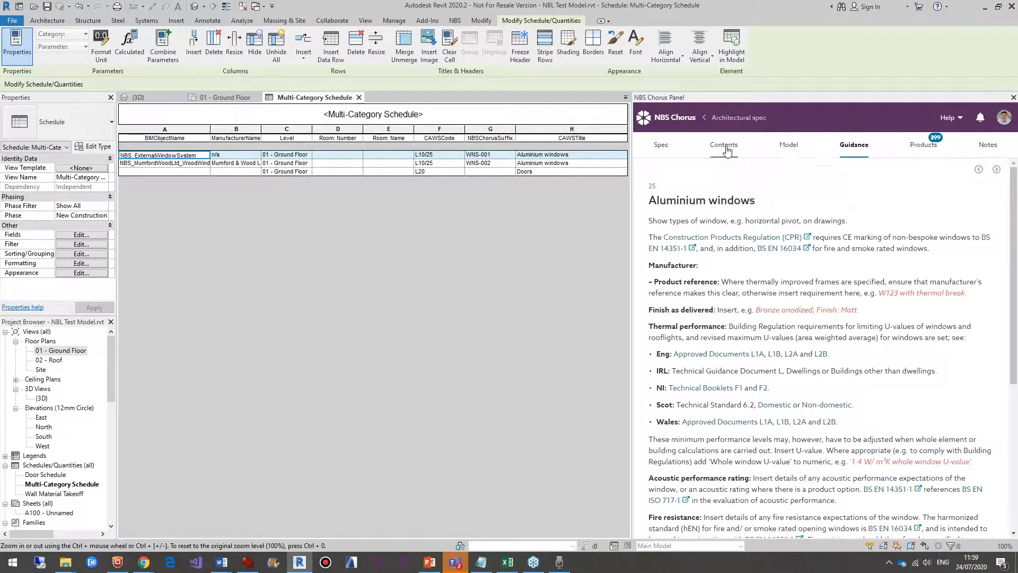
{"action": "left_click", "coordinate": [724, 144]}
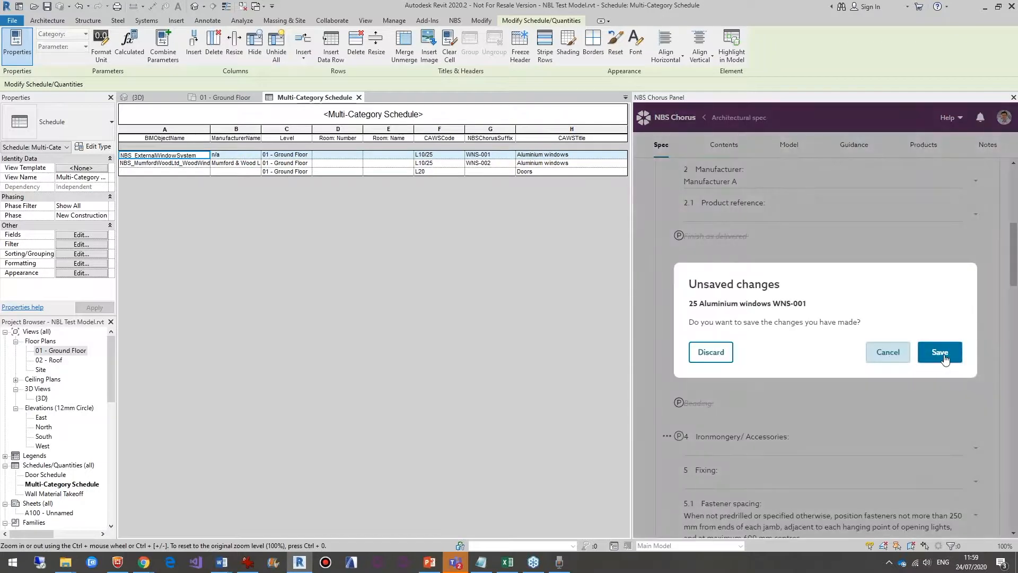
{"action": "left_click", "coordinate": [939, 352]}
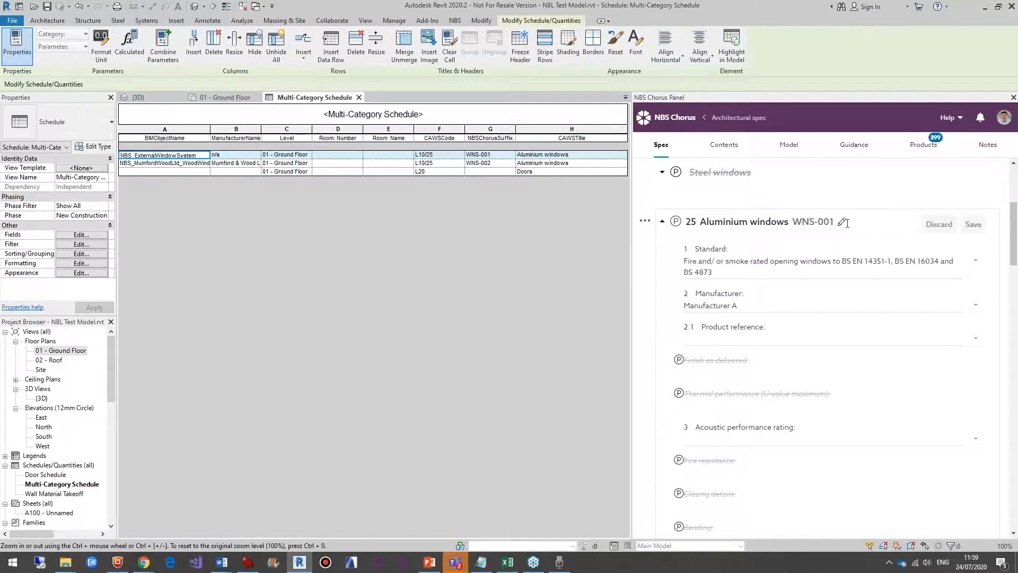
Replace the Aluminium windows clause suffix WNS-001 with 'Type A'.
{"action": "left_click", "coordinate": [845, 222]}
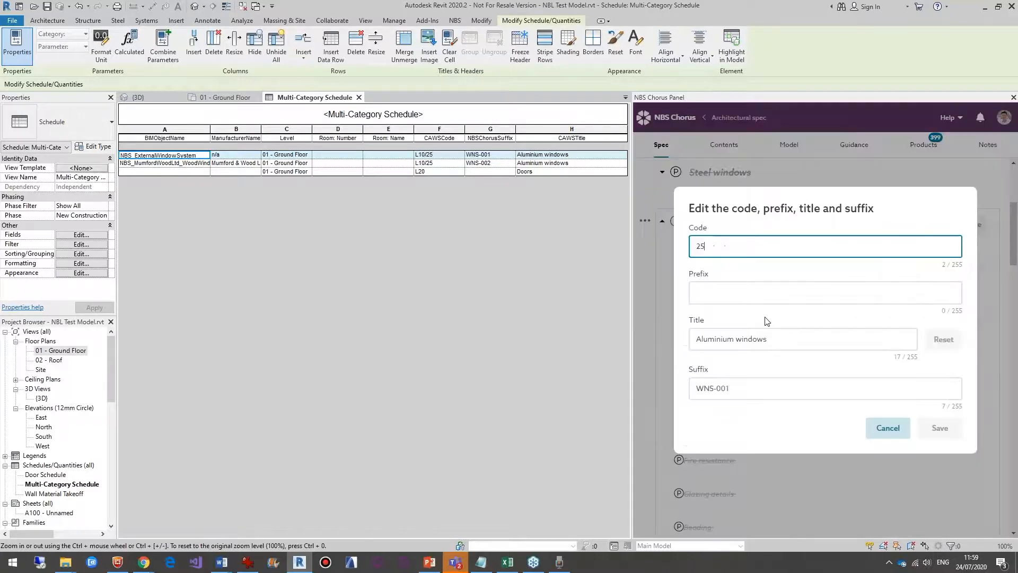
{"action": "left_click", "coordinate": [824, 388]}
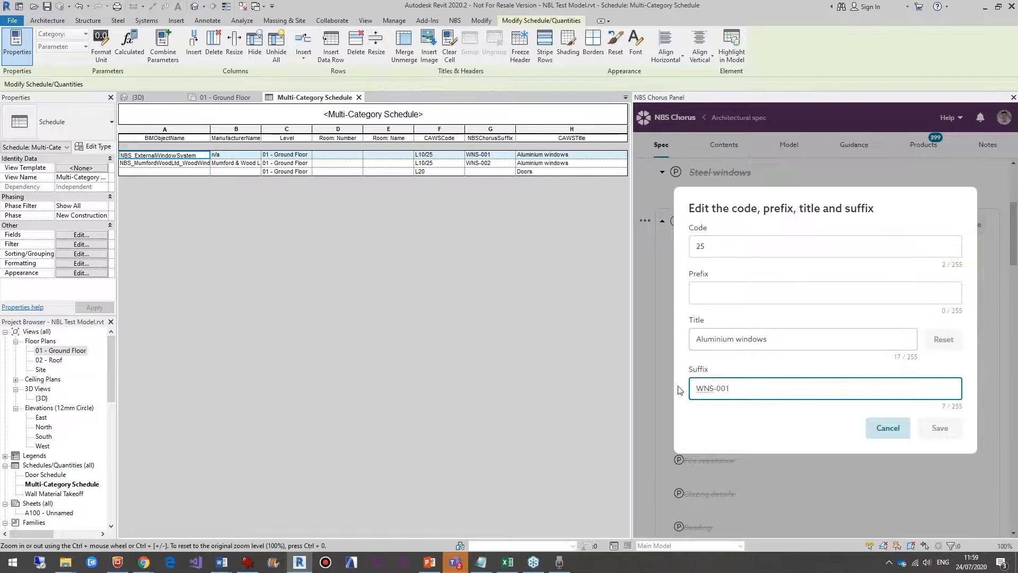
{"action": "type", "text": "Type"}
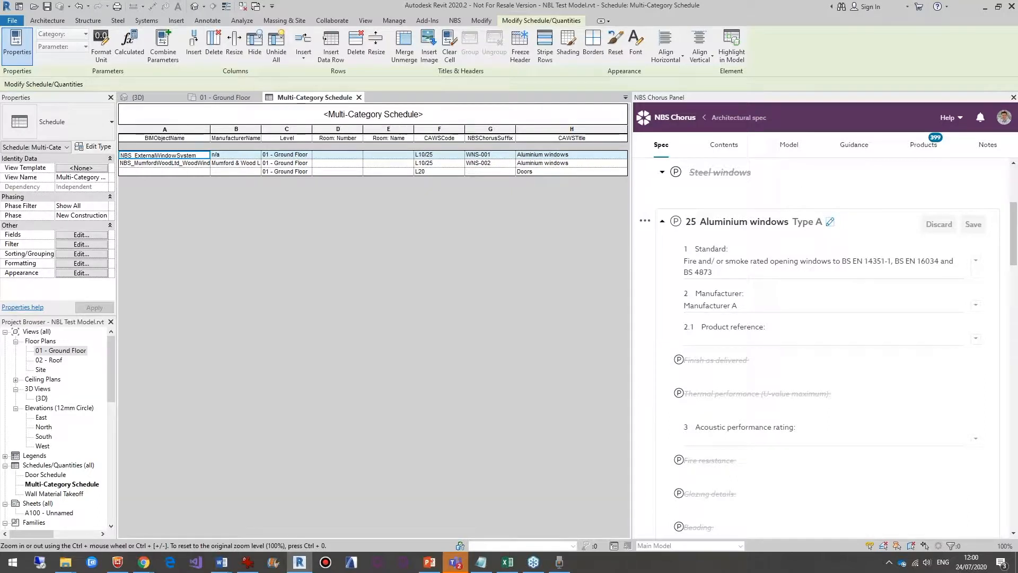
{"action": "mouse_move", "coordinate": [789, 144]}
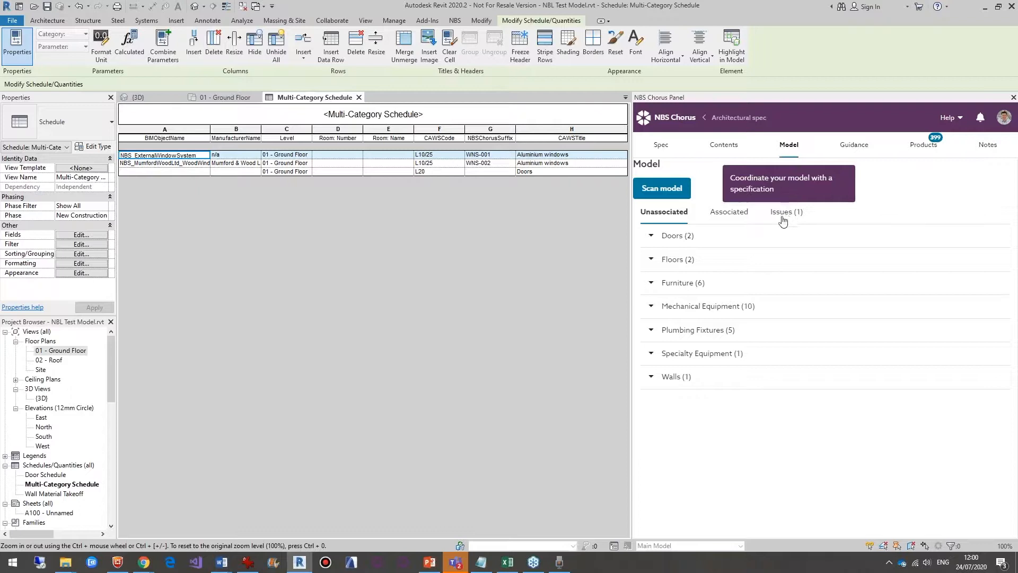
{"action": "mouse_move", "coordinate": [724, 207]}
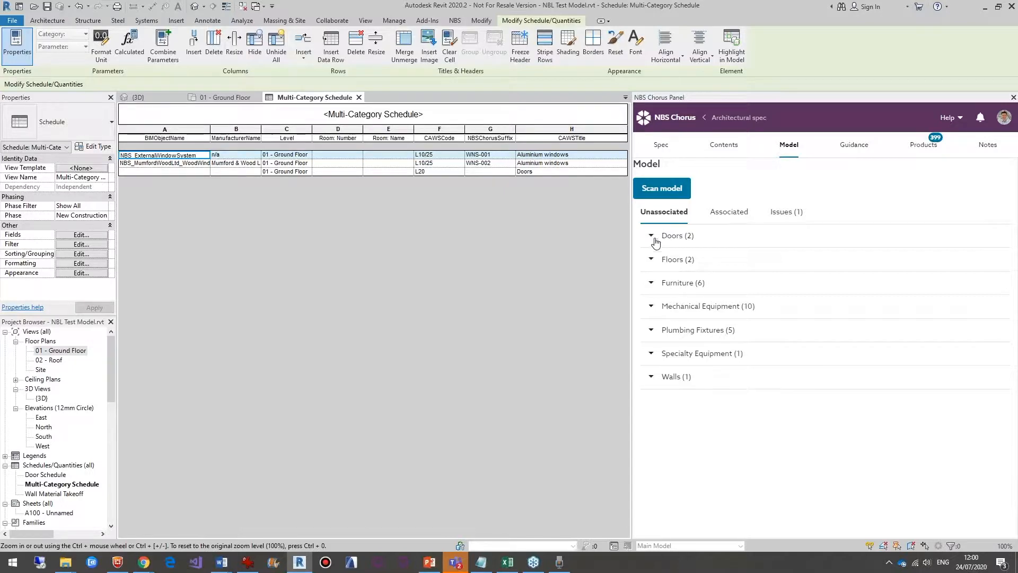
Browse the Model tab groups and open the Aluminium windows L10/25 Type A parameter warning.
{"action": "left_click", "coordinate": [651, 235]}
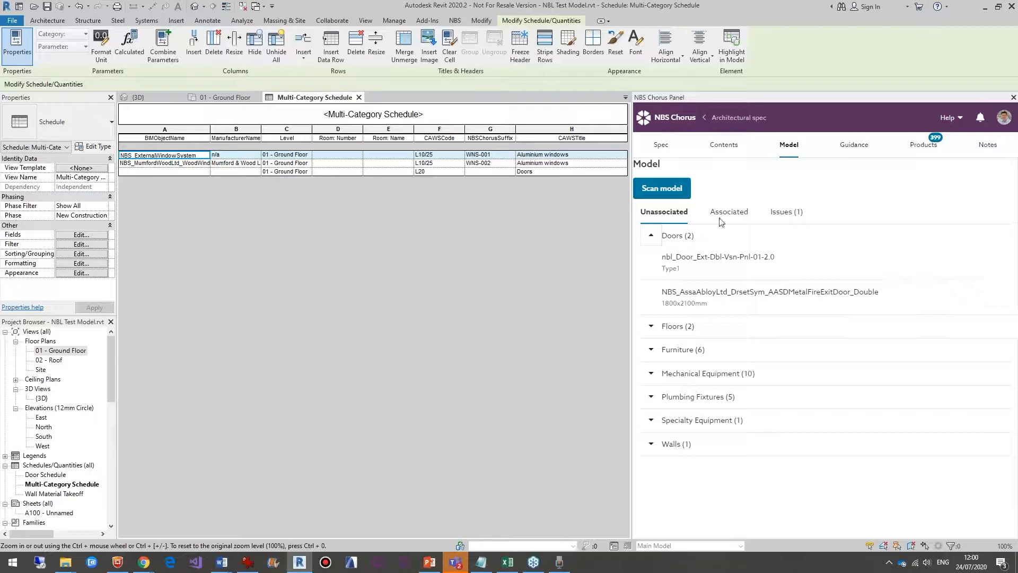
{"action": "left_click", "coordinate": [729, 211]}
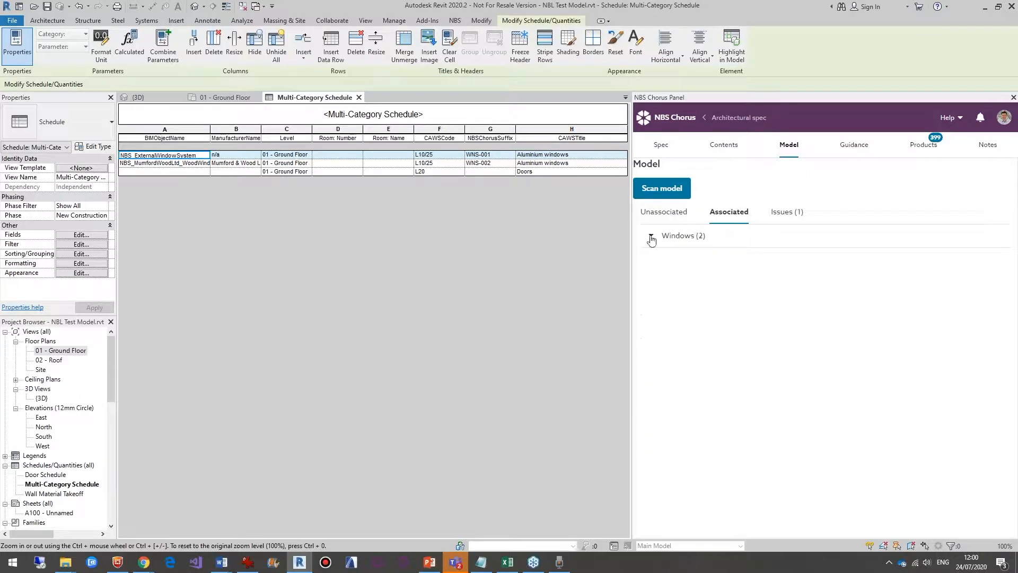
{"action": "left_click", "coordinate": [651, 240]}
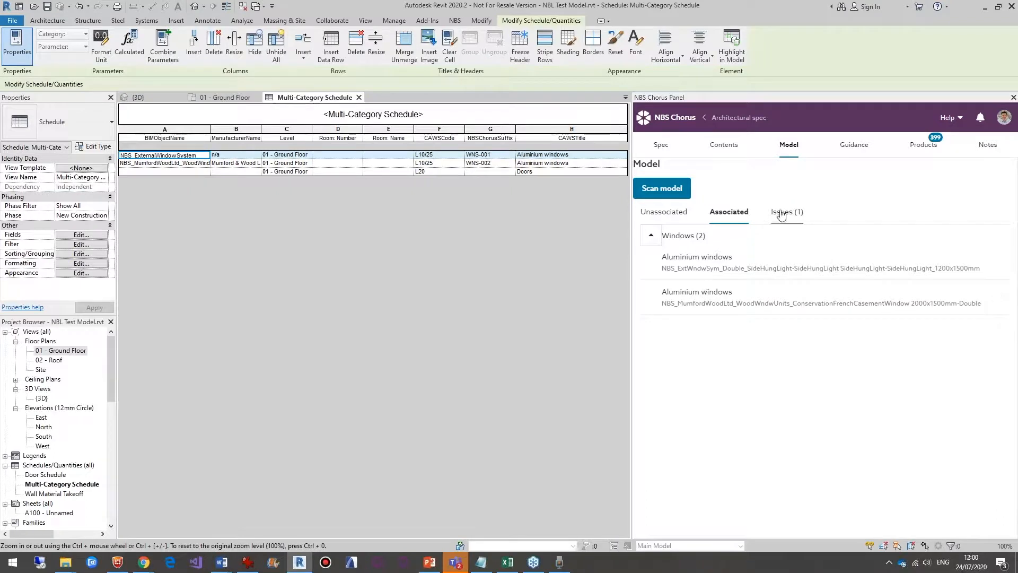
{"action": "left_click", "coordinate": [786, 212]}
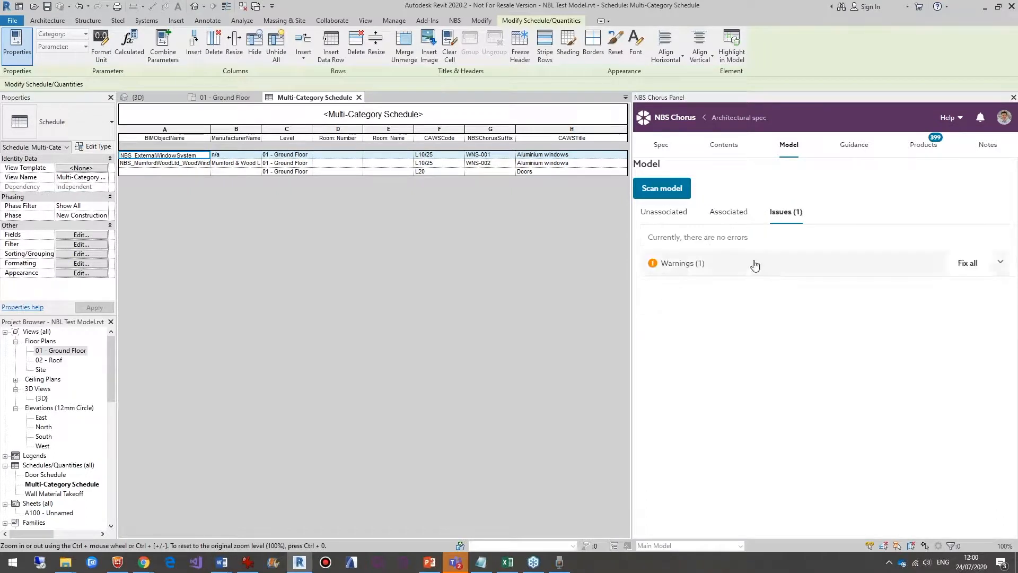
{"action": "left_click", "coordinate": [682, 265]}
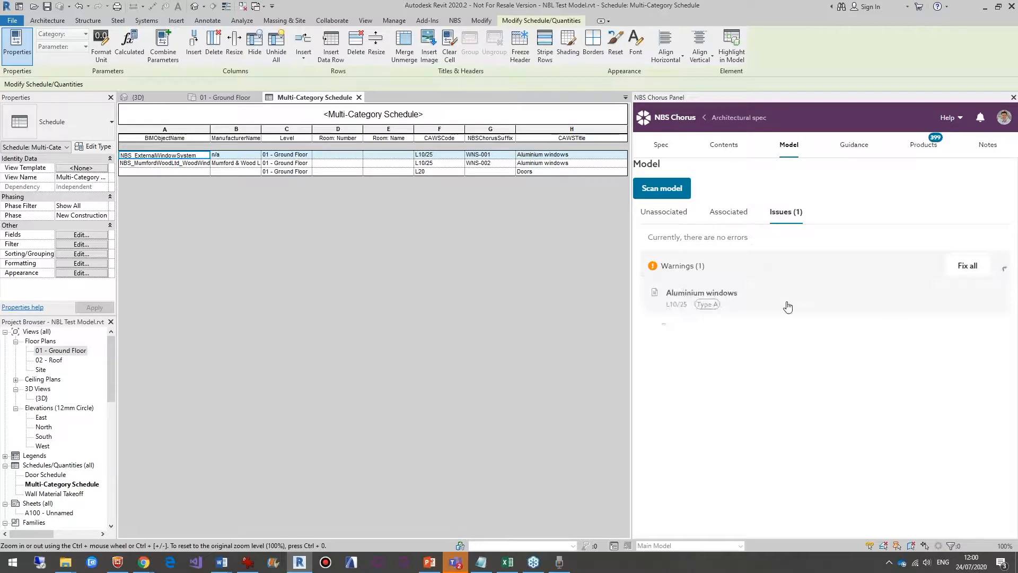
{"action": "left_click", "coordinate": [701, 293]}
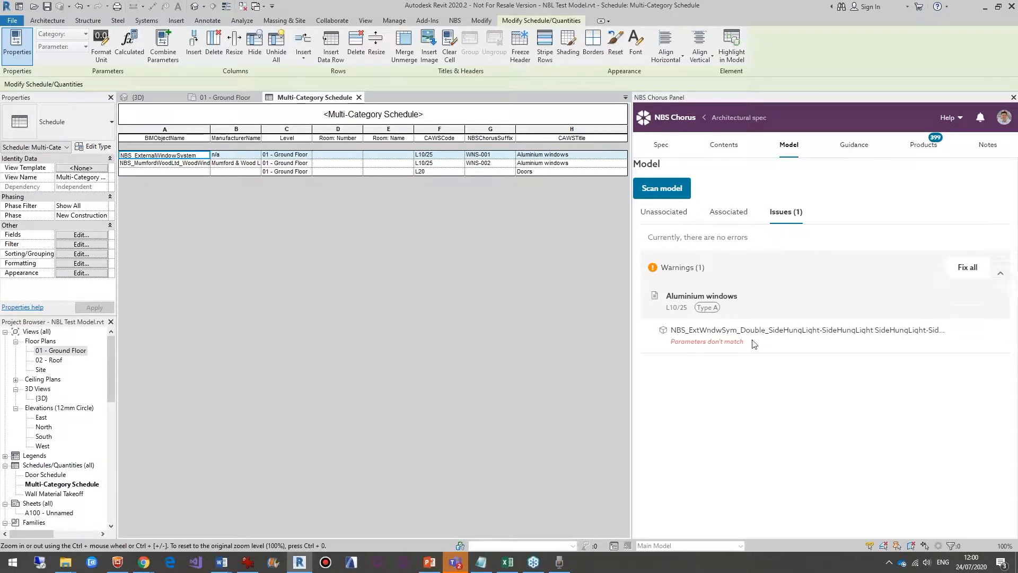
{"action": "mouse_move", "coordinate": [946, 264]}
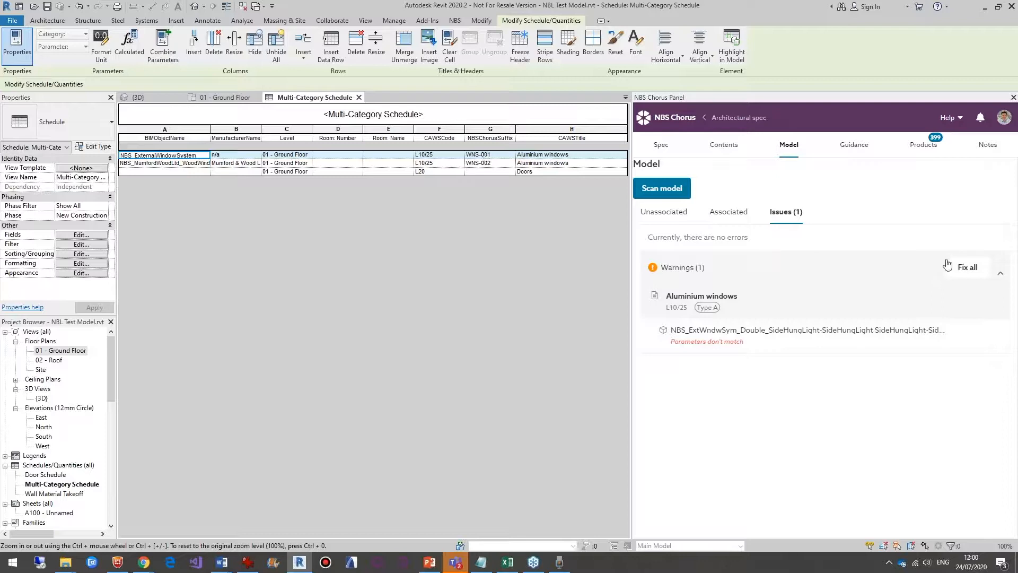
Fix all mismatched window parameters so the plan tag reads L10/25 Type A.
{"action": "left_click", "coordinate": [967, 266]}
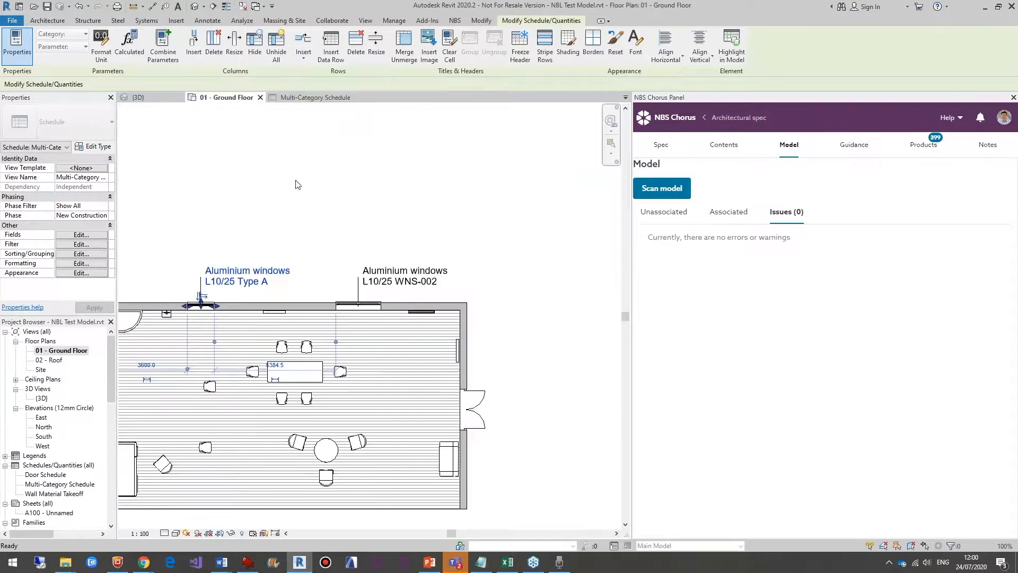
{"action": "mouse_move", "coordinate": [193, 450]}
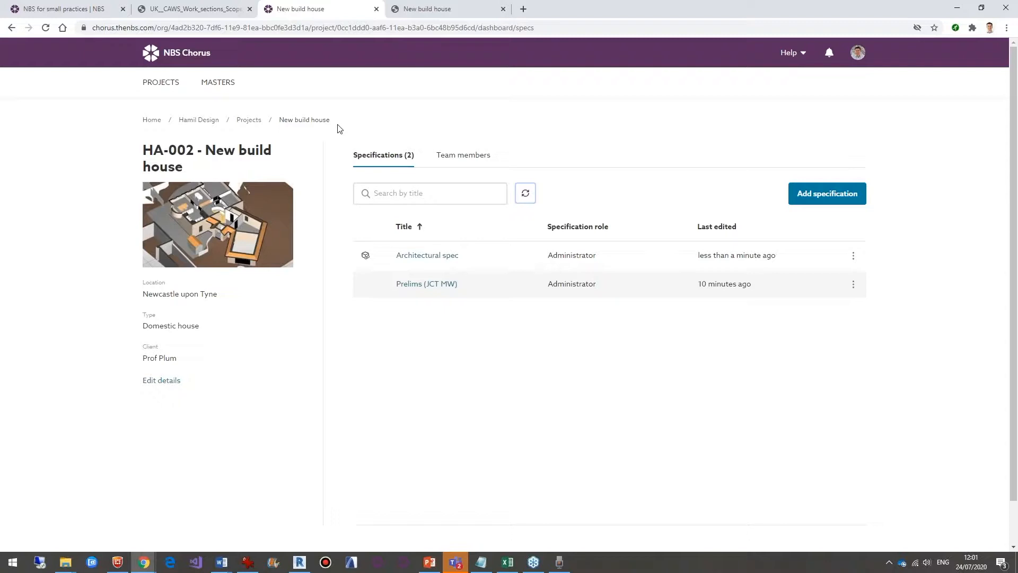
Go to the NBS Small Works product page through the platform overview menu.
{"action": "left_click", "coordinate": [61, 9]}
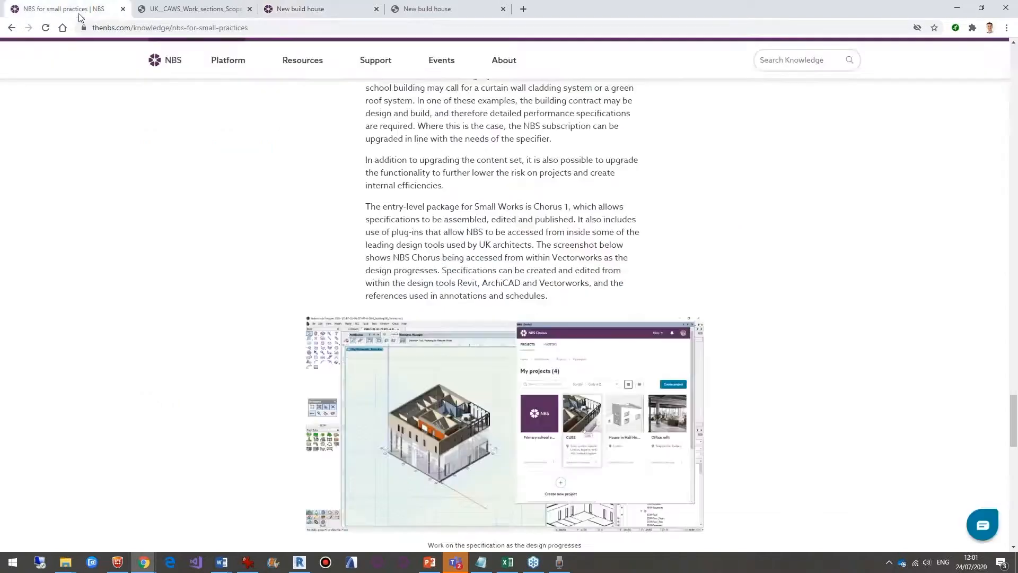
{"action": "left_click", "coordinate": [228, 60]}
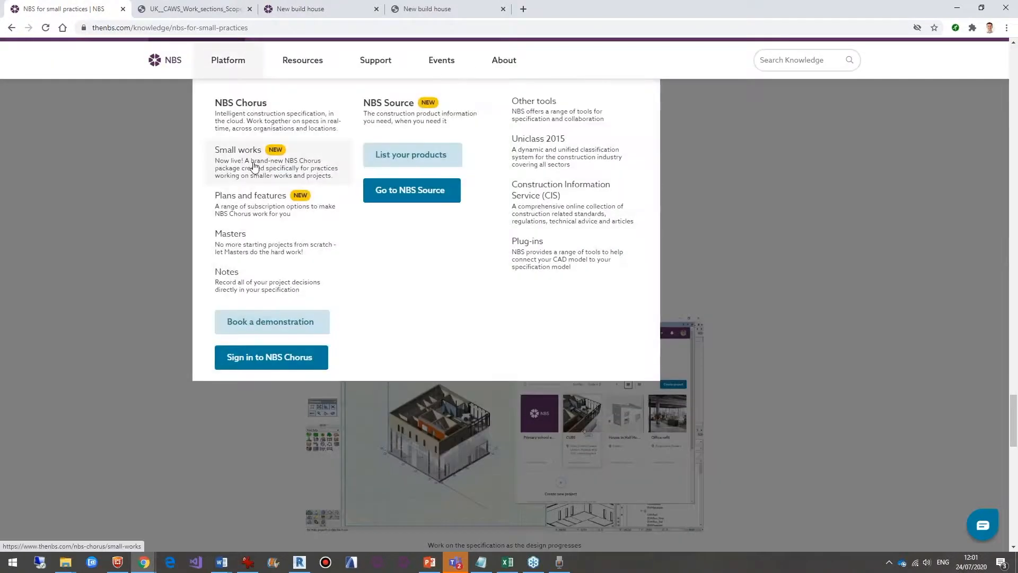
{"action": "left_click", "coordinate": [238, 149]}
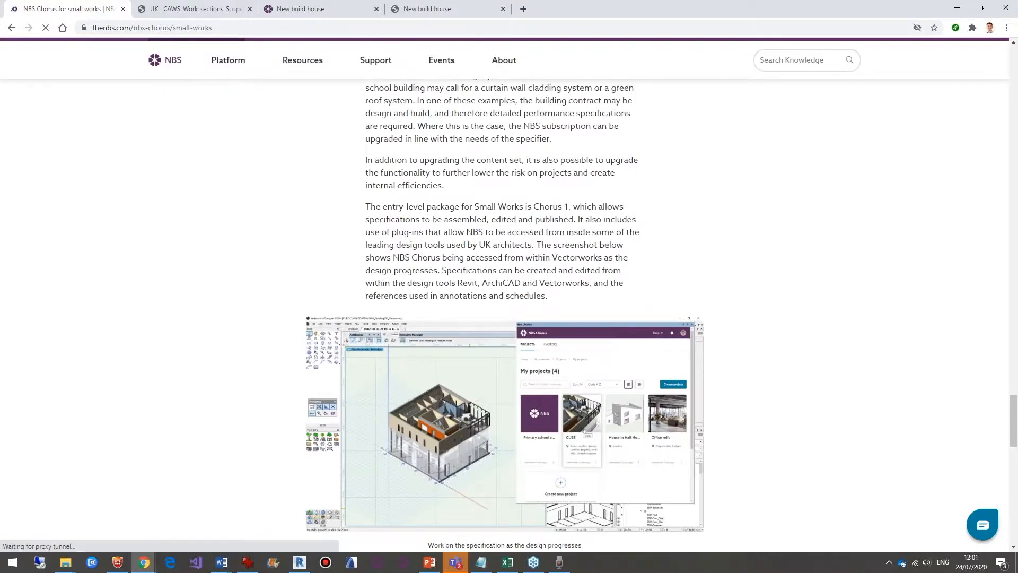
Open the Chorus plans comparison and scroll to the Managing and collaborating rows.
{"action": "scroll", "scroll_direction": "up", "scroll_amount": 3}
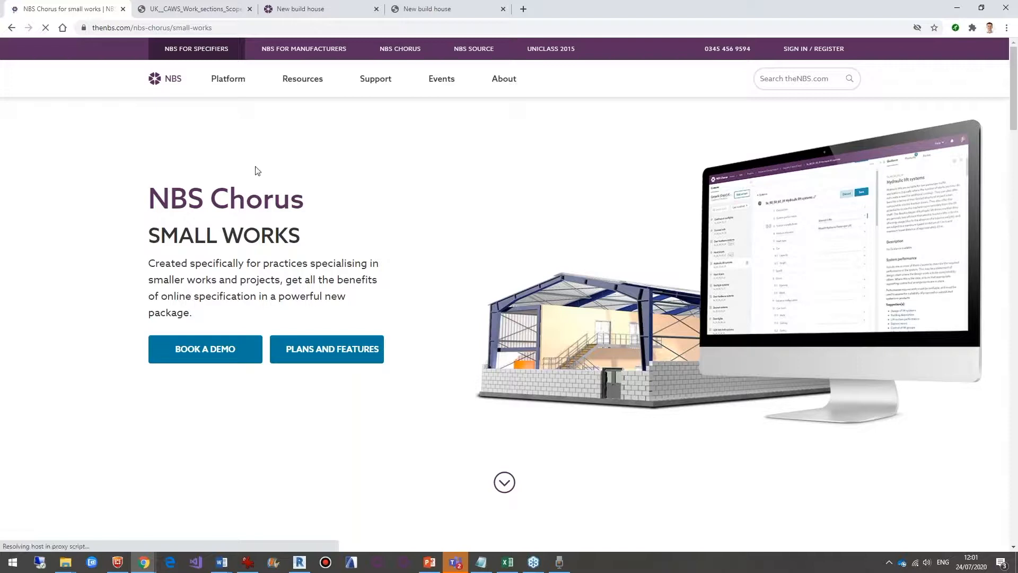
{"action": "left_click", "coordinate": [326, 349]}
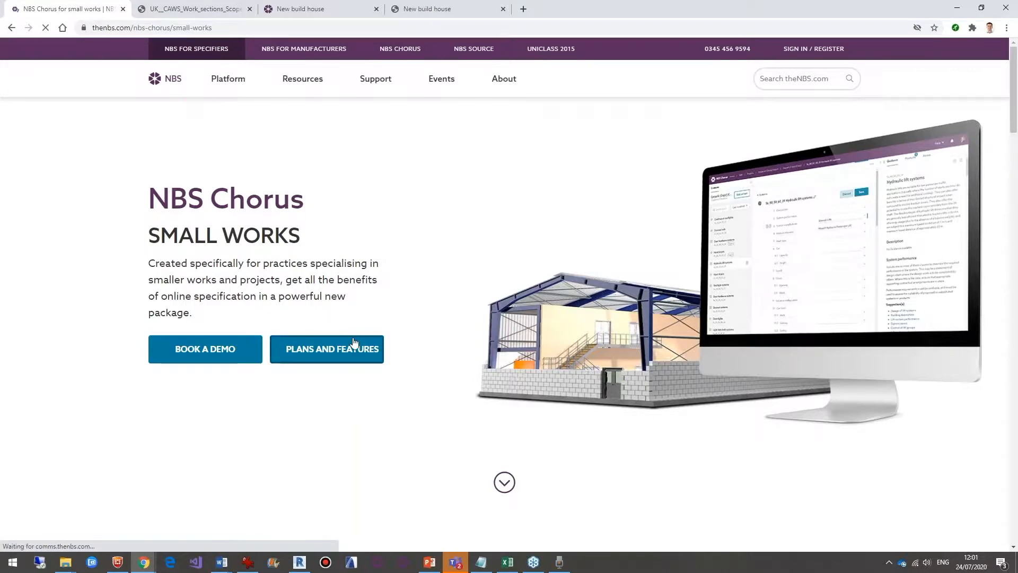
{"action": "left_click", "coordinate": [326, 349]}
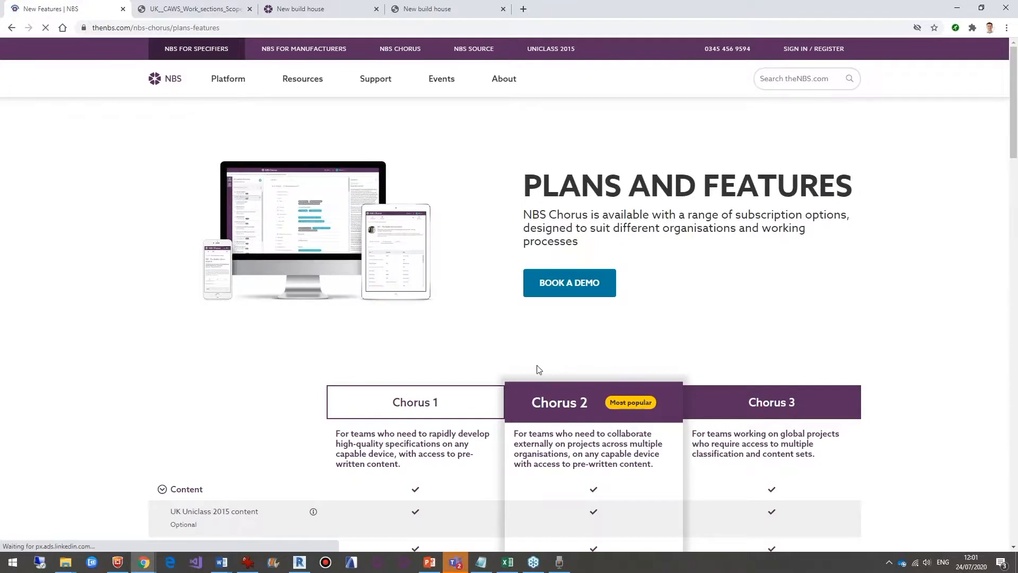
{"action": "scroll", "scroll_direction": "down", "scroll_amount": 3}
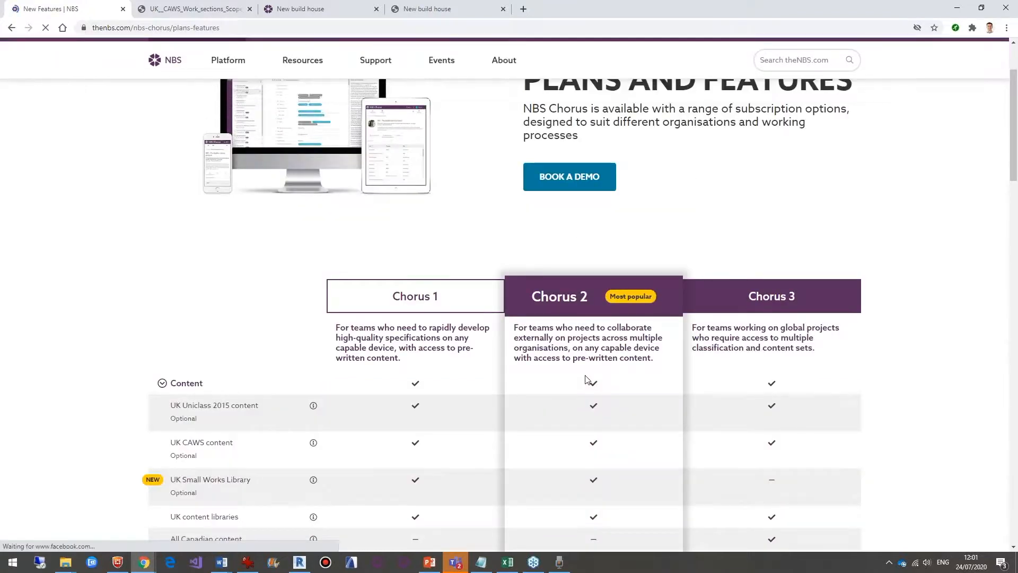
{"action": "scroll", "scroll_direction": "down", "scroll_amount": 3}
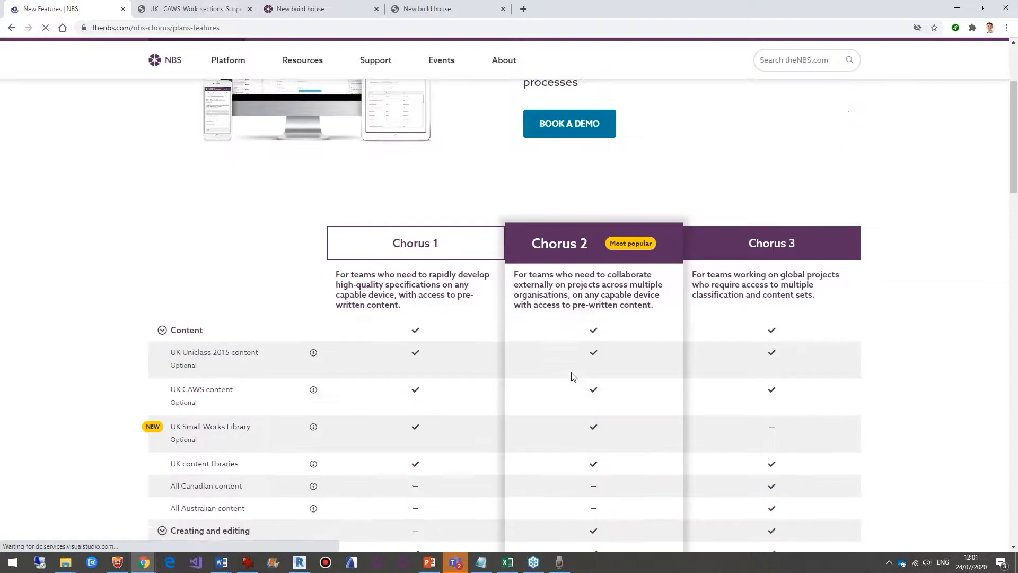
{"action": "scroll", "scroll_direction": "down", "scroll_amount": 3}
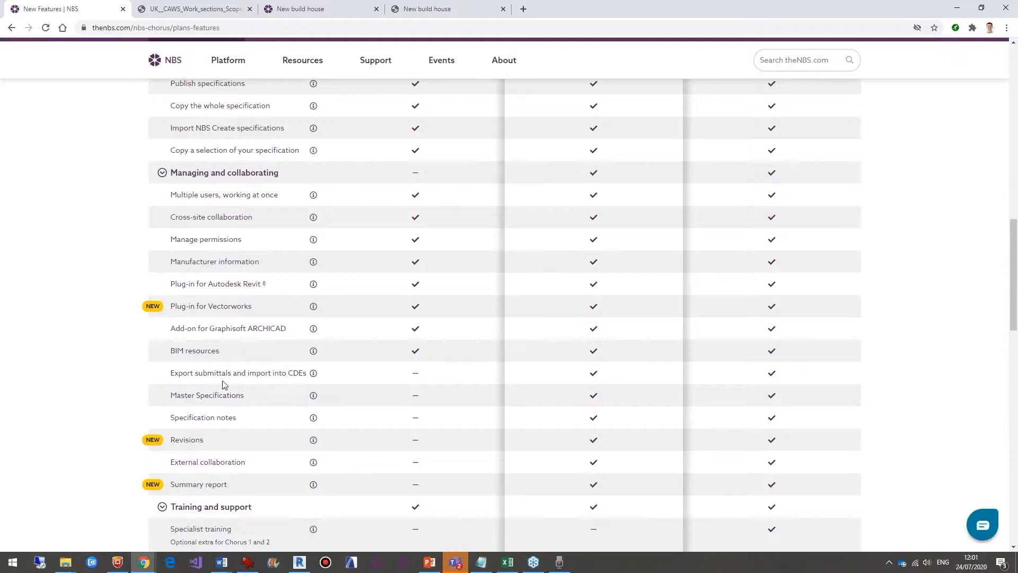
{"action": "mouse_move", "coordinate": [190, 433]}
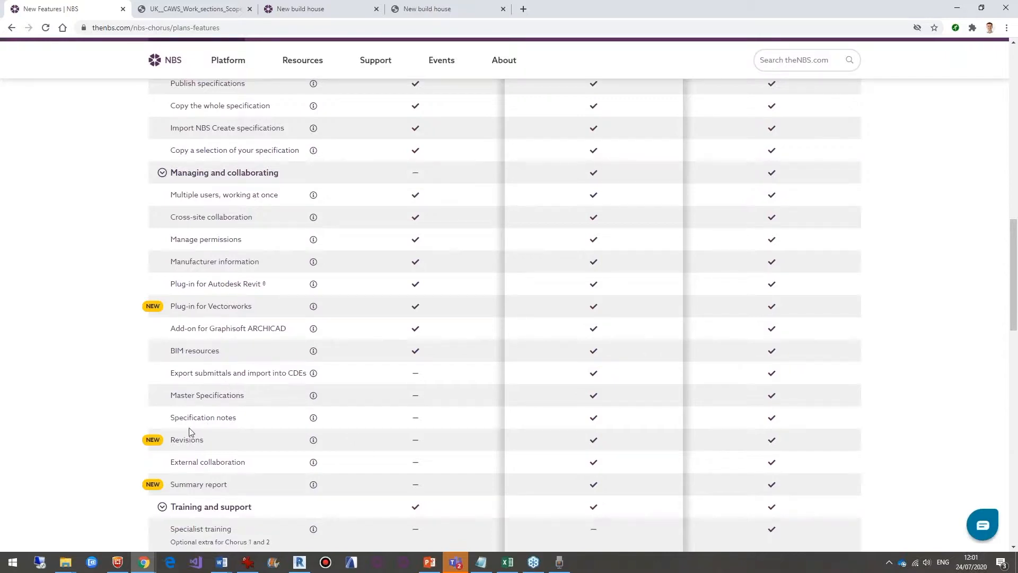
{"action": "mouse_move", "coordinate": [206, 453]}
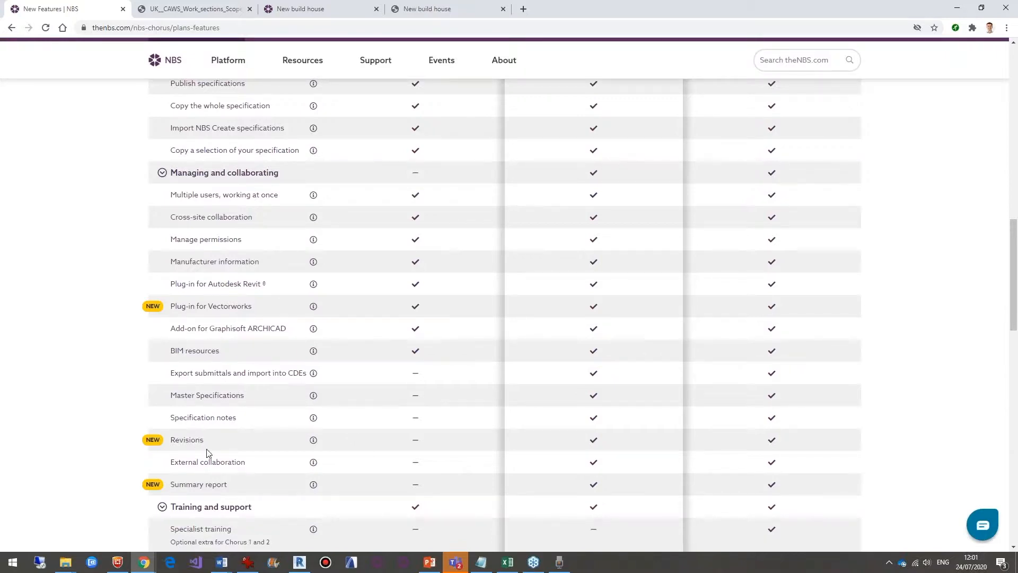
{"action": "mouse_move", "coordinate": [238, 439]}
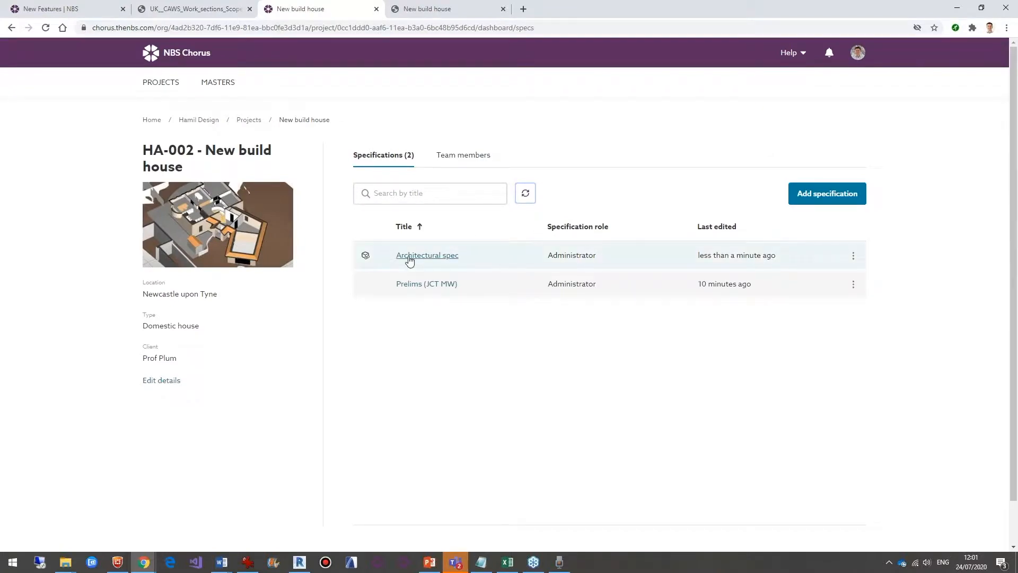
{"action": "mouse_move", "coordinate": [283, 163]}
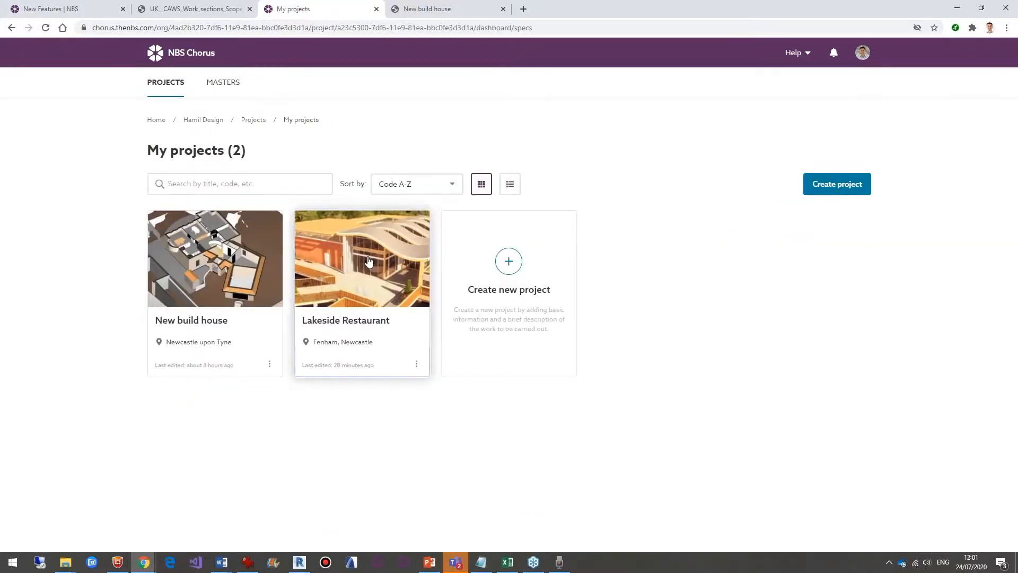
Open Lakeside Restaurant's Architecture spec and view its two clause notes on curtain walling and handrails.
{"action": "left_click", "coordinate": [362, 258]}
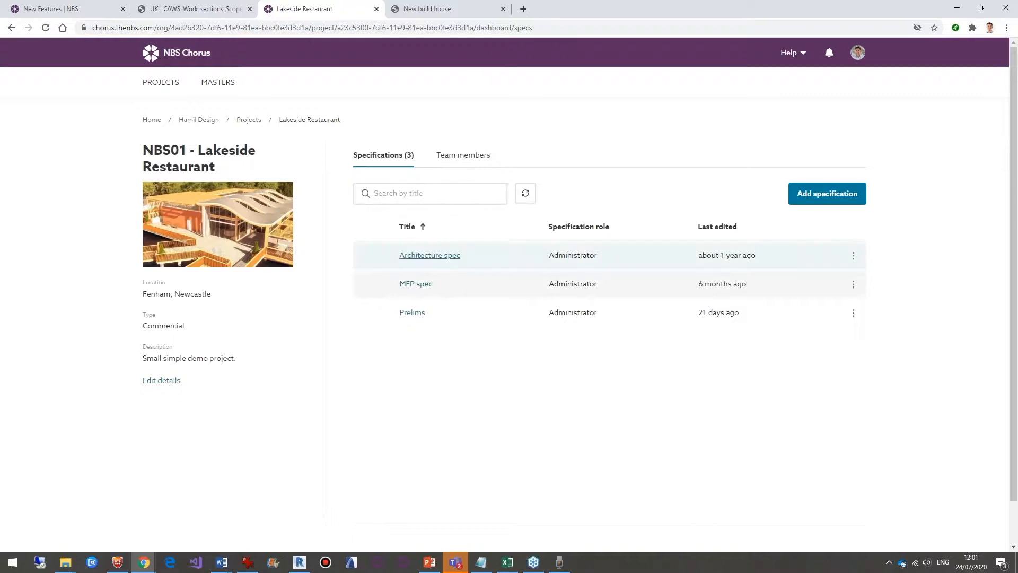
{"action": "left_click", "coordinate": [428, 255]}
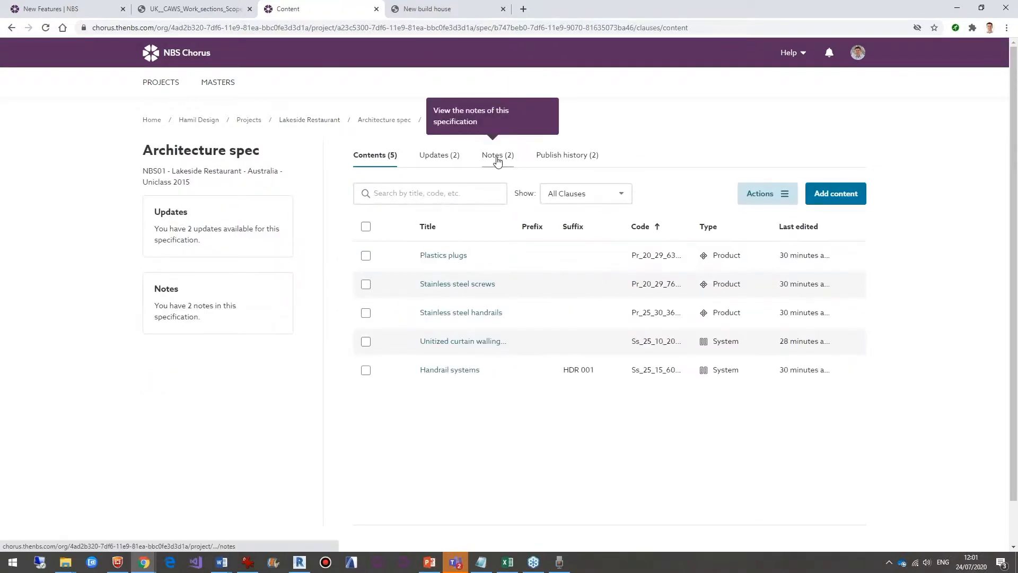
{"action": "left_click", "coordinate": [497, 155]}
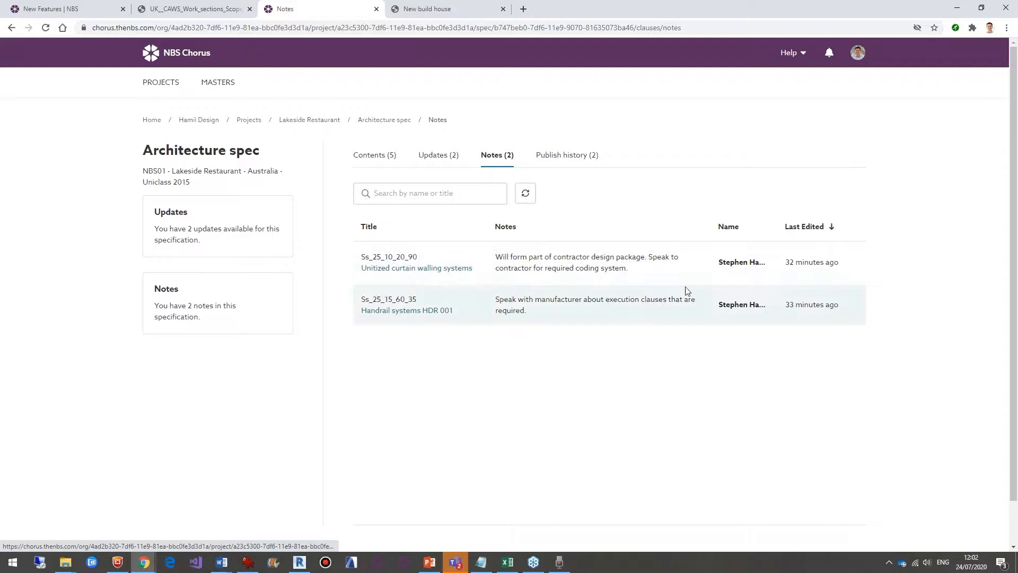
{"action": "mouse_move", "coordinate": [720, 267]}
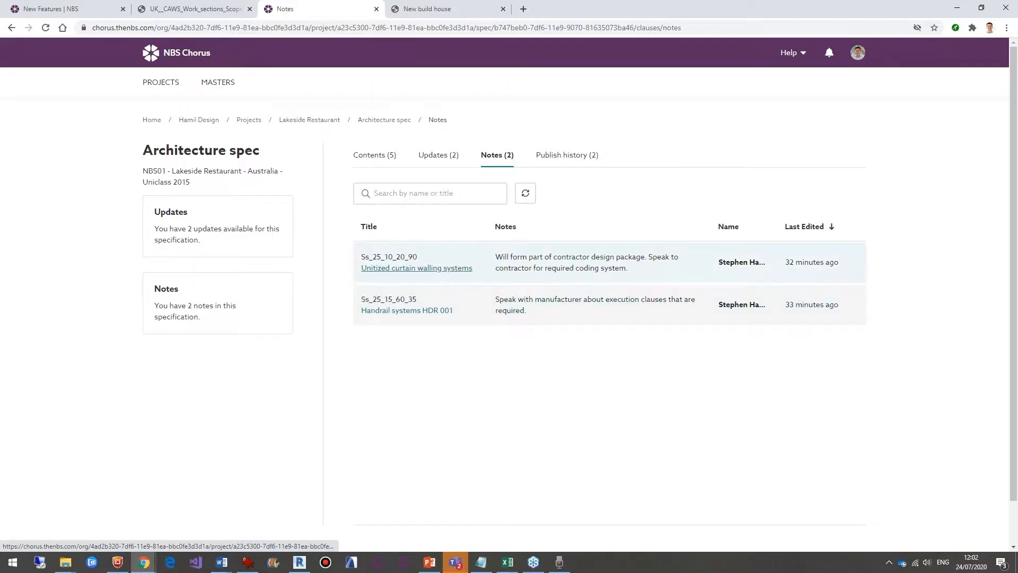
Compare the Stainless steel handrails clause with its pending update, then cancel without applying.
{"action": "left_click", "coordinate": [417, 267]}
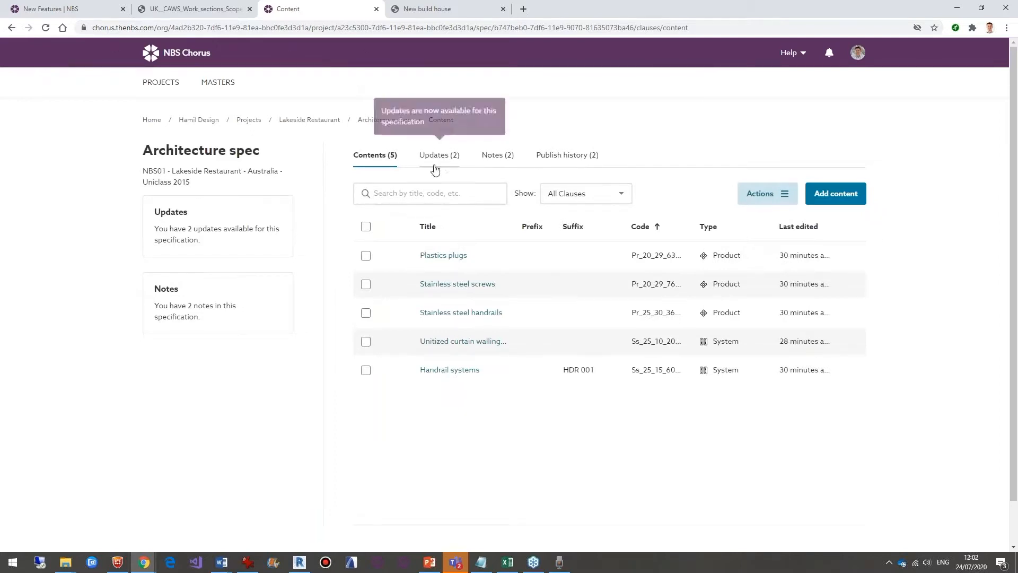
{"action": "mouse_move", "coordinate": [439, 157]}
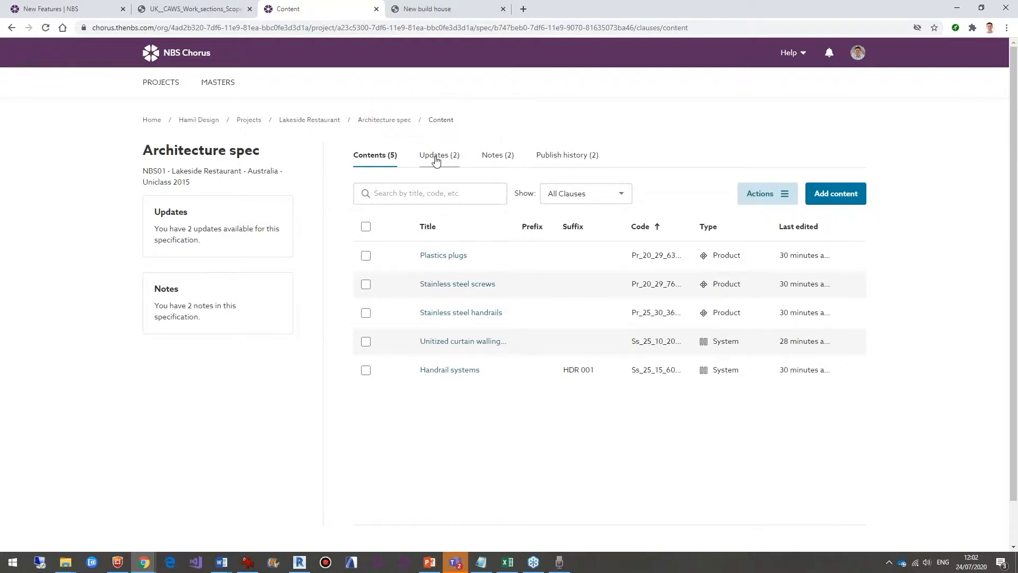
{"action": "left_click", "coordinate": [439, 155]}
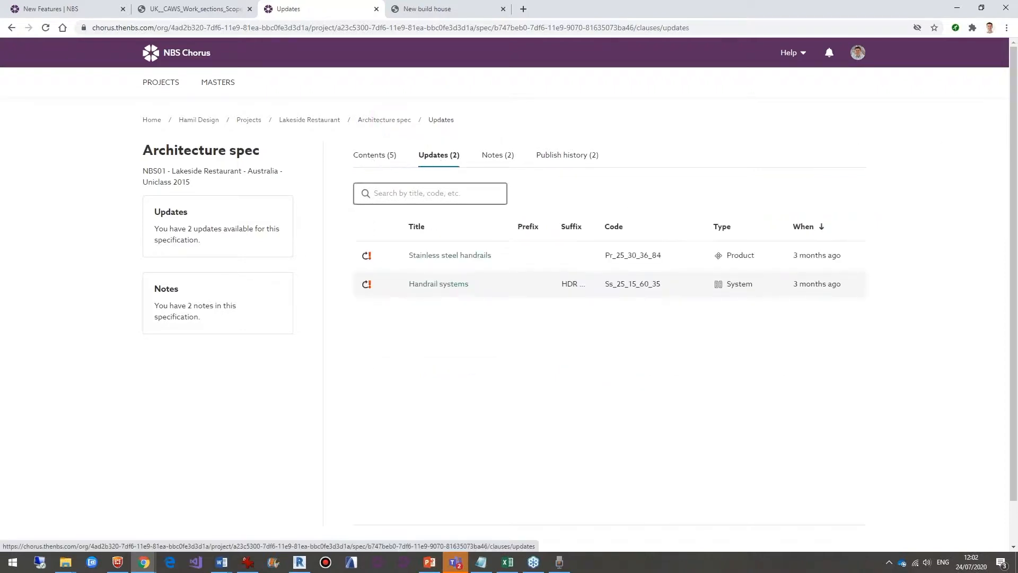
{"action": "mouse_move", "coordinate": [524, 255]}
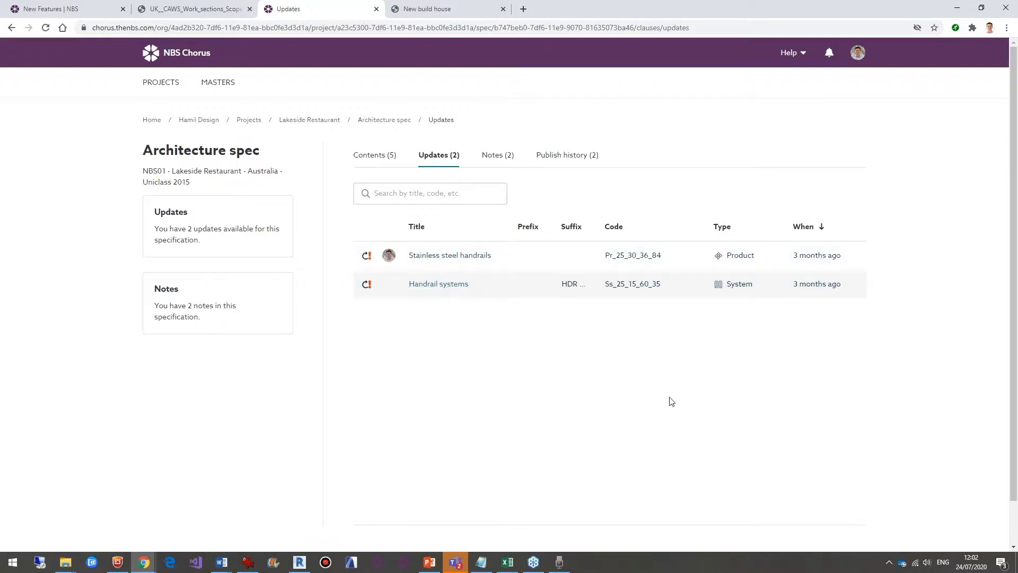
{"action": "left_click", "coordinate": [449, 255]}
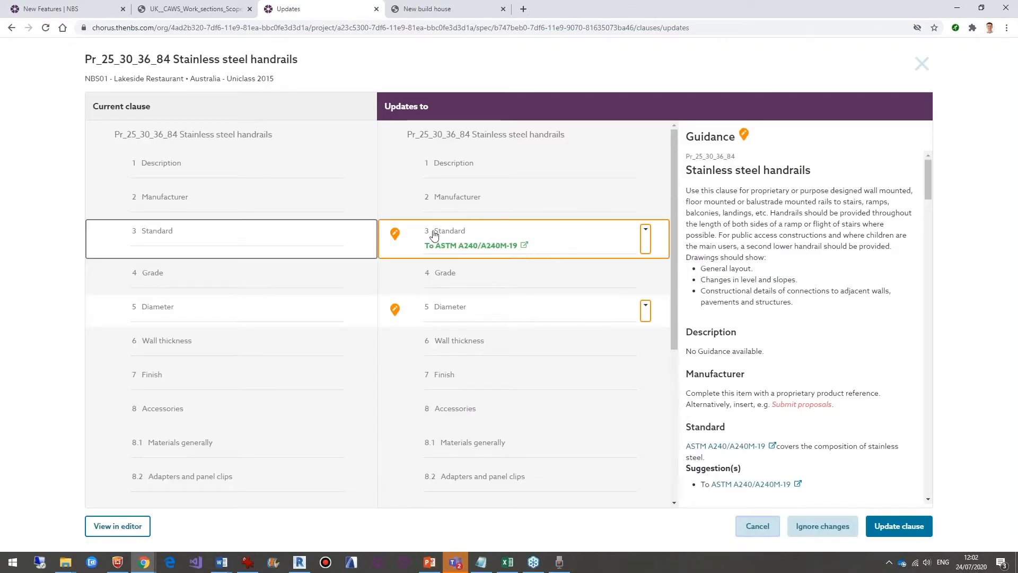
{"action": "mouse_move", "coordinate": [595, 241]}
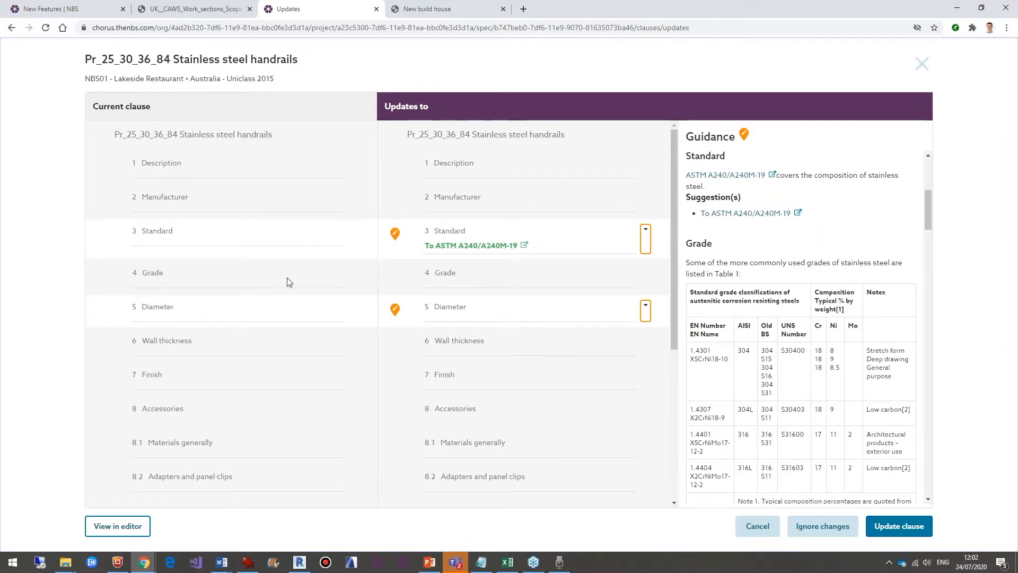
{"action": "mouse_move", "coordinate": [898, 526]}
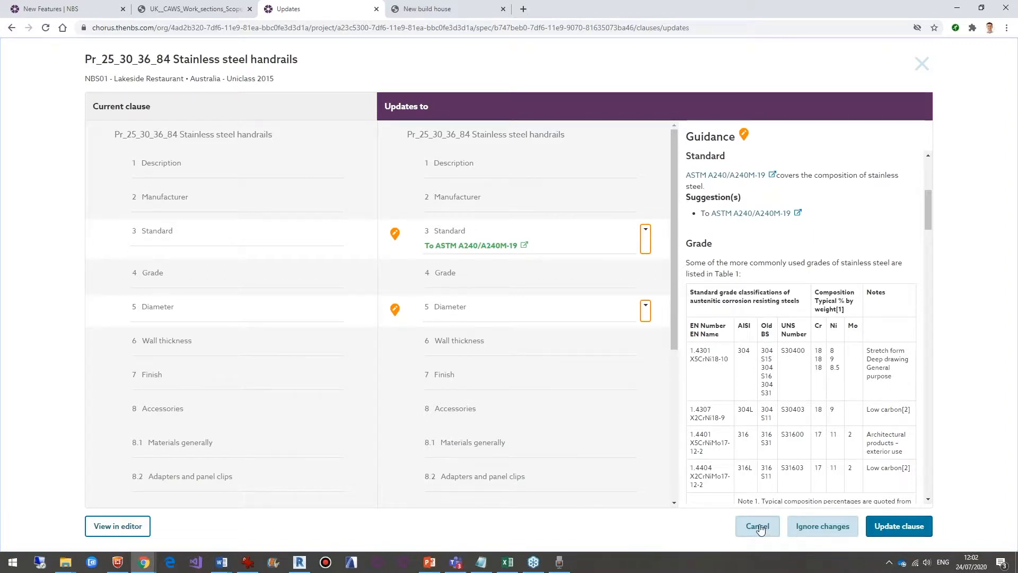
{"action": "left_click", "coordinate": [757, 526]}
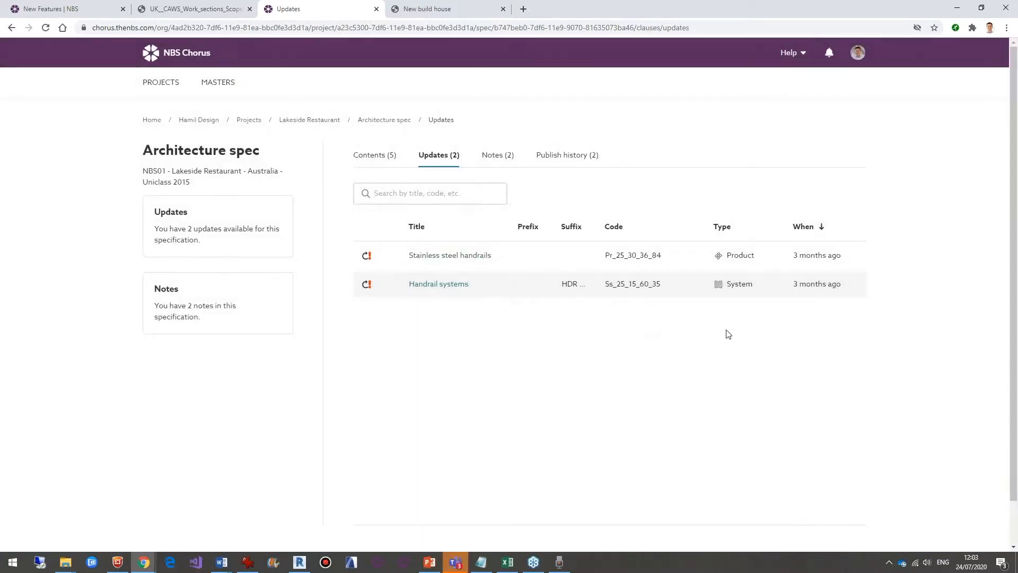
Show the Architecture spec's Publish history listing revisions P01 and P01.01.
{"action": "left_click", "coordinate": [567, 154]}
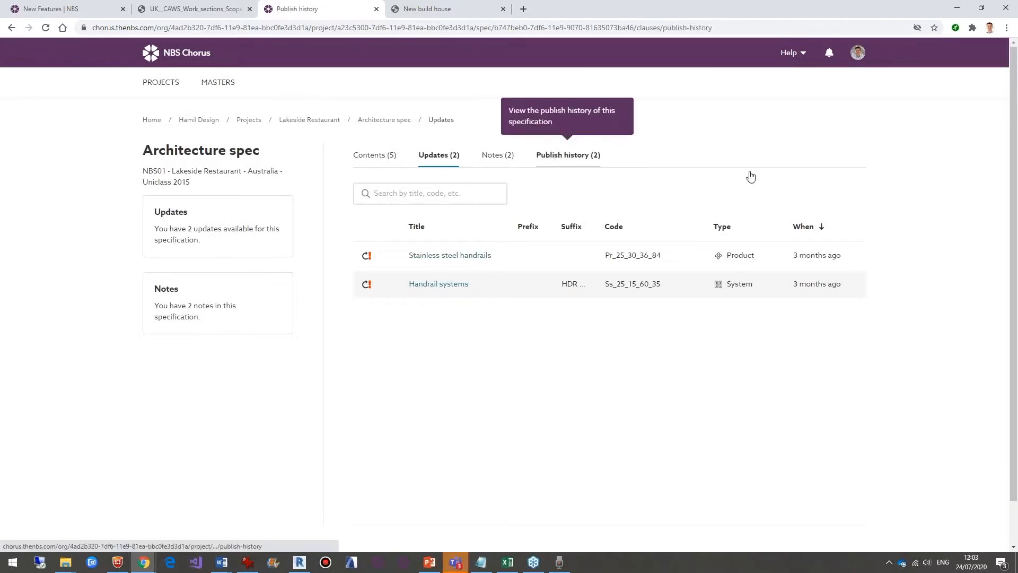
{"action": "left_click", "coordinate": [567, 154]}
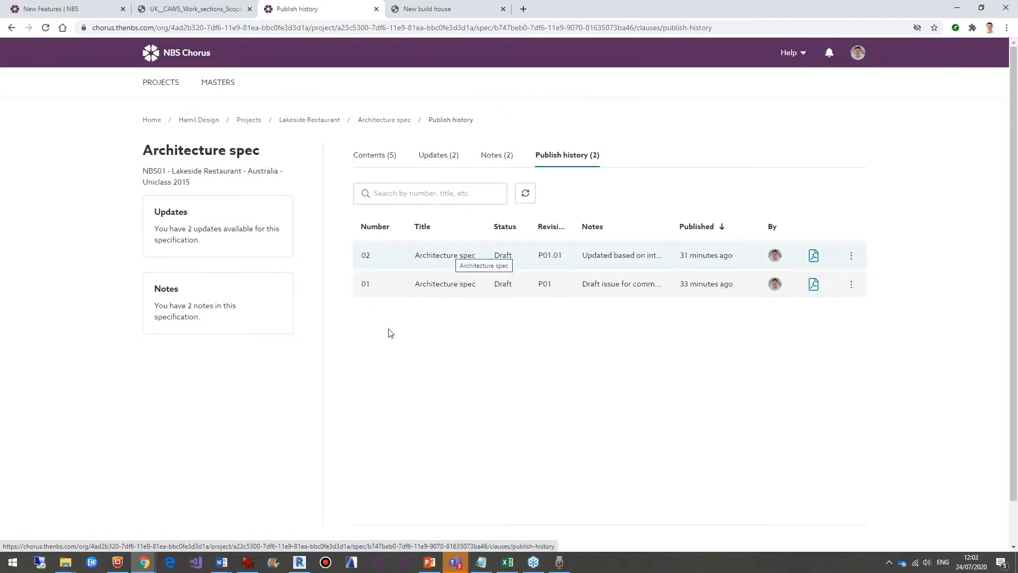
{"action": "mouse_move", "coordinate": [477, 293]}
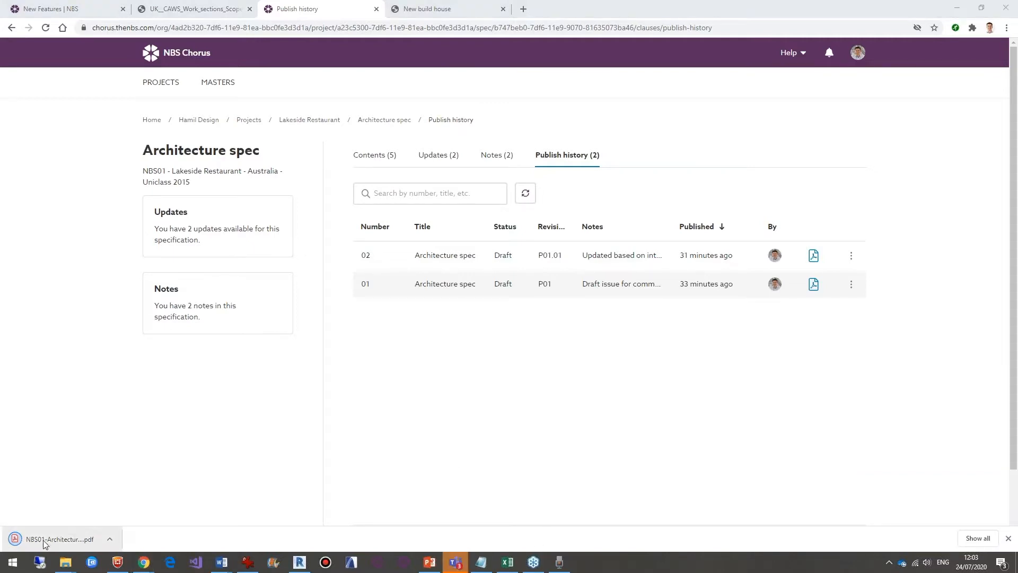
Read the downloaded Architecture spec PDF's revised handrail clauses, then return to Publish history.
{"action": "left_click", "coordinate": [58, 538]}
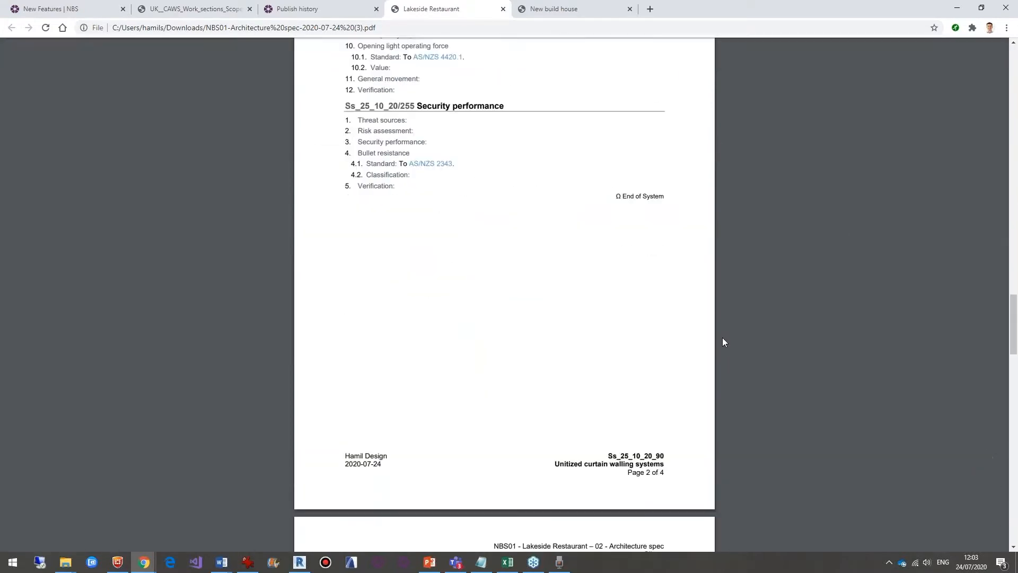
{"action": "scroll", "scroll_direction": "down", "scroll_amount": 3}
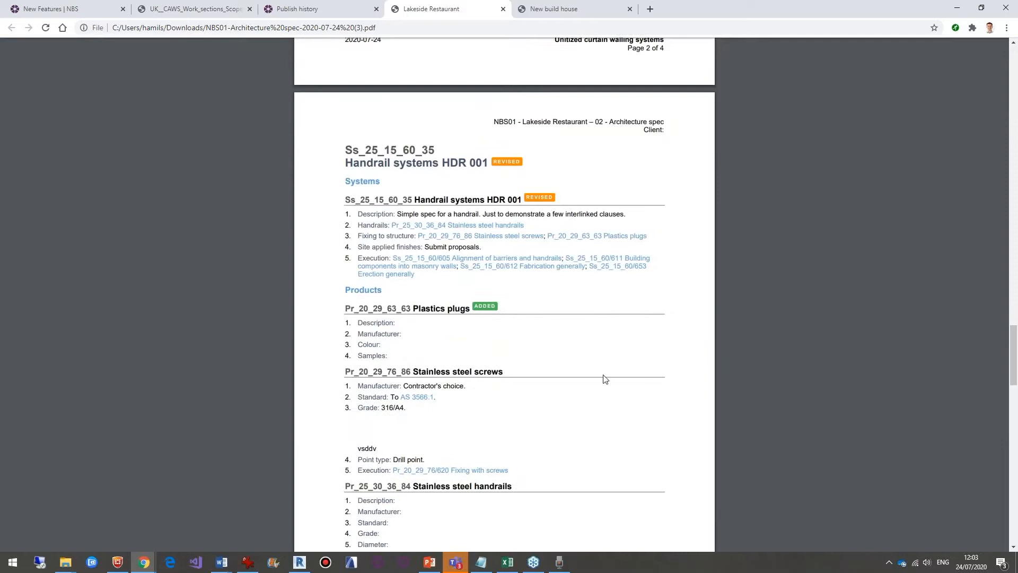
{"action": "scroll", "scroll_direction": "down", "scroll_amount": 3}
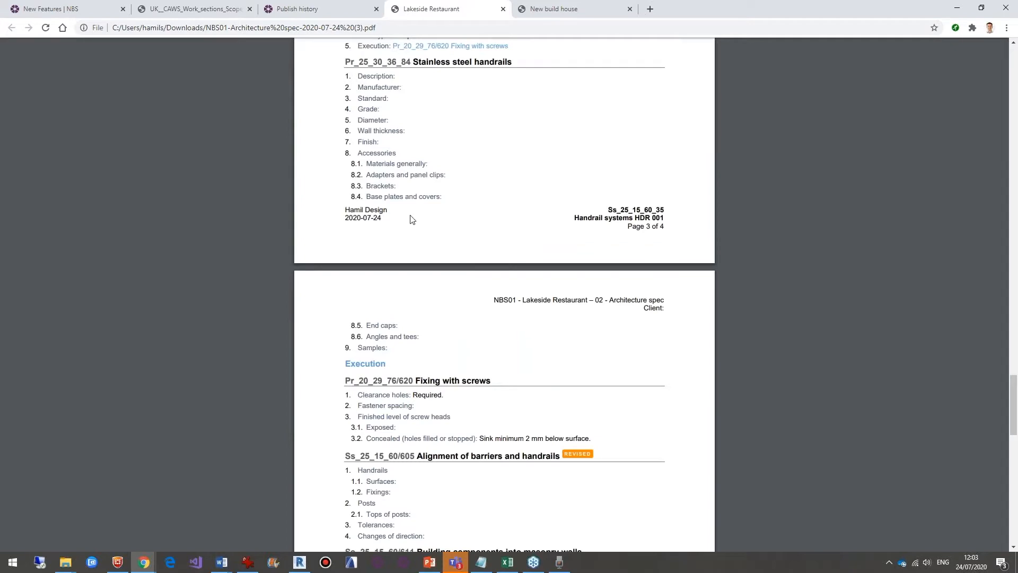
{"action": "mouse_move", "coordinate": [296, 9]}
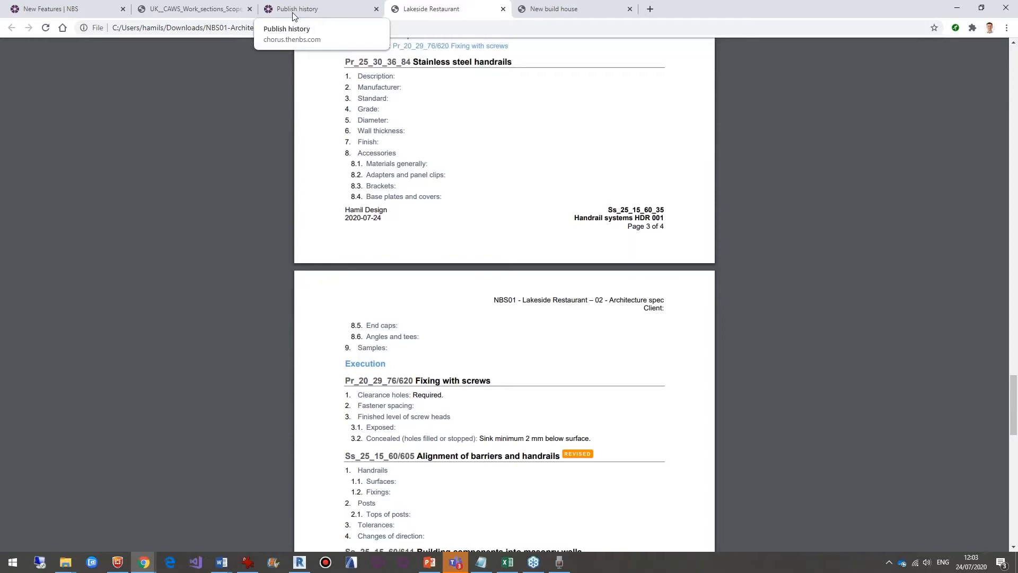
{"action": "left_click", "coordinate": [298, 9]}
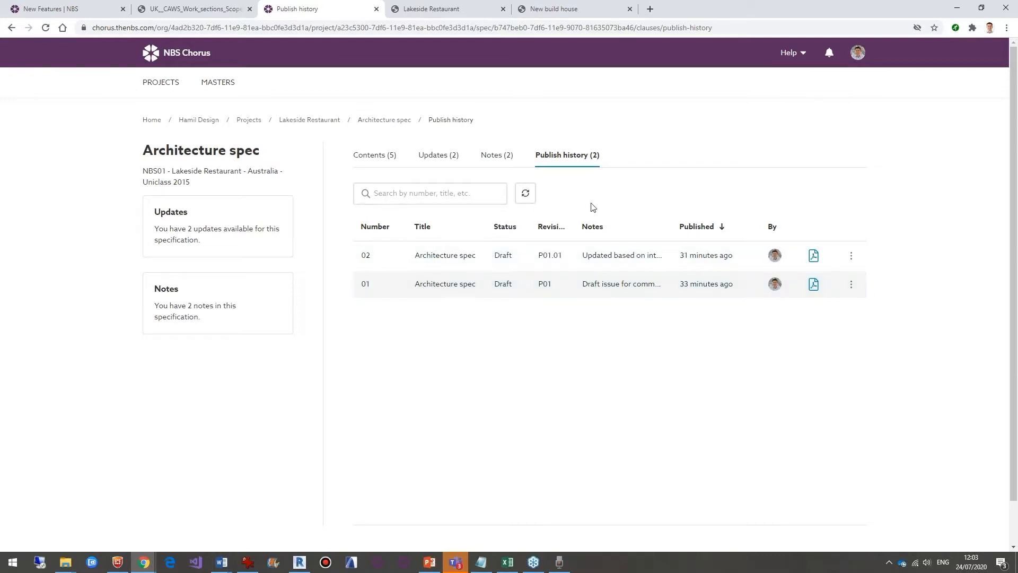
{"action": "mouse_move", "coordinate": [567, 154]}
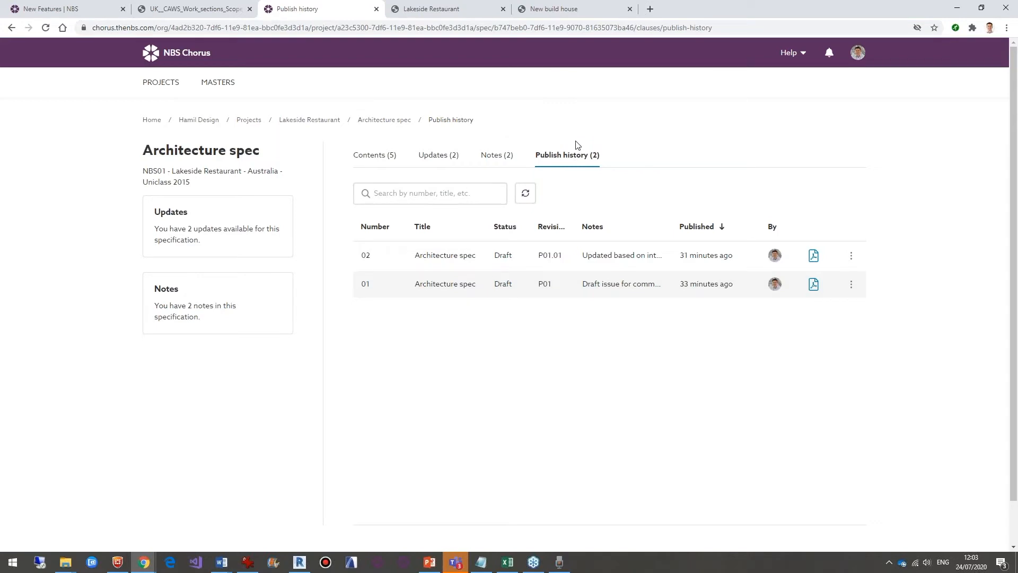
Switch to the New Features | NBS tab and open the Chorus Small works page.
{"action": "left_click", "coordinate": [69, 9]}
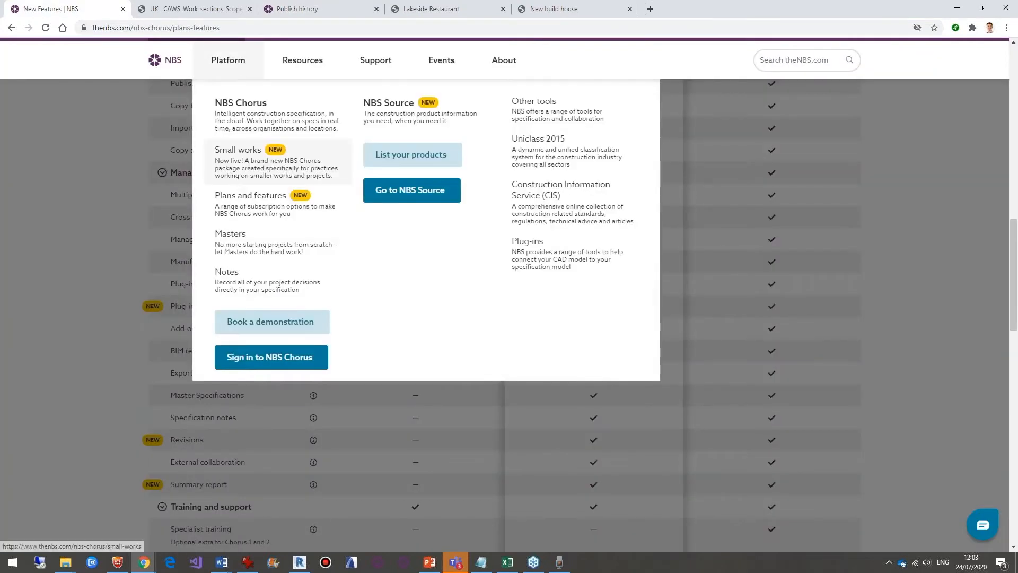
{"action": "left_click", "coordinate": [238, 150]}
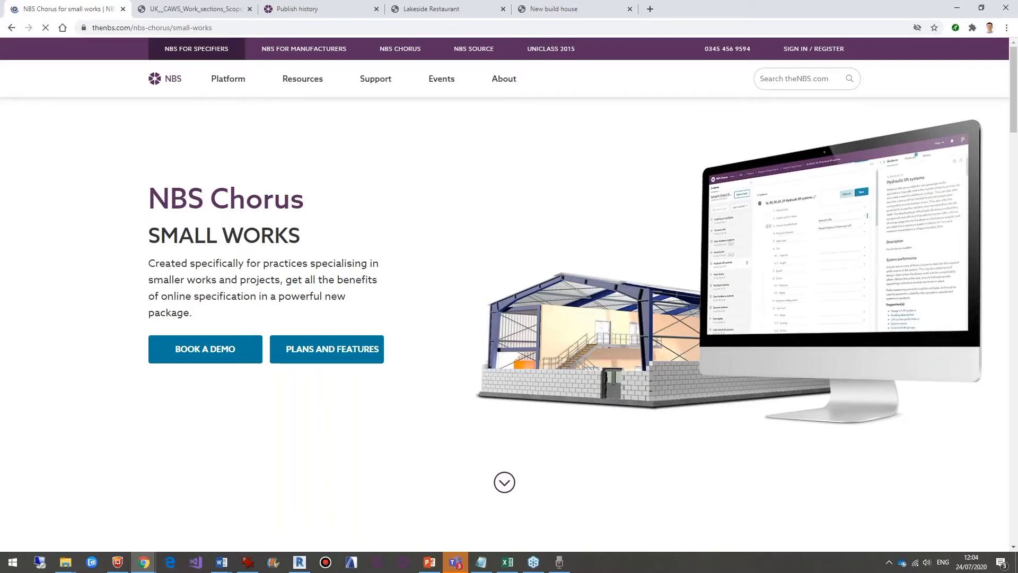
{"action": "left_click", "coordinate": [44, 27]}
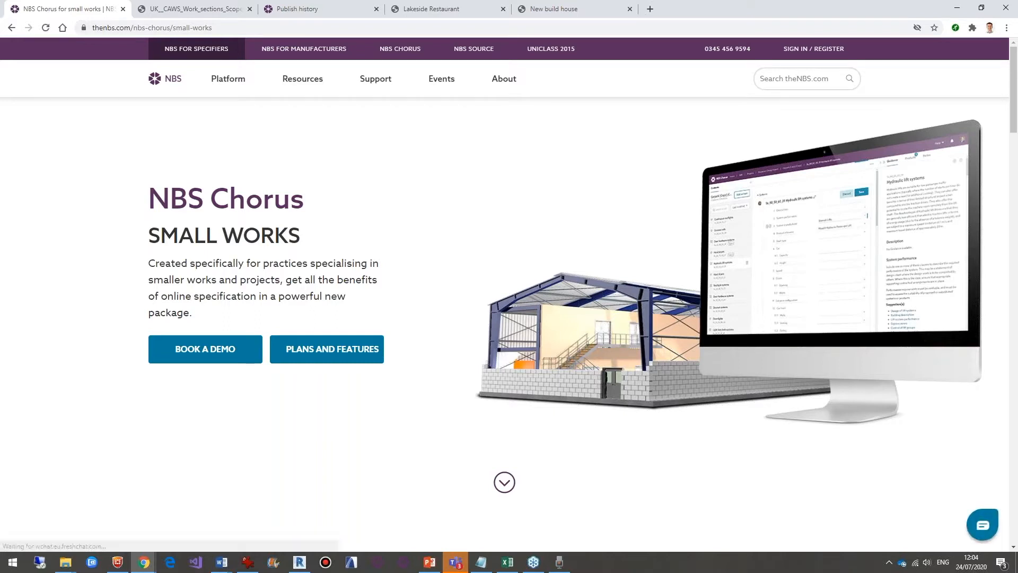